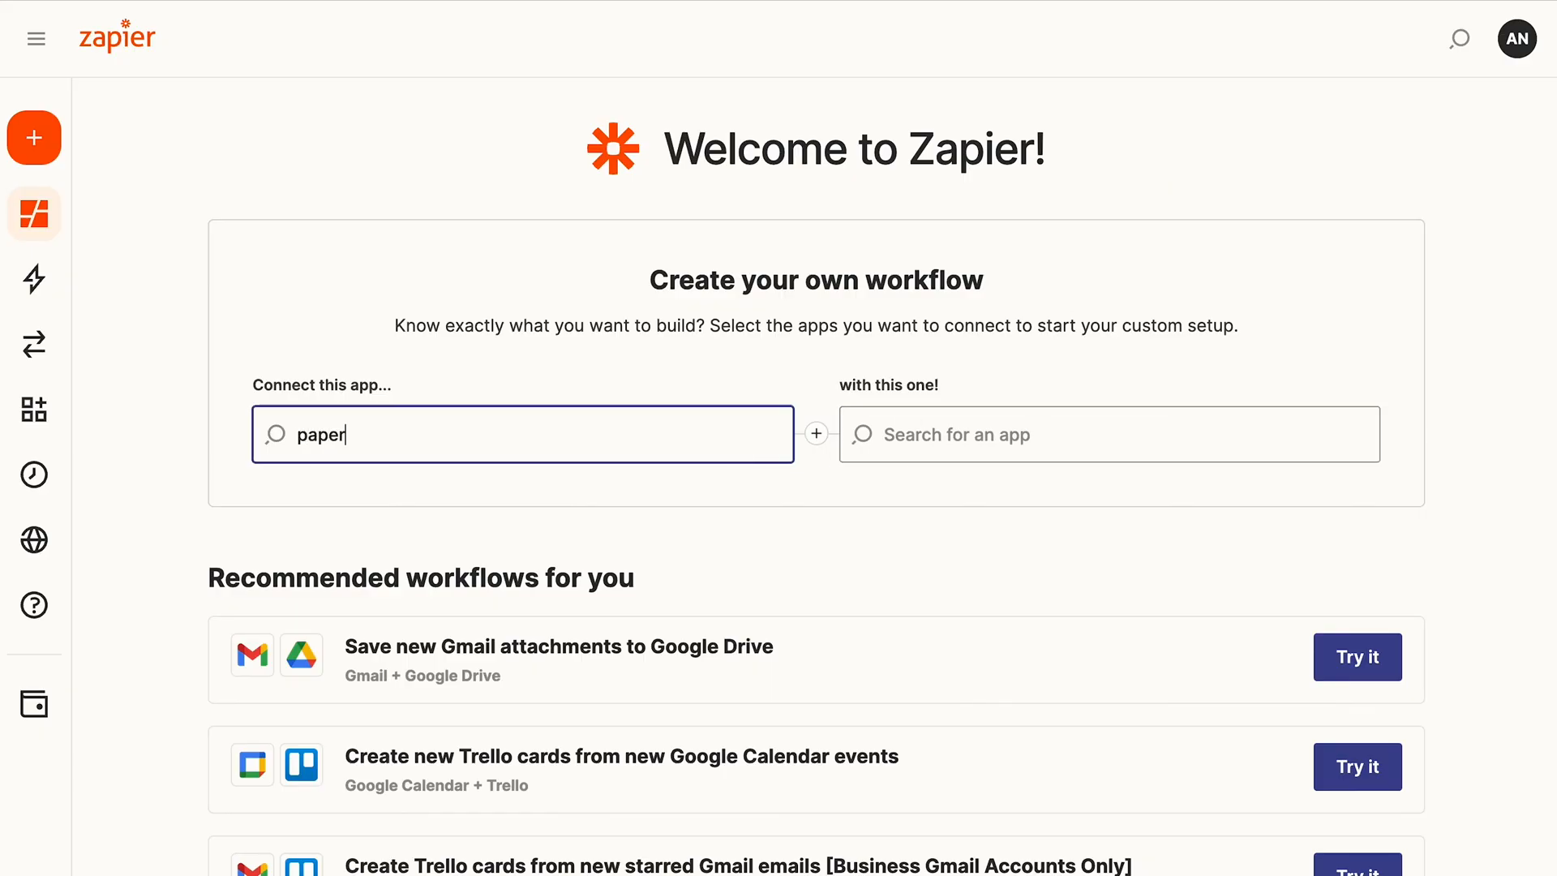
# Pair Paperform (New Form Submission trigger) with a Google Sheets action from the dashboard's app picker
pyautogui.write('form')
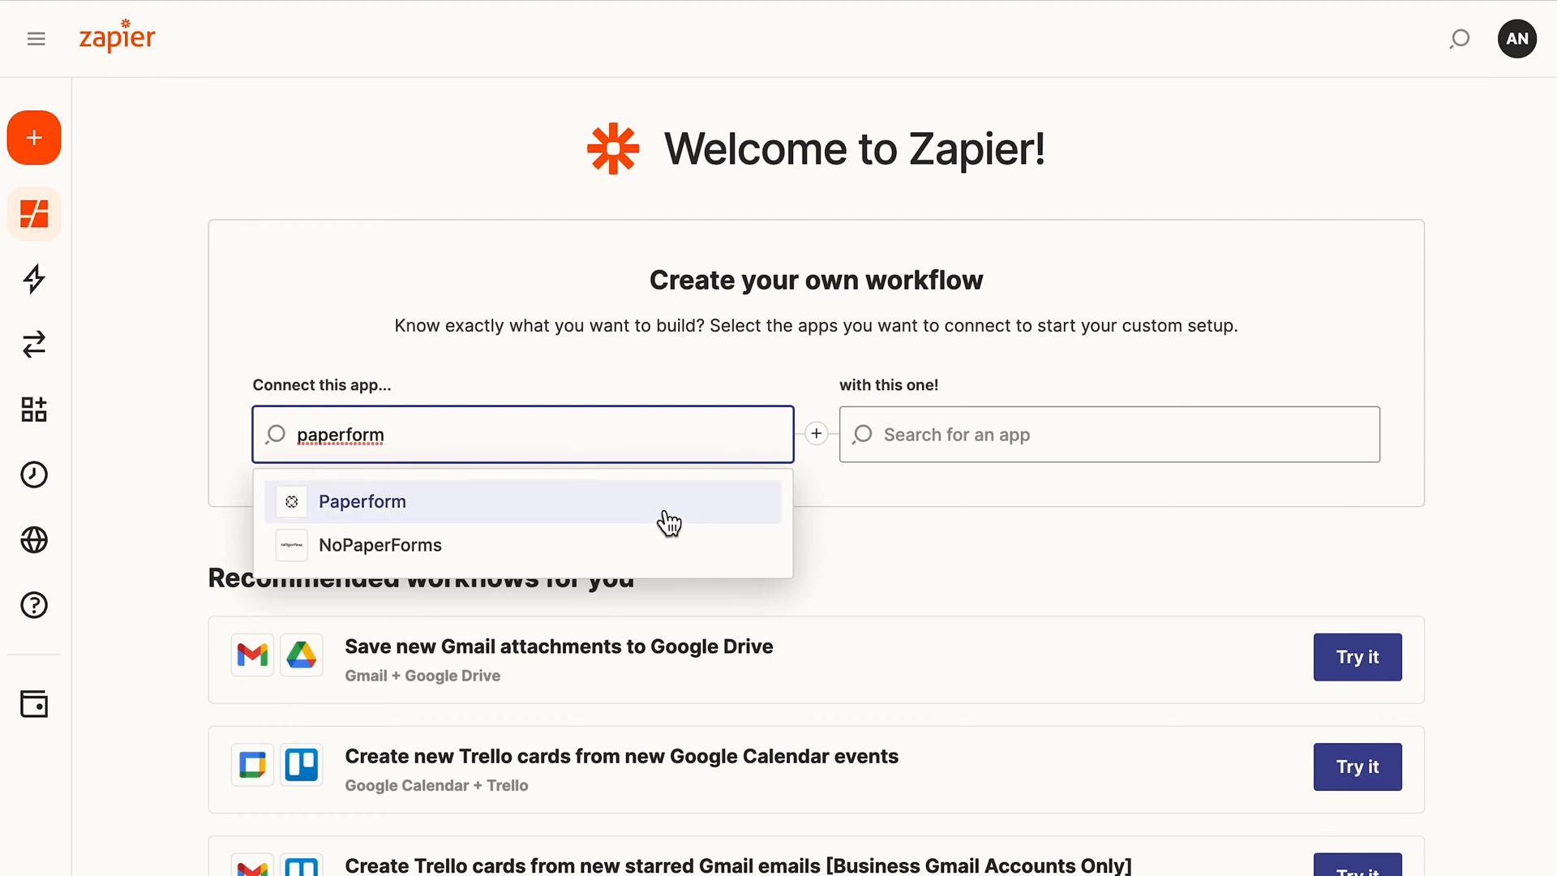
pyautogui.click(362, 501)
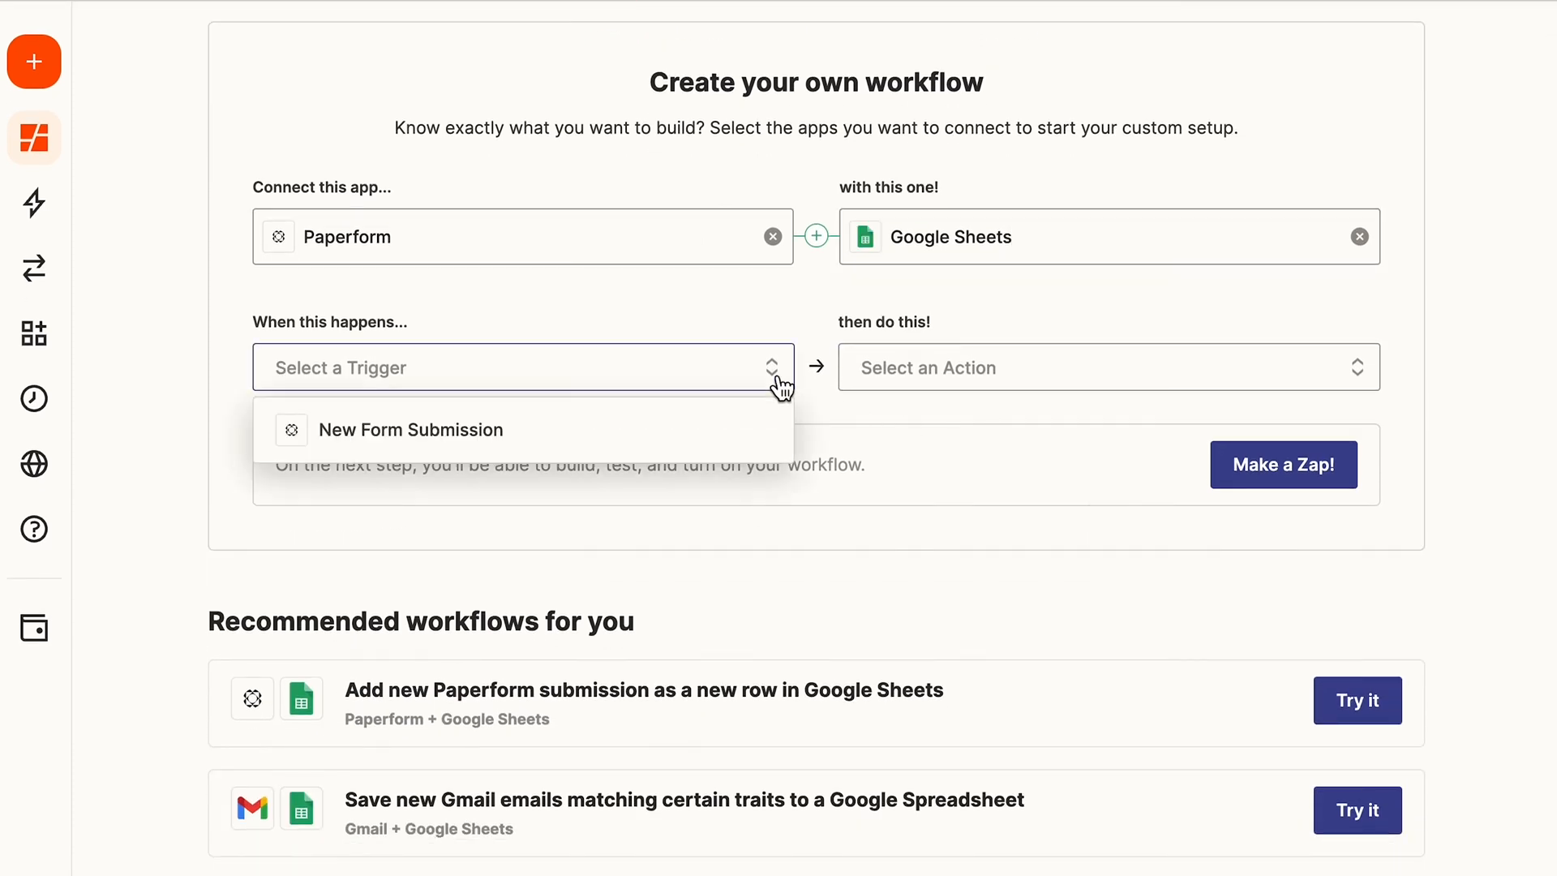
pyautogui.click(410, 430)
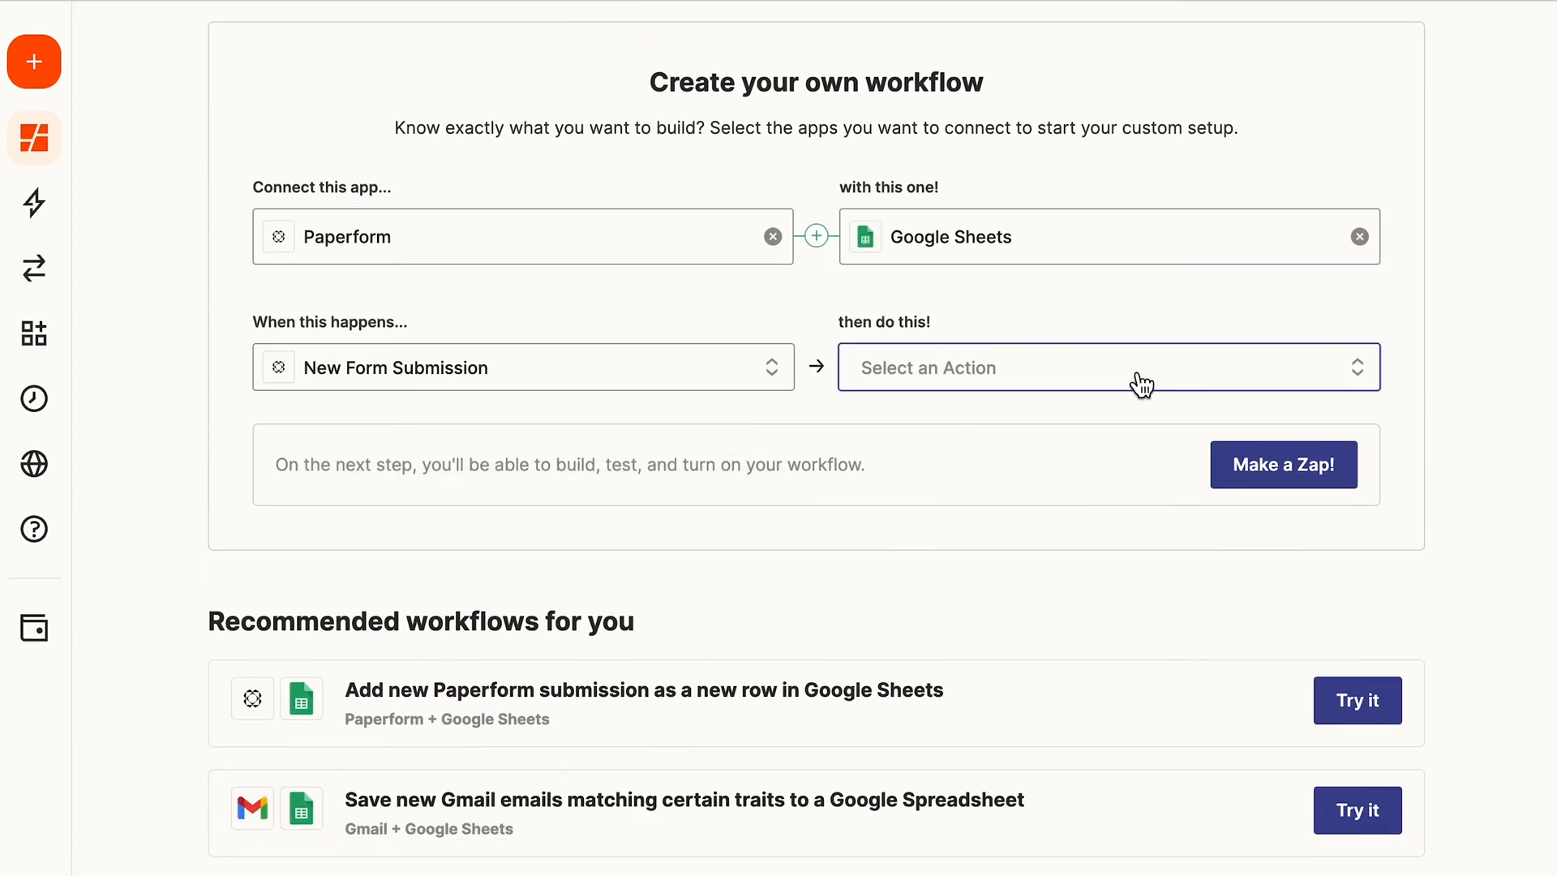
pyautogui.click(1110, 366)
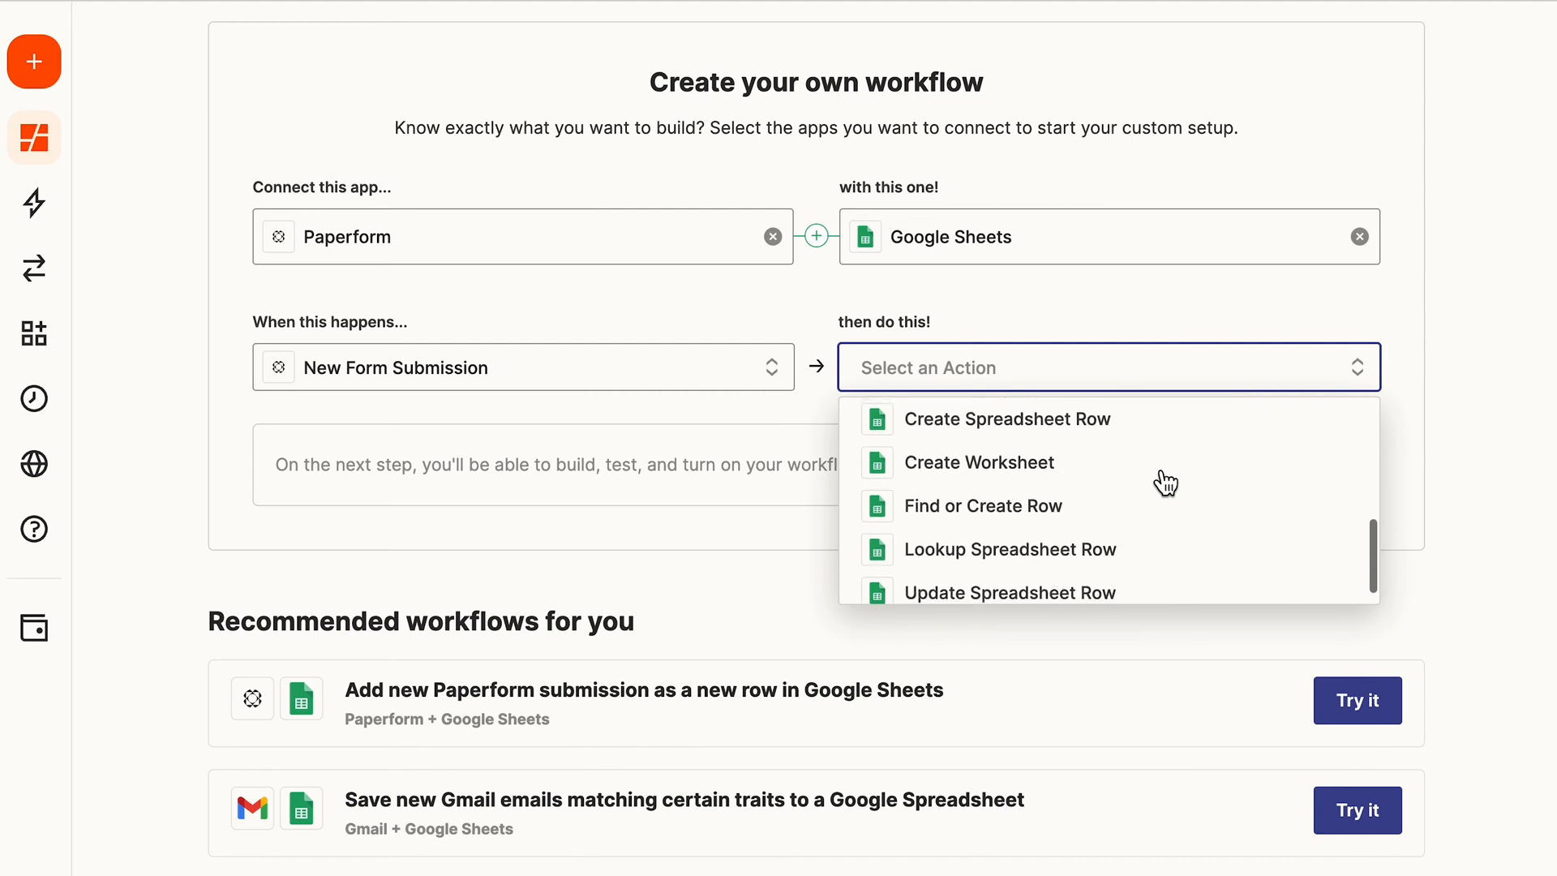
pyautogui.click(1007, 418)
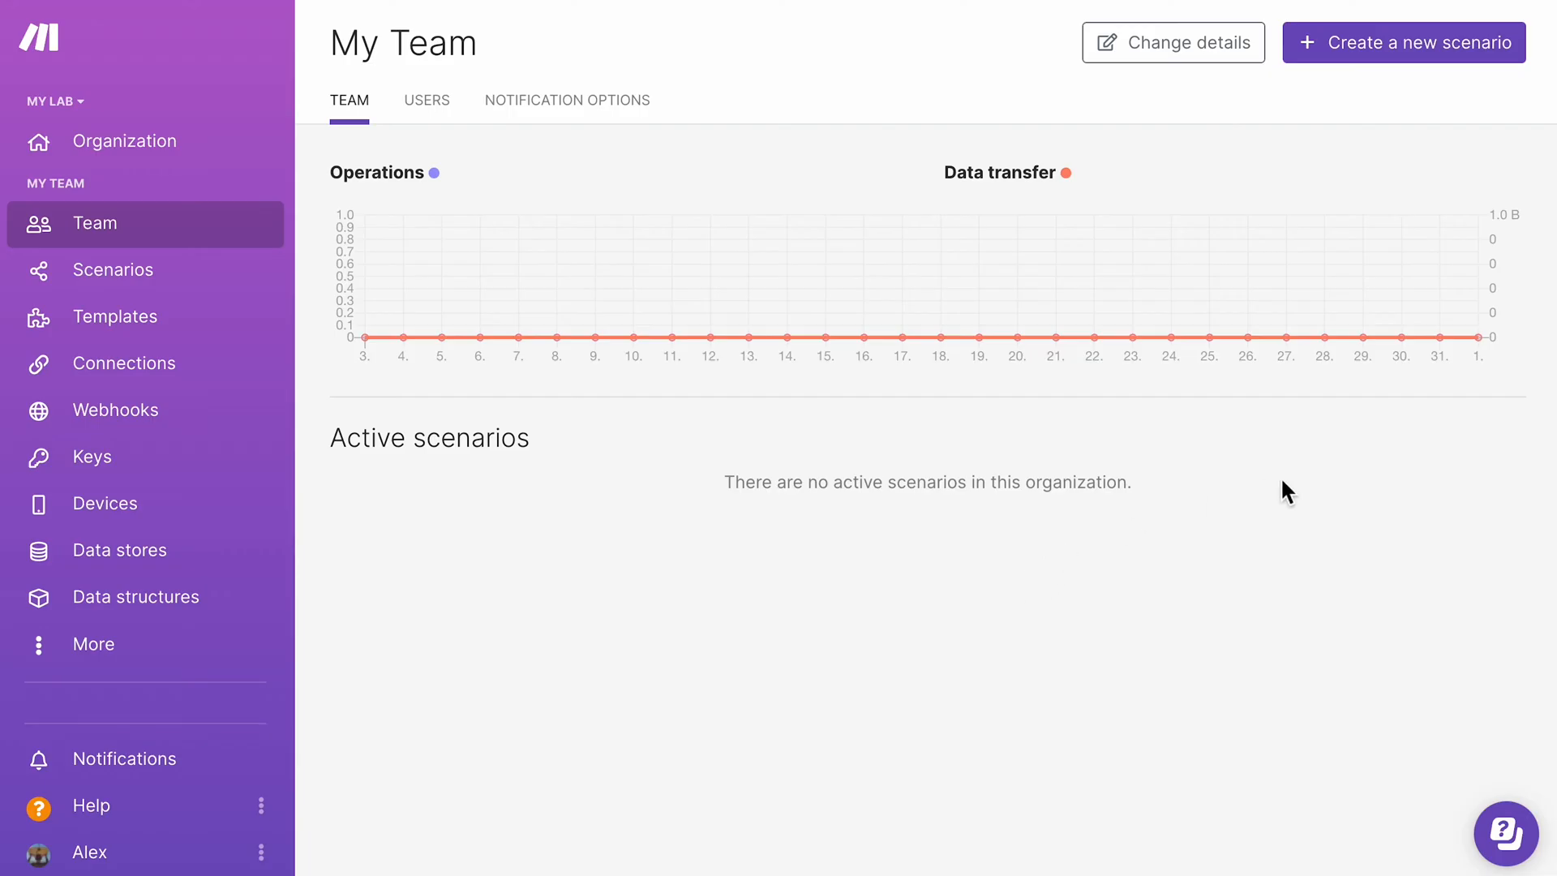
# Start a Make scenario with a Paperform New Submission module and begin adding its webhook
pyautogui.click(1405, 42)
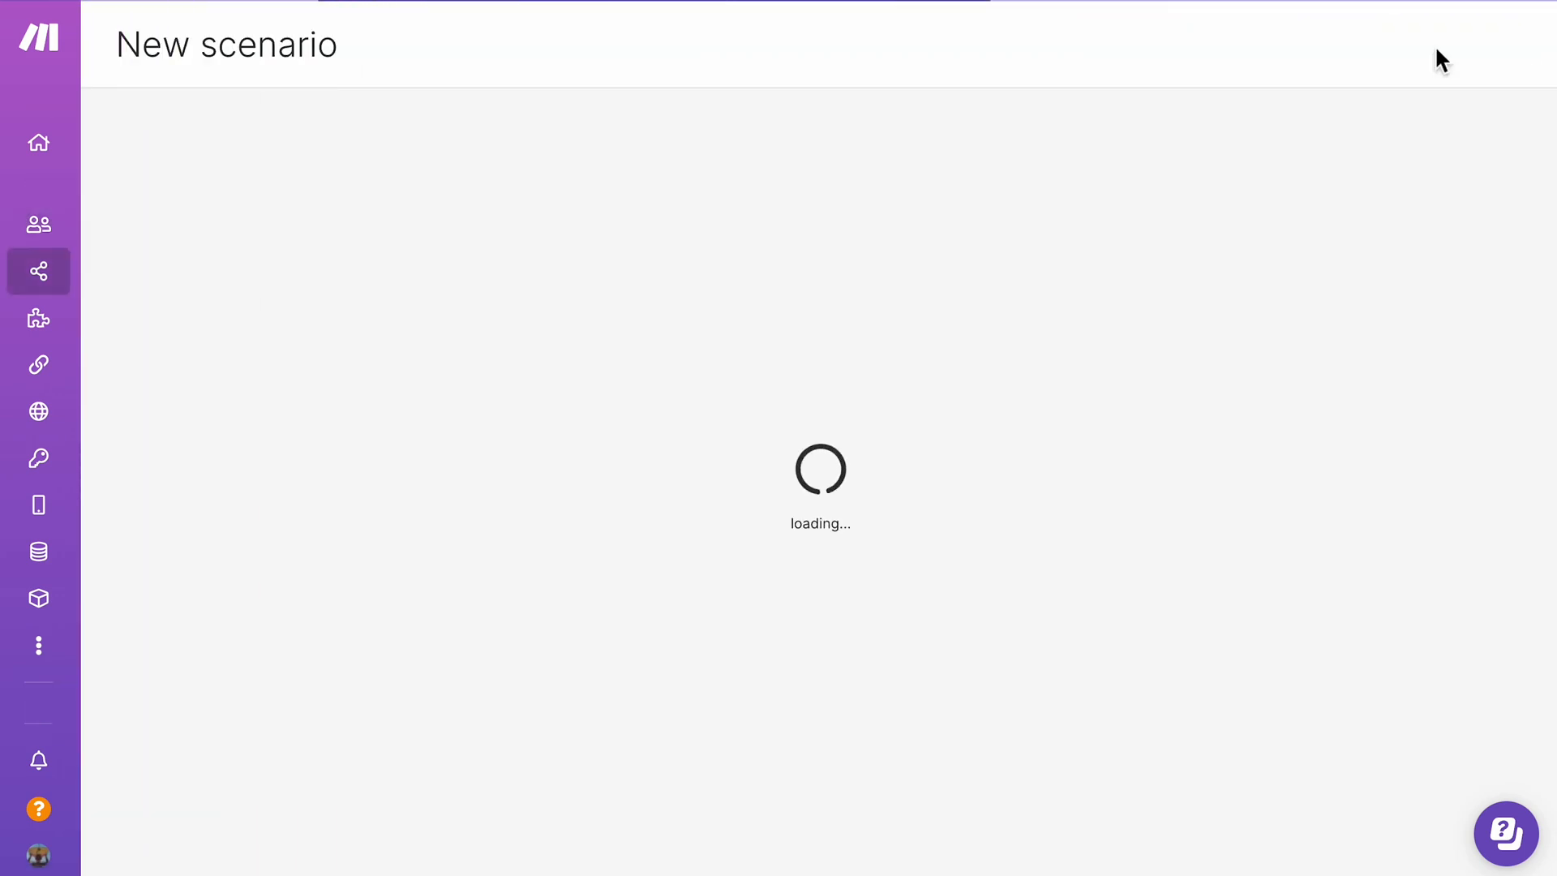
pyautogui.click(821, 368)
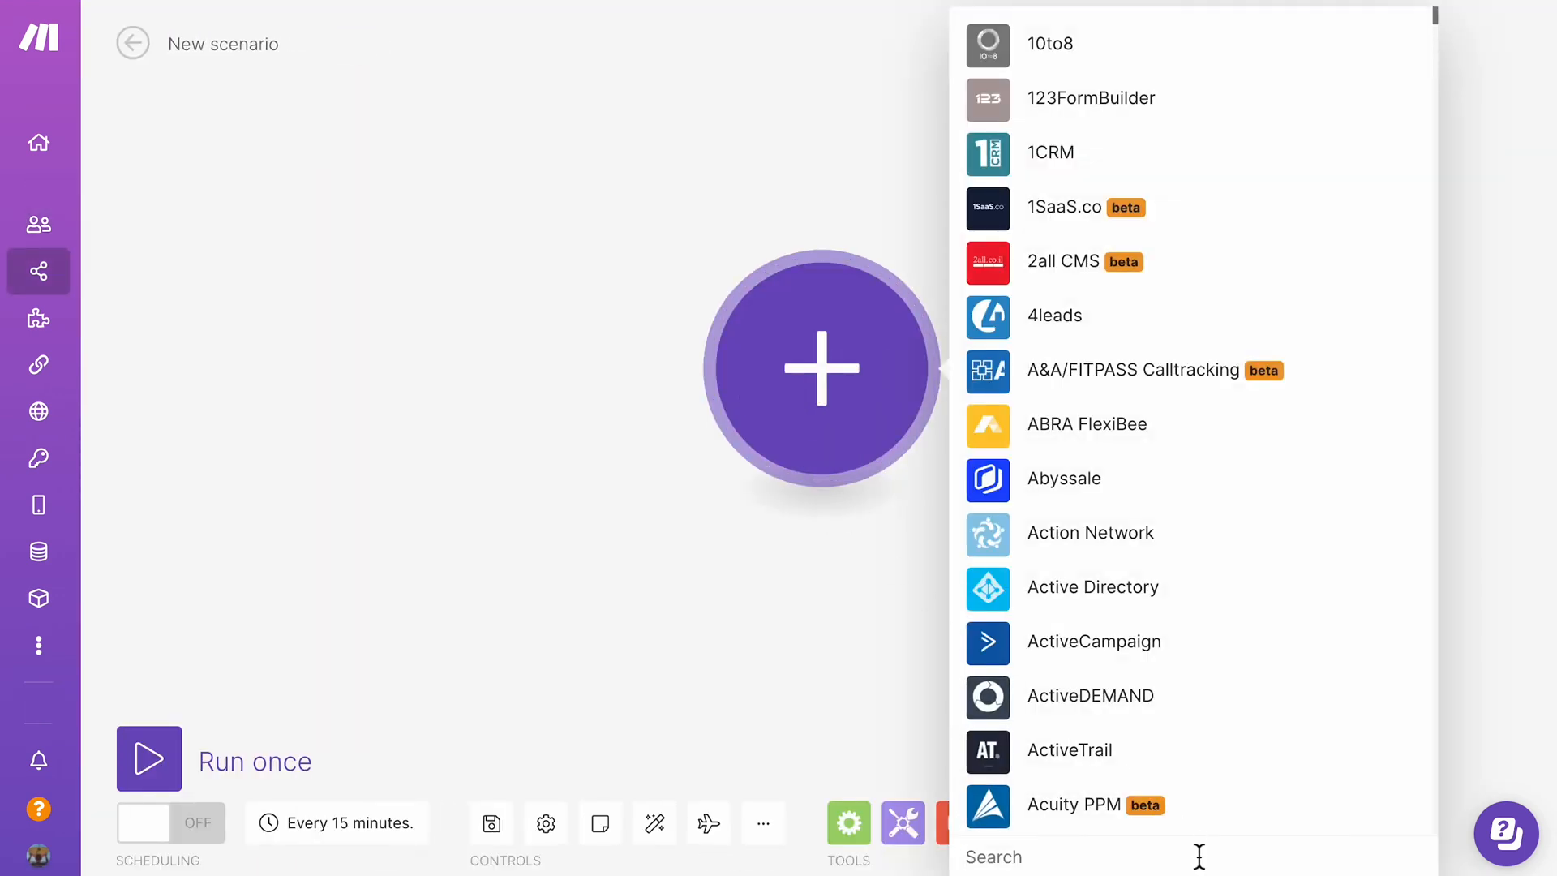
pyautogui.write('pap')
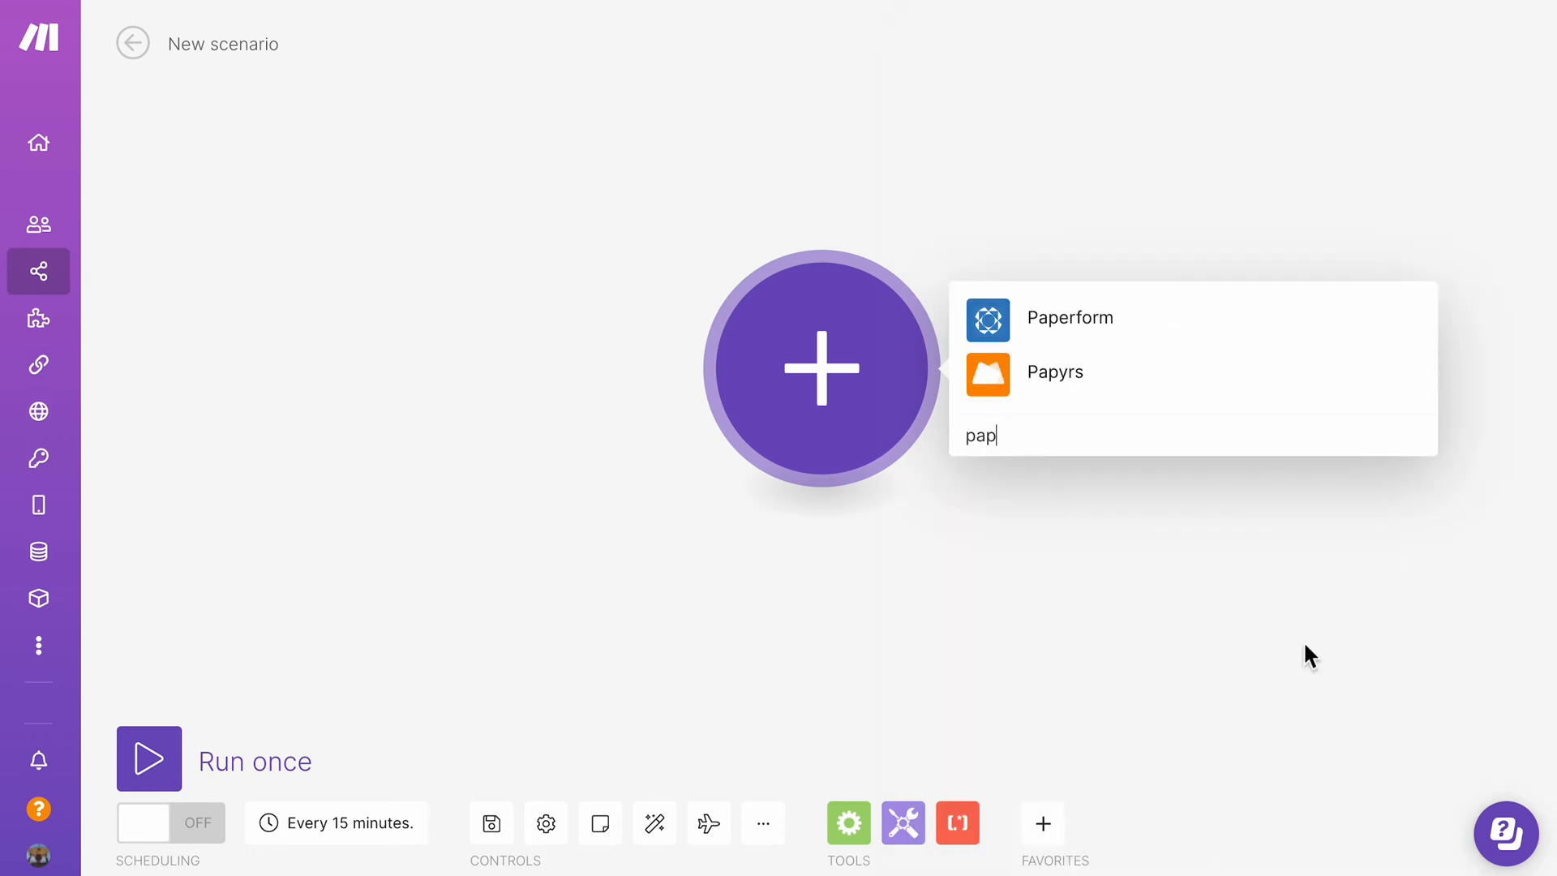
pyautogui.click(1070, 318)
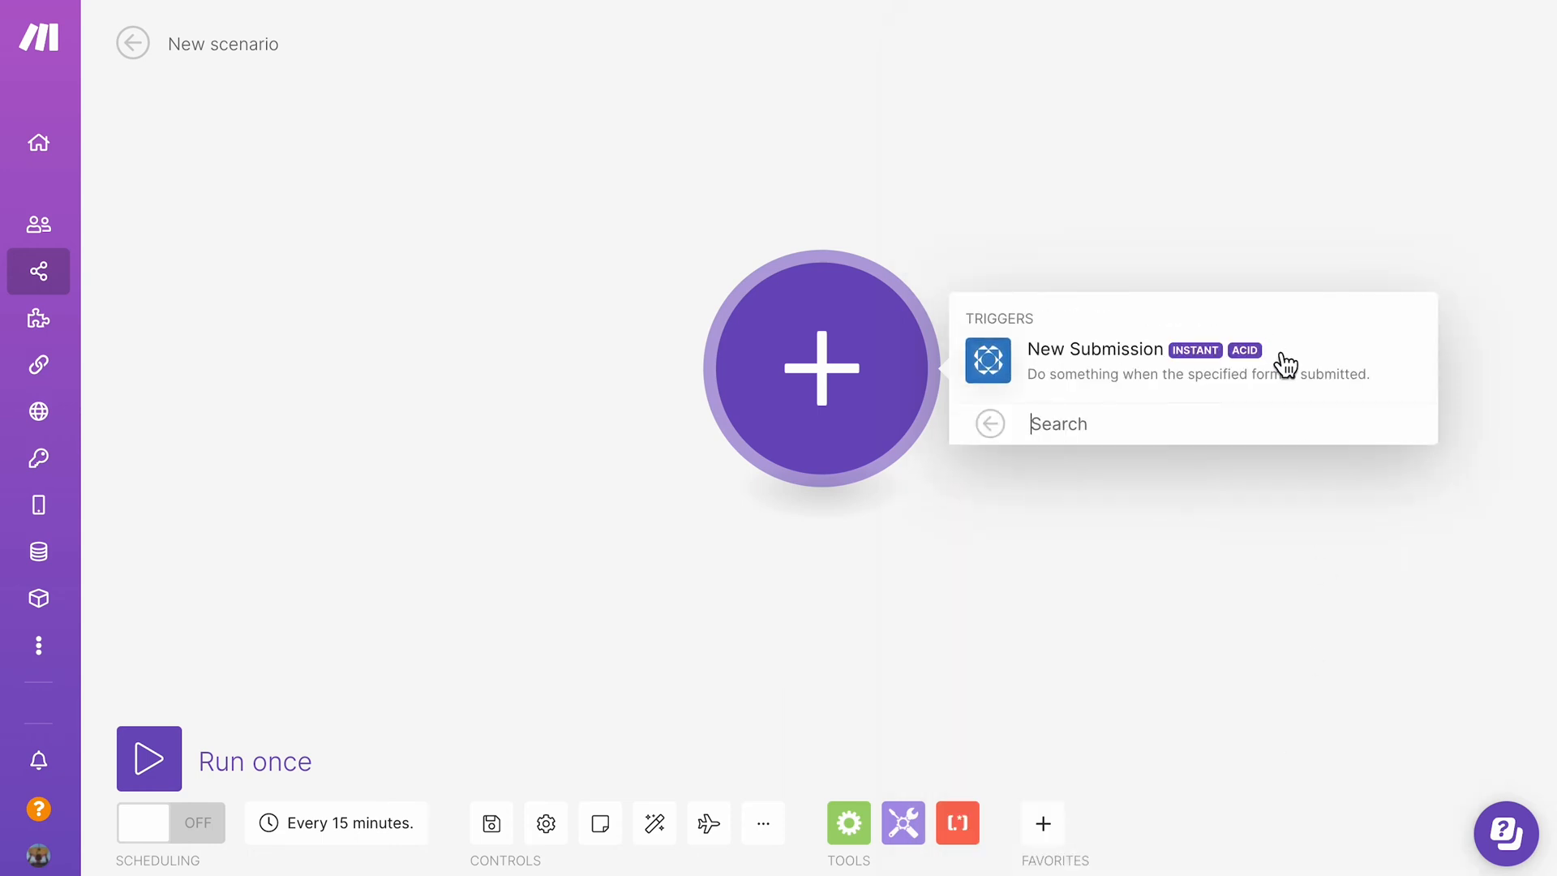
pyautogui.click(1095, 350)
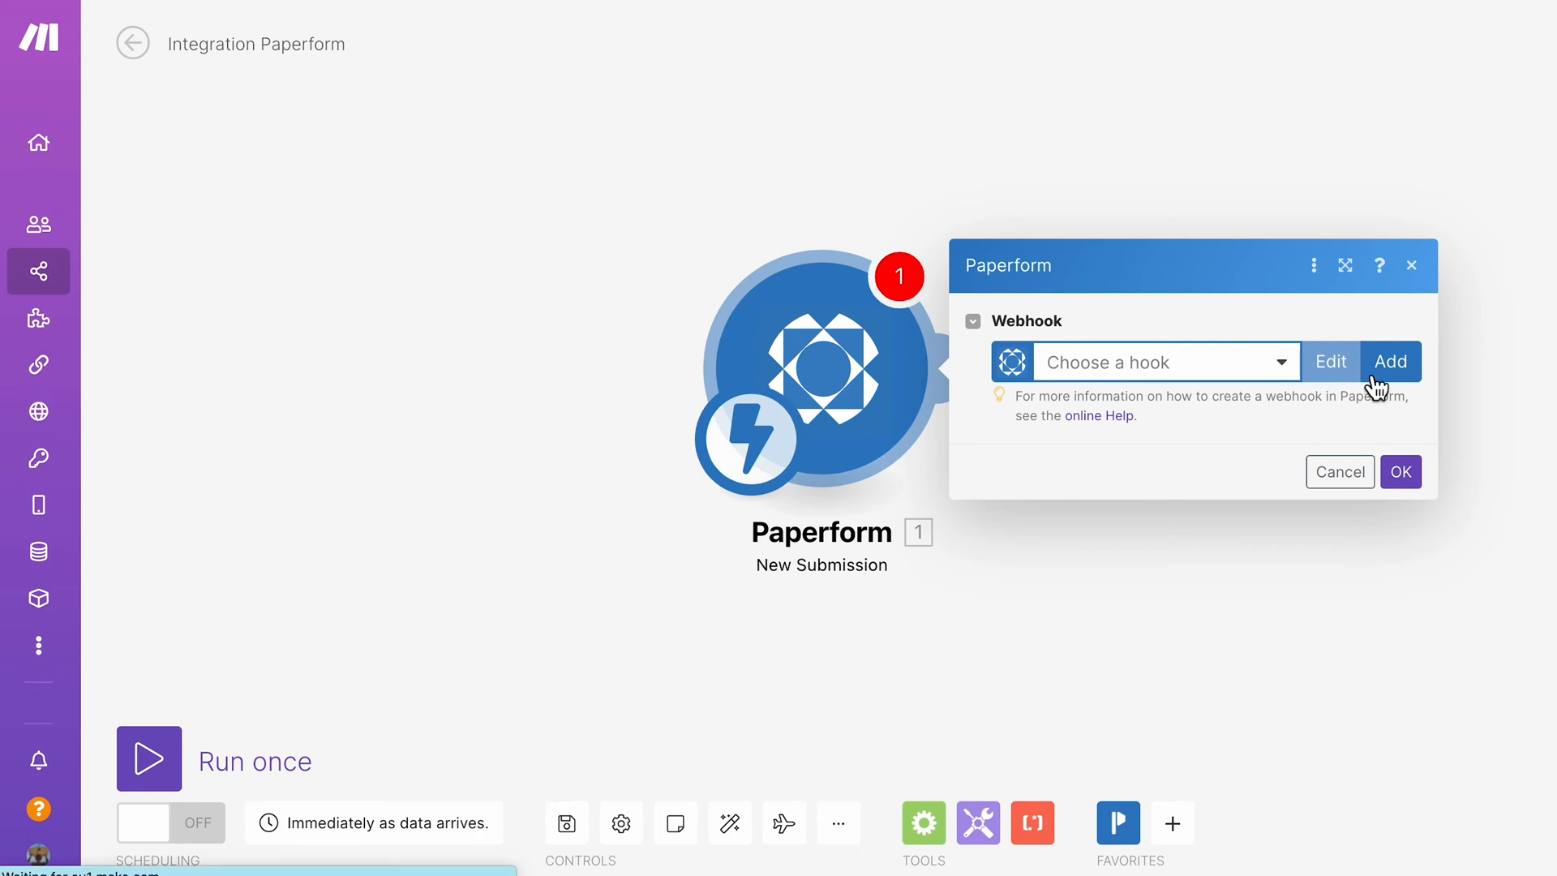
pyautogui.click(1392, 361)
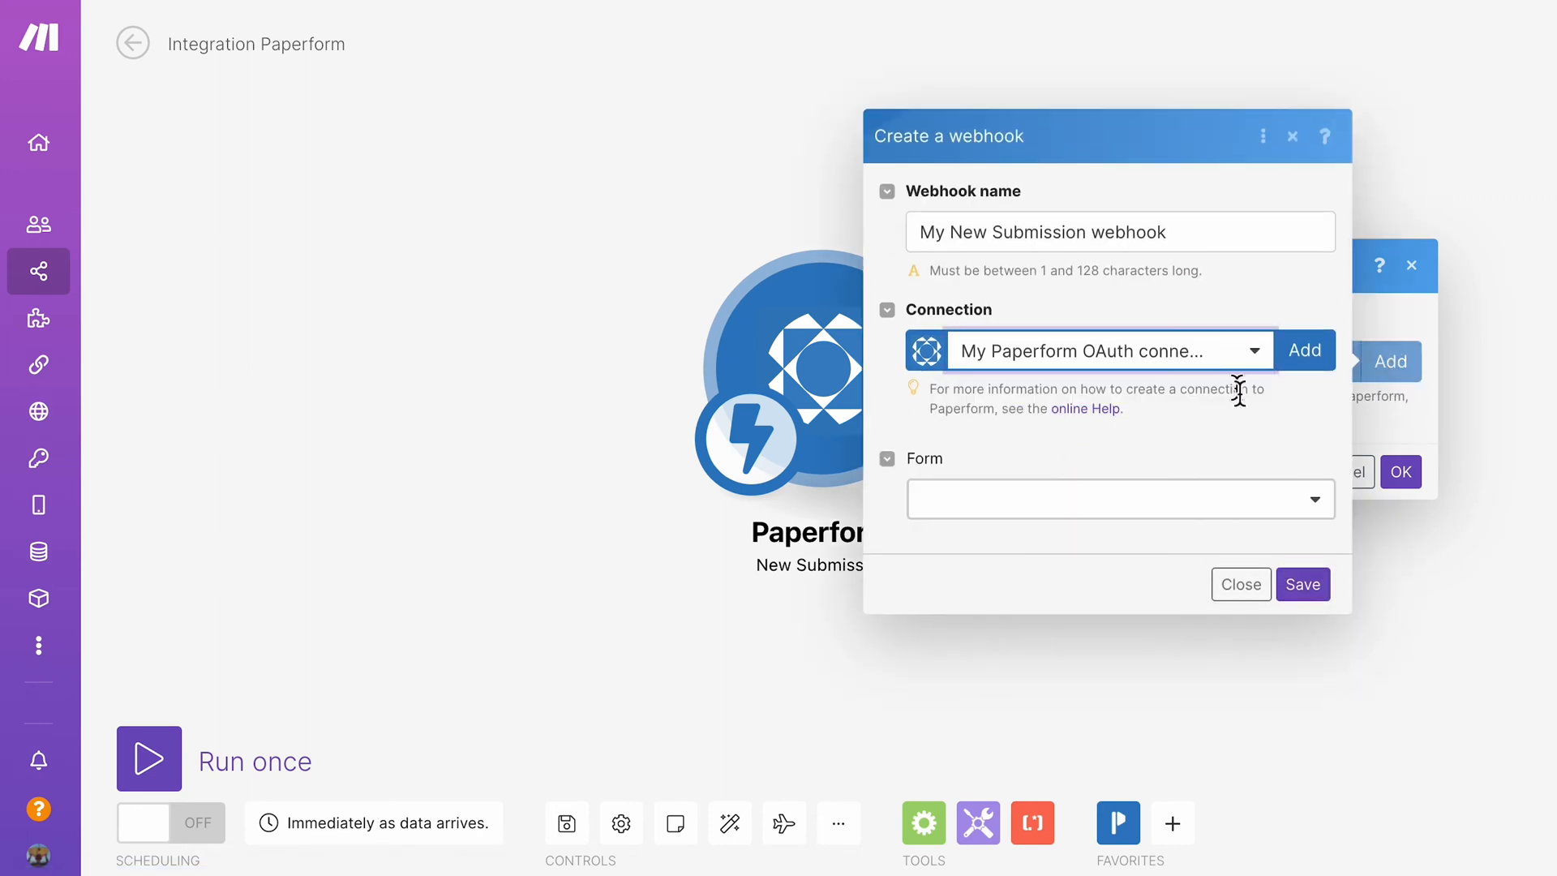
pyautogui.click(1119, 499)
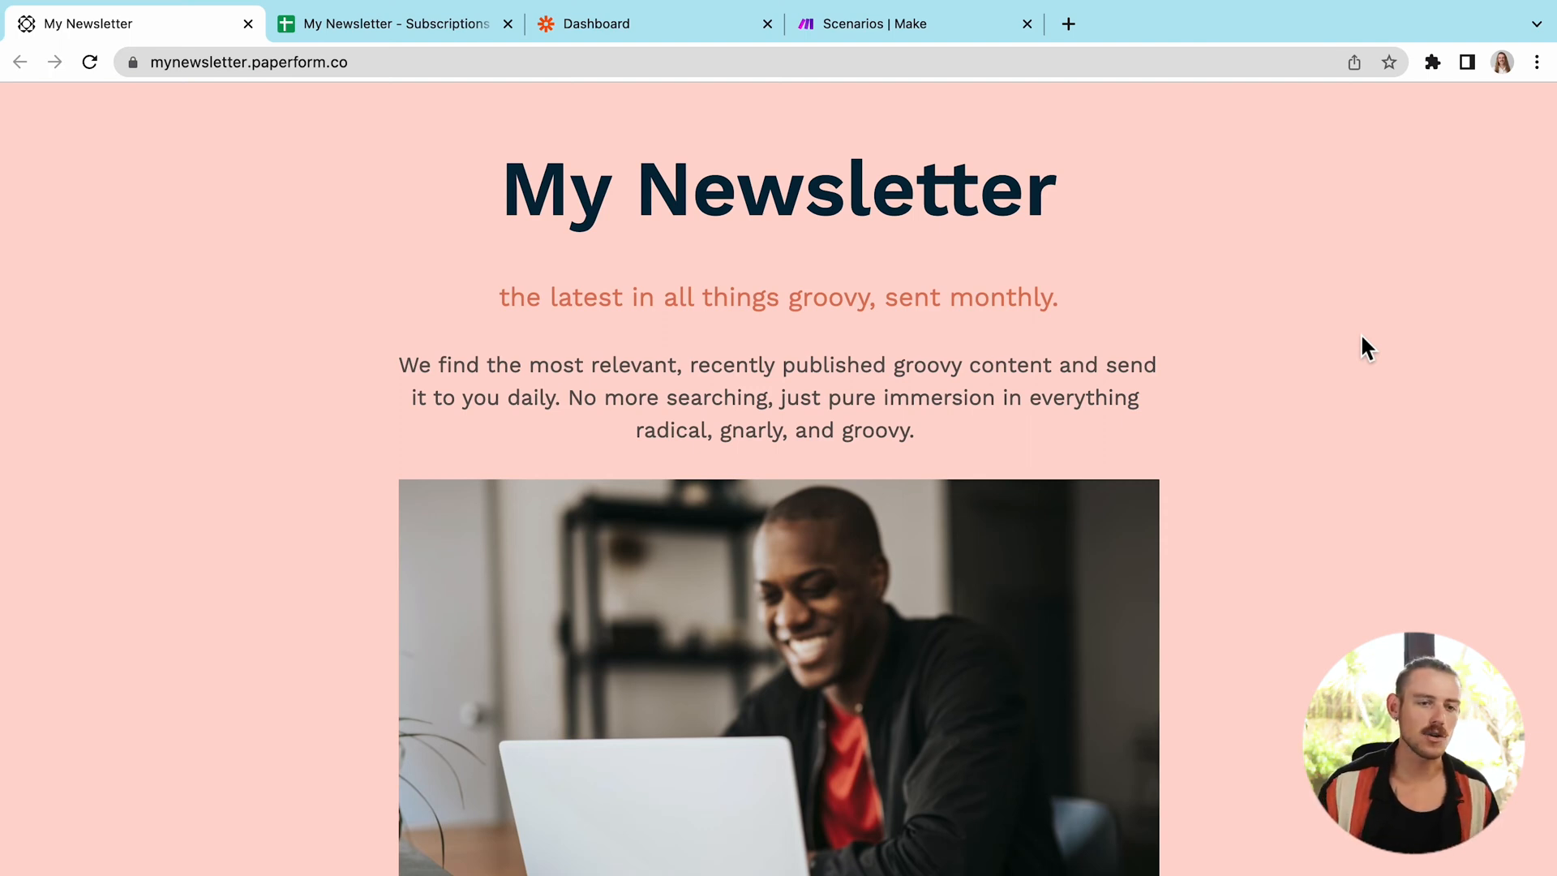
# Scroll down the My Newsletter form to its Subscribe fields: name, email and newsletter consent
pyautogui.scroll(-3)
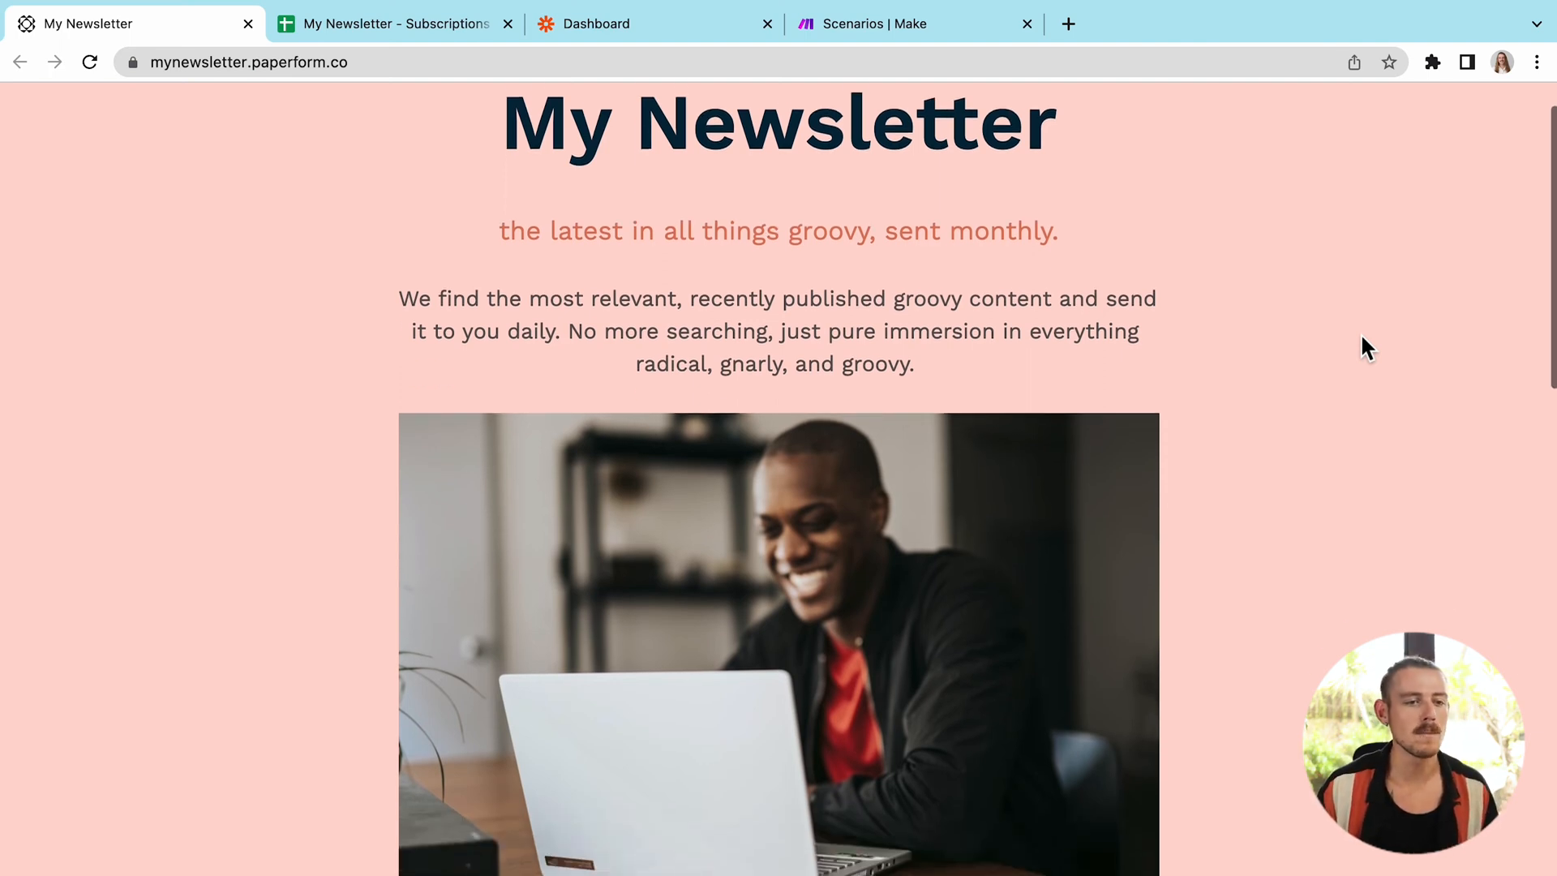
pyautogui.scroll(-3)
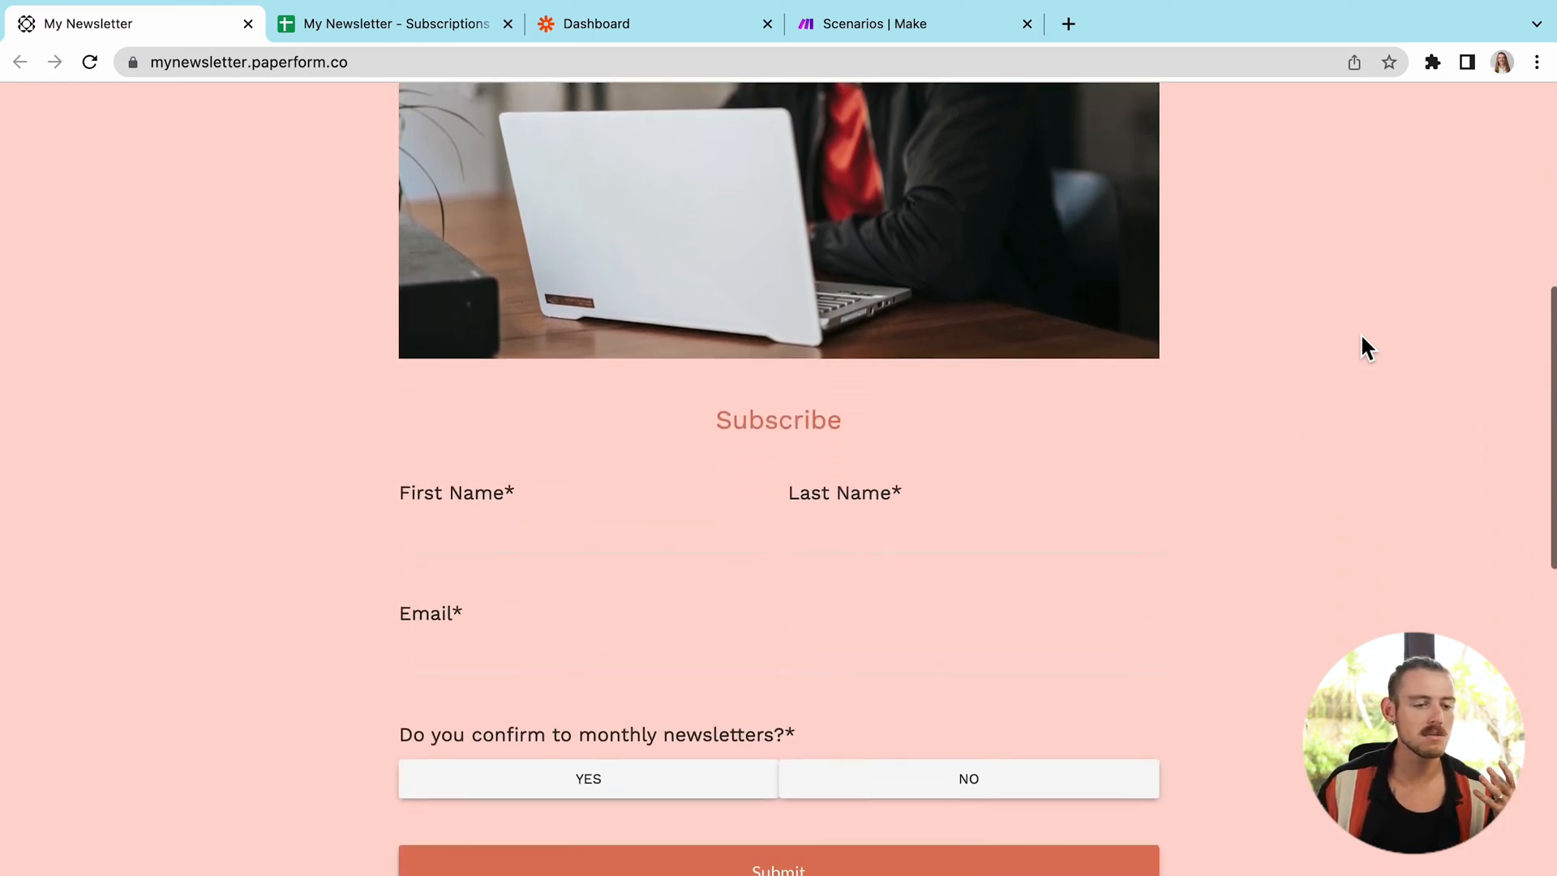
pyautogui.scroll(-3)
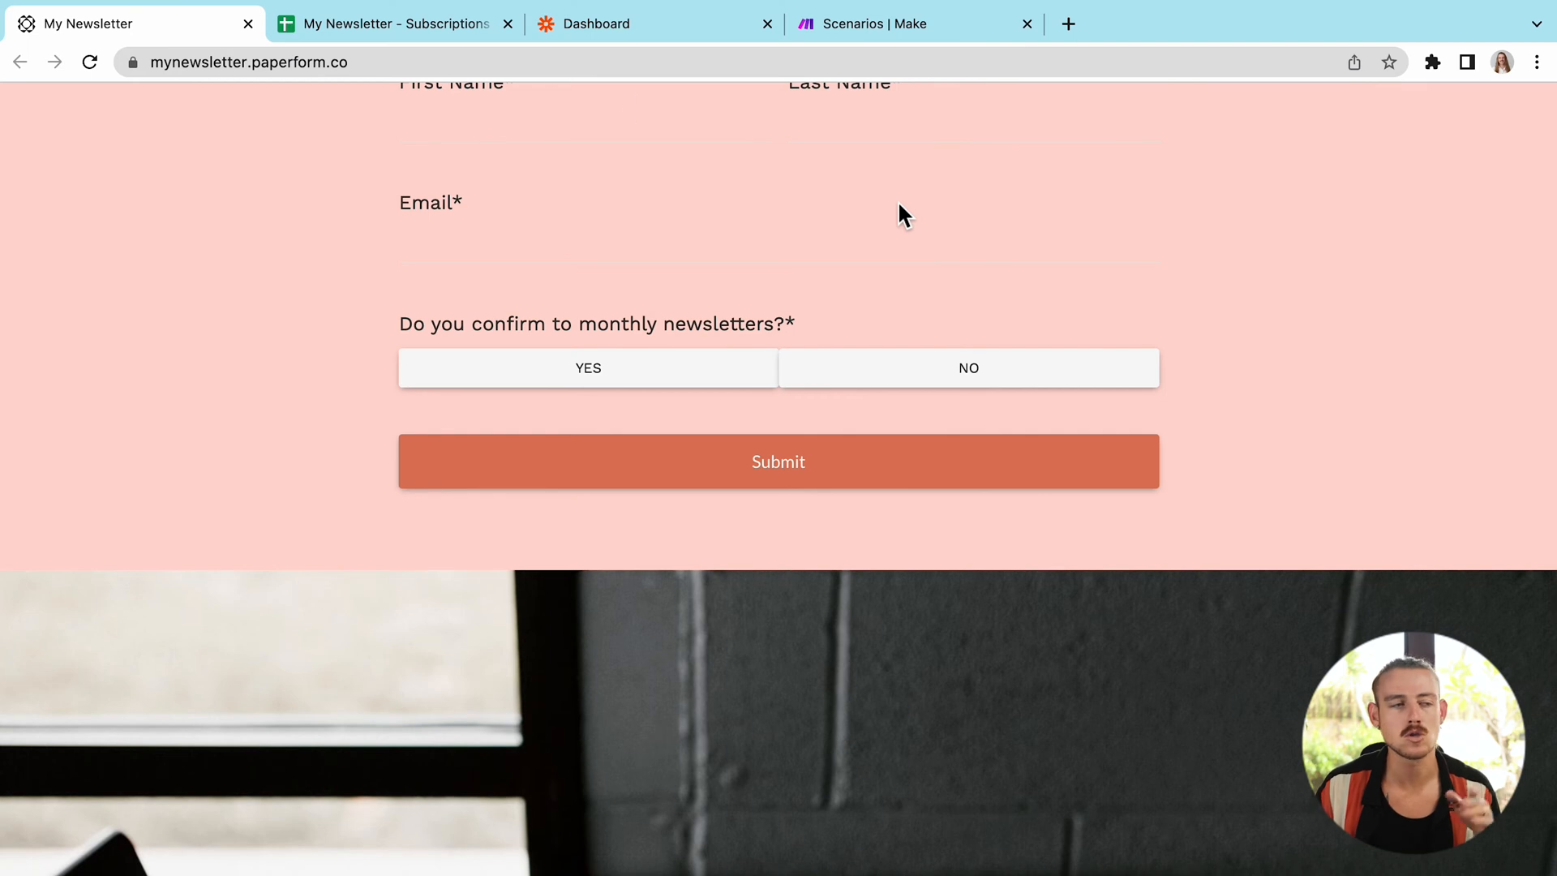
pyautogui.click(394, 23)
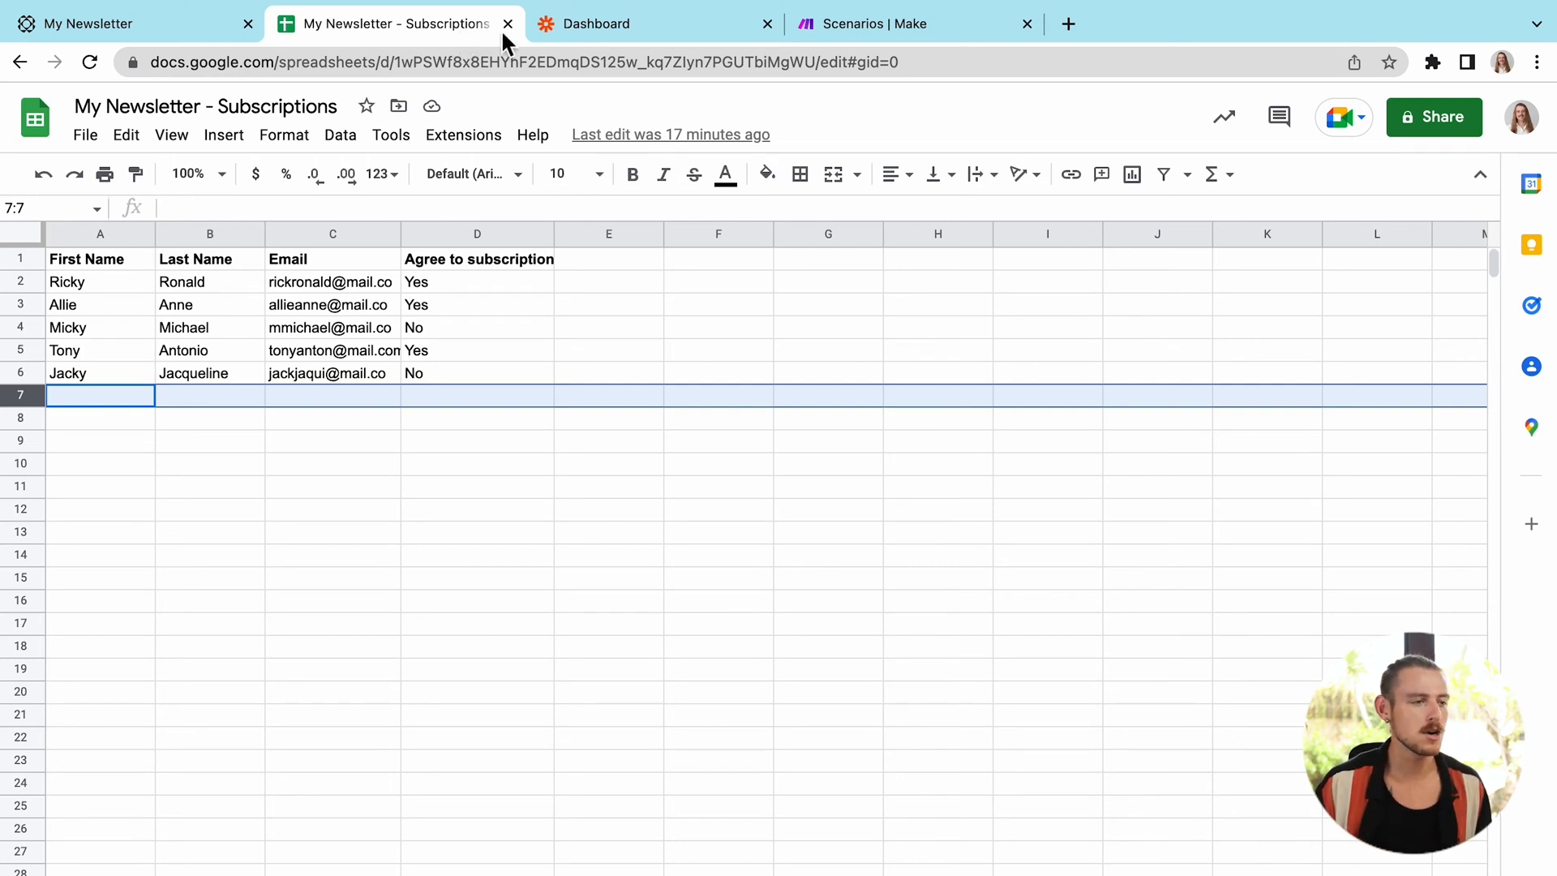
# Switch to the My Newsletter - Subscriptions spreadsheet listing existing subscribers
pyautogui.click(603, 23)
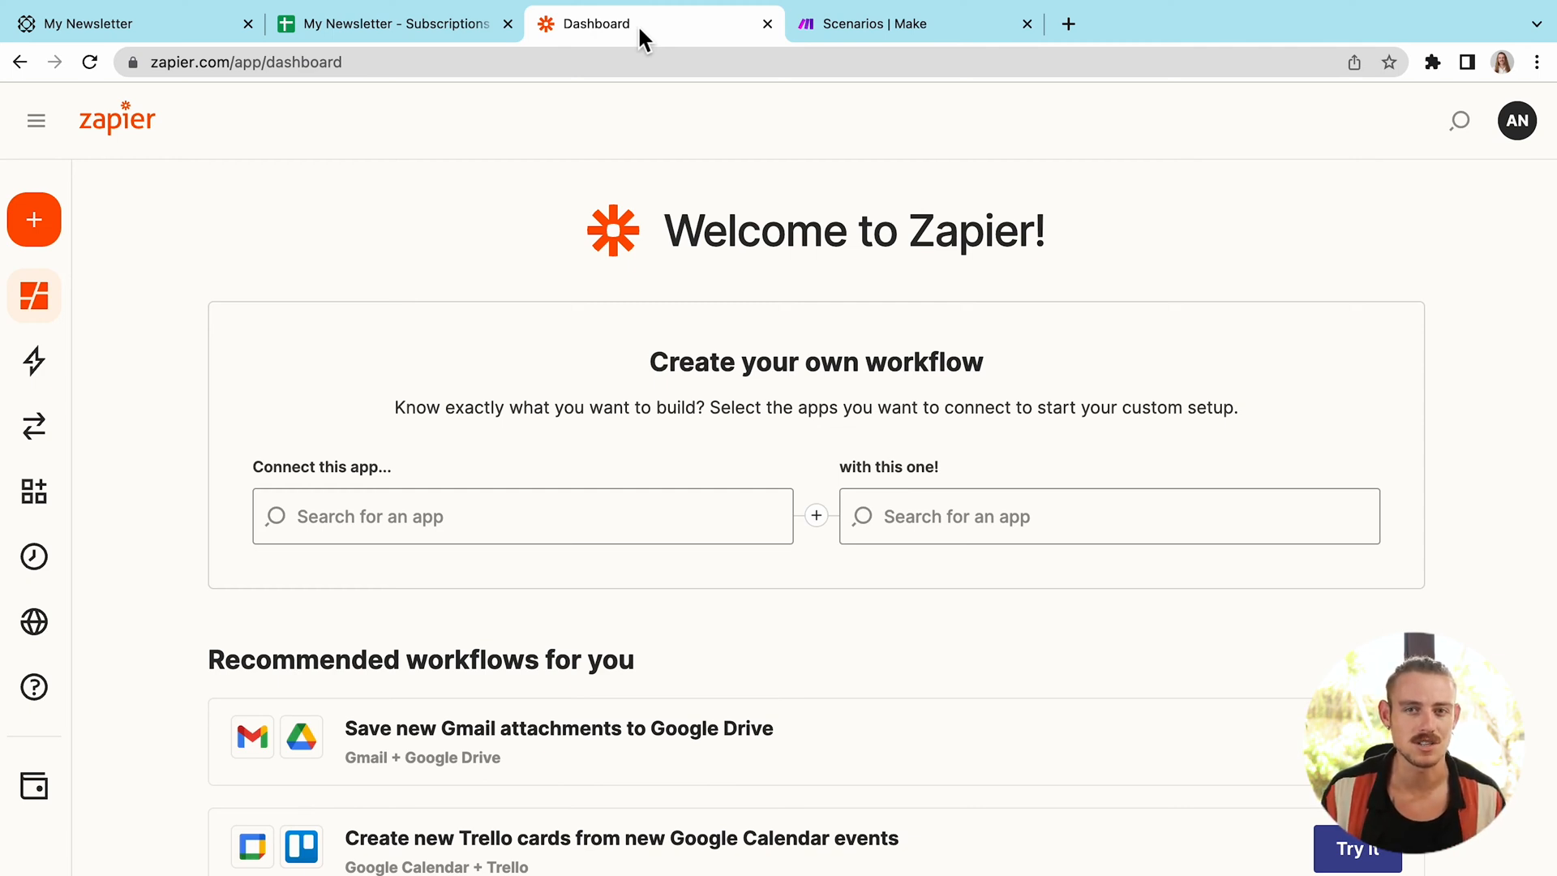
pyautogui.moveTo(253, 223)
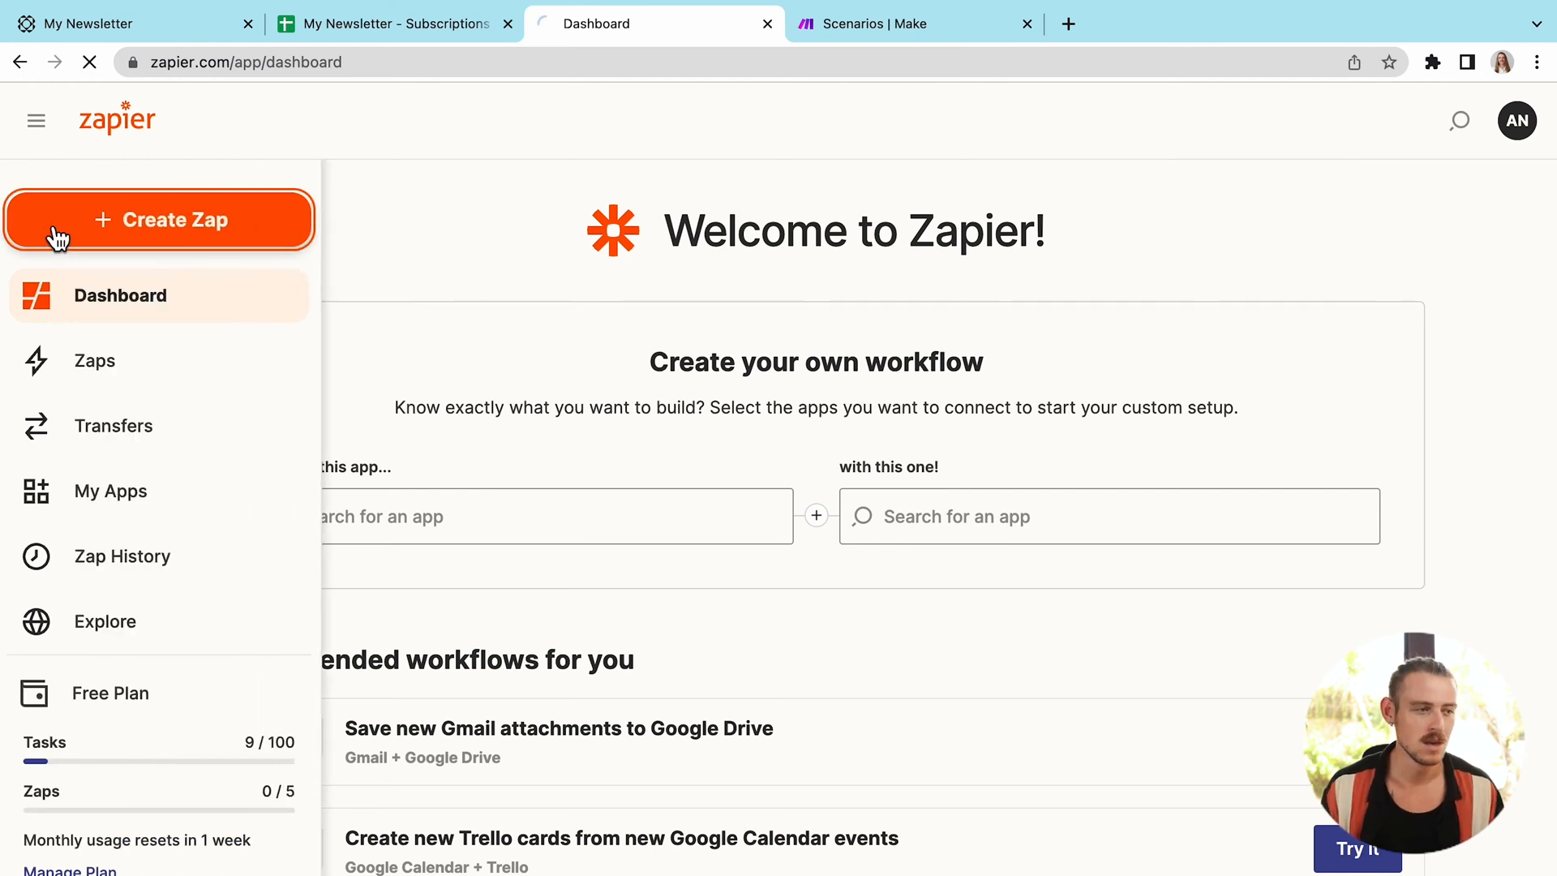
# Create a new Zap with Paperform's New Form Submission as the trigger event
pyautogui.click(159, 221)
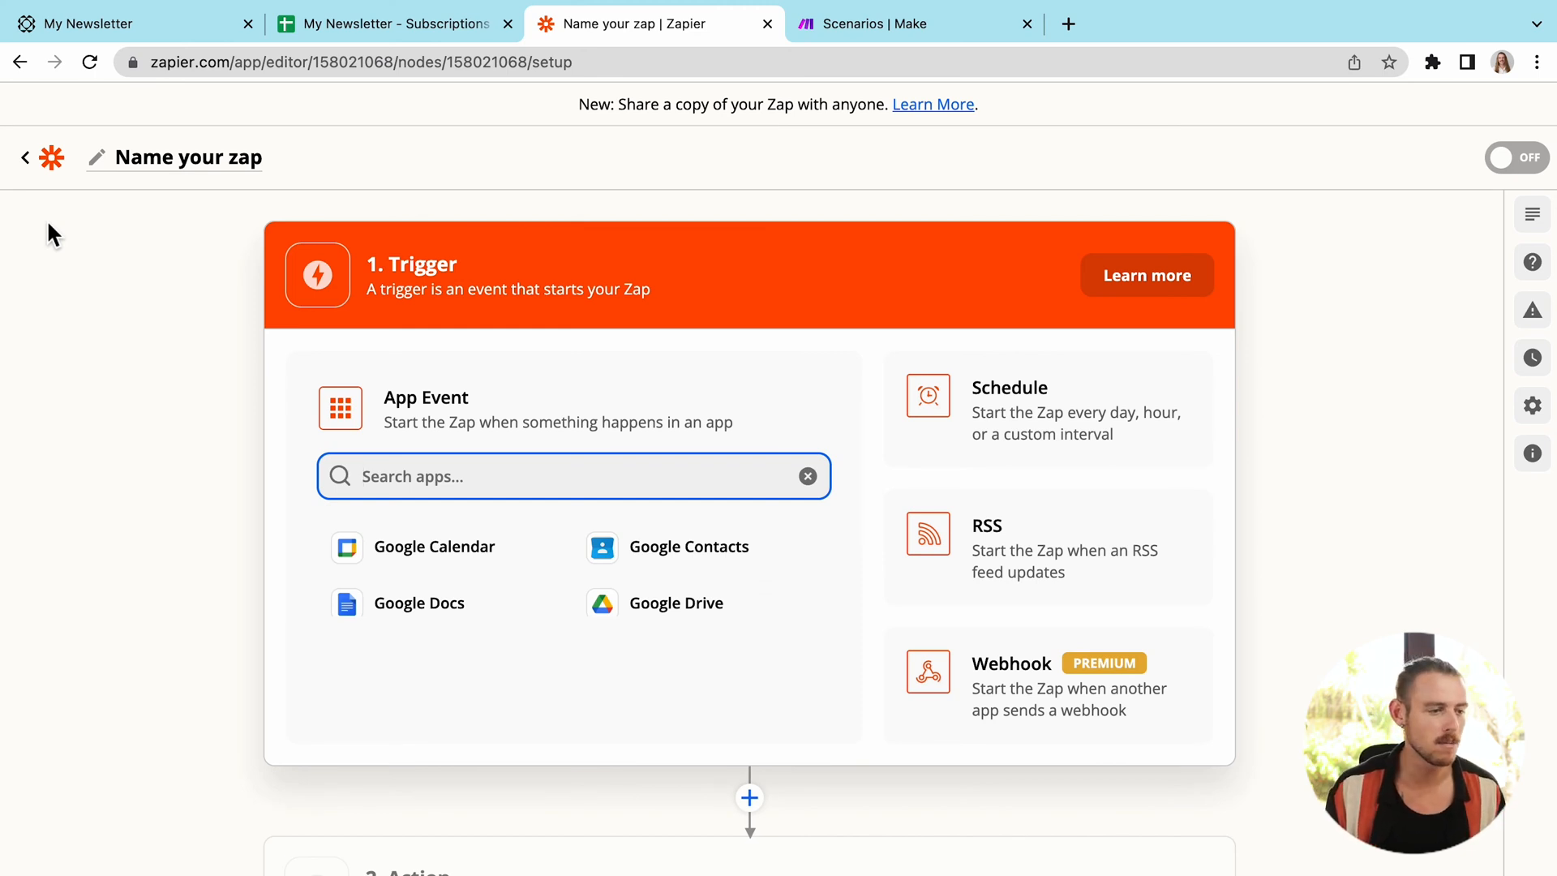
pyautogui.write('paperform')
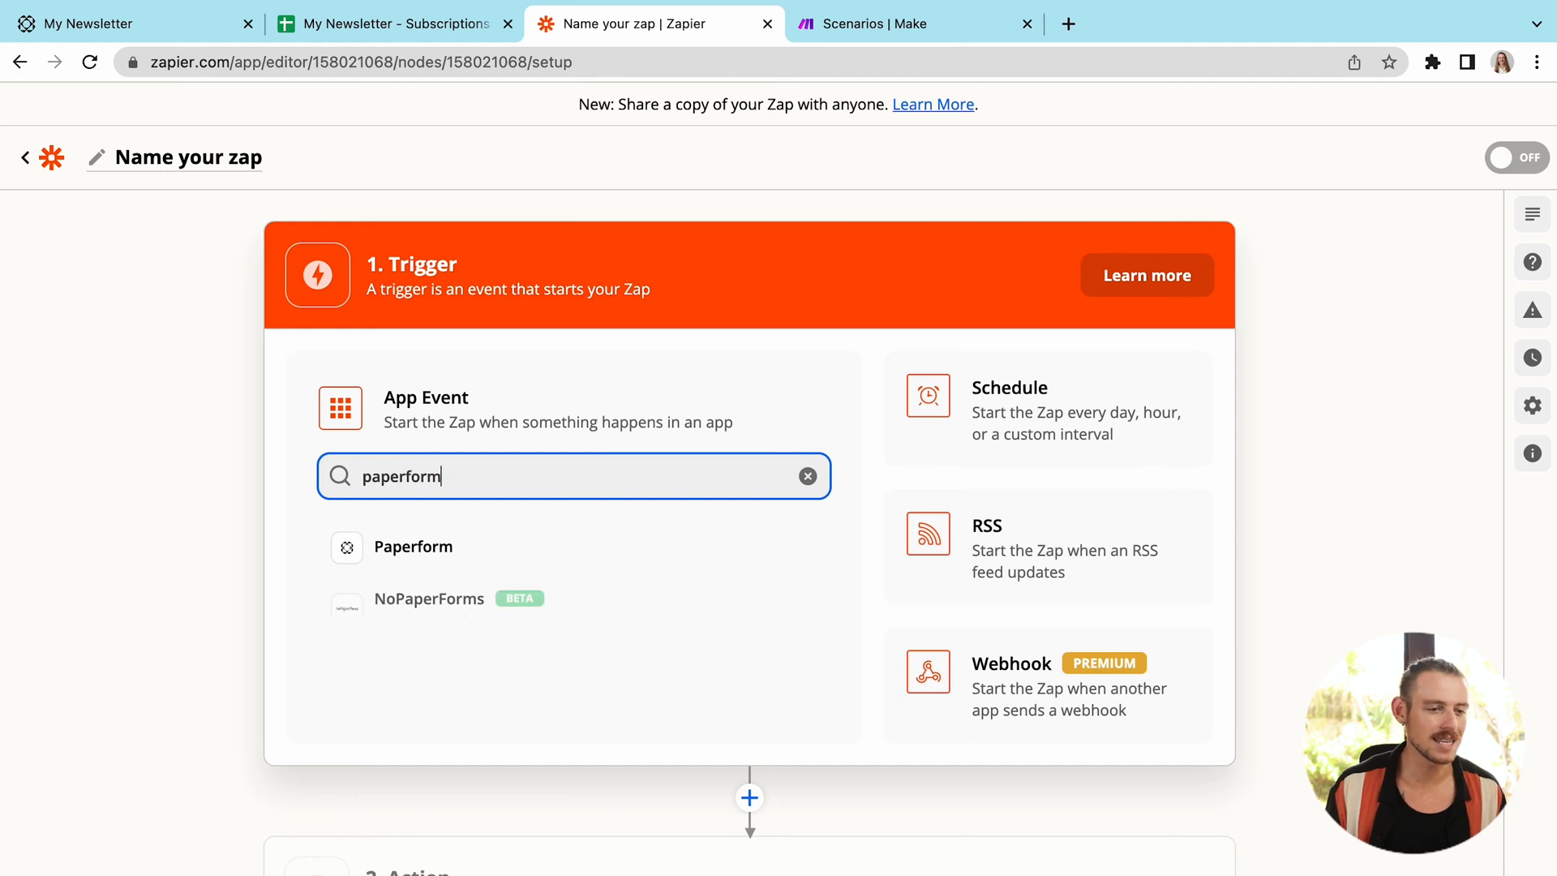
pyautogui.click(413, 547)
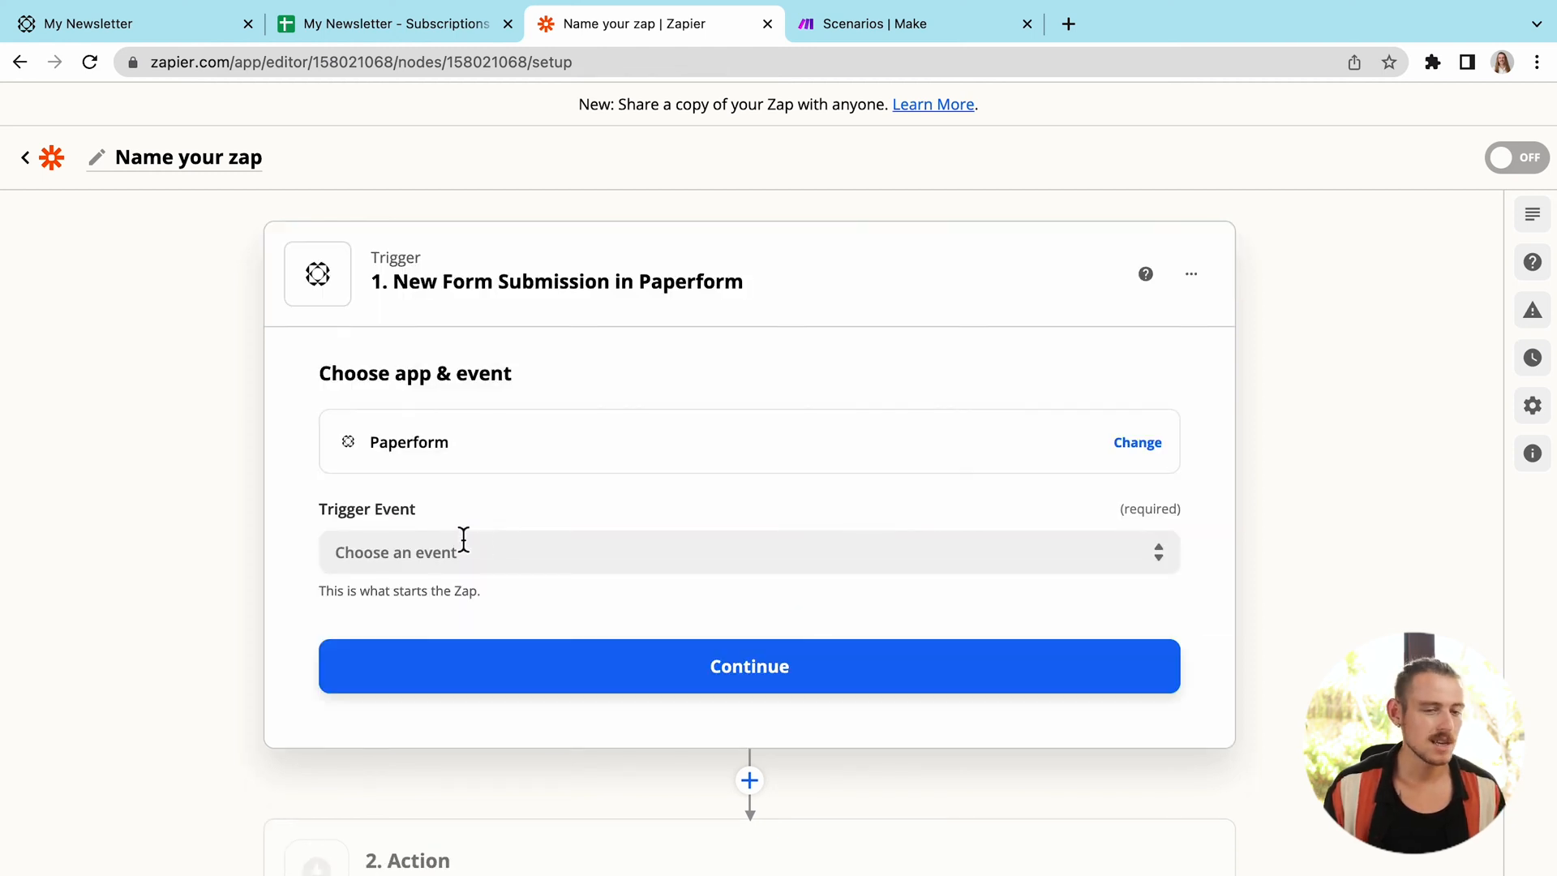
pyautogui.click(749, 551)
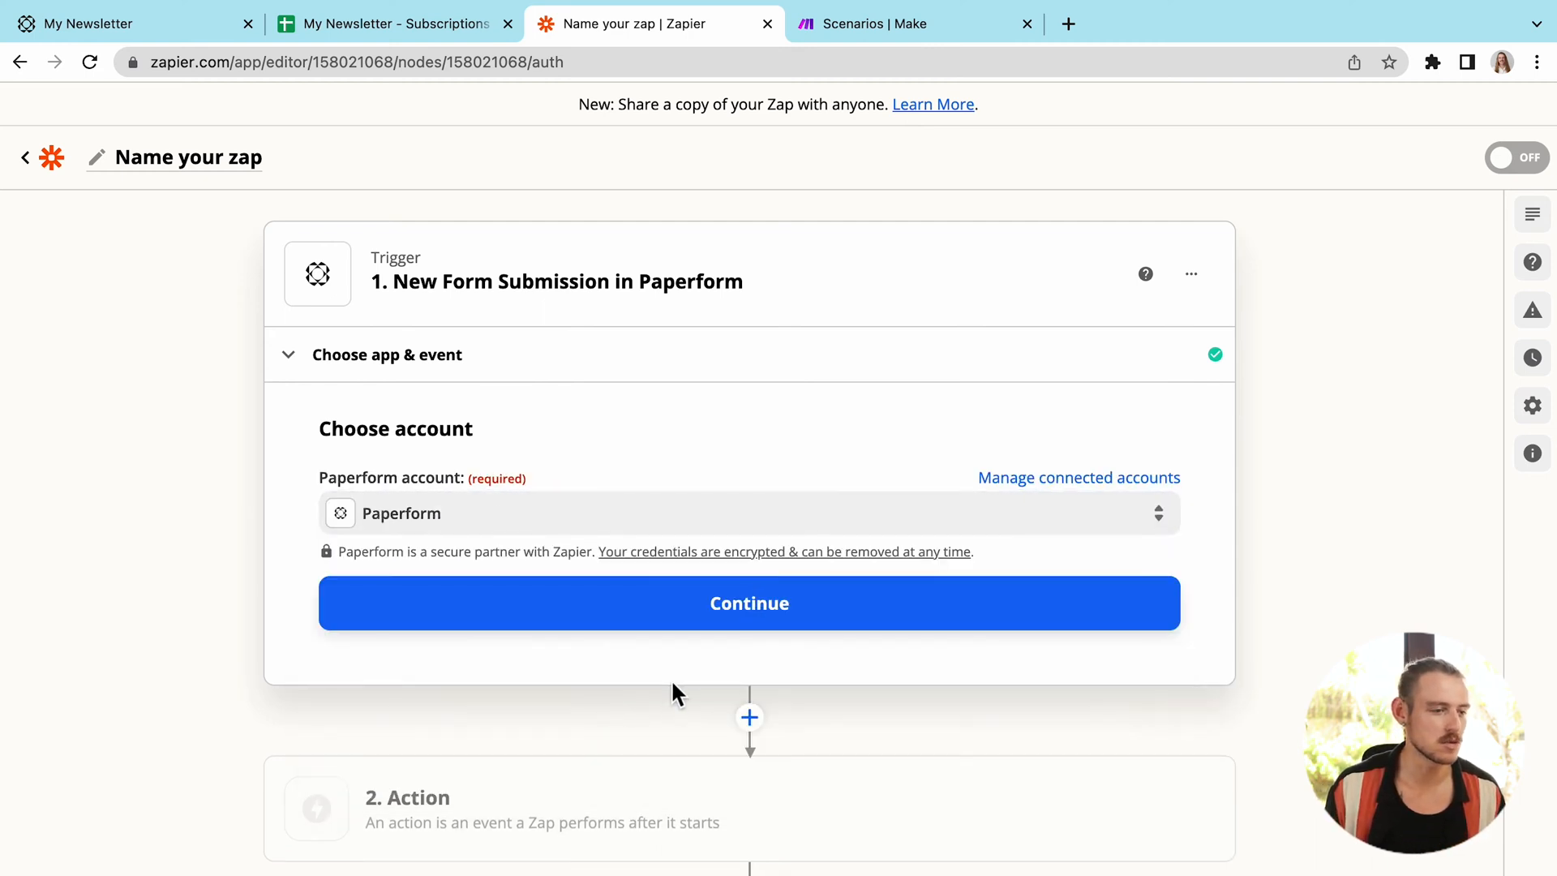
# Confirm the Paperform account and My Newsletter form, then test the trigger to find a sample submission
pyautogui.click(749, 603)
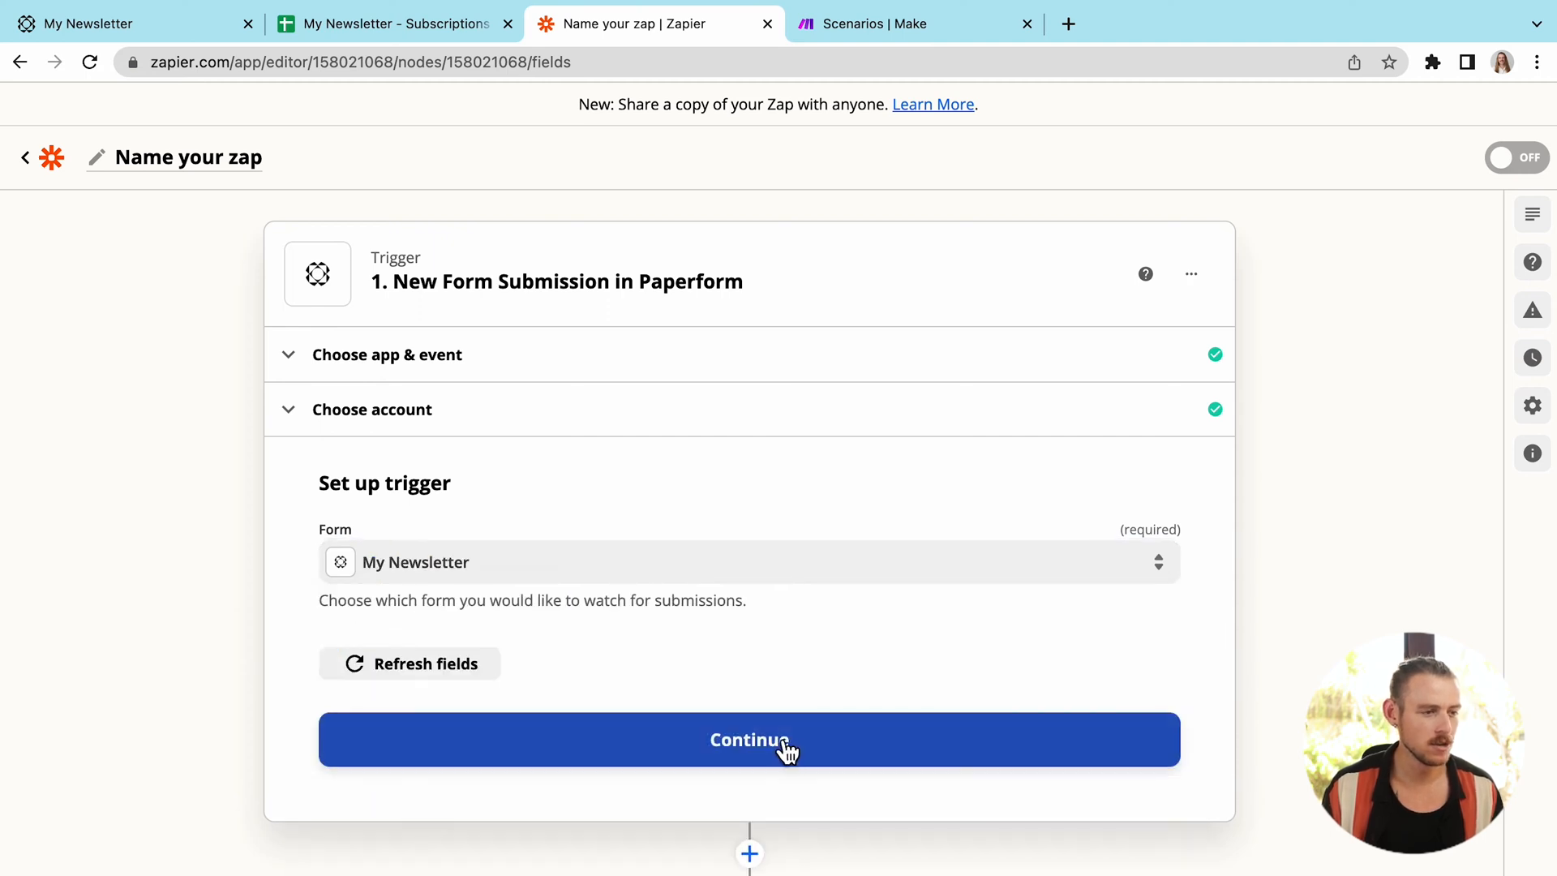
pyautogui.click(772, 740)
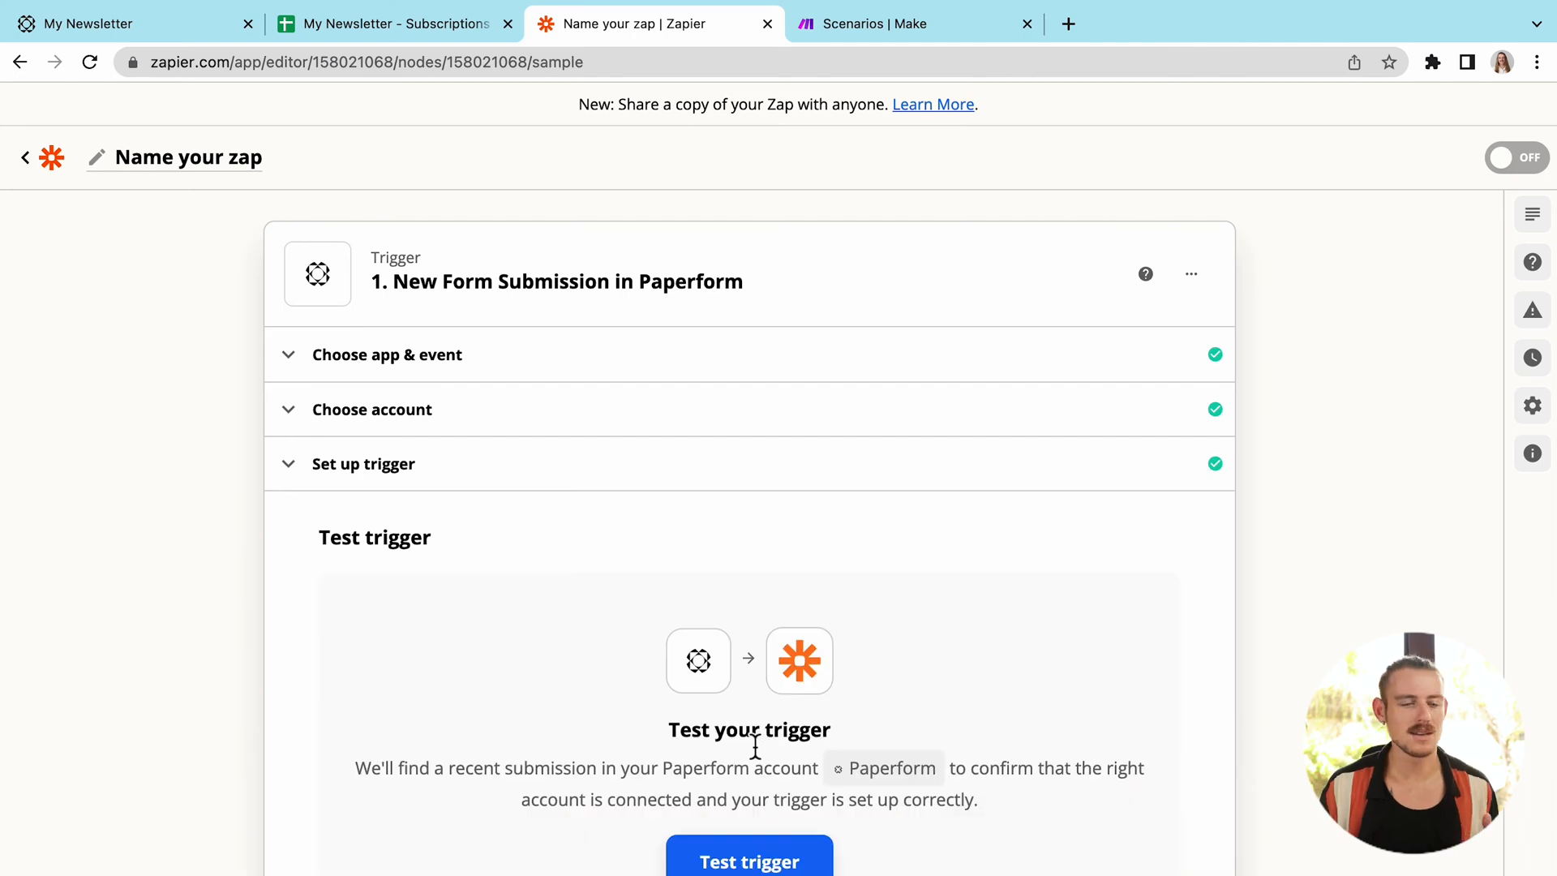
pyautogui.click(749, 860)
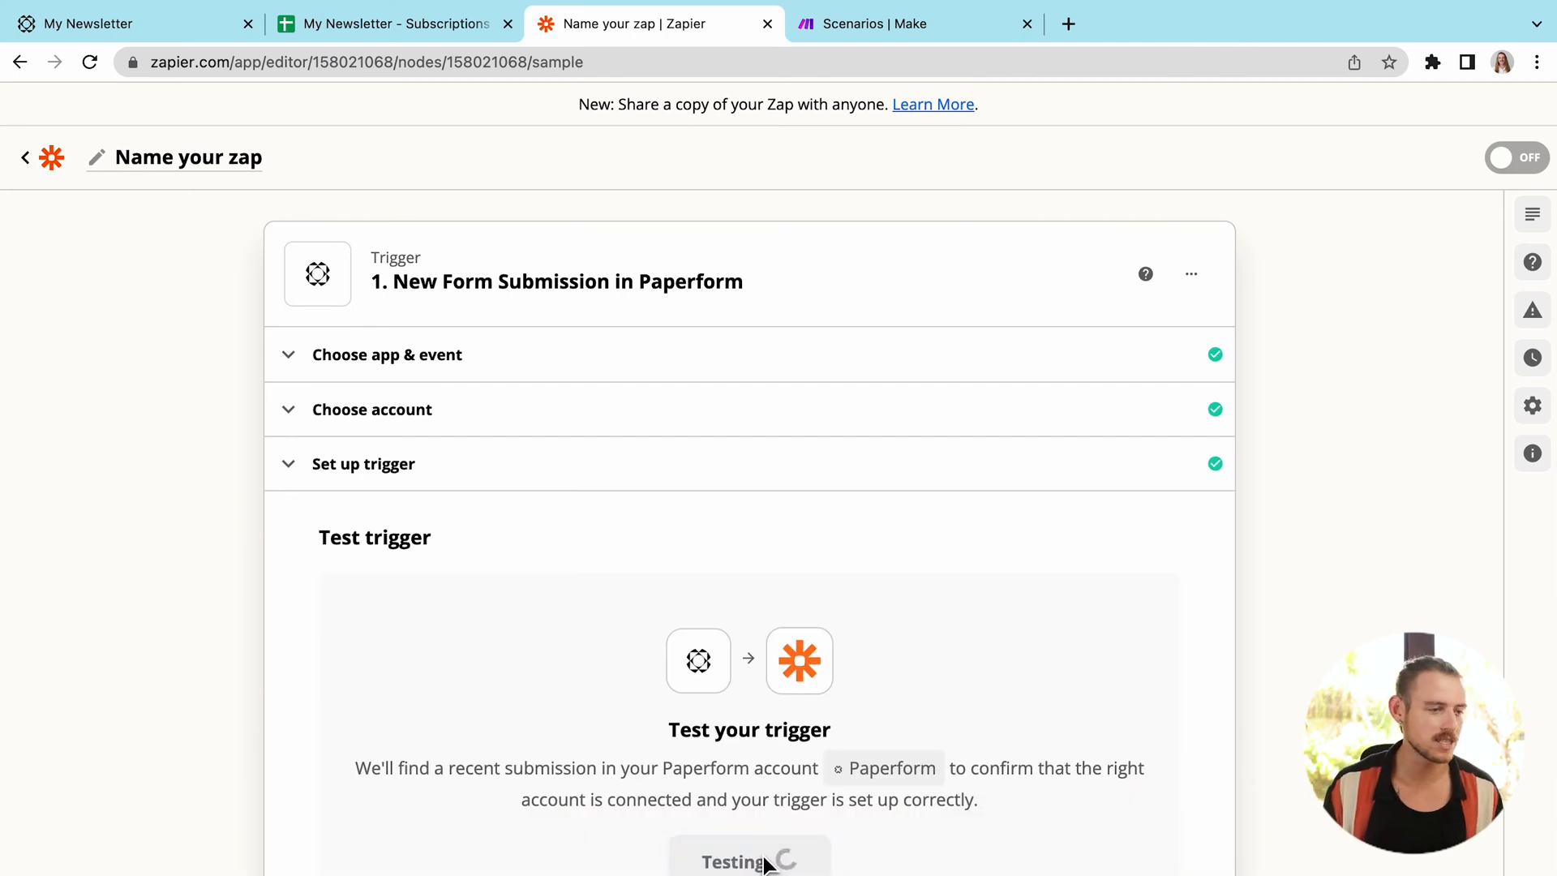
pyautogui.click(749, 860)
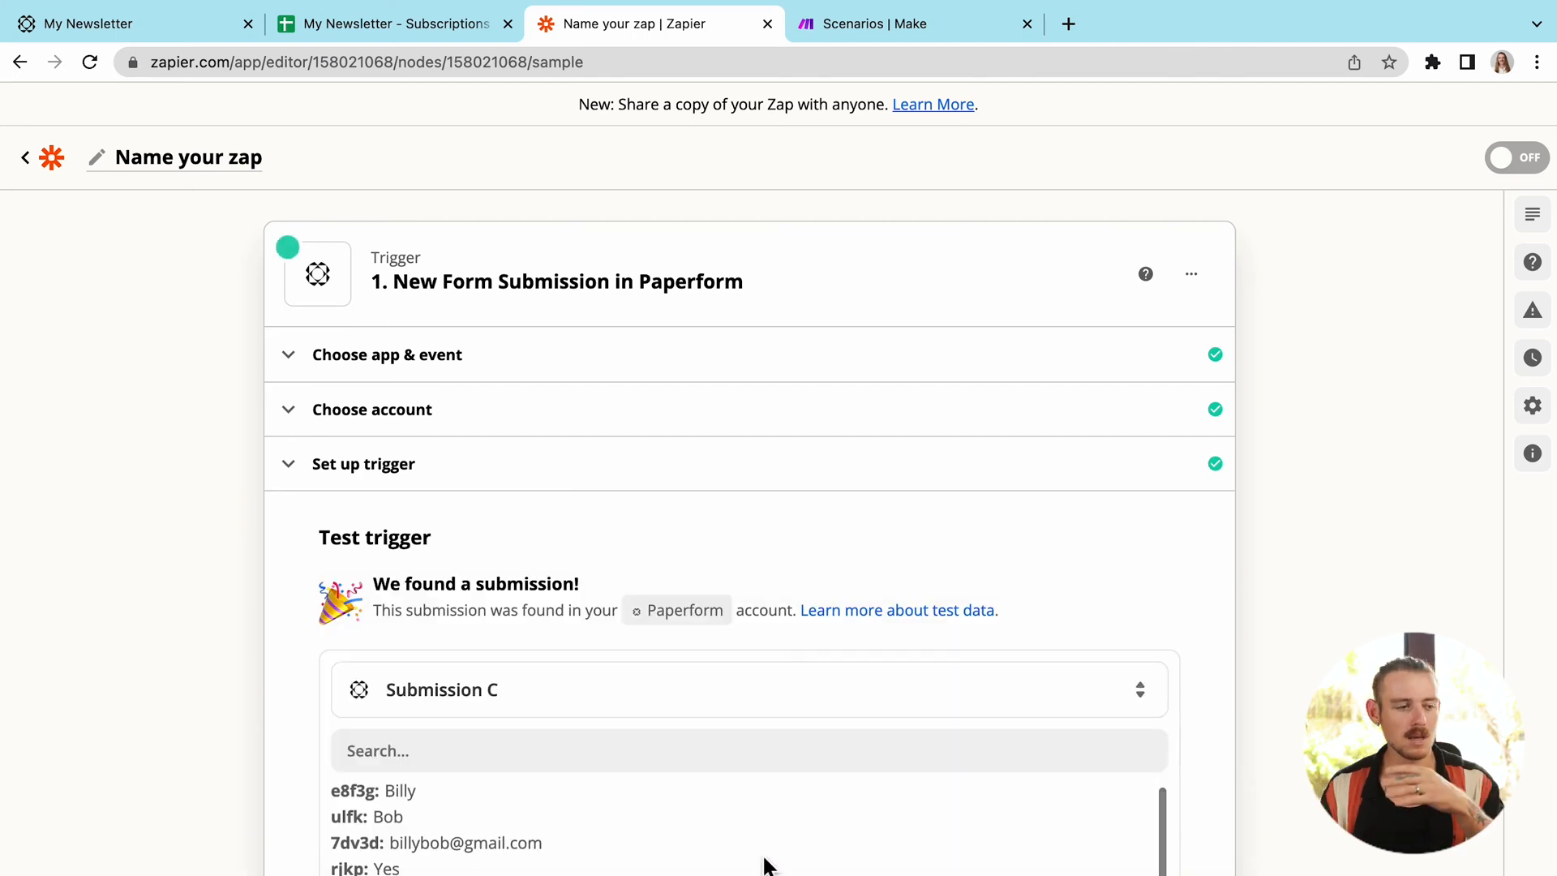
pyautogui.scroll(-3)
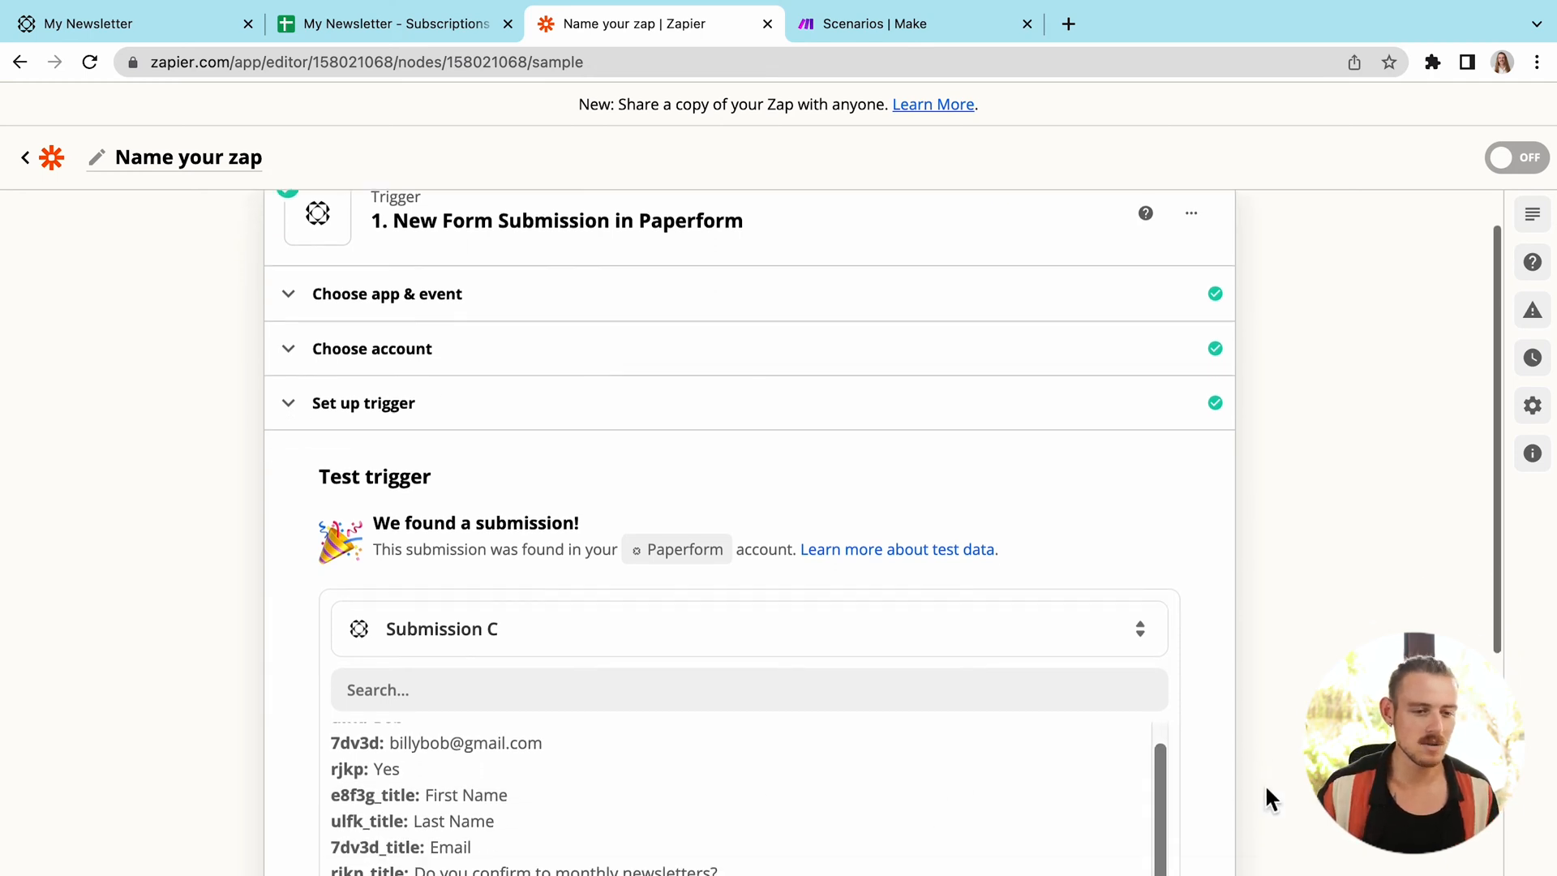
pyautogui.scroll(-3)
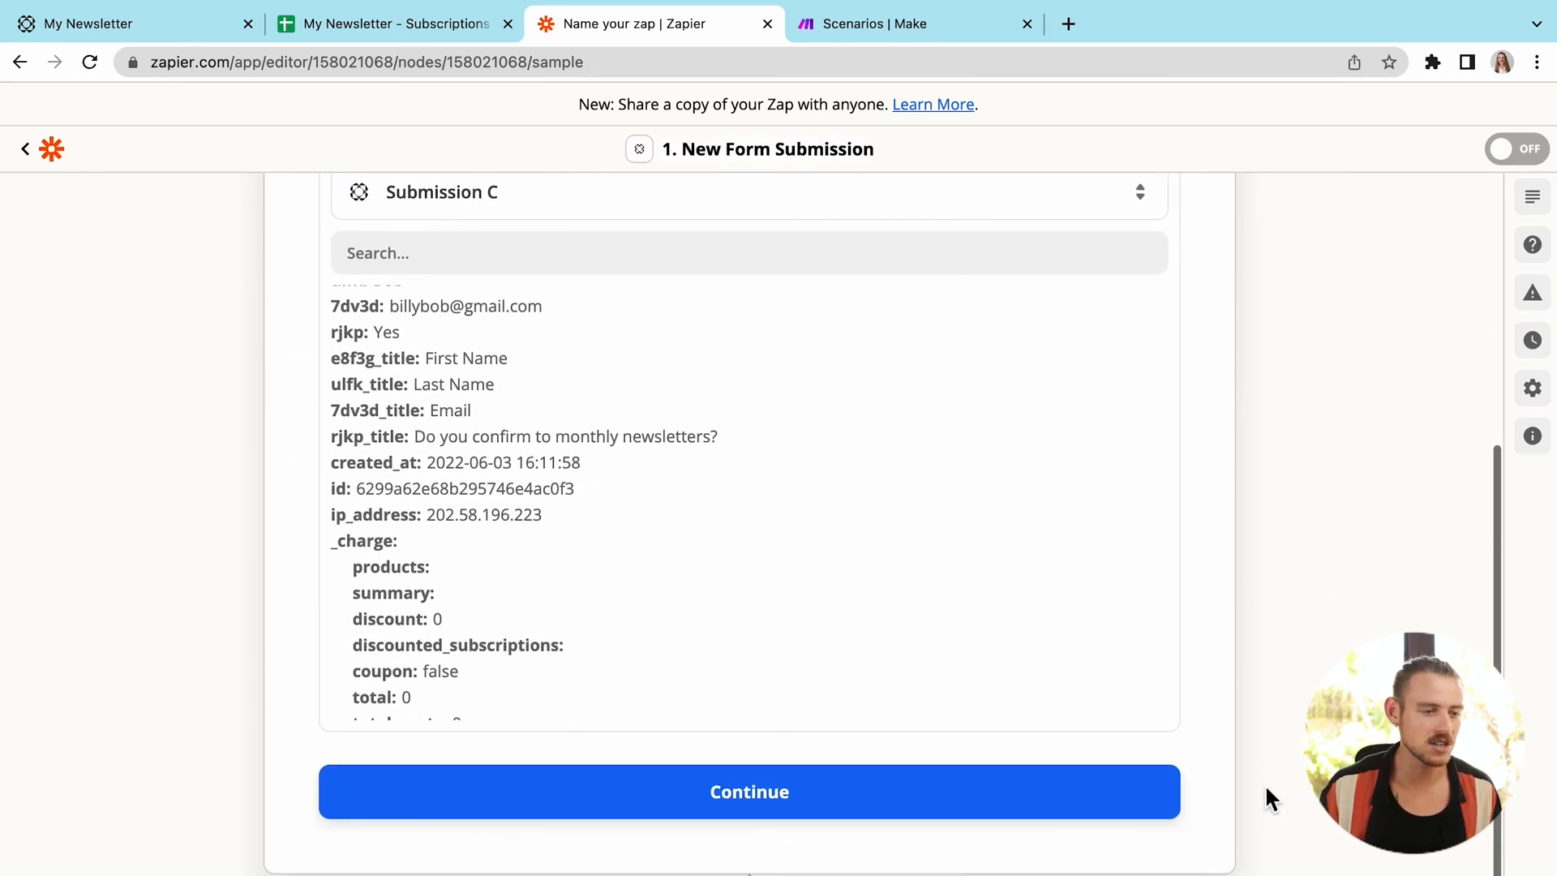
# Add a Google Sheets action set to Create Spreadsheet Row with the connected Google account
pyautogui.click(750, 792)
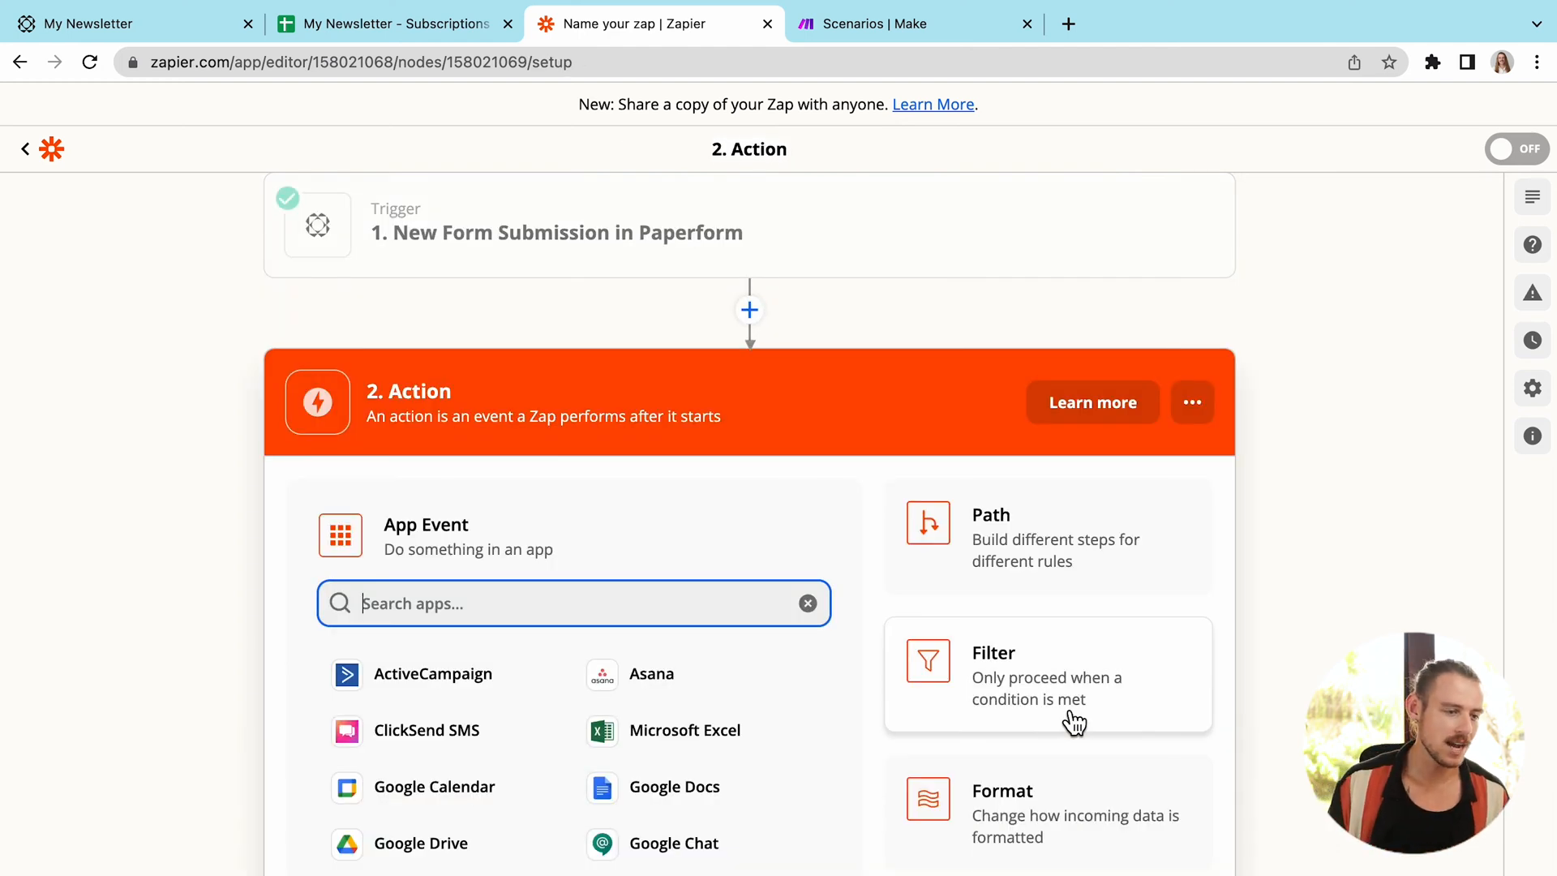
pyautogui.write('g')
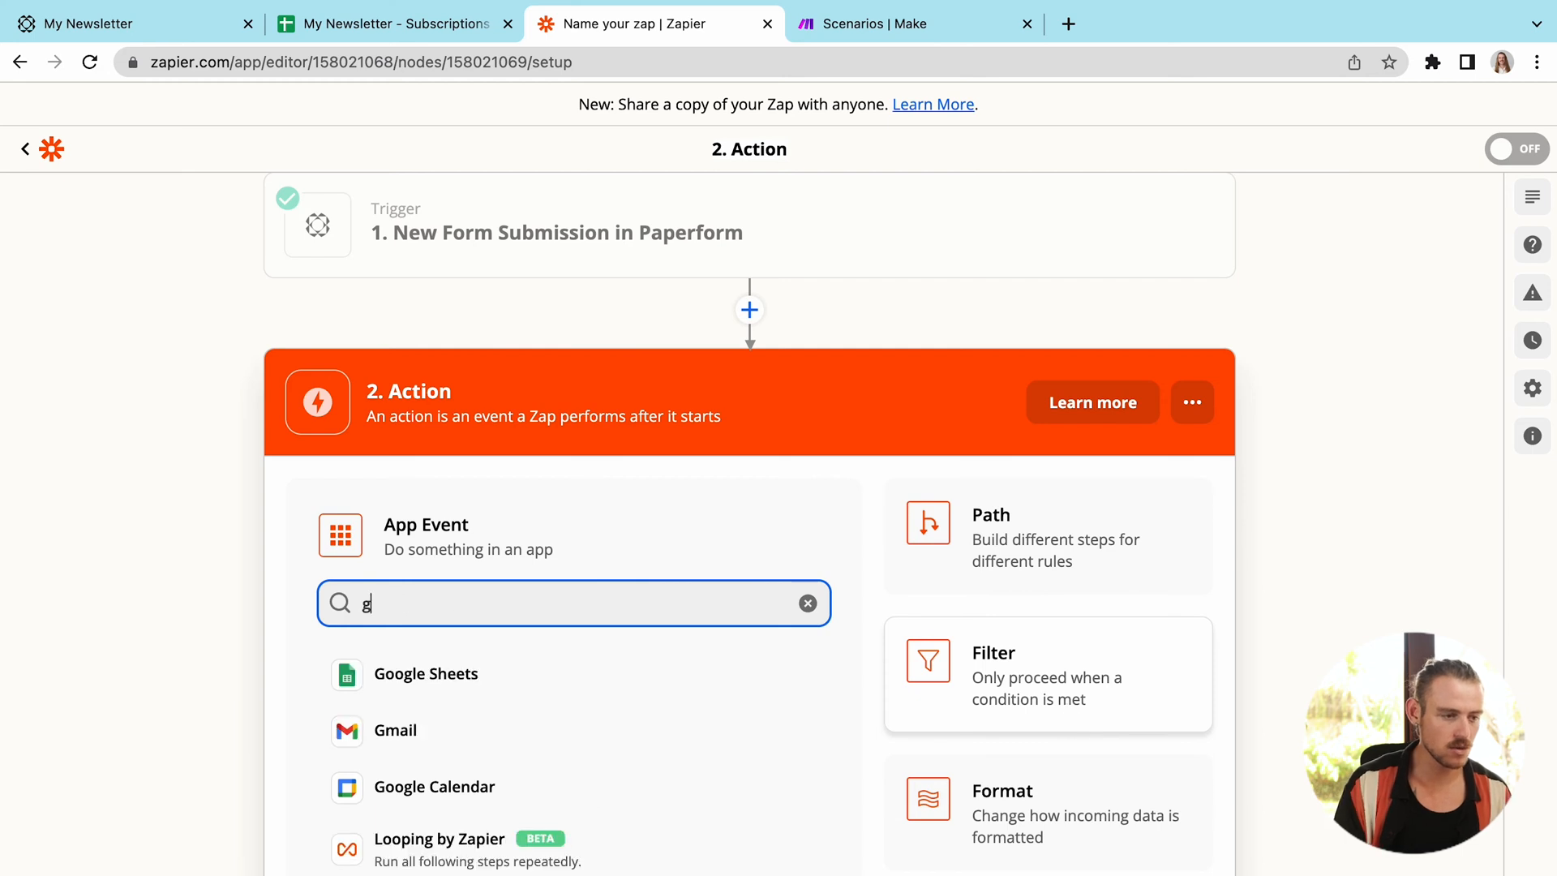
pyautogui.write('oog')
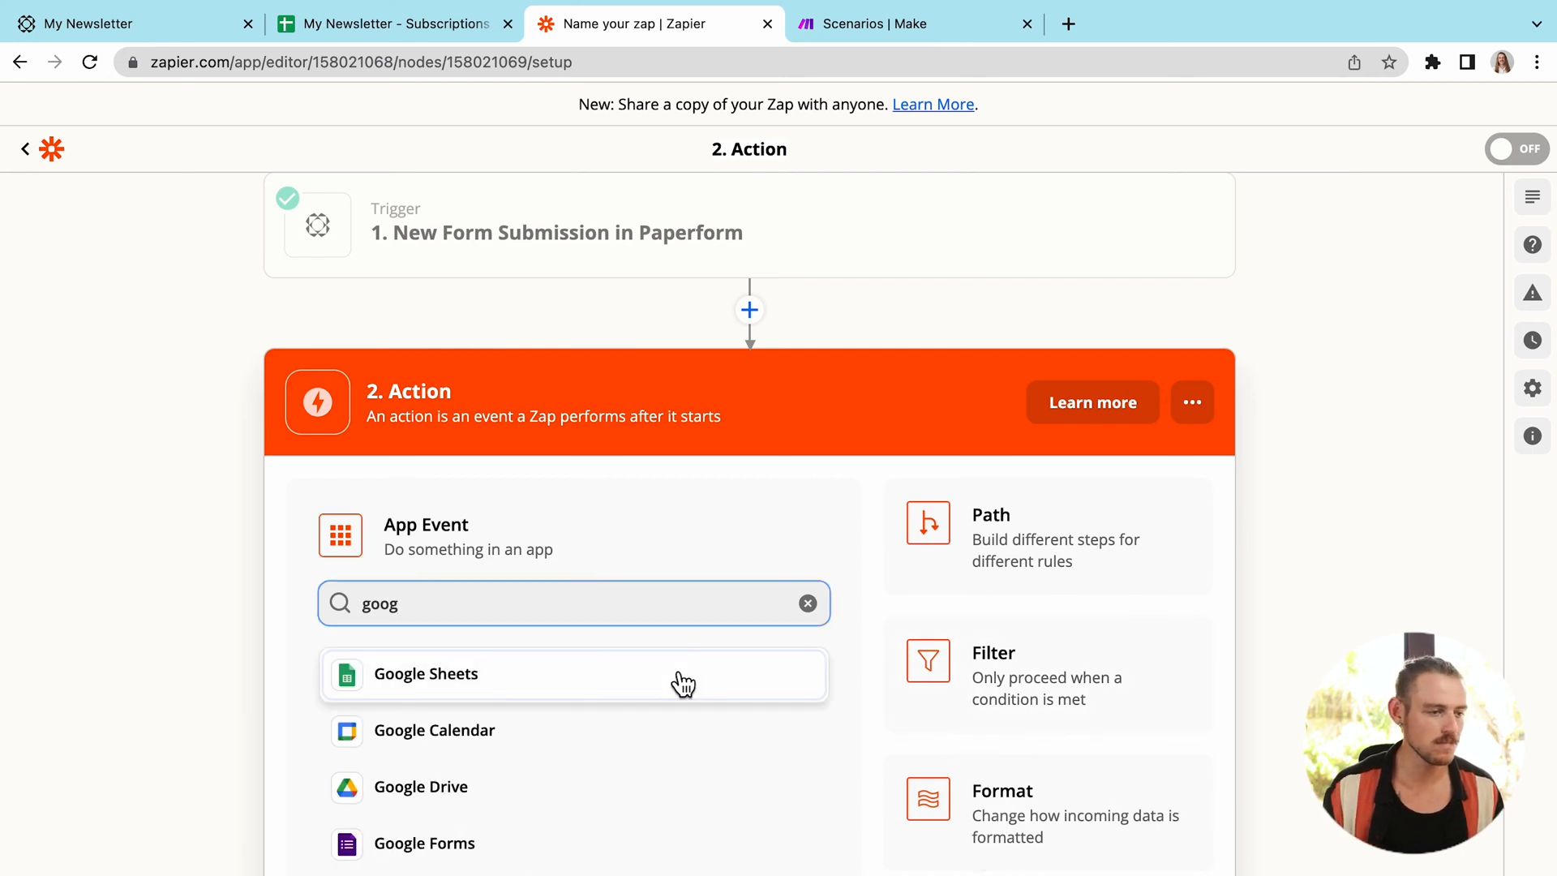
pyautogui.click(425, 673)
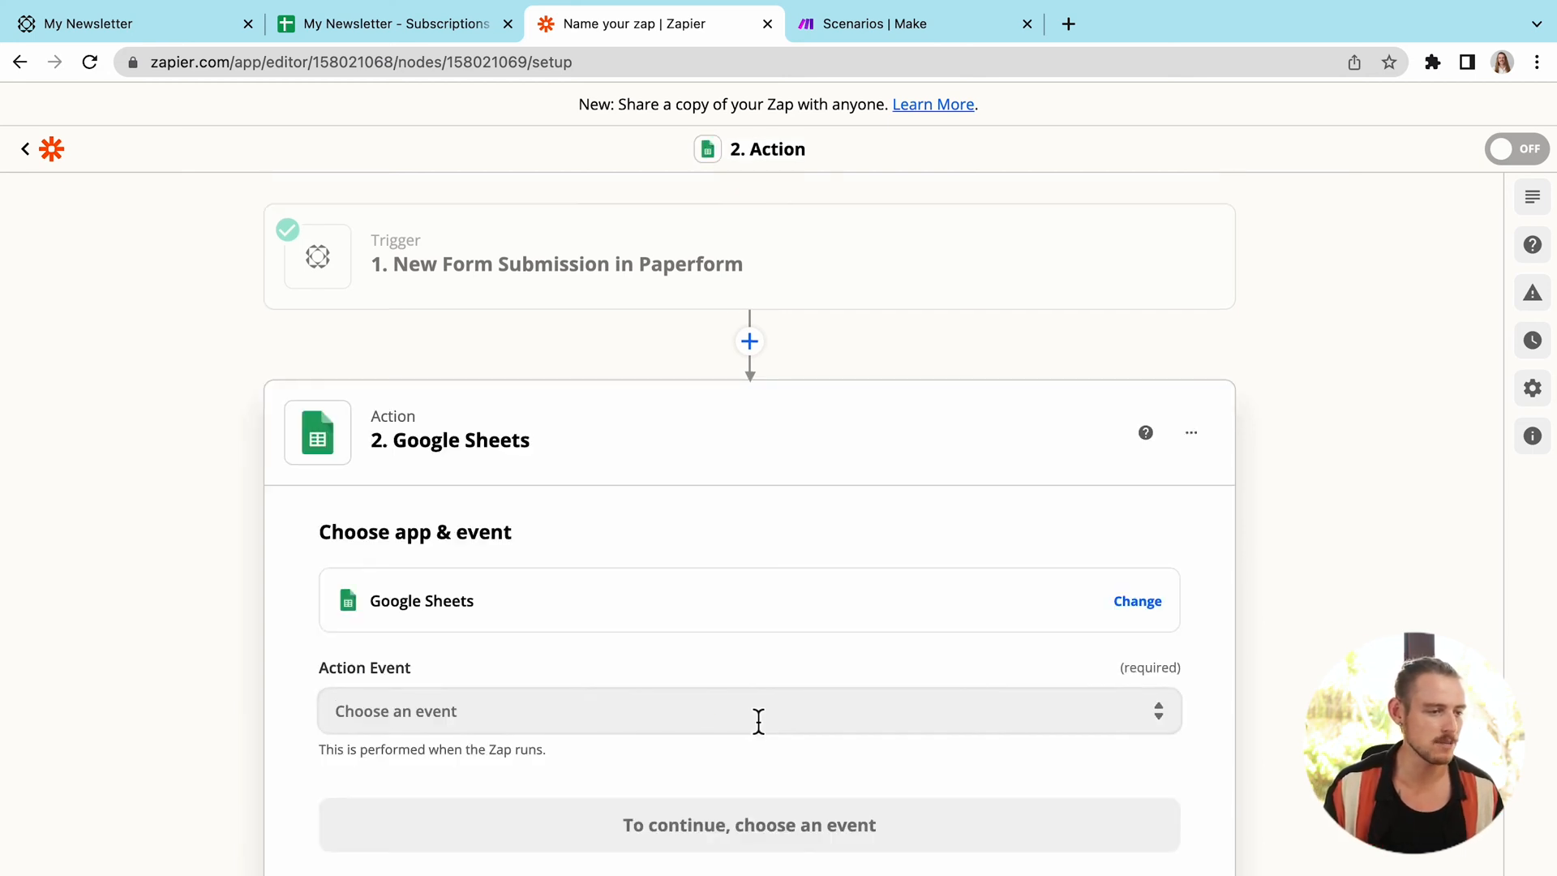
pyautogui.click(758, 720)
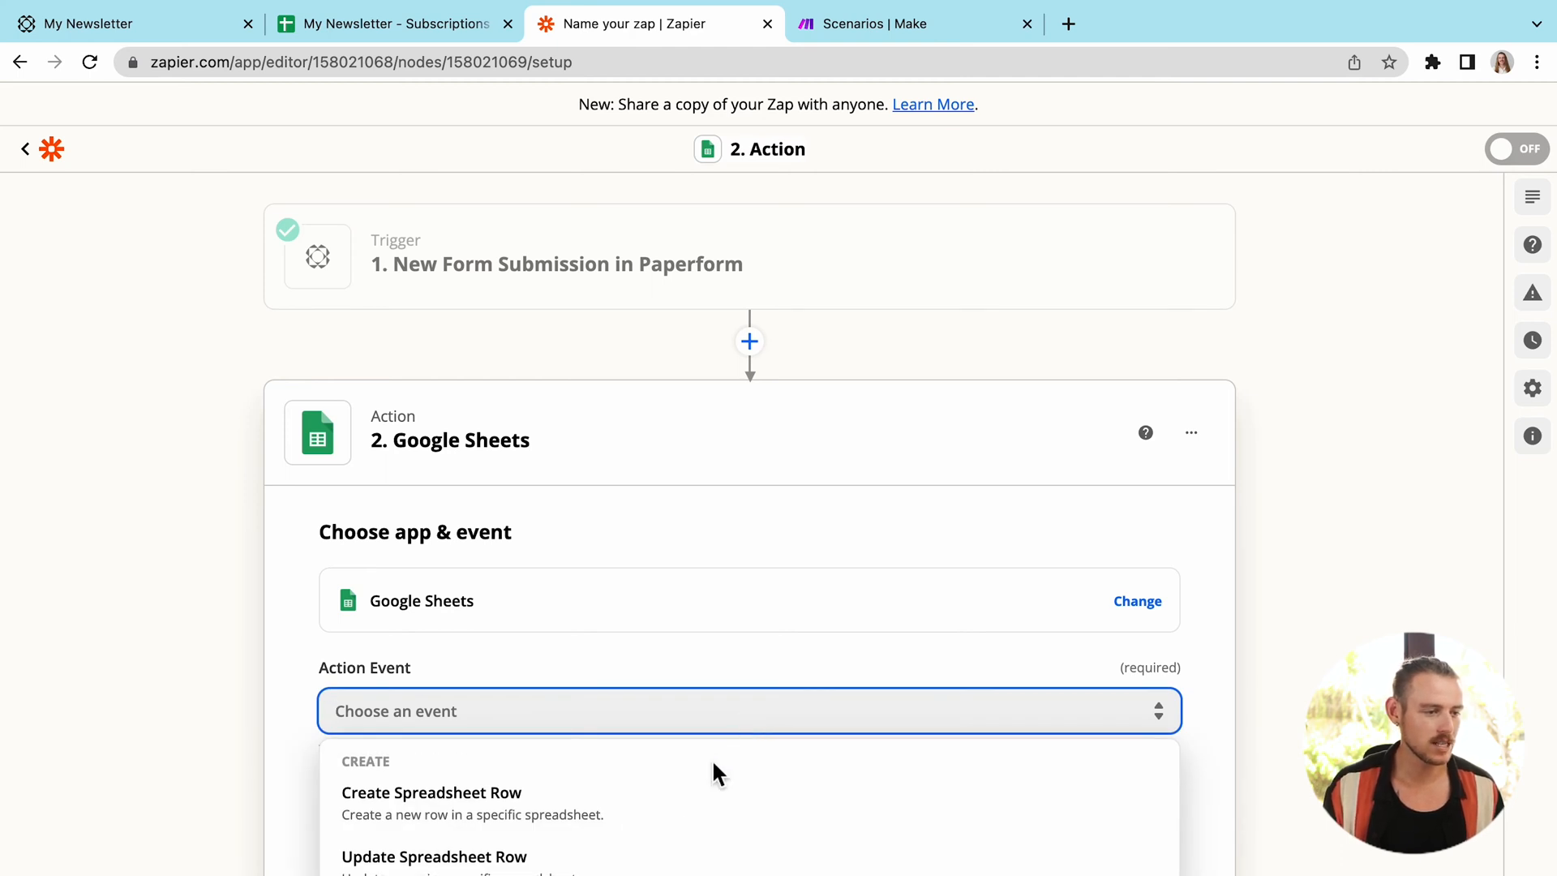
pyautogui.click(431, 792)
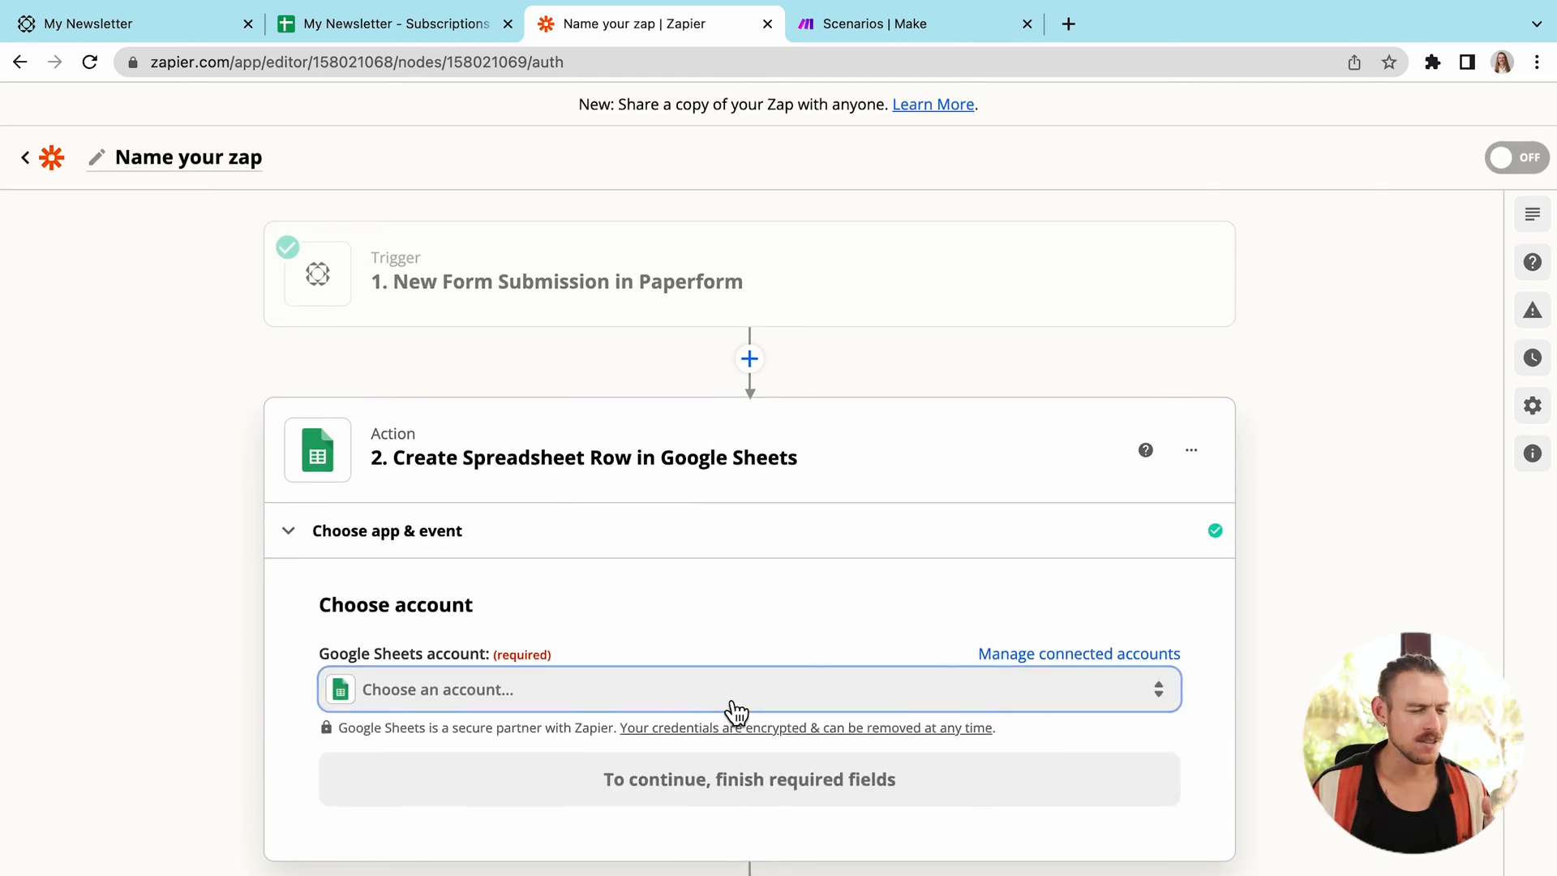
pyautogui.click(736, 691)
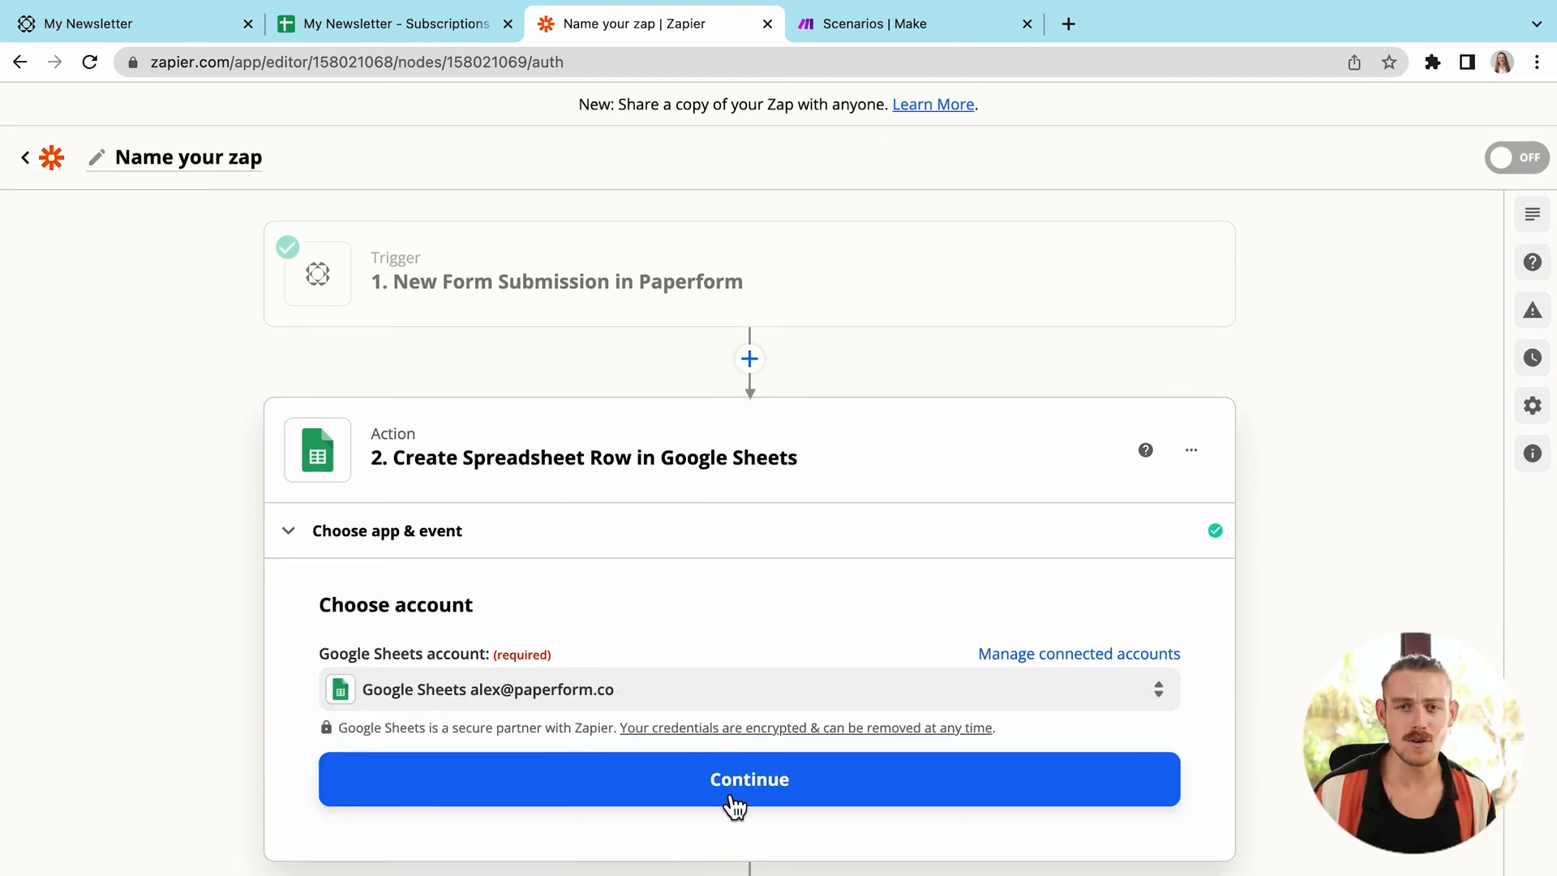
pyautogui.click(736, 792)
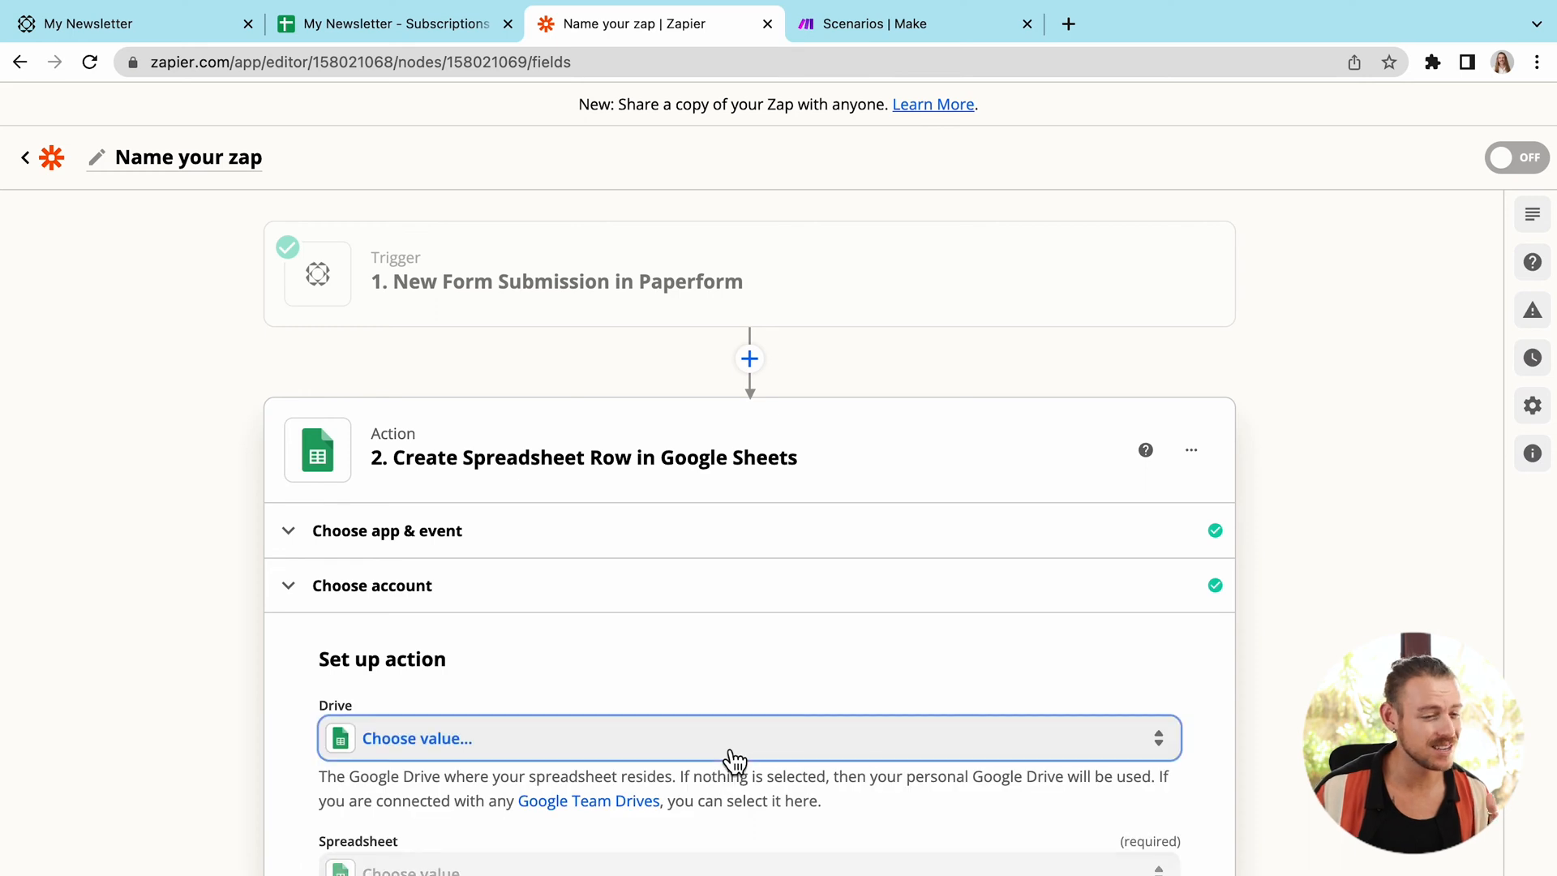
# Point the row action at My Google Drive and the My Newsletter - Subscriptions spreadsheet
pyautogui.click(733, 739)
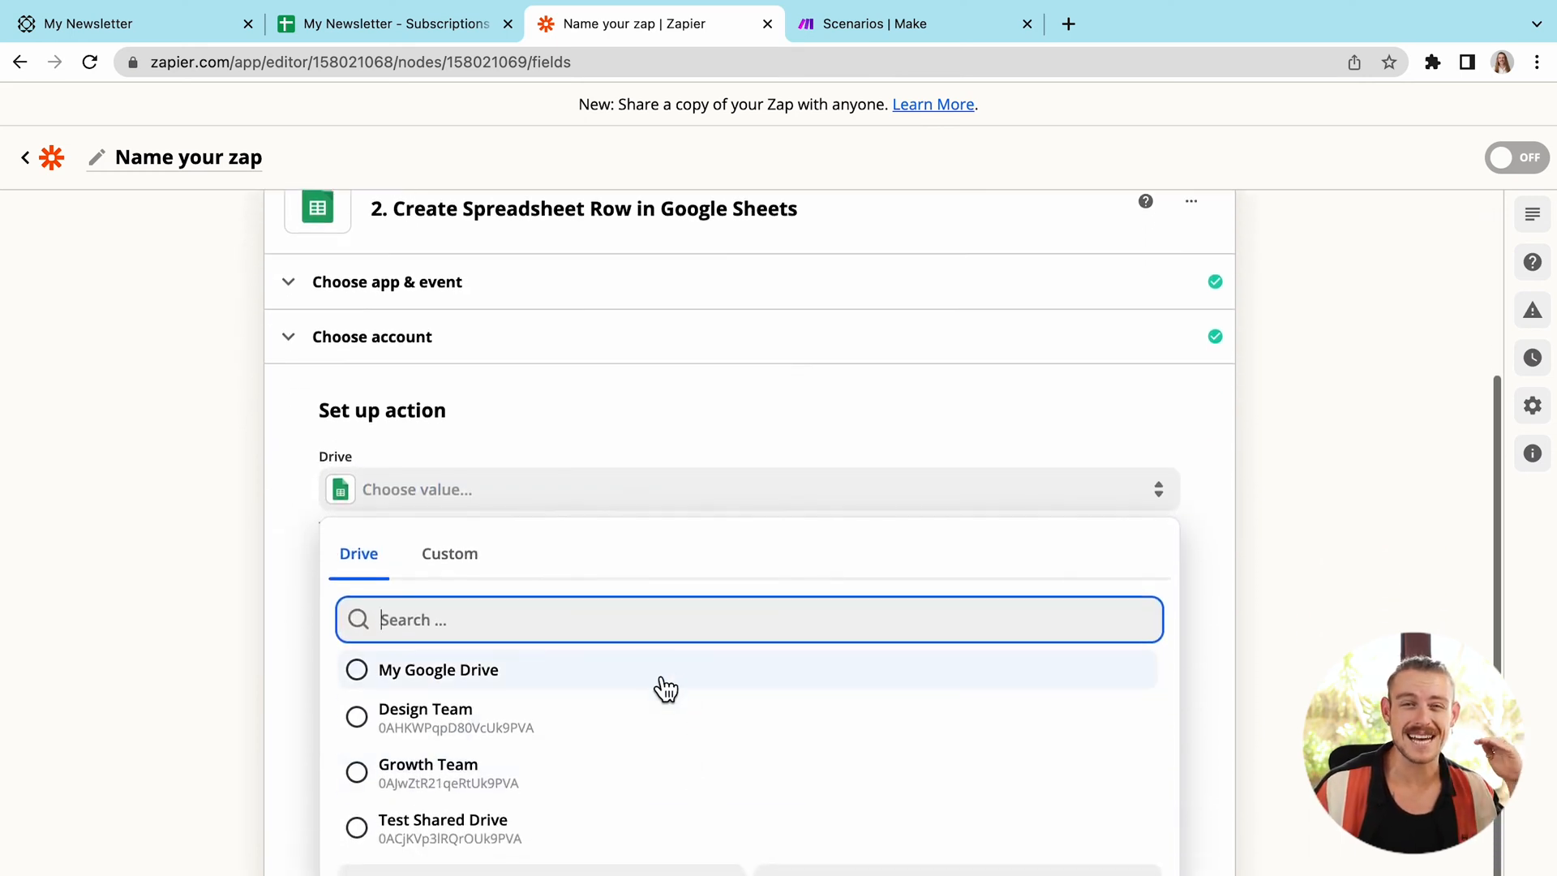
pyautogui.click(437, 670)
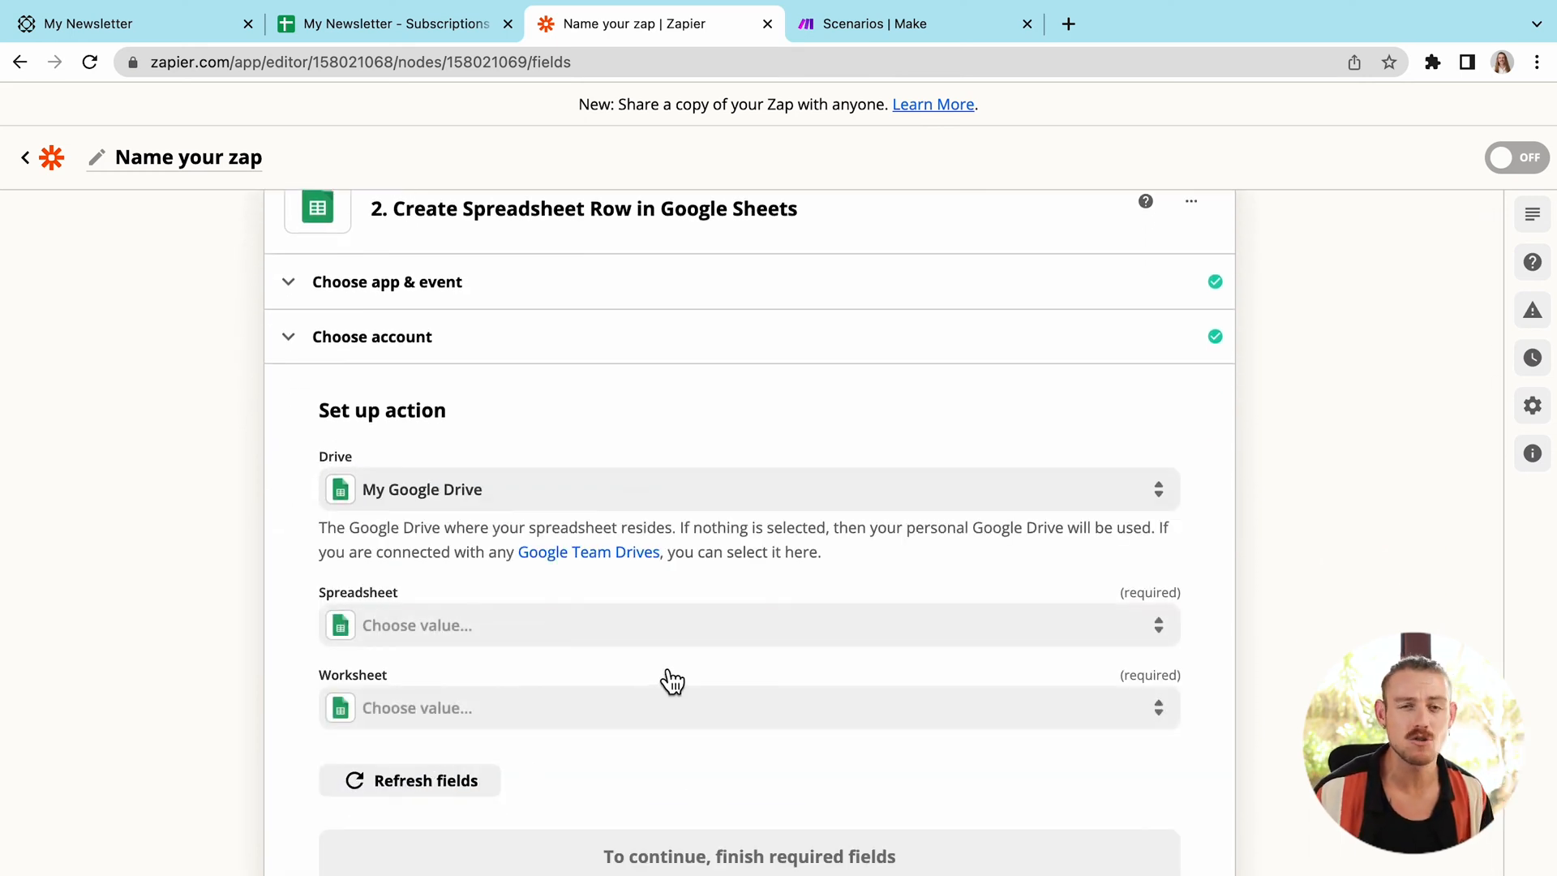
pyautogui.click(694, 626)
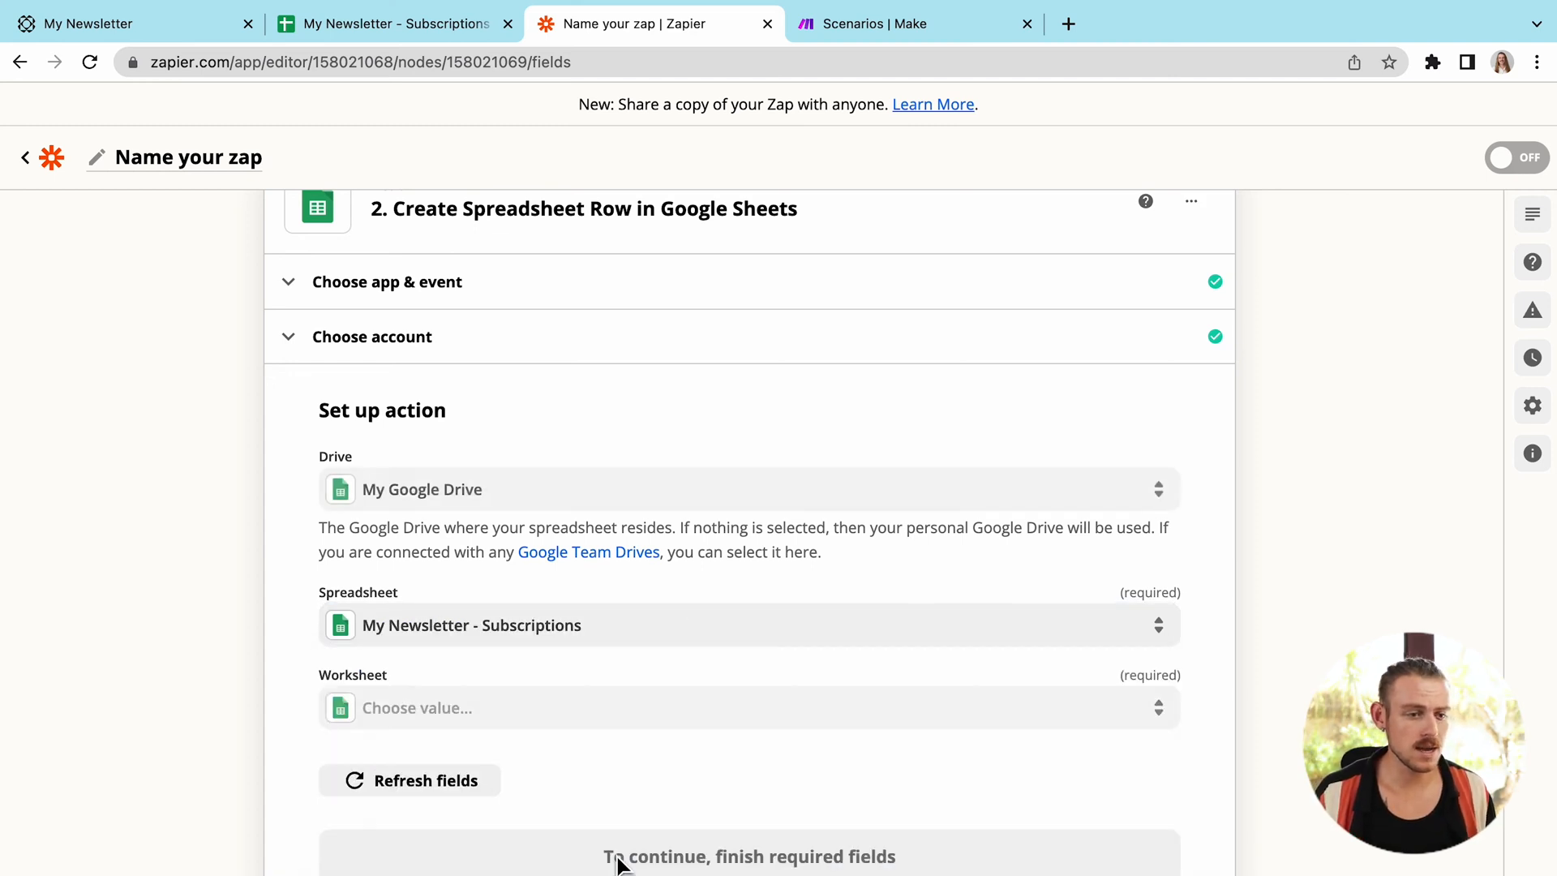
pyautogui.scroll(-3)
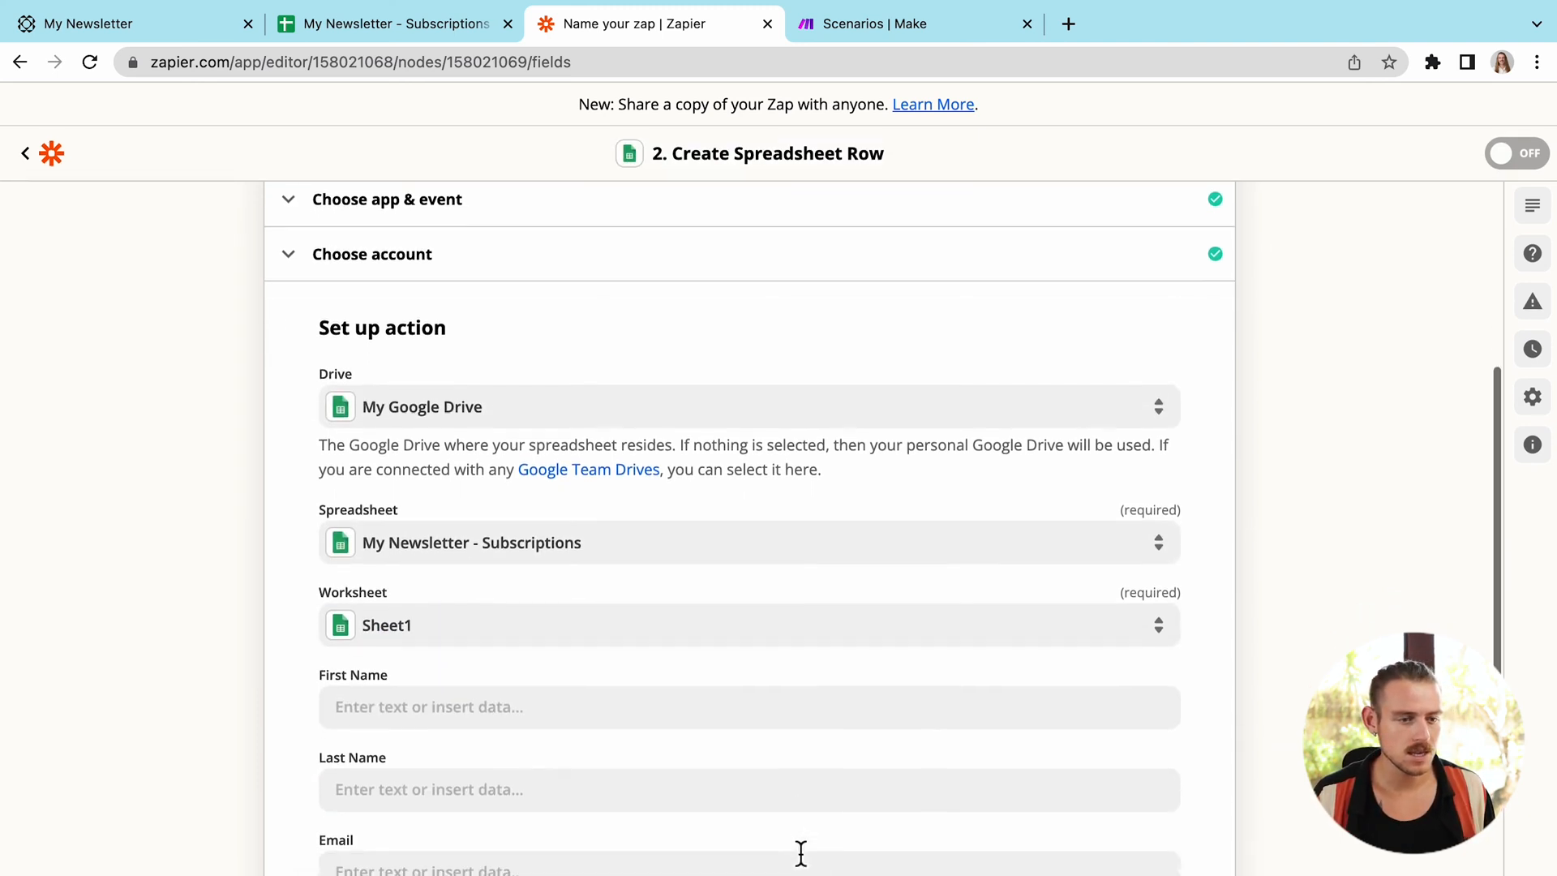
# Map the First Name column to the form's first name answer
pyautogui.scroll(-3)
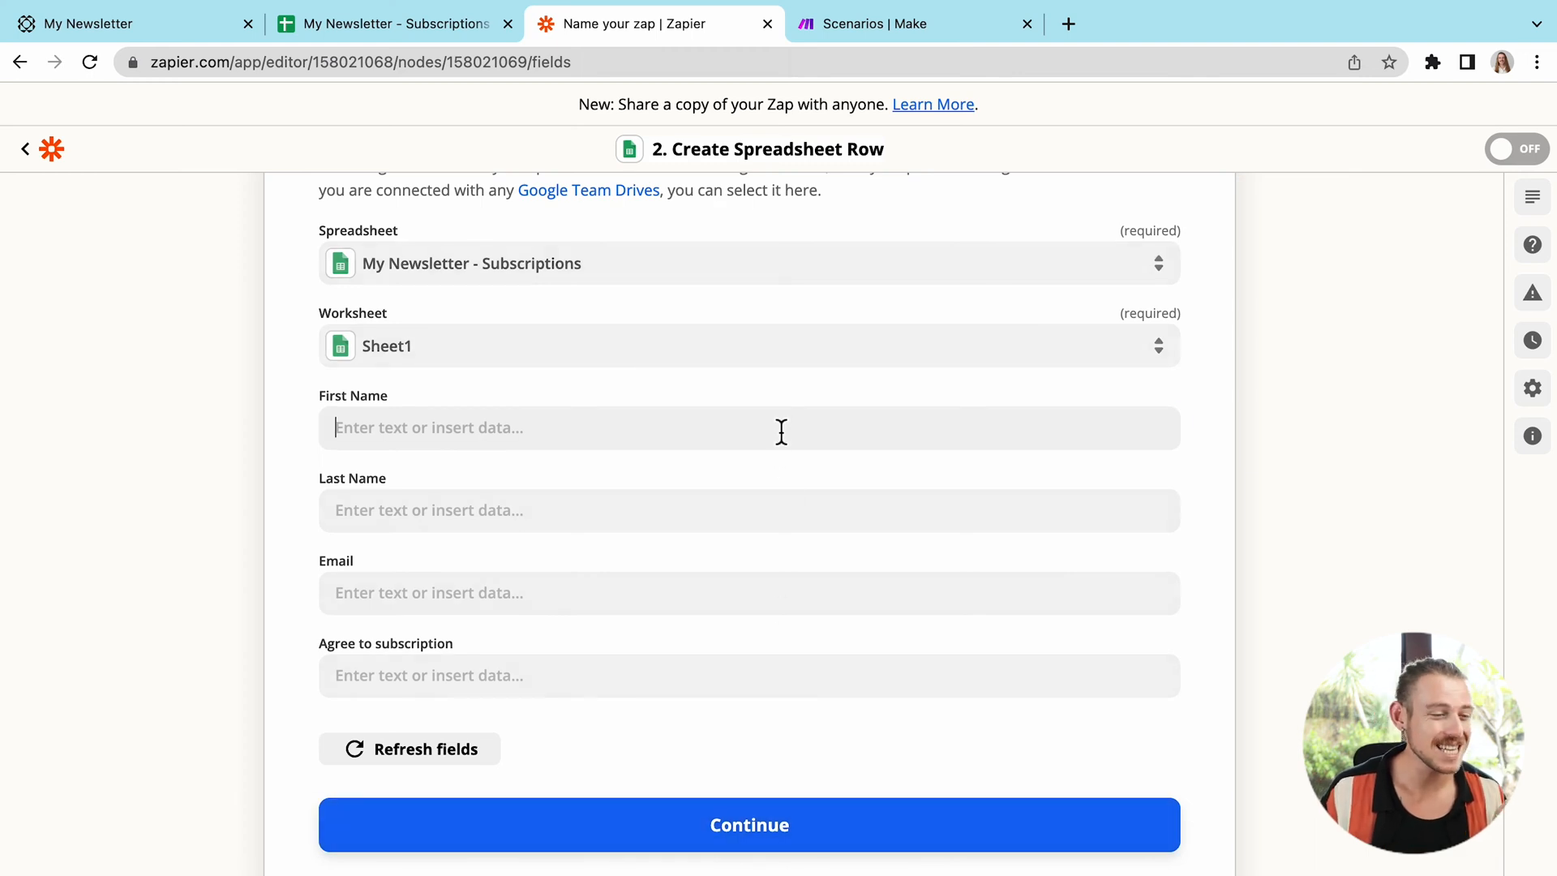
pyautogui.click(782, 428)
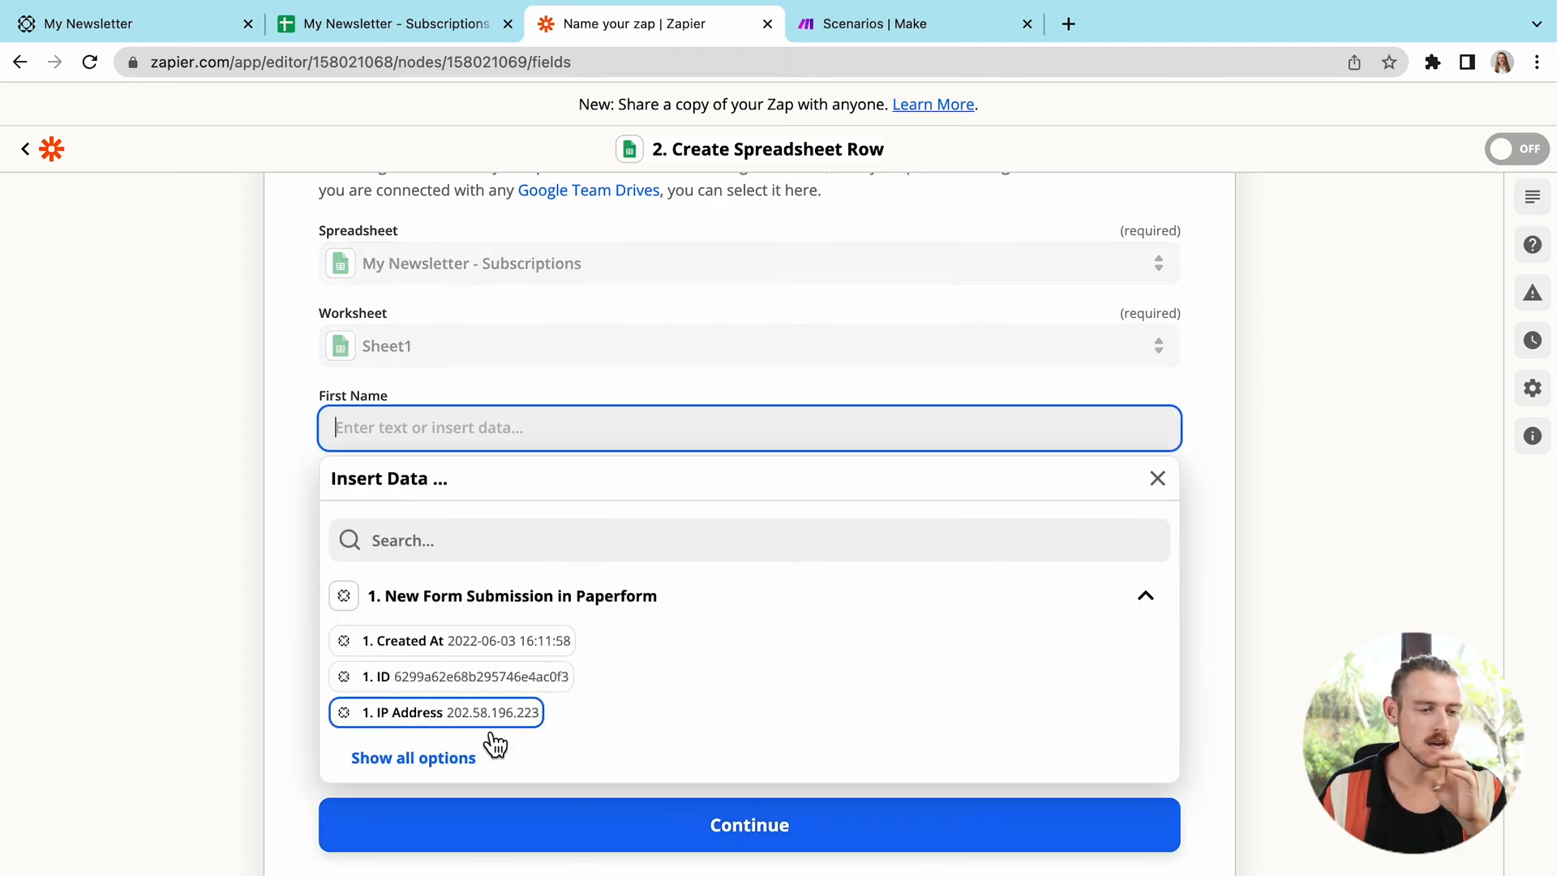
pyautogui.click(413, 757)
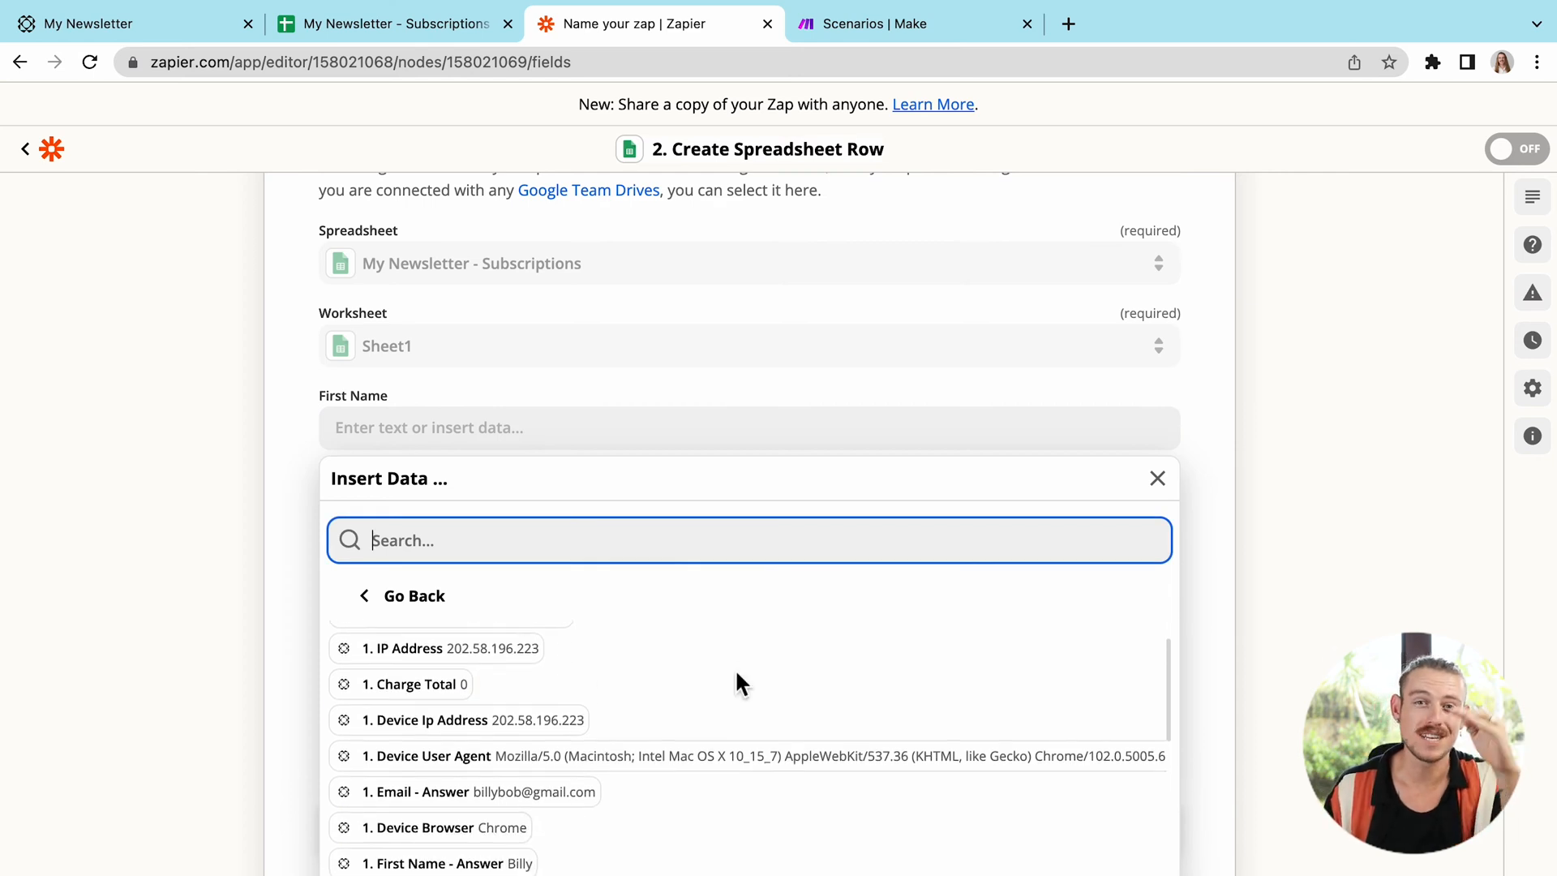
pyautogui.scroll(-3)
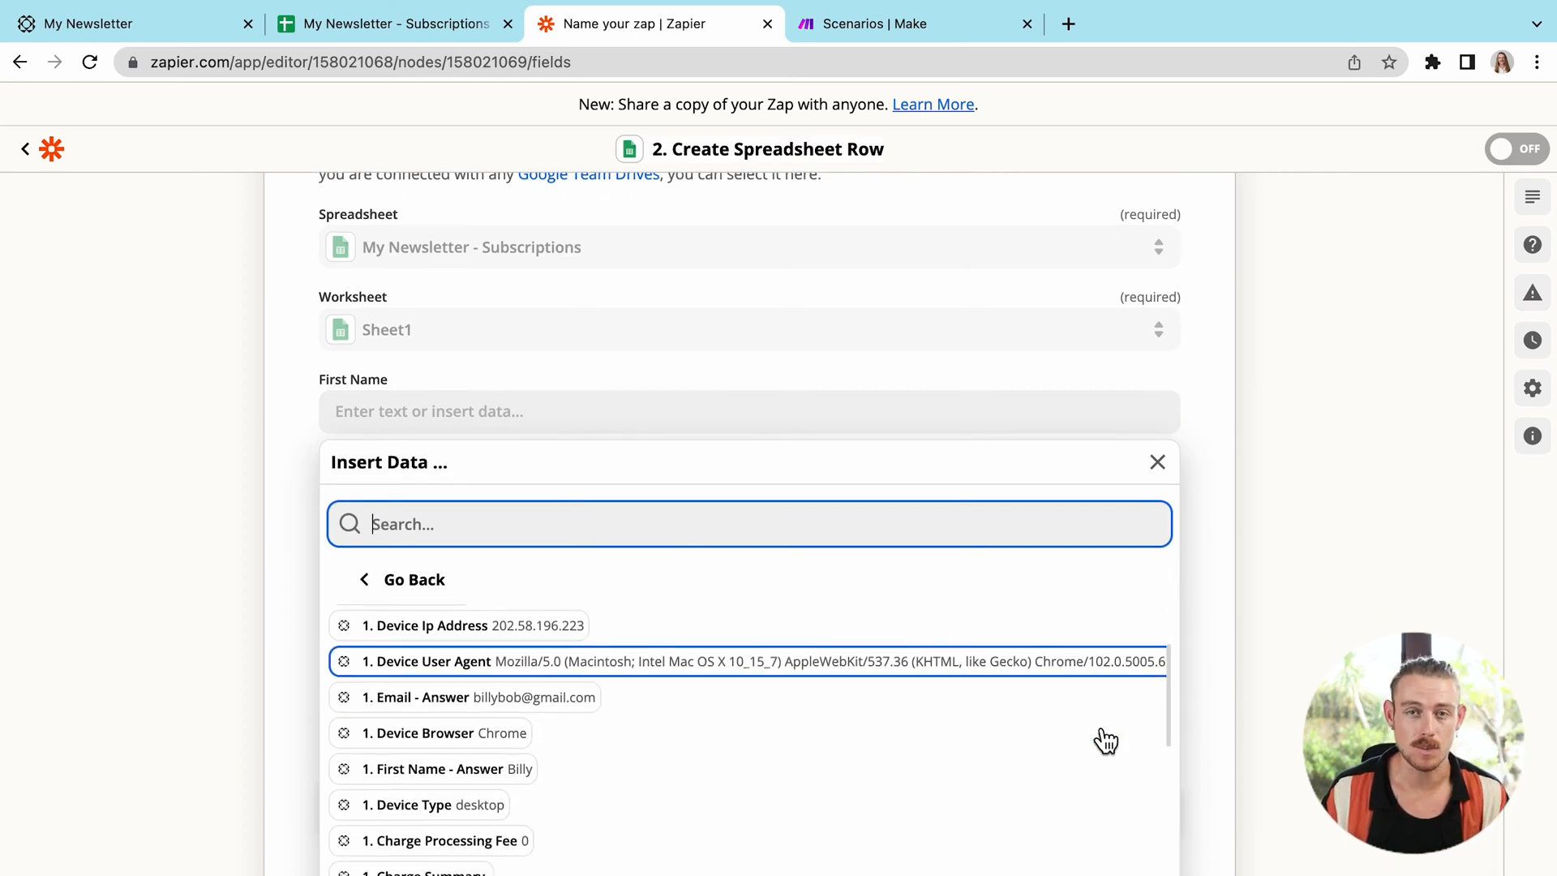
pyautogui.scroll(-3)
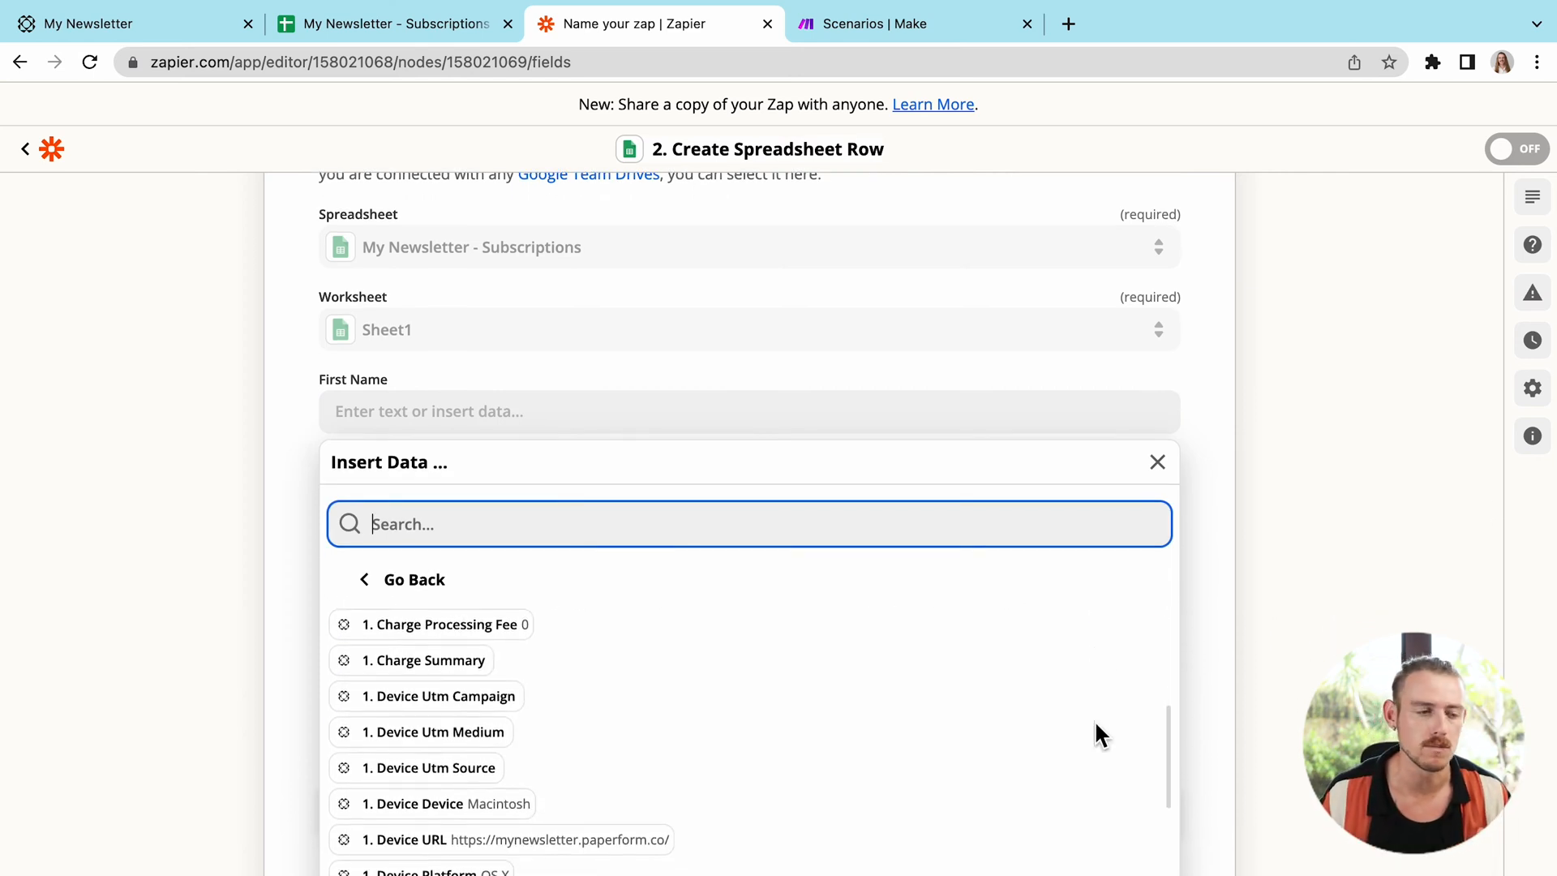
pyautogui.write('f')
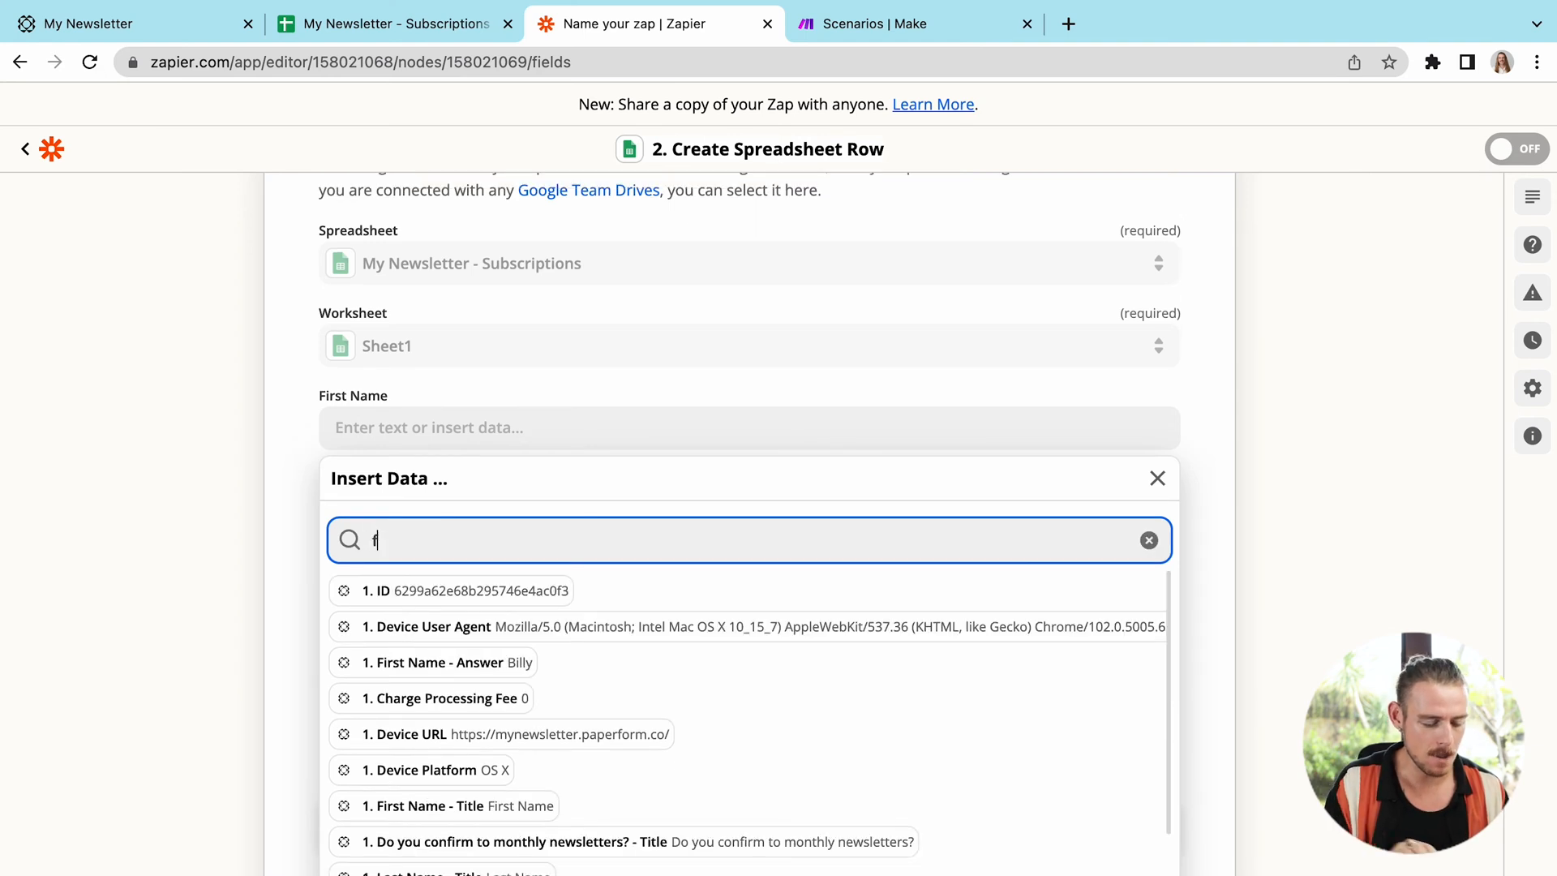
pyautogui.write('irst')
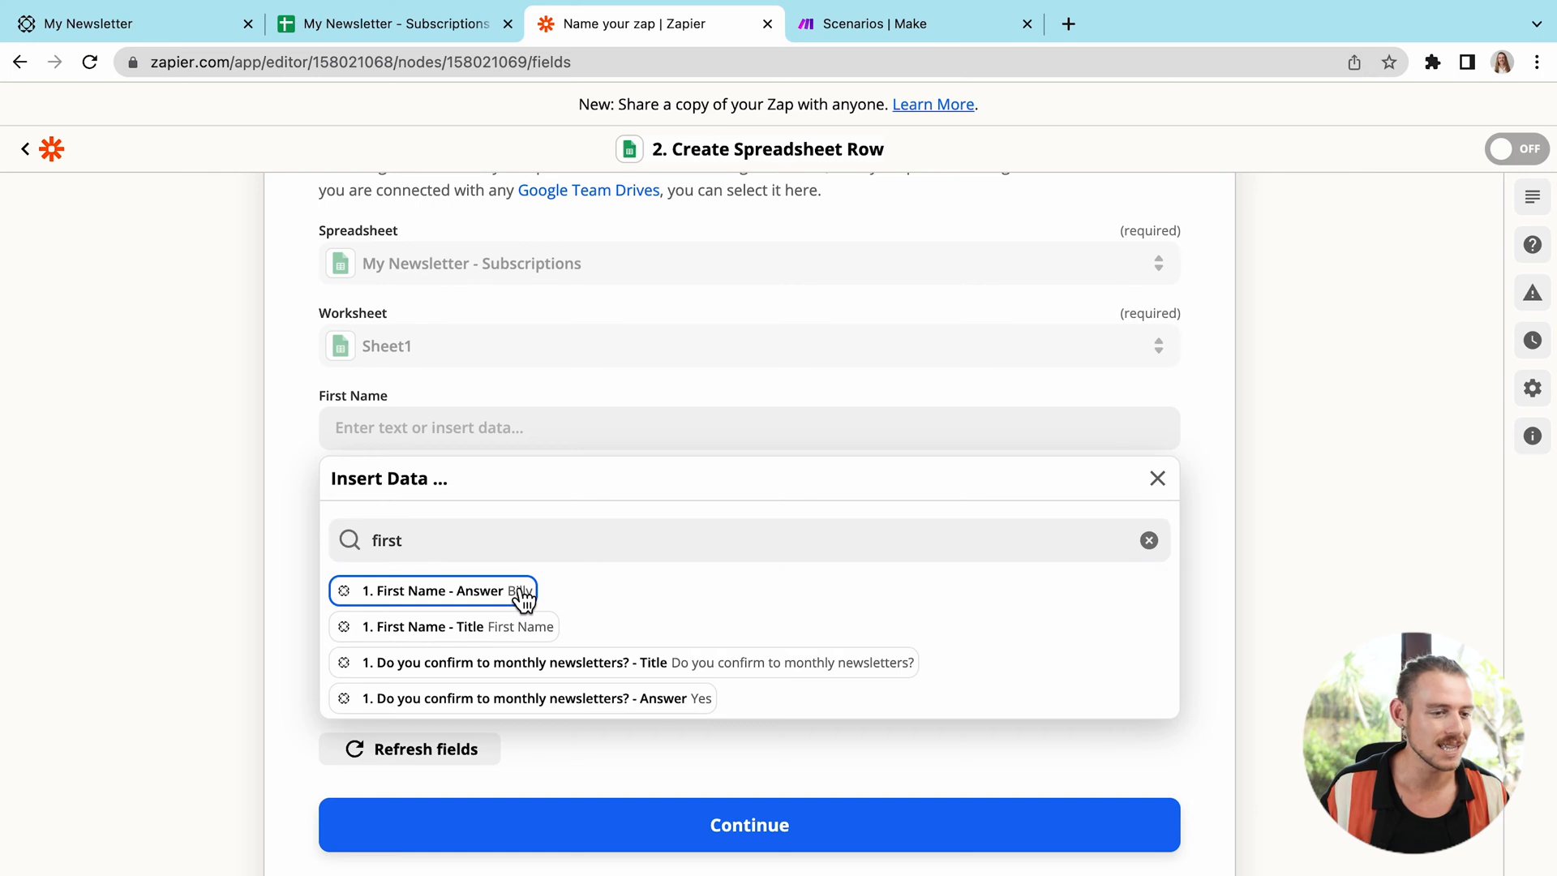
pyautogui.click(435, 590)
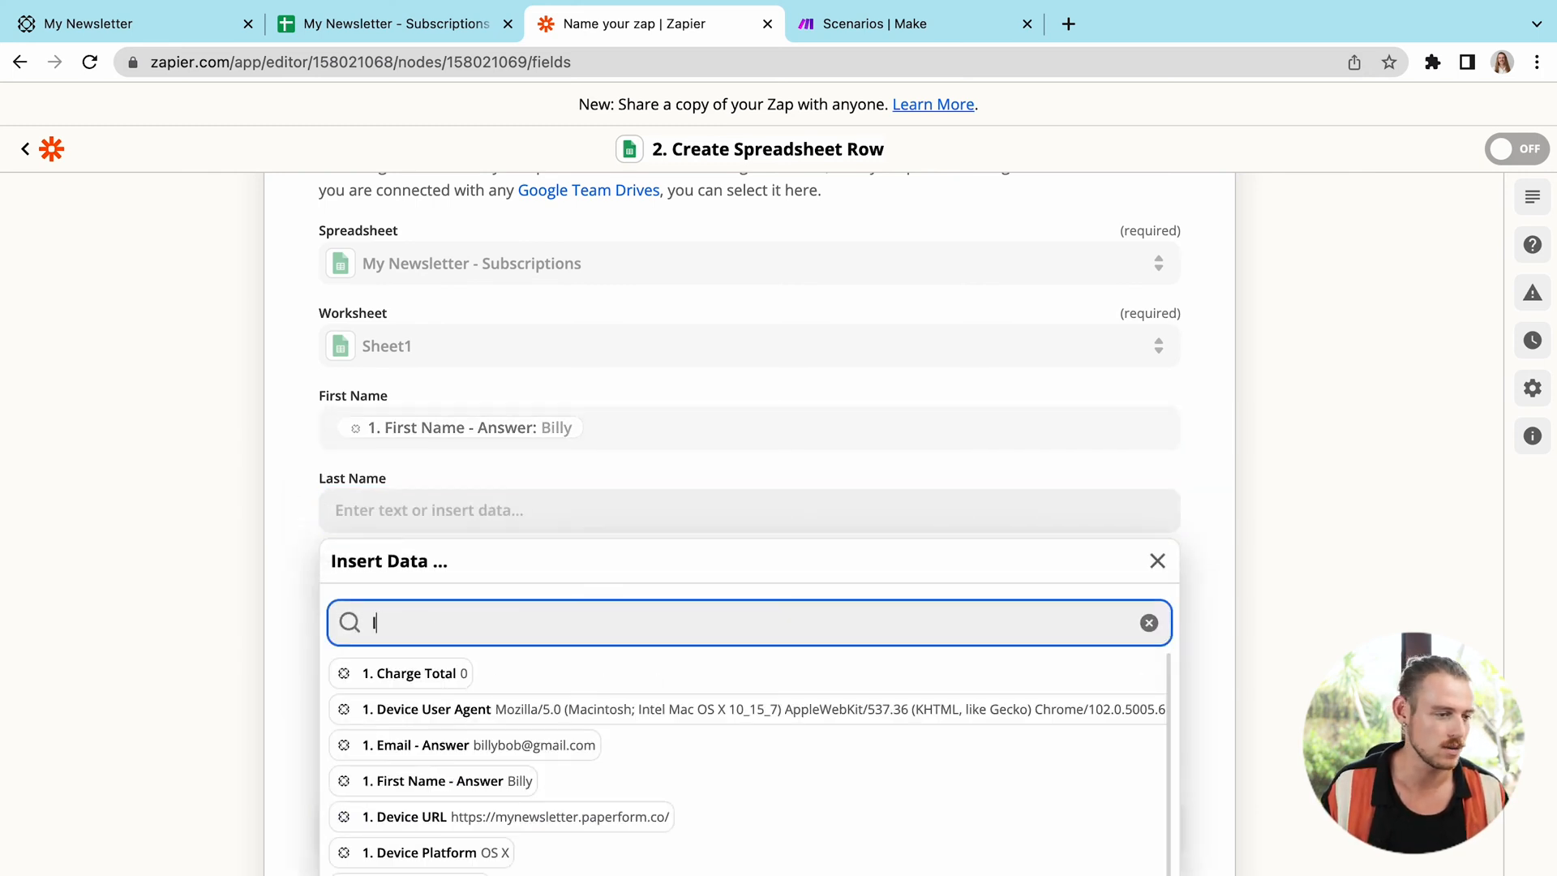
# Map Last Name and Email to the matching answers, then send a test row to the spreadsheet
pyautogui.write('las')
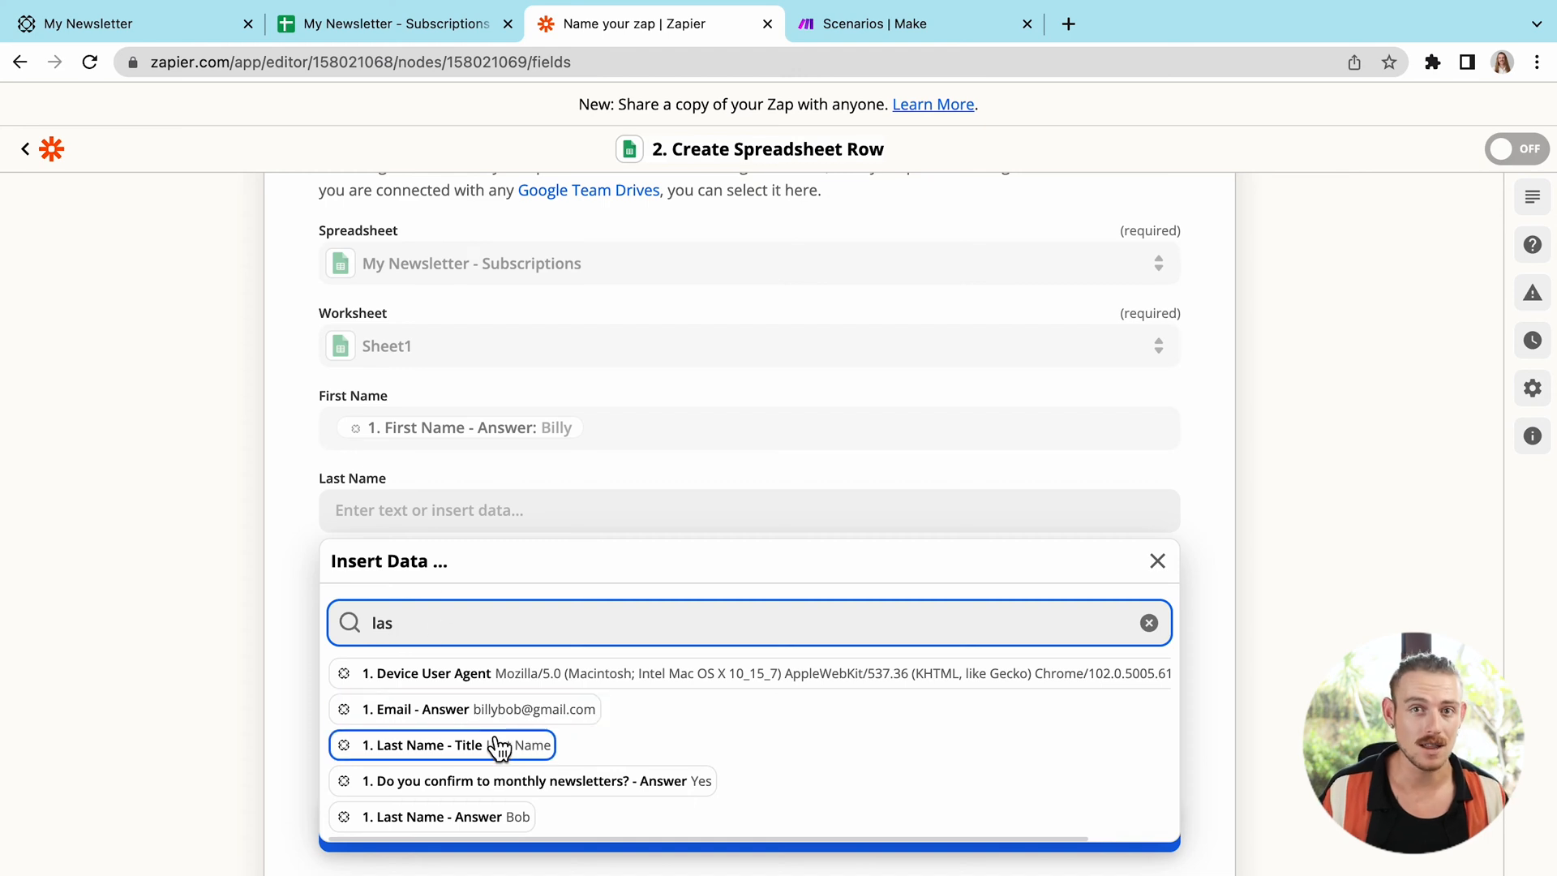
pyautogui.click(441, 744)
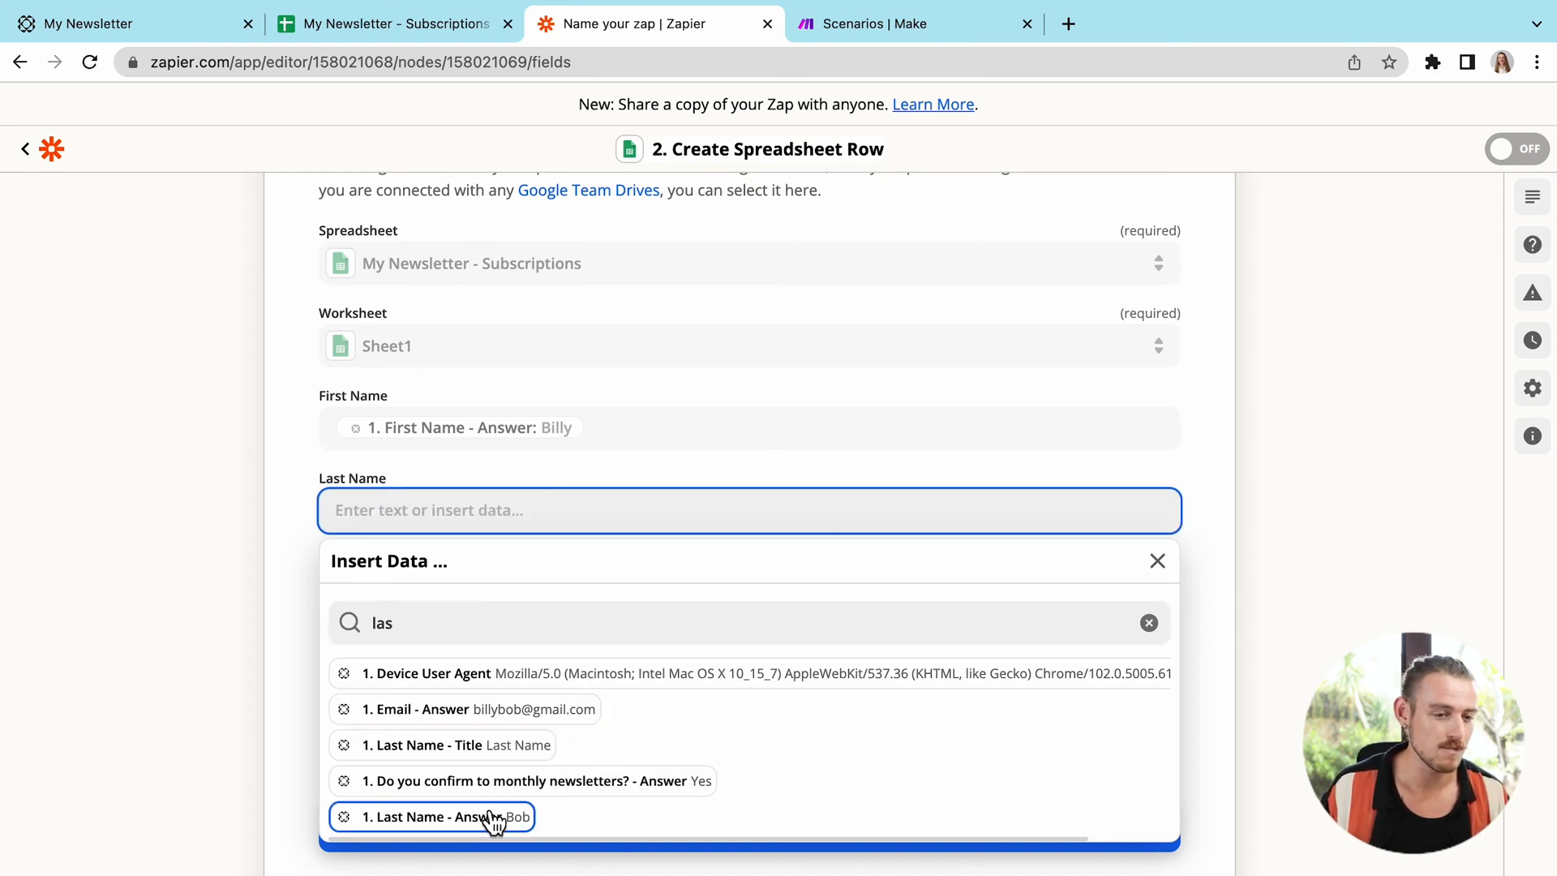
pyautogui.click(477, 815)
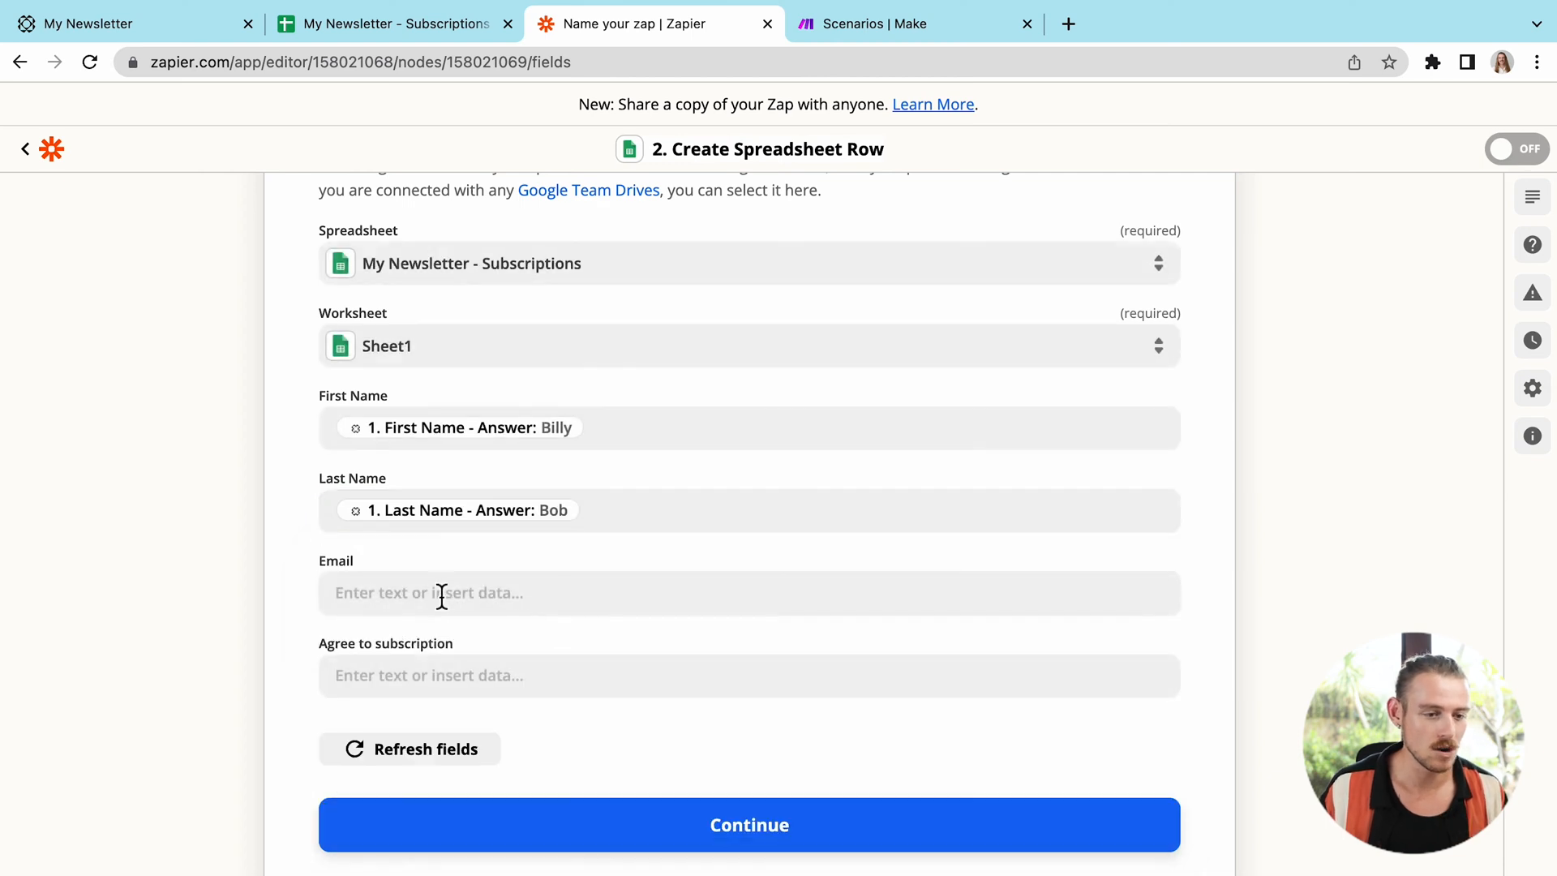
pyautogui.click(750, 593)
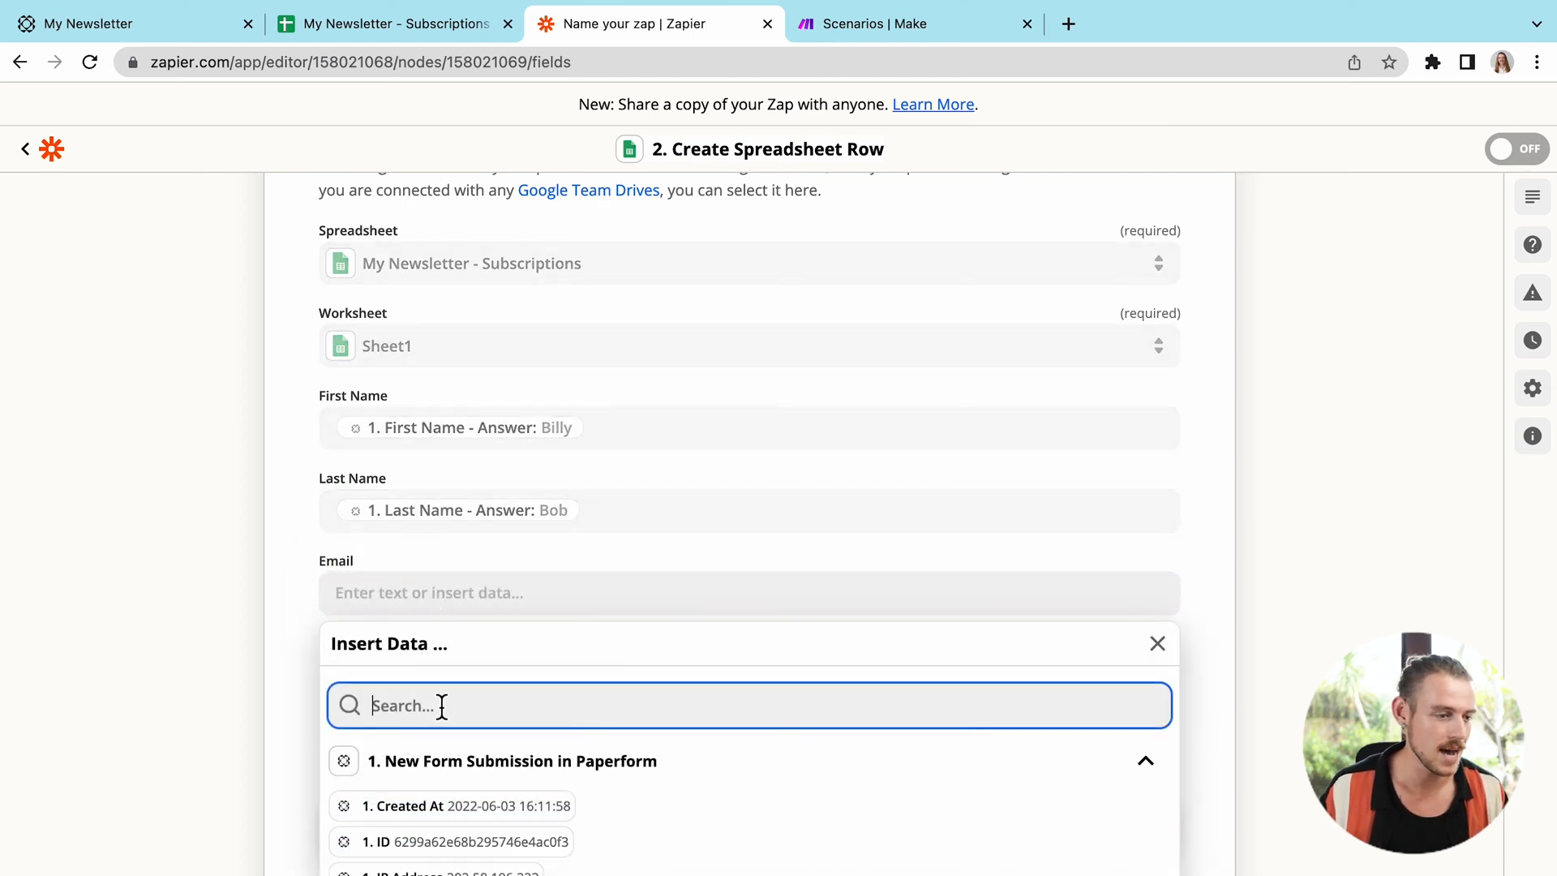
pyautogui.write('do')
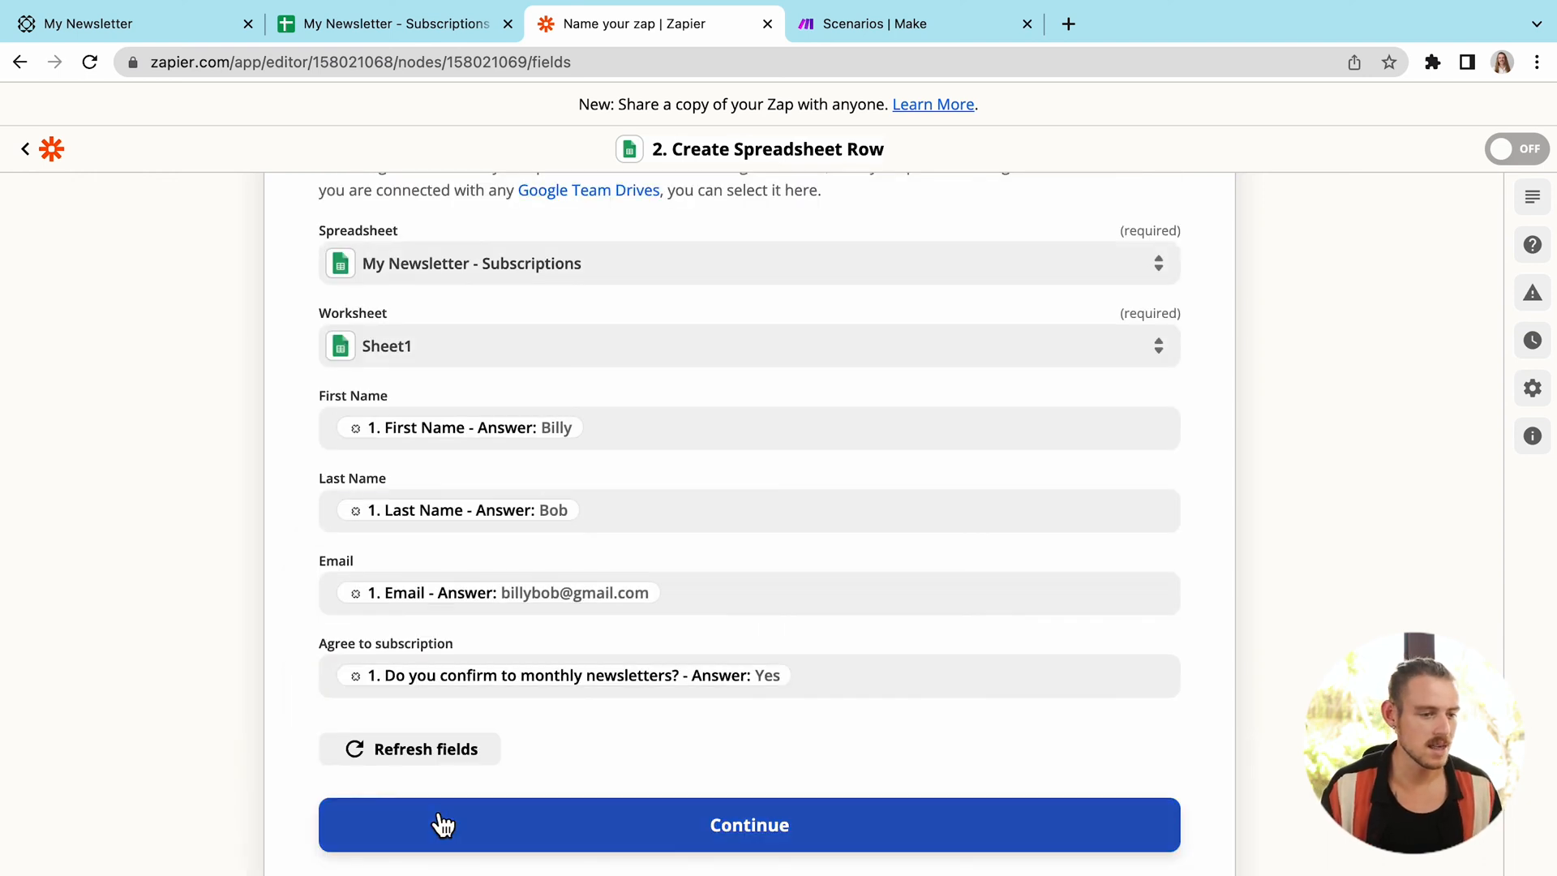
pyautogui.click(750, 823)
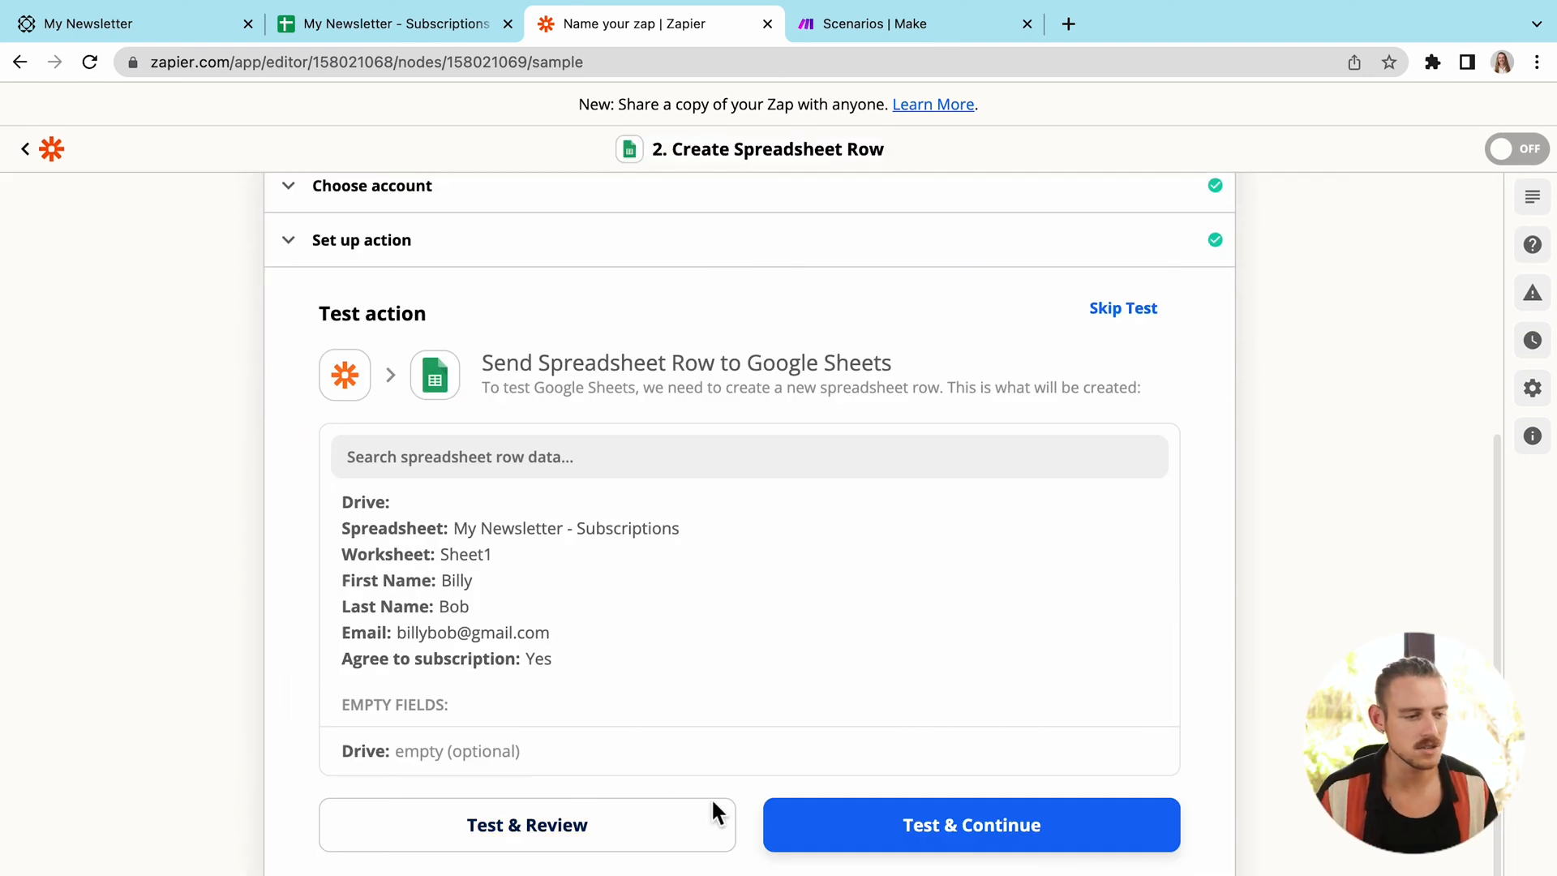
pyautogui.click(972, 824)
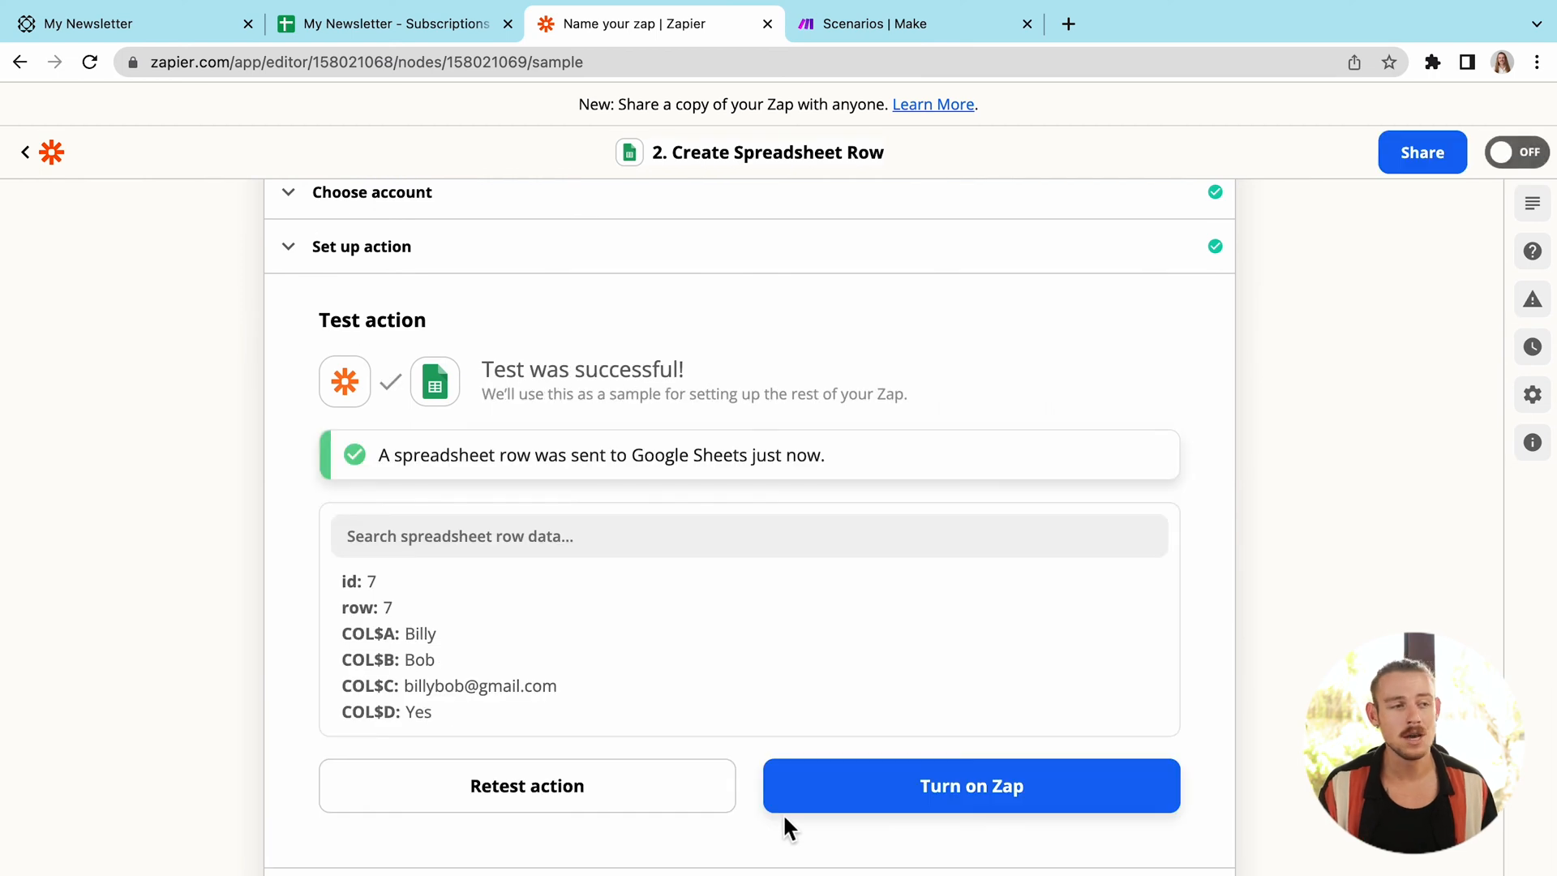
pyautogui.moveTo(410, 39)
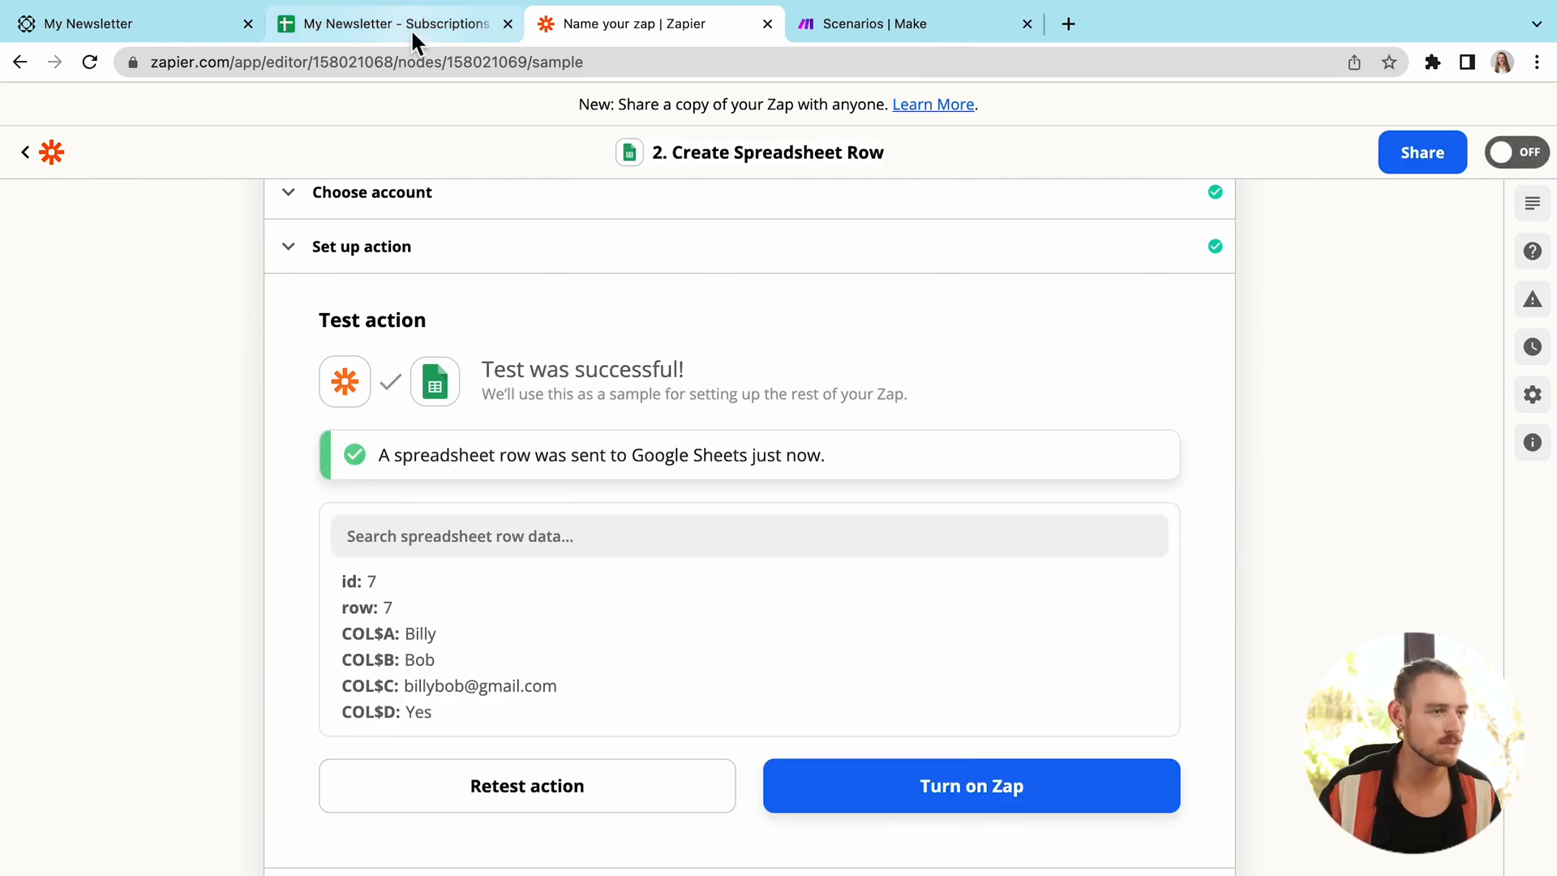
# Check the subscriptions sheet for the new row 7 added by the Zap test
pyautogui.click(394, 23)
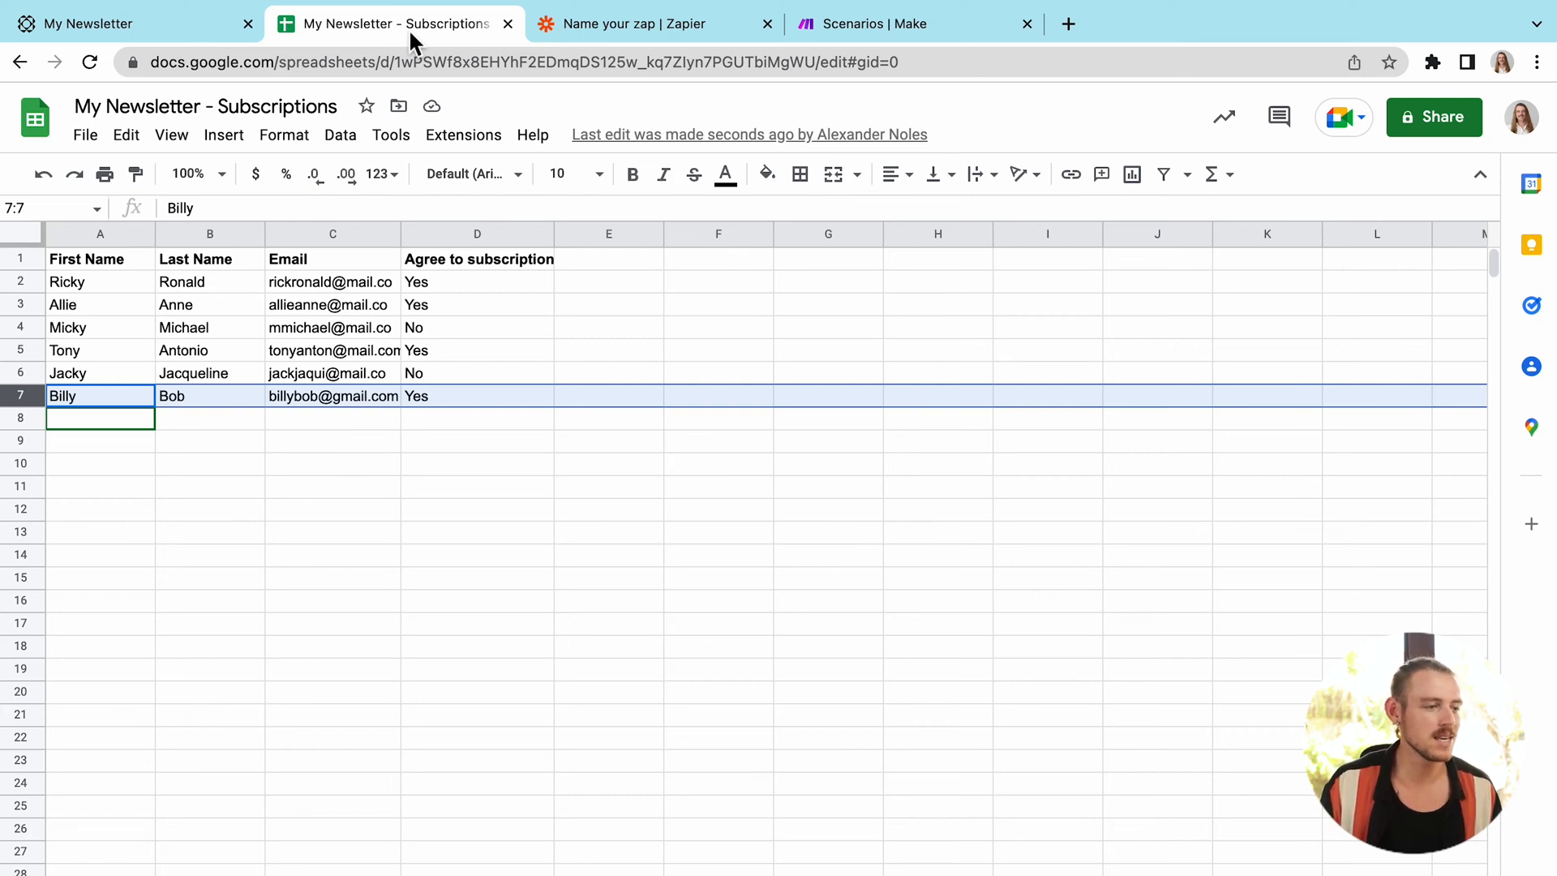
pyautogui.moveTo(391, 457)
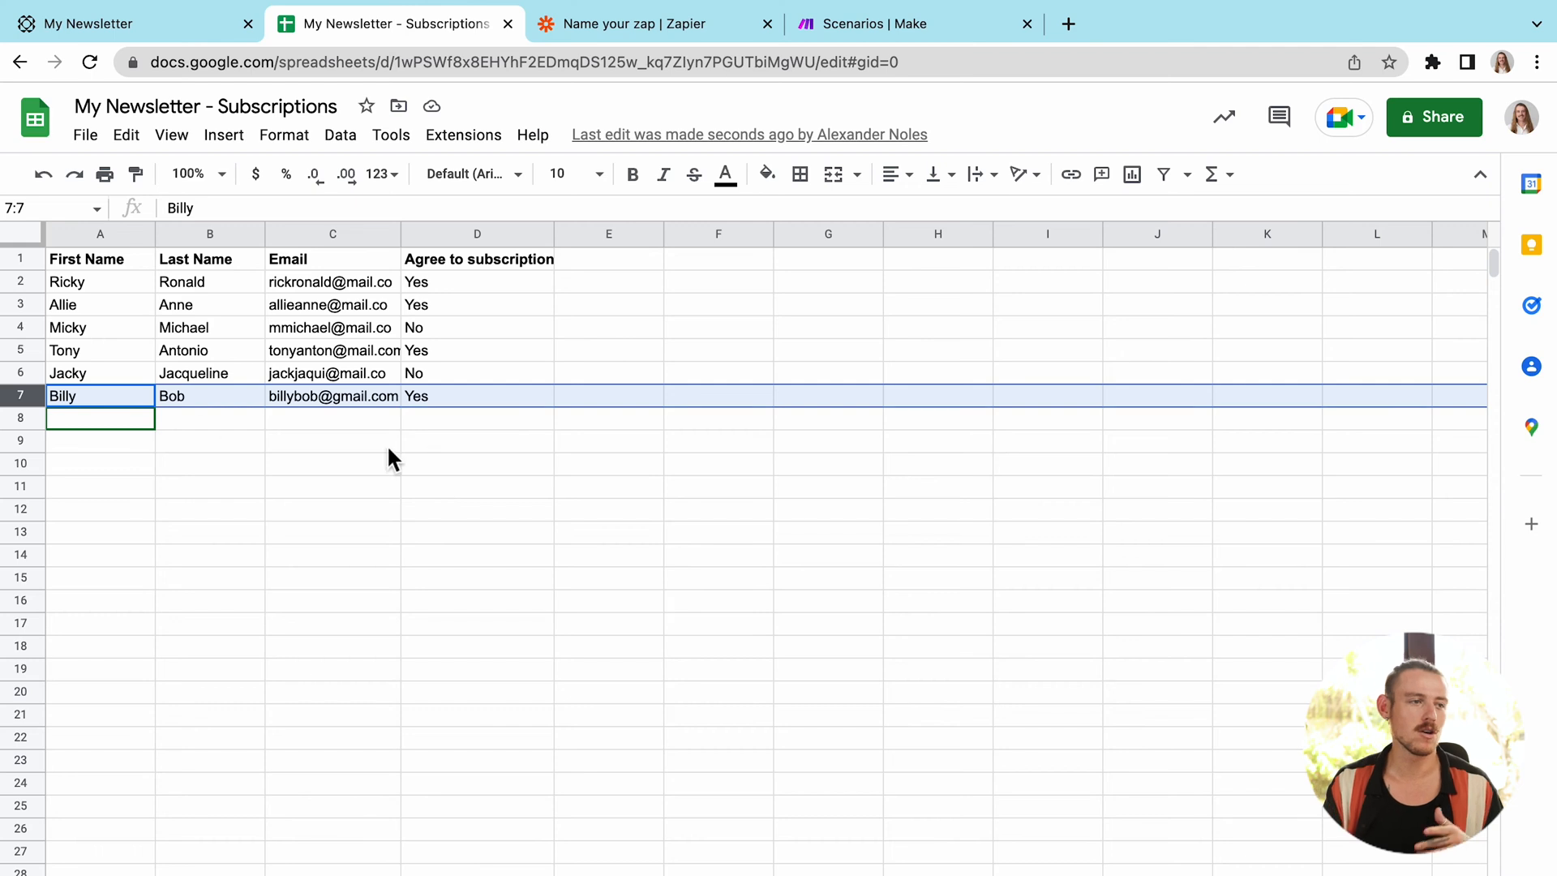
pyautogui.moveTo(276, 328)
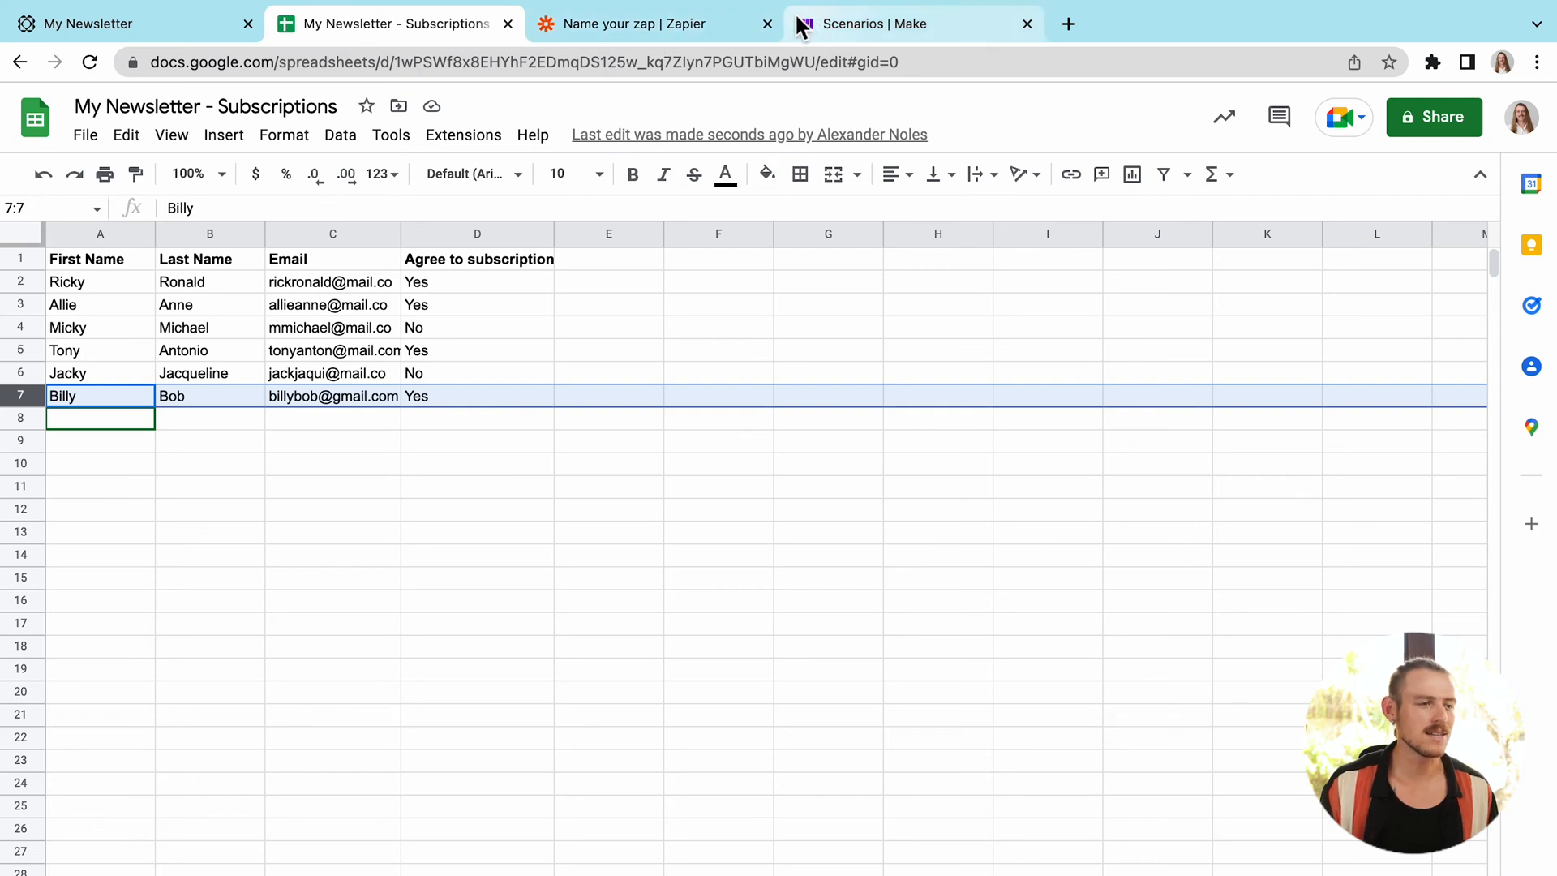
# Add a Gmail Send Email step with the connected account and continue to its setup fields
pyautogui.click(646, 23)
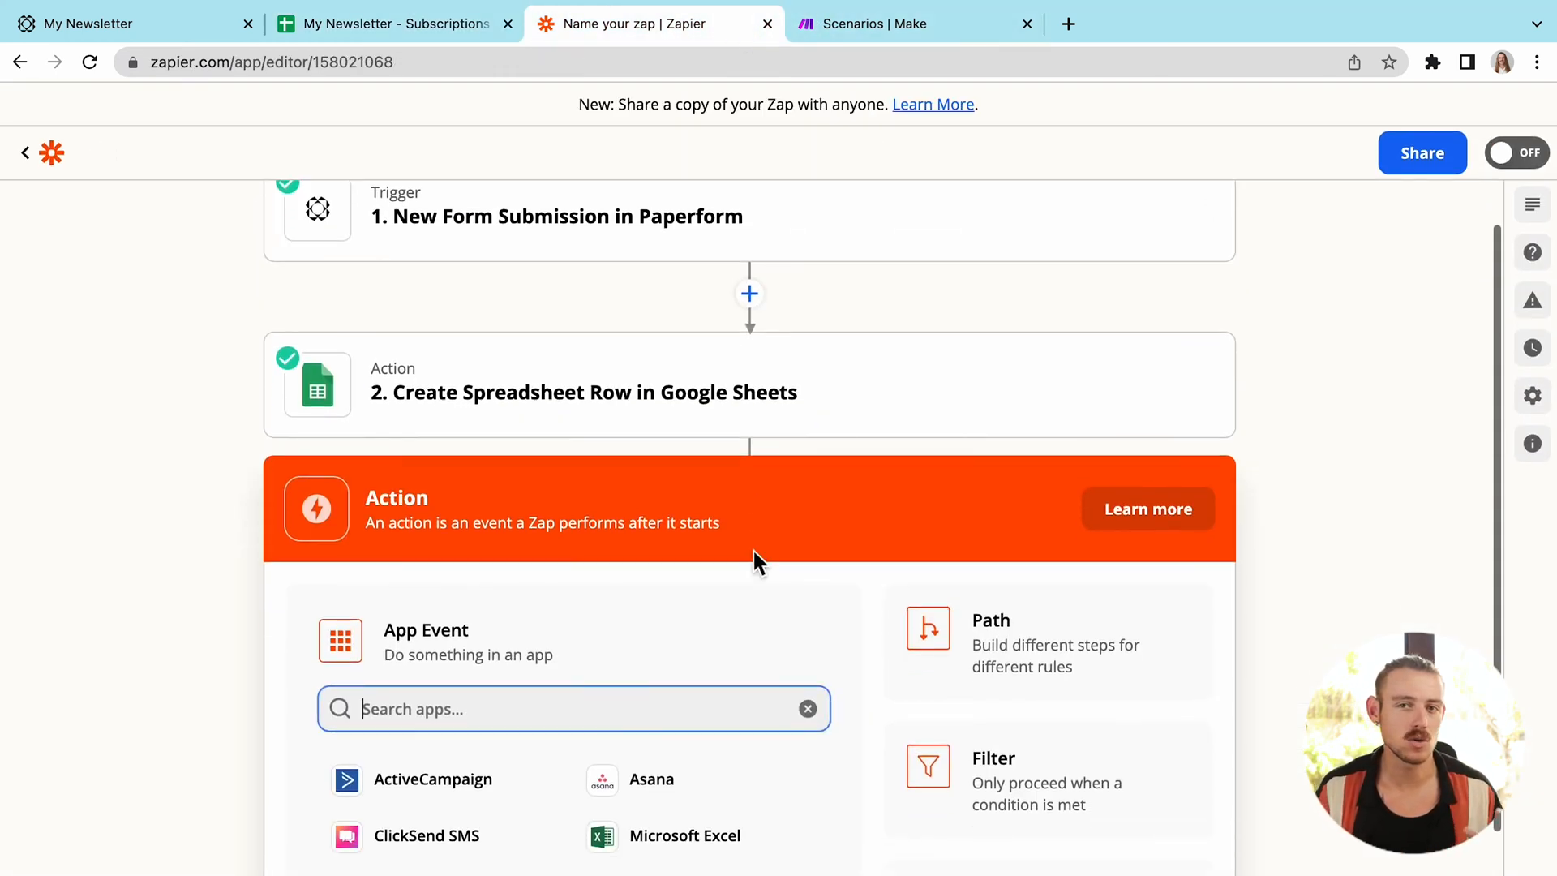
pyautogui.scroll(-3)
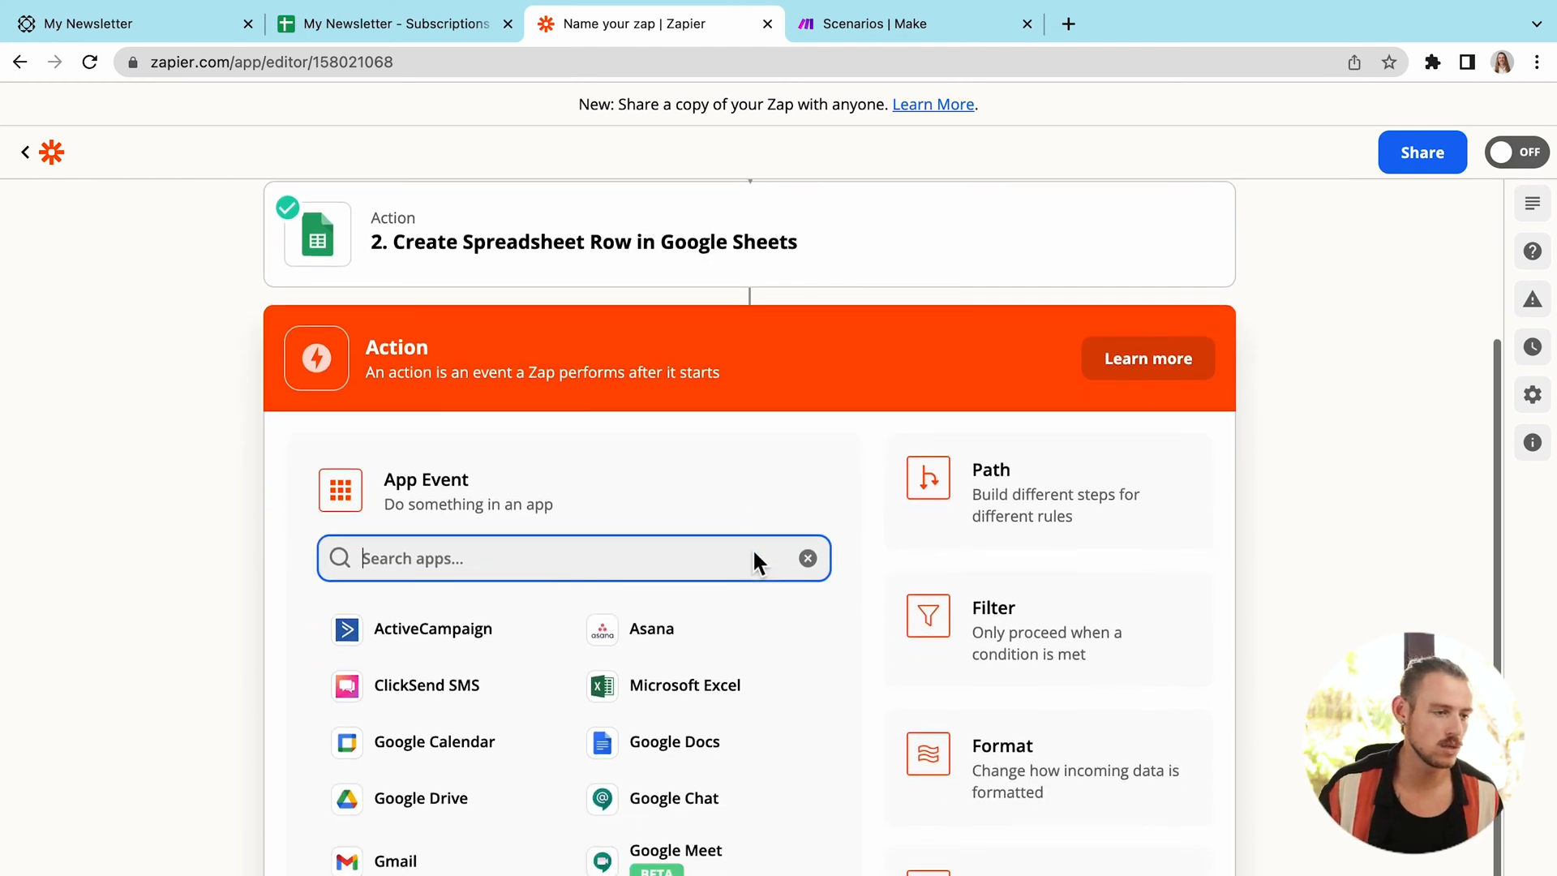
pyautogui.scroll(-3)
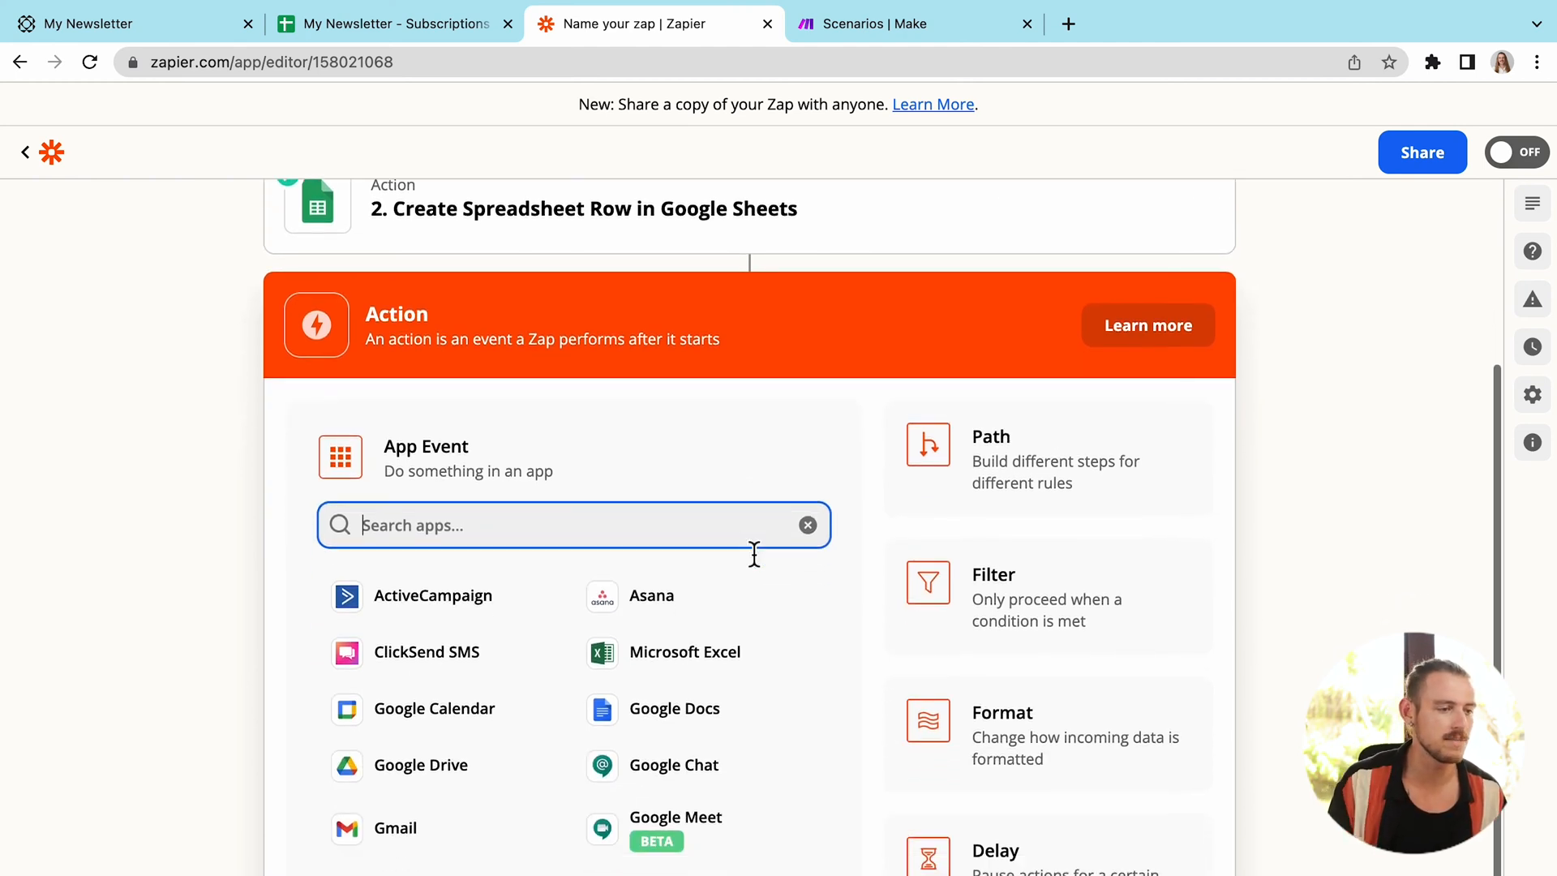
pyautogui.moveTo(755, 569)
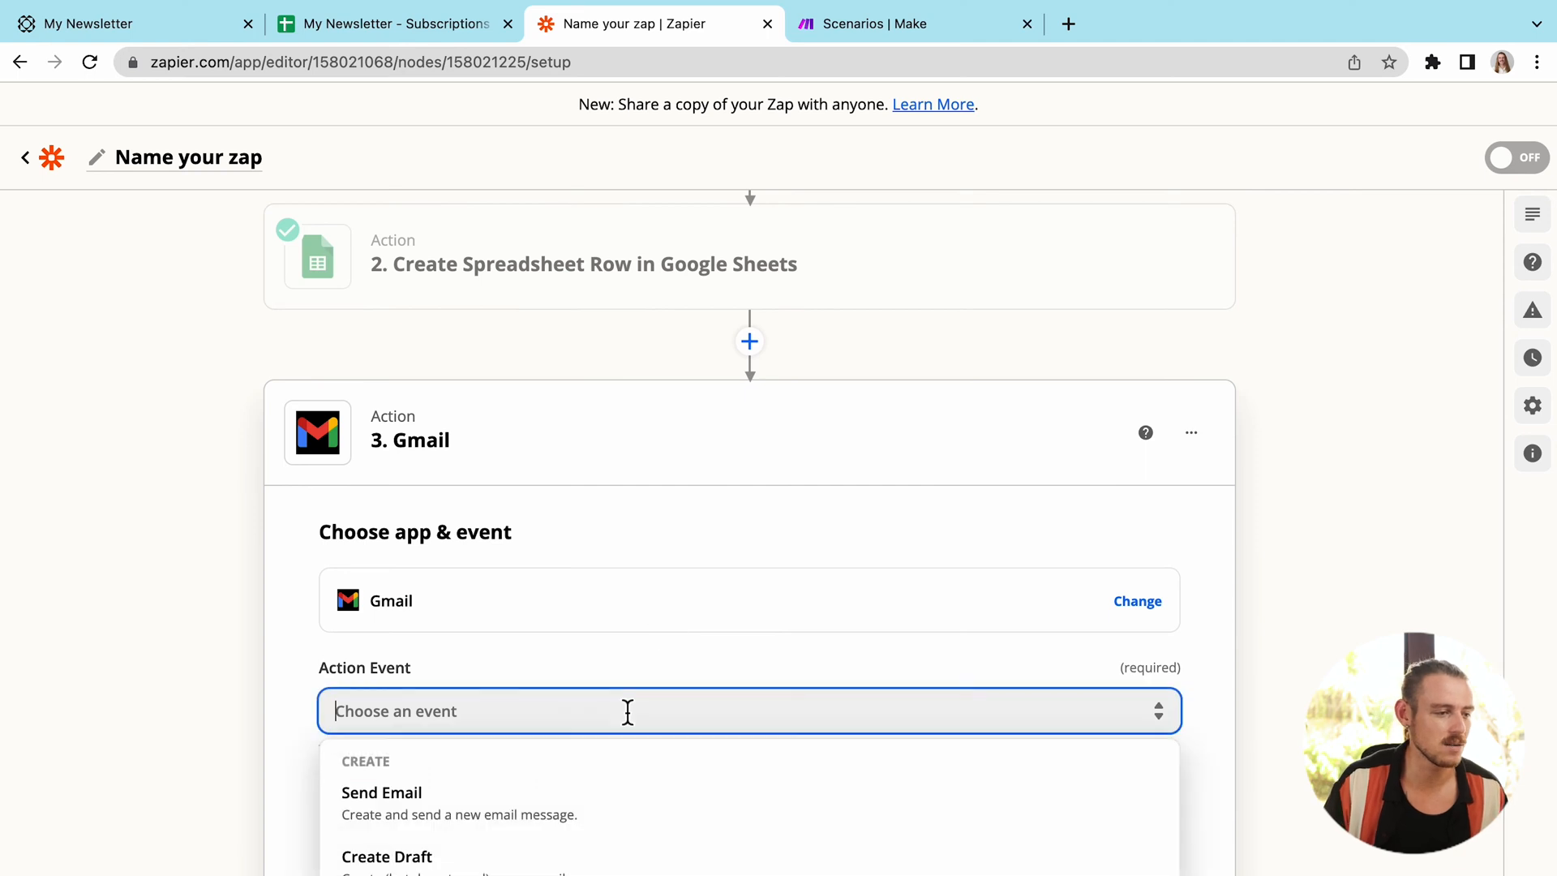
pyautogui.click(381, 791)
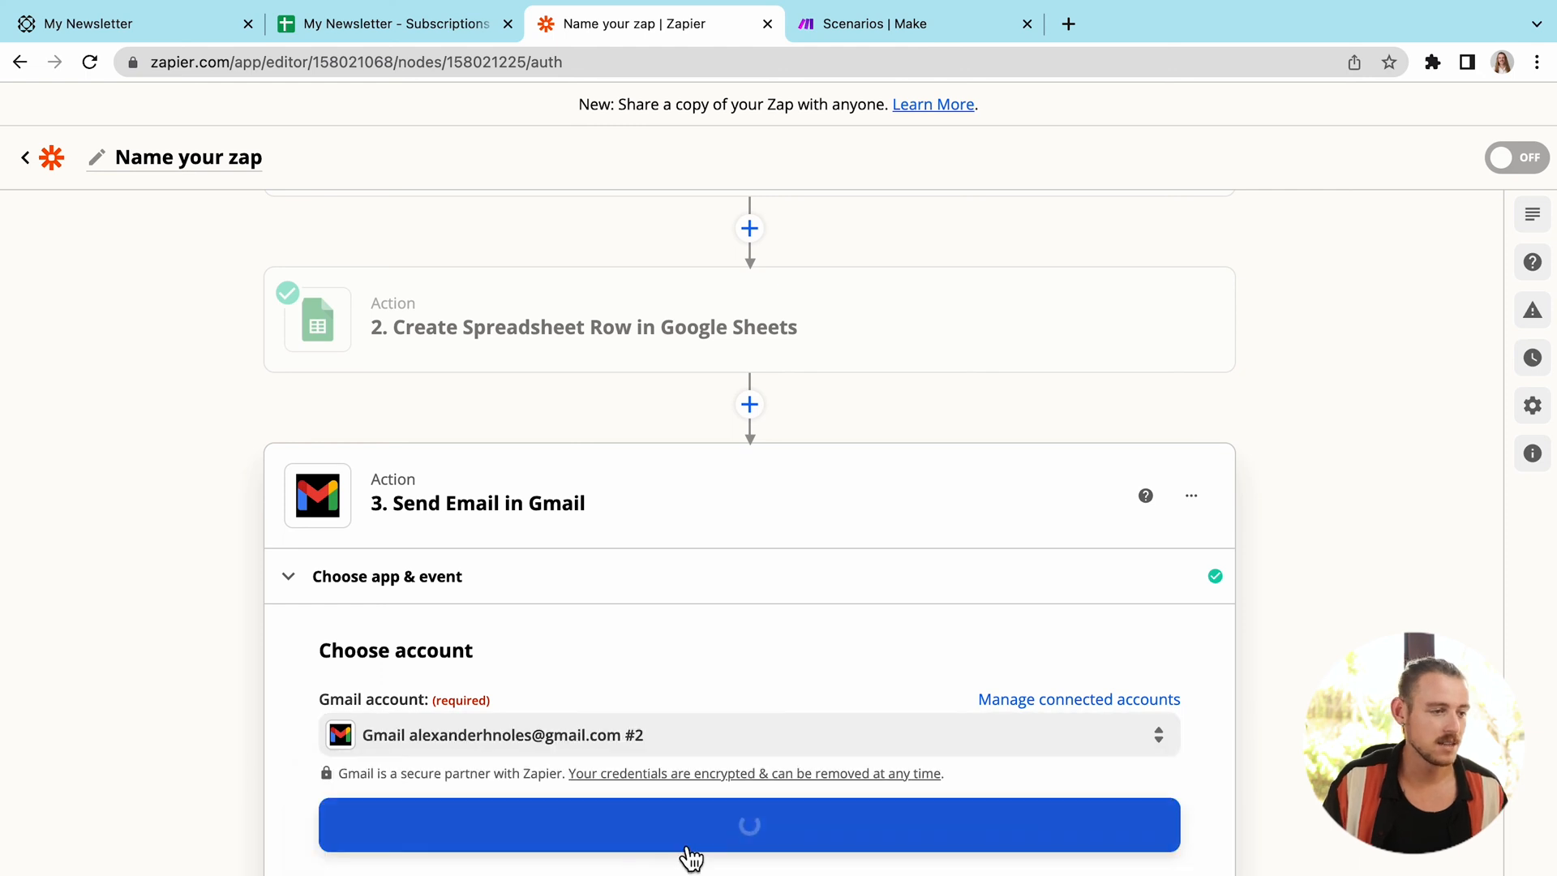
pyautogui.click(749, 826)
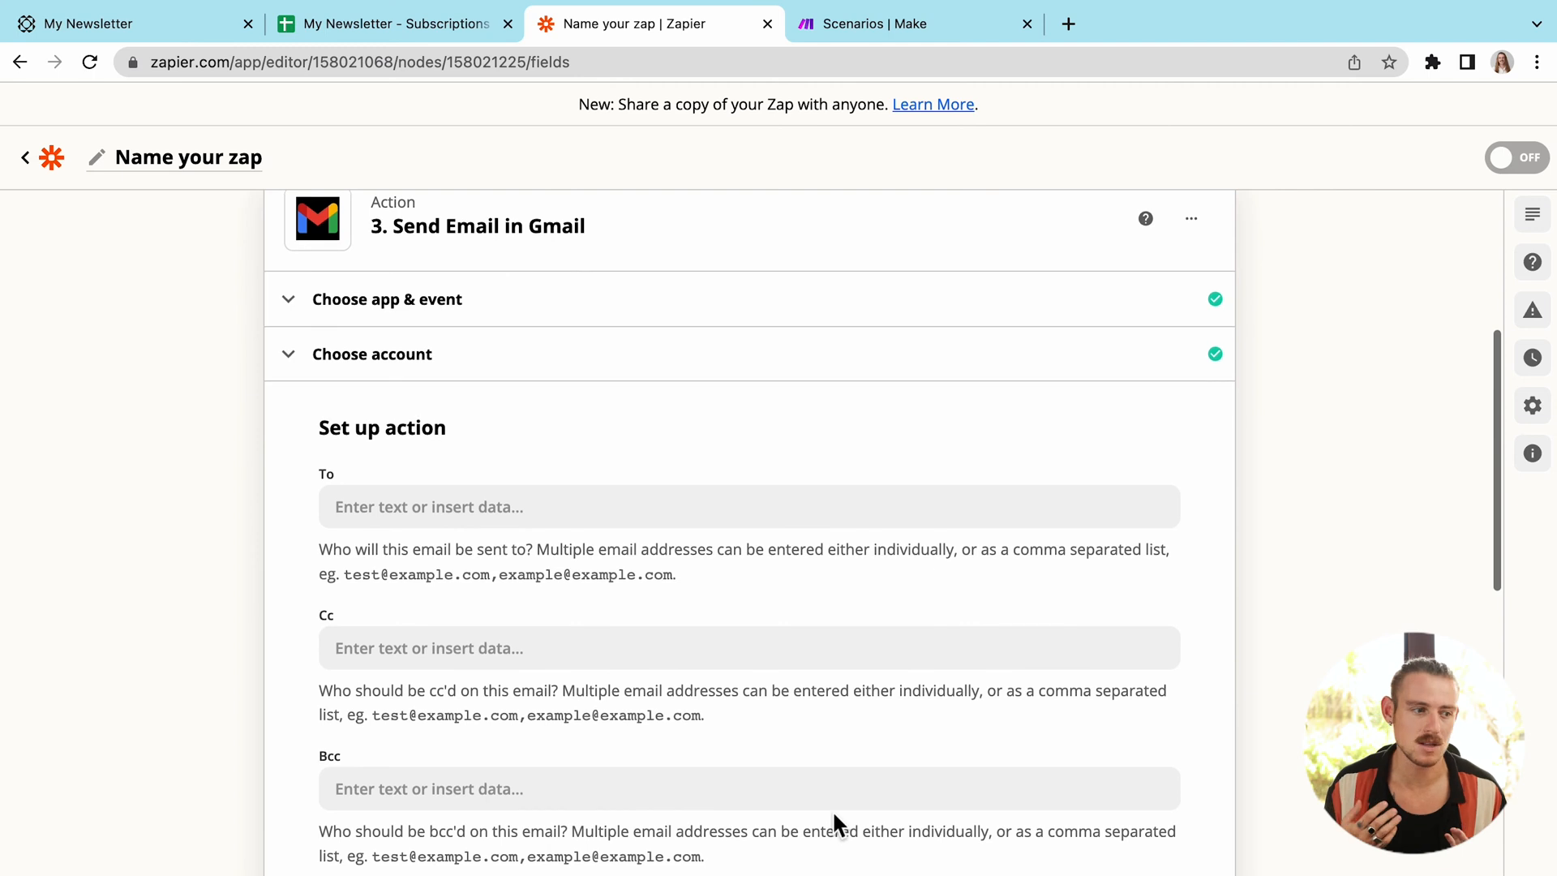
# Set the email recipient to the form's 1. Email - Answer
pyautogui.click(707, 508)
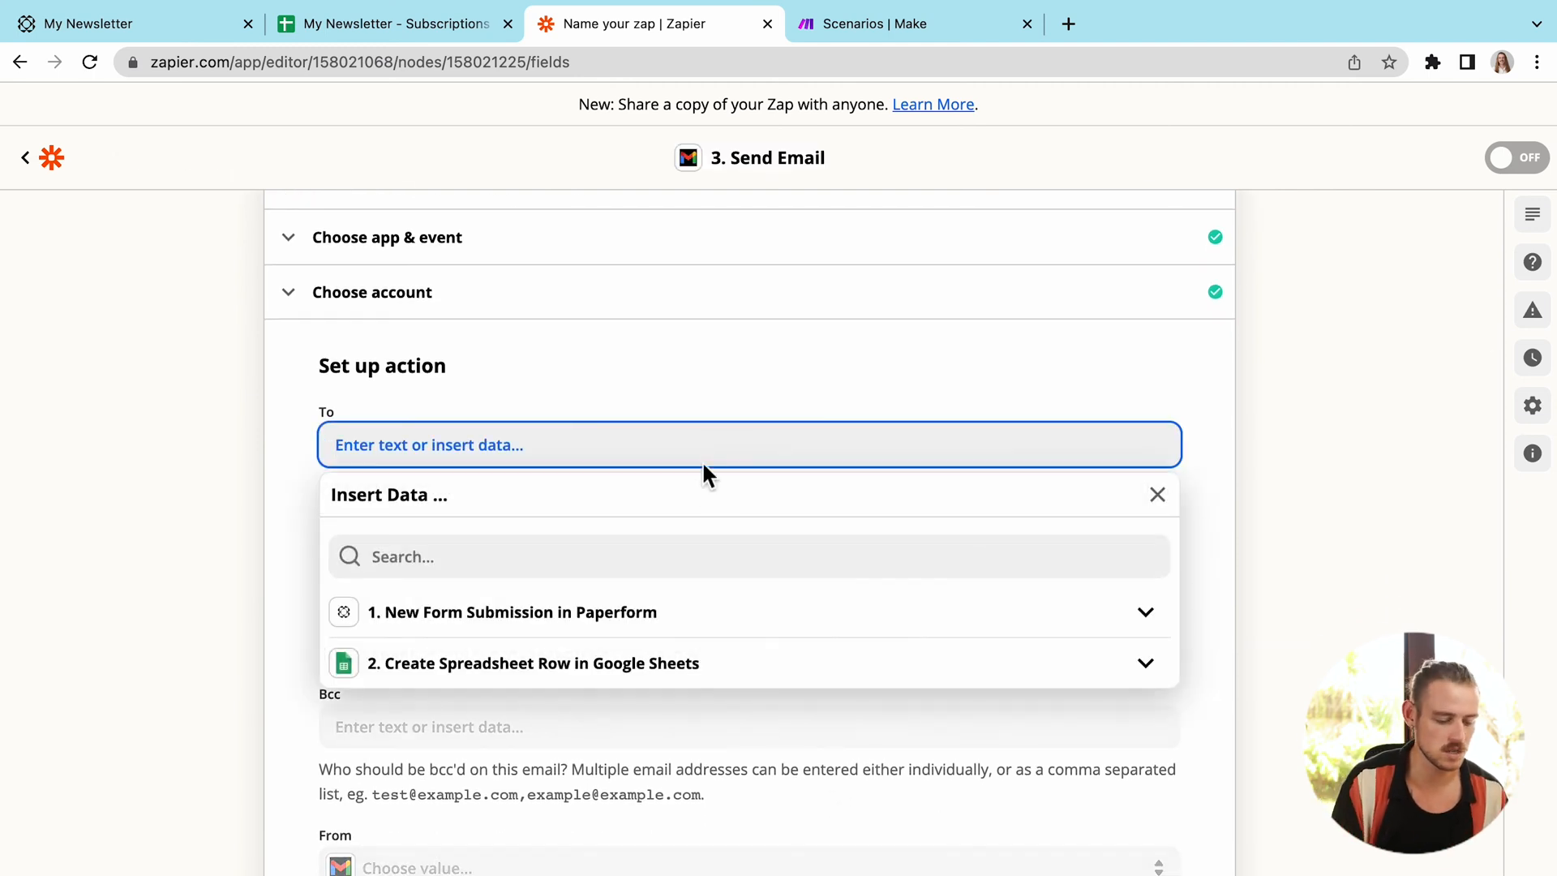
pyautogui.write('email')
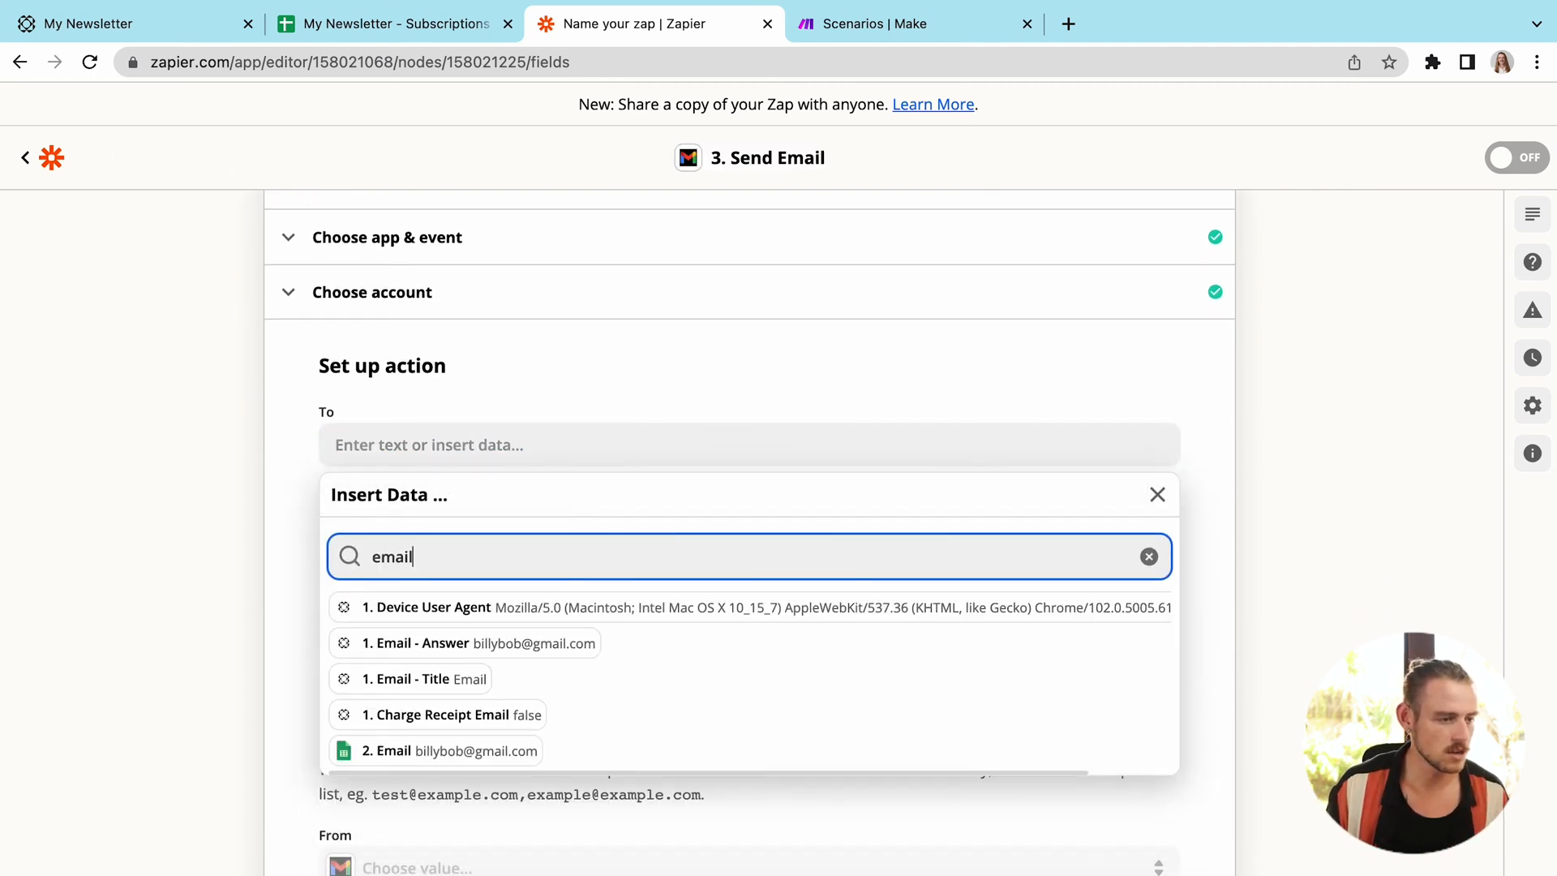
pyautogui.click(431, 642)
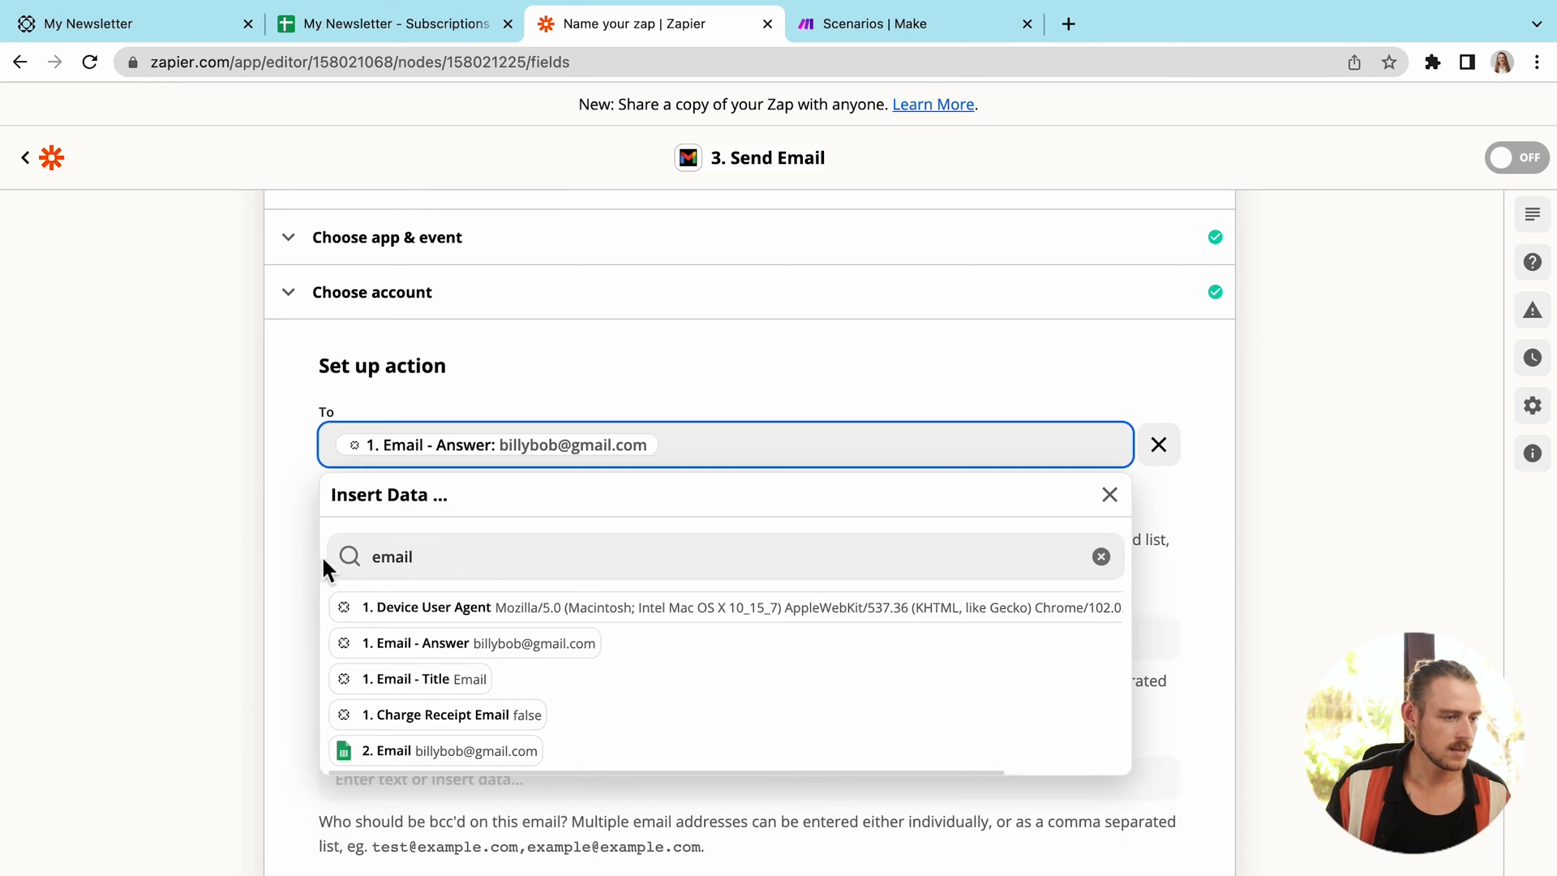
pyautogui.scroll(-3)
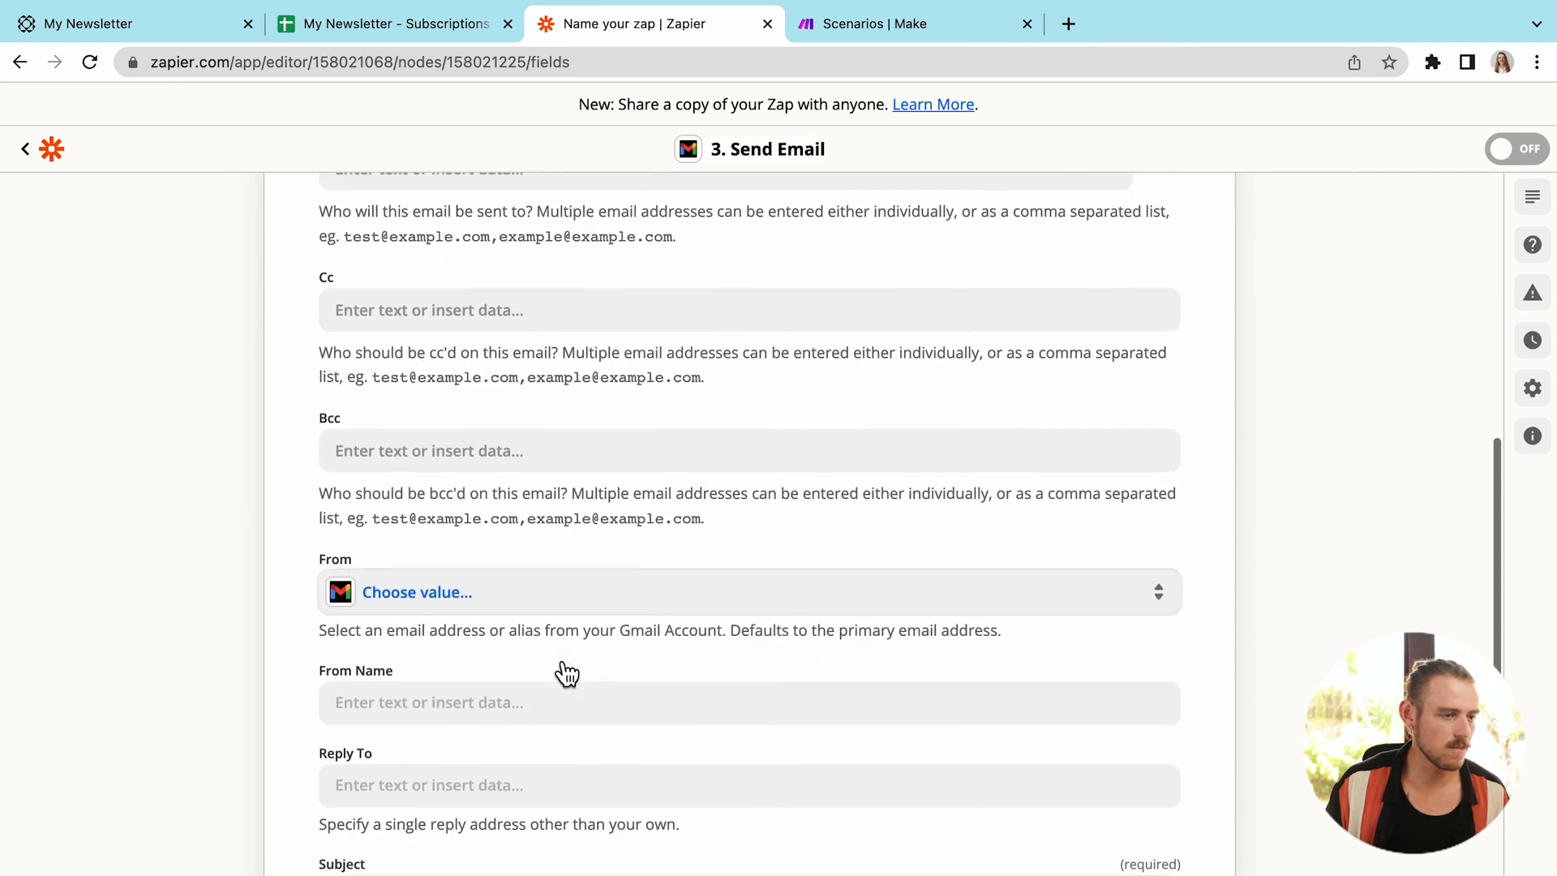
pyautogui.scroll(-3)
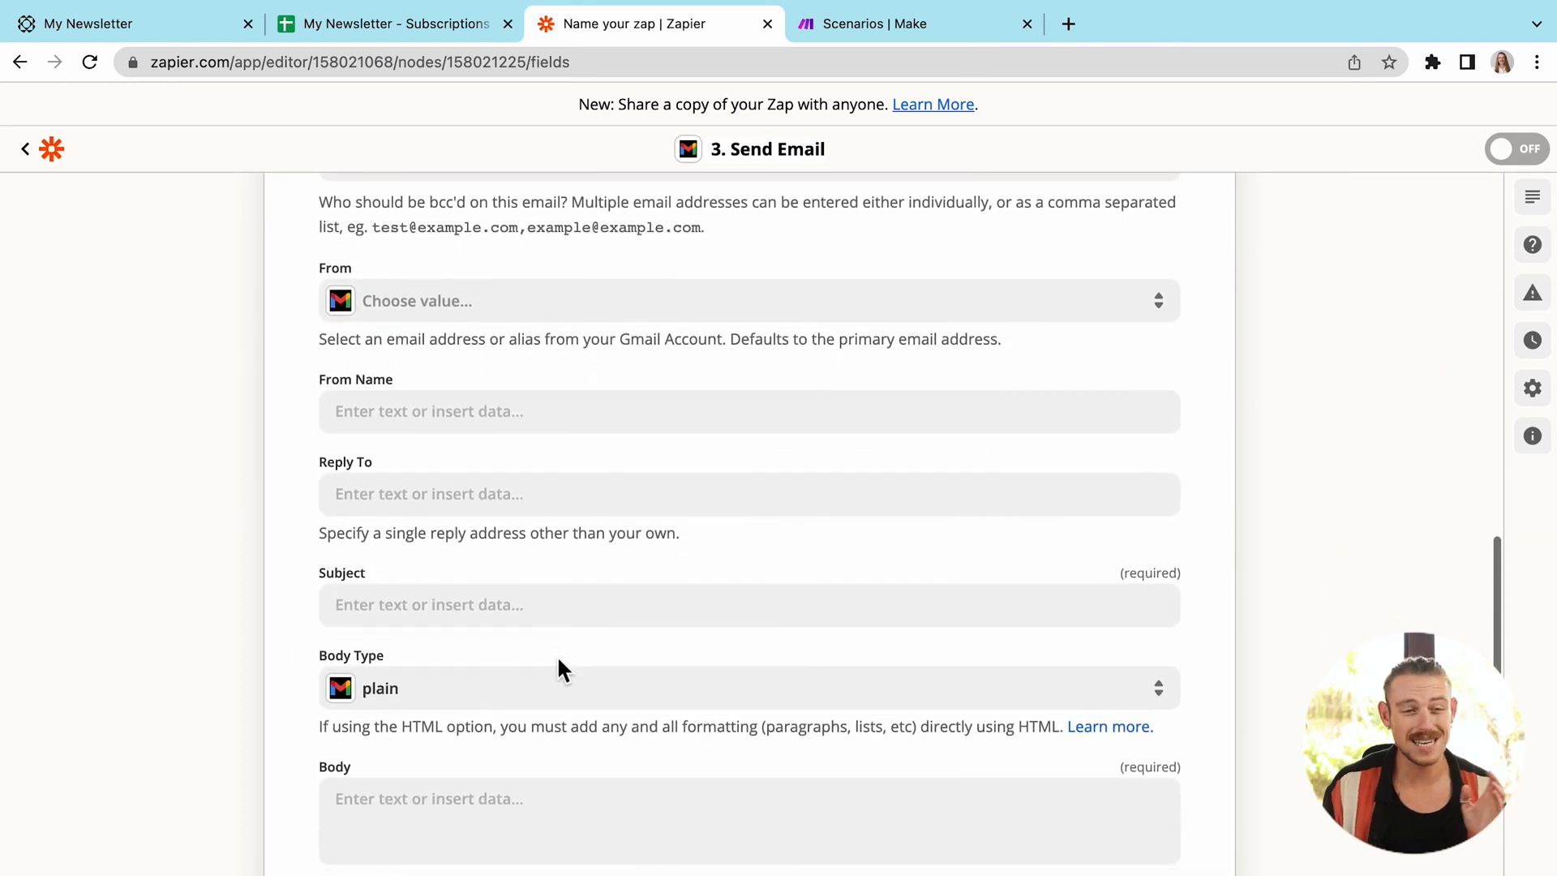
# Give the email subject Newsletter Subscription and a body greeting the subscriber's first name
pyautogui.write('Newsletter Subscription')
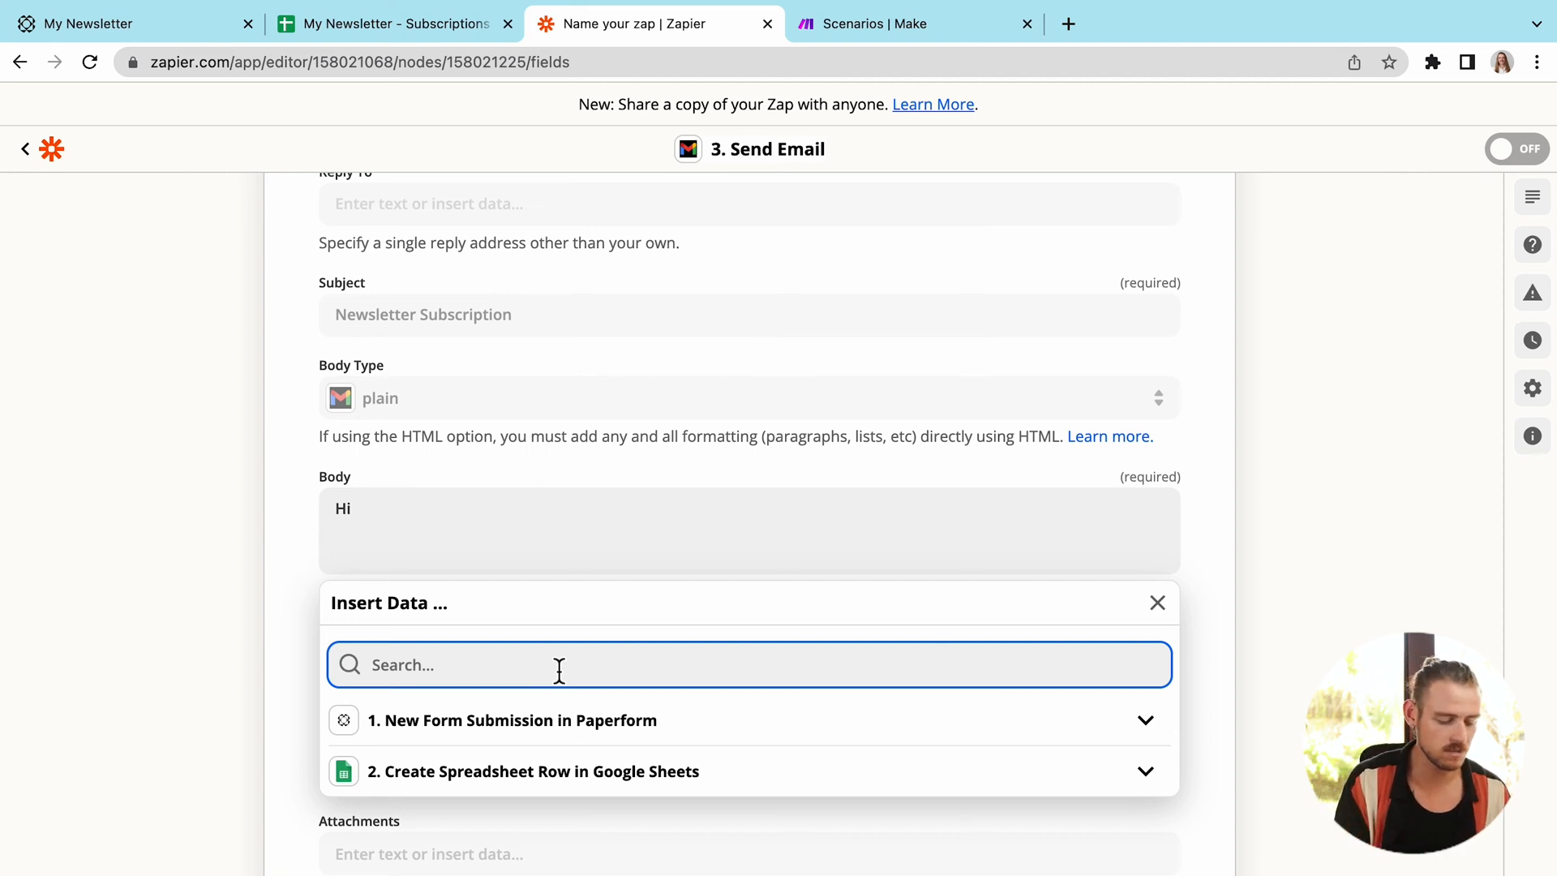
pyautogui.write('first')
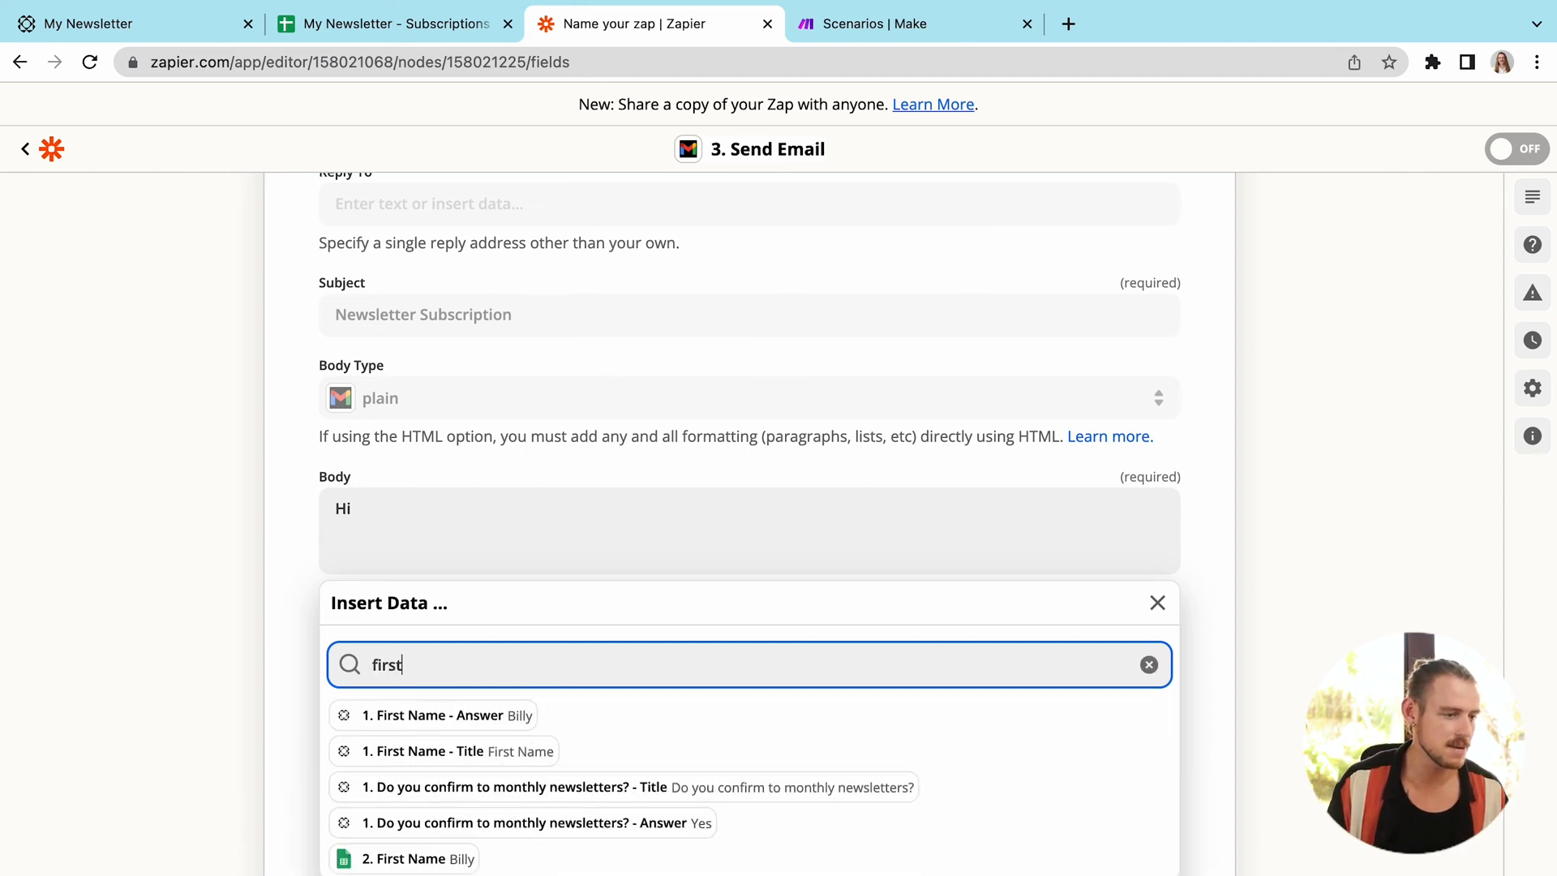
pyautogui.moveTo(503, 728)
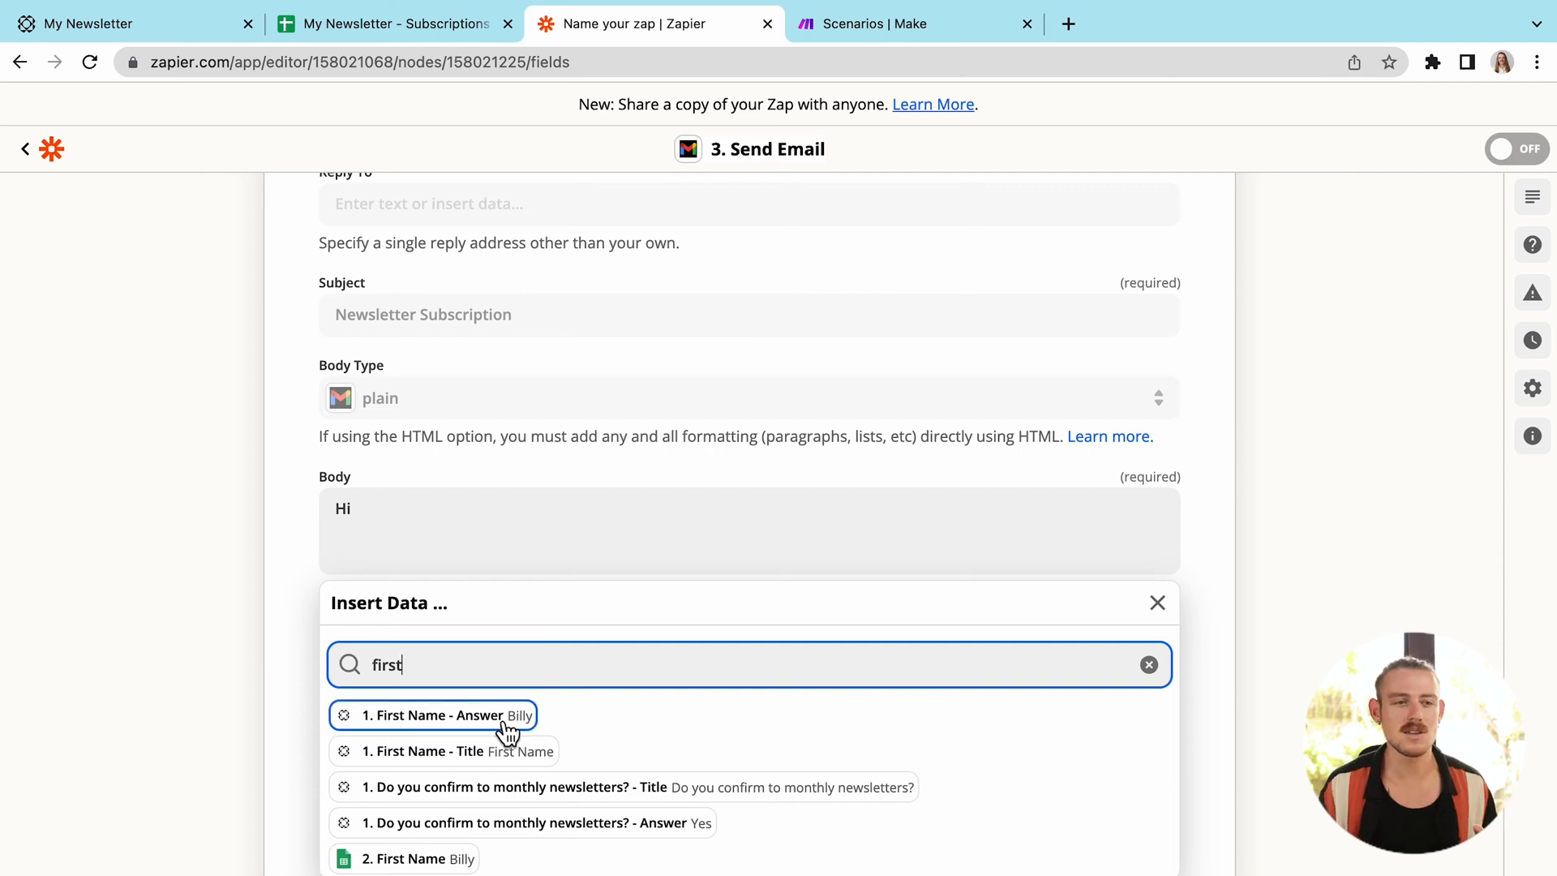
pyautogui.click(433, 715)
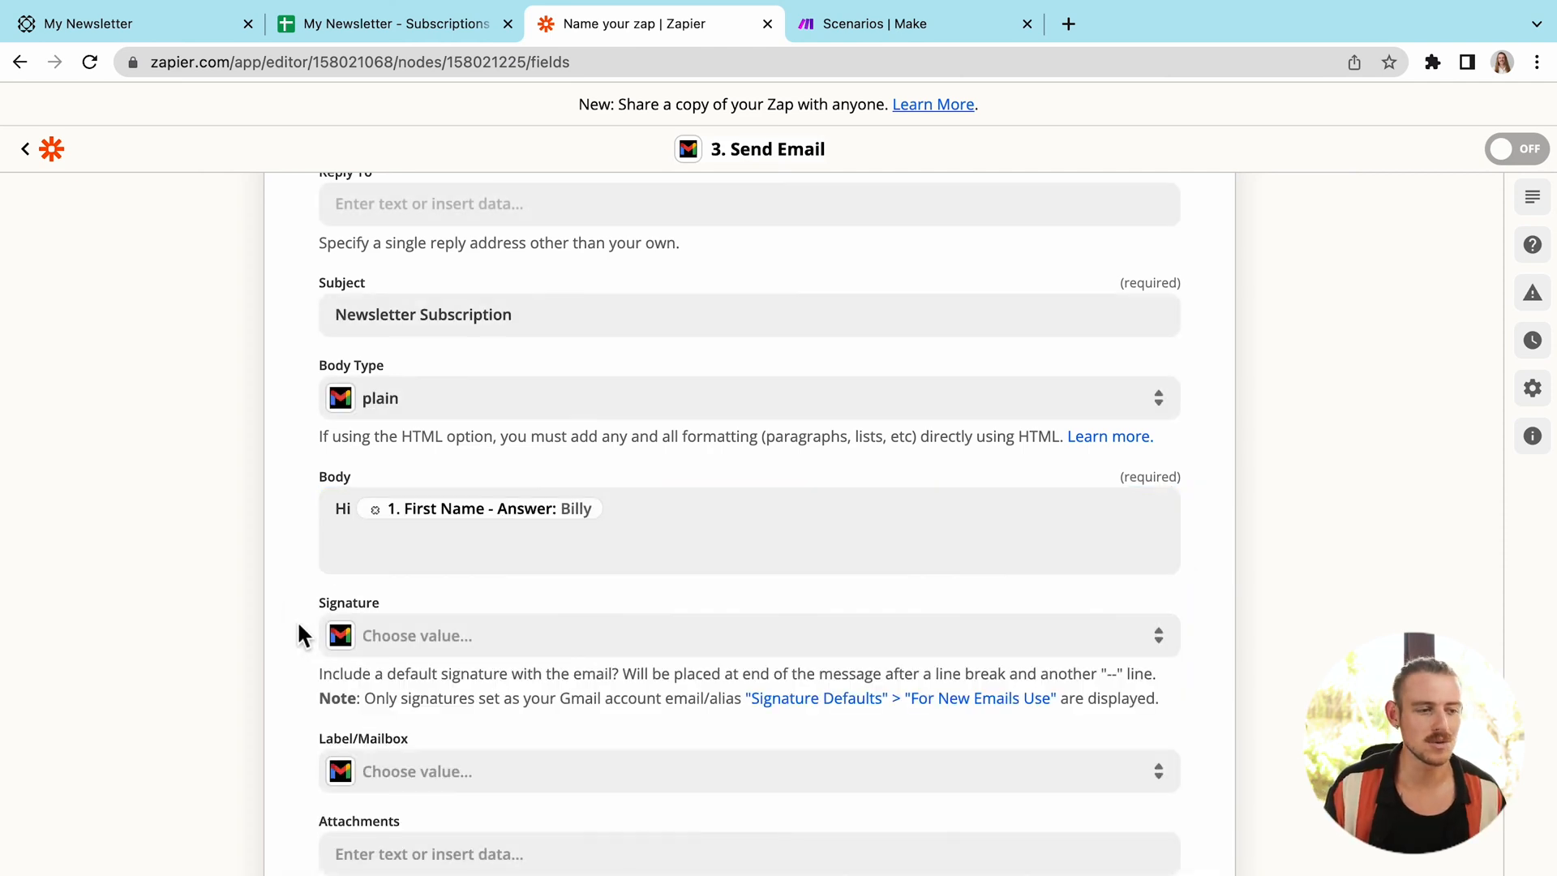
pyautogui.scroll(-3)
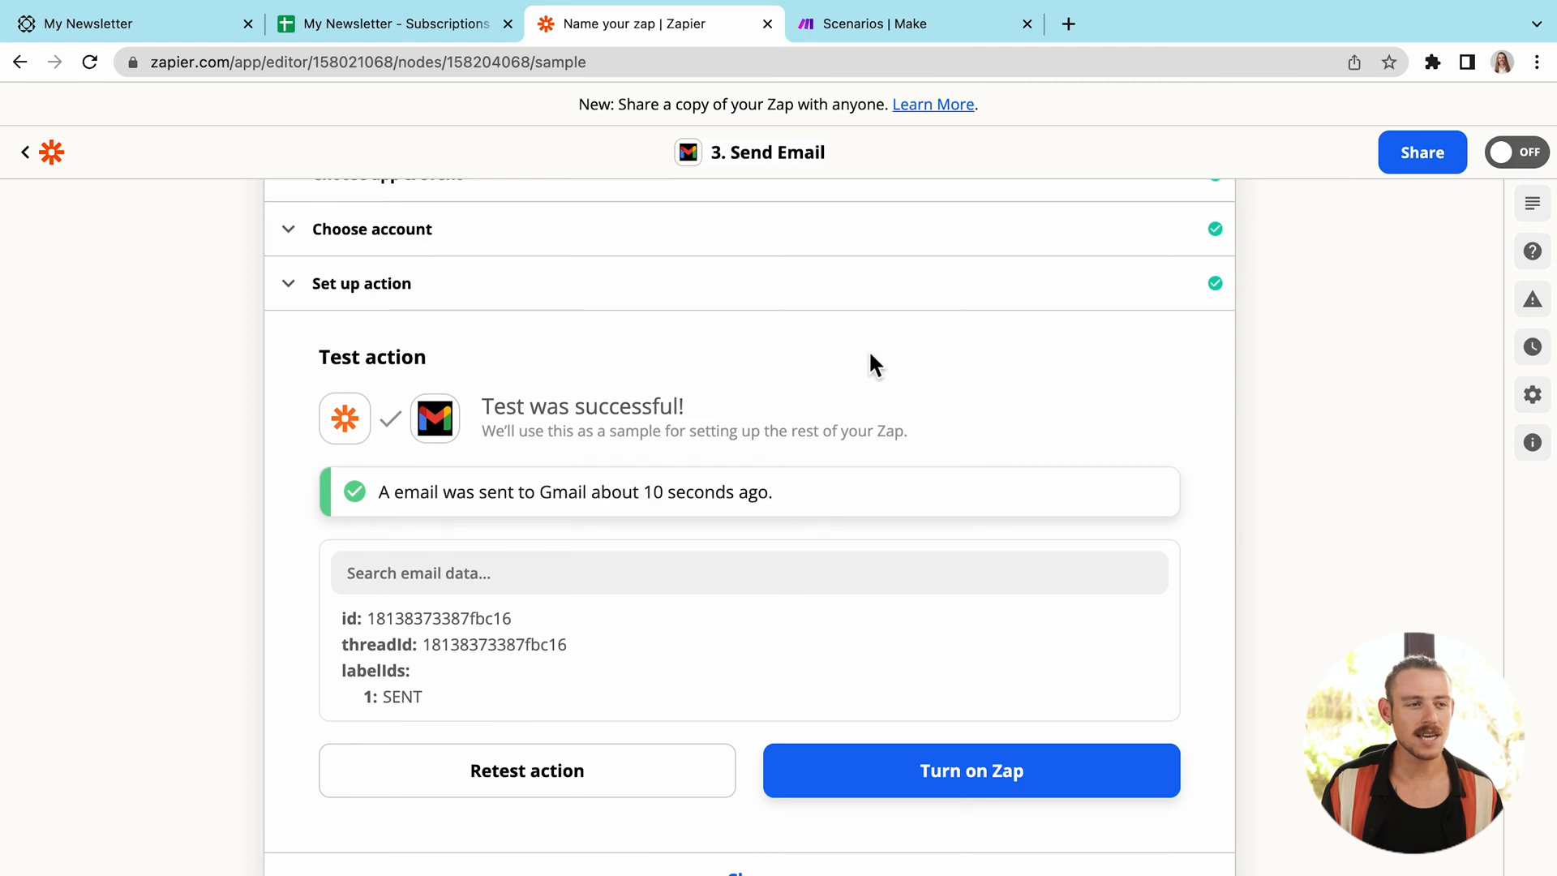
# Switch to the Scenarios | Make browser tab after the Gmail test succeeds
pyautogui.click(899, 23)
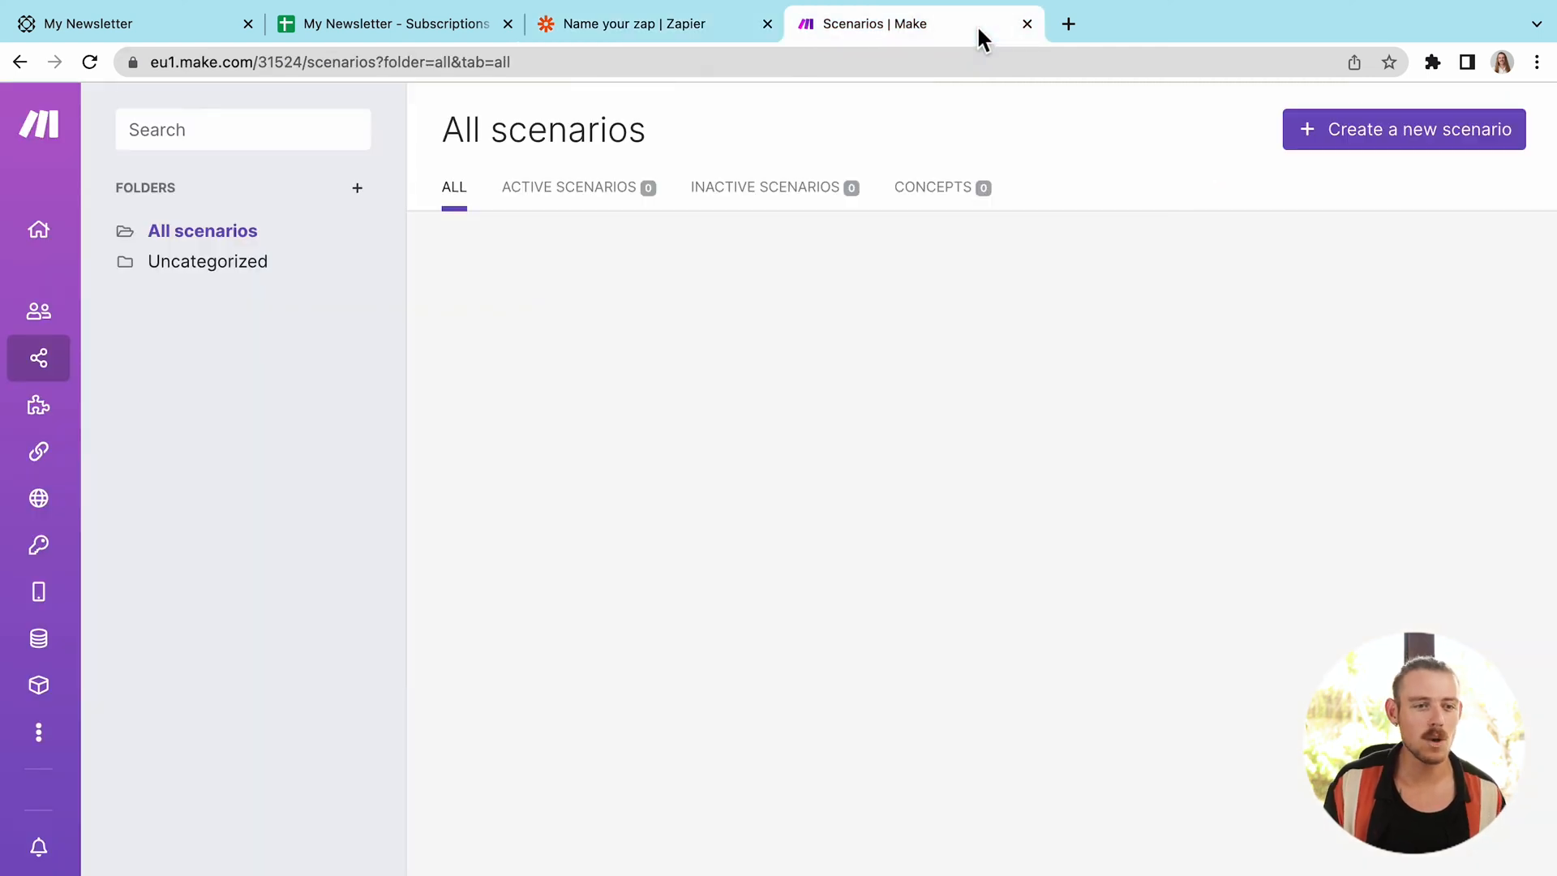
pyautogui.moveTo(1333, 247)
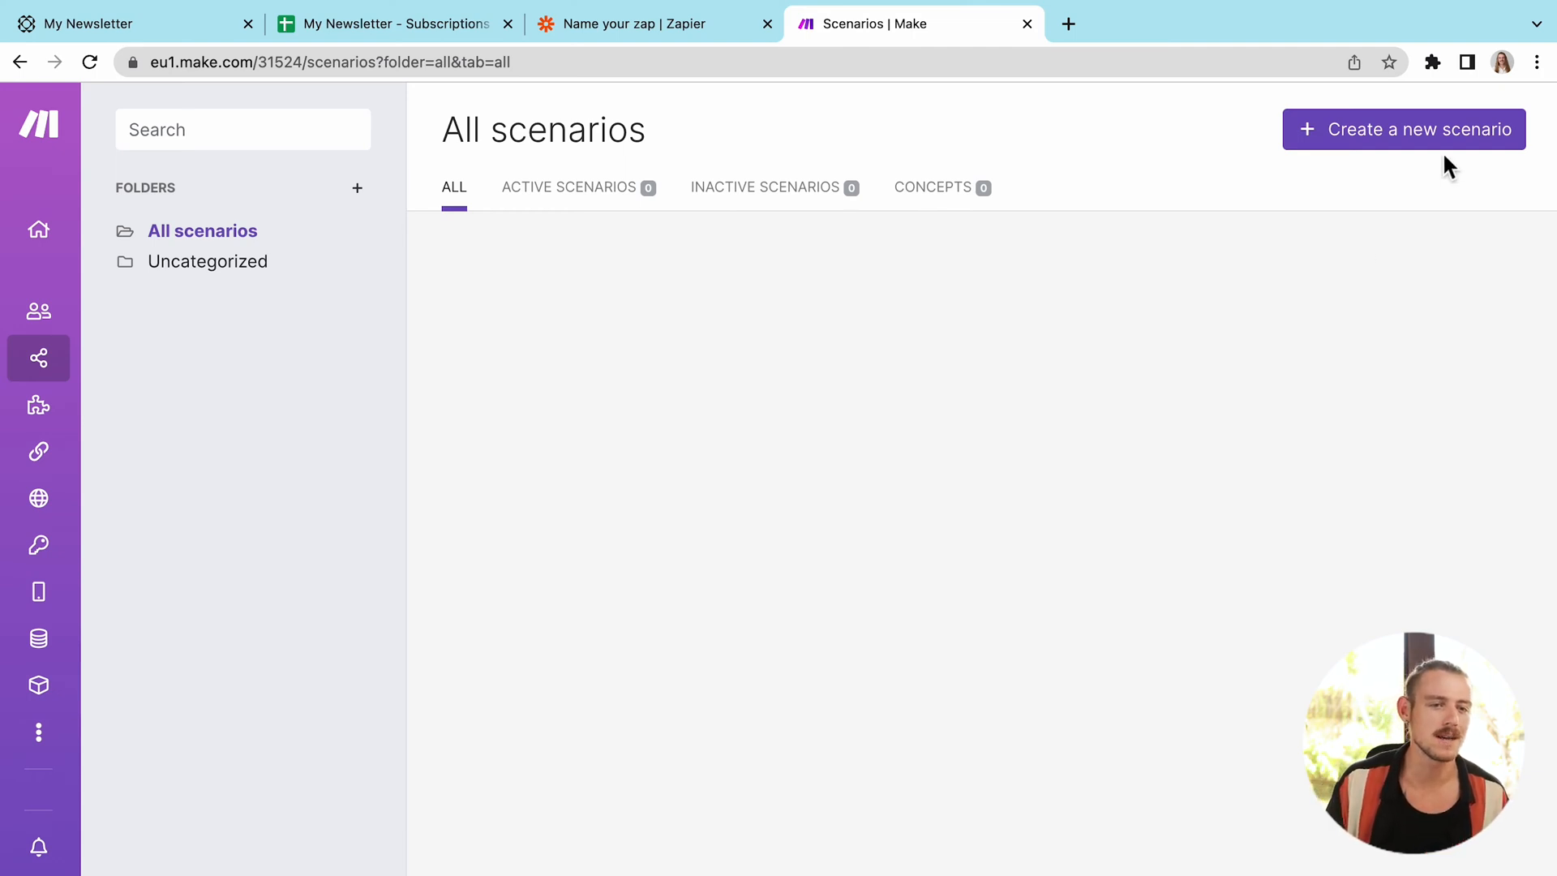
# Create a new, blank scenario from the All scenarios page
pyautogui.click(1405, 129)
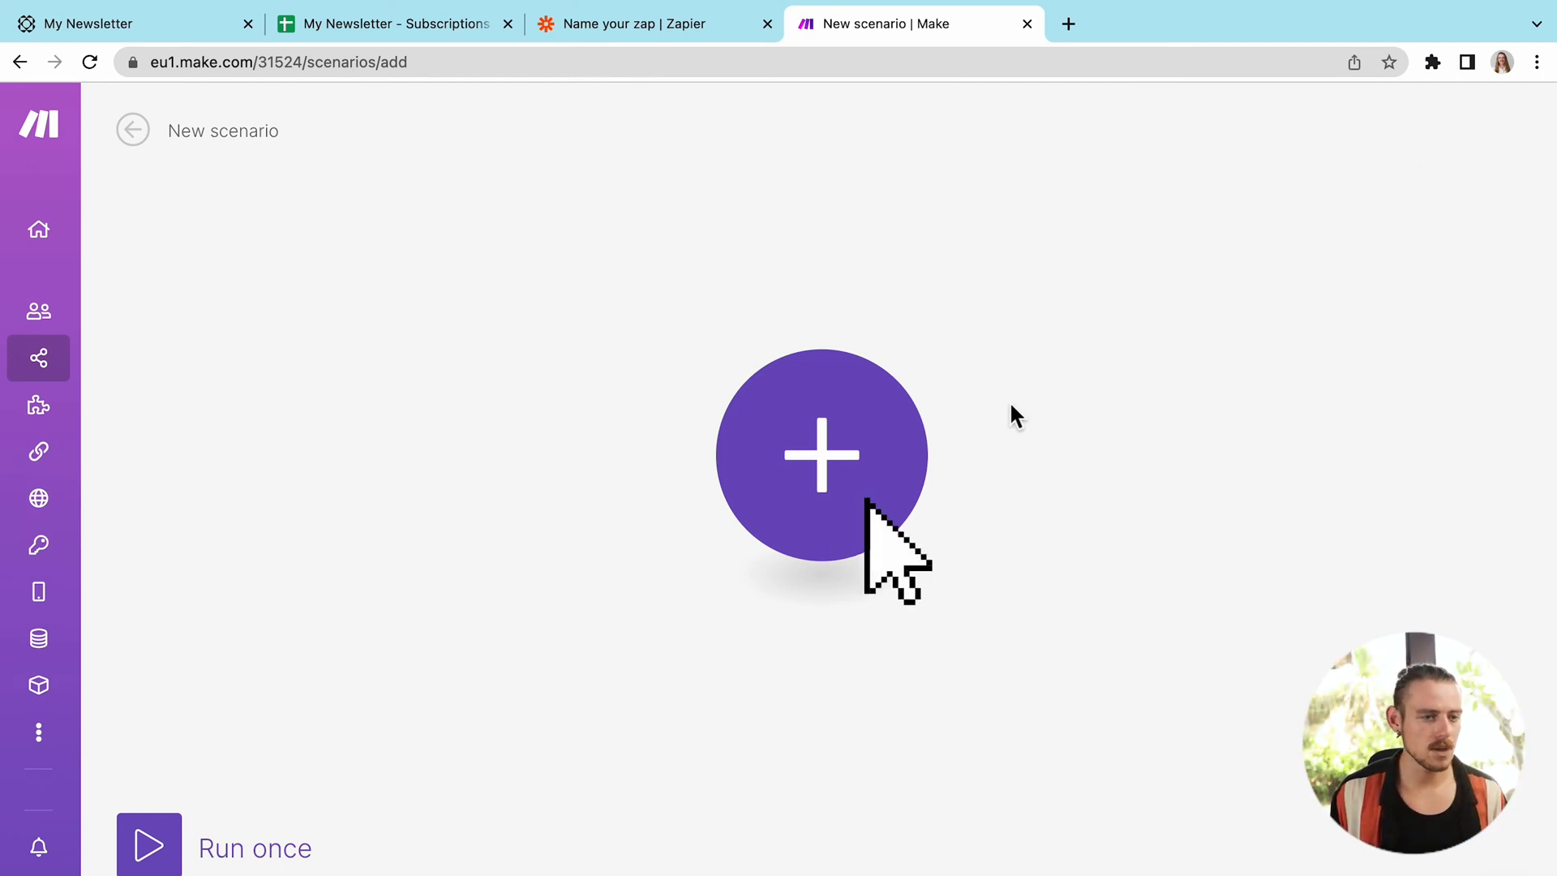
# Make Paperform's New Submission trigger the scenario's first module
pyautogui.click(819, 456)
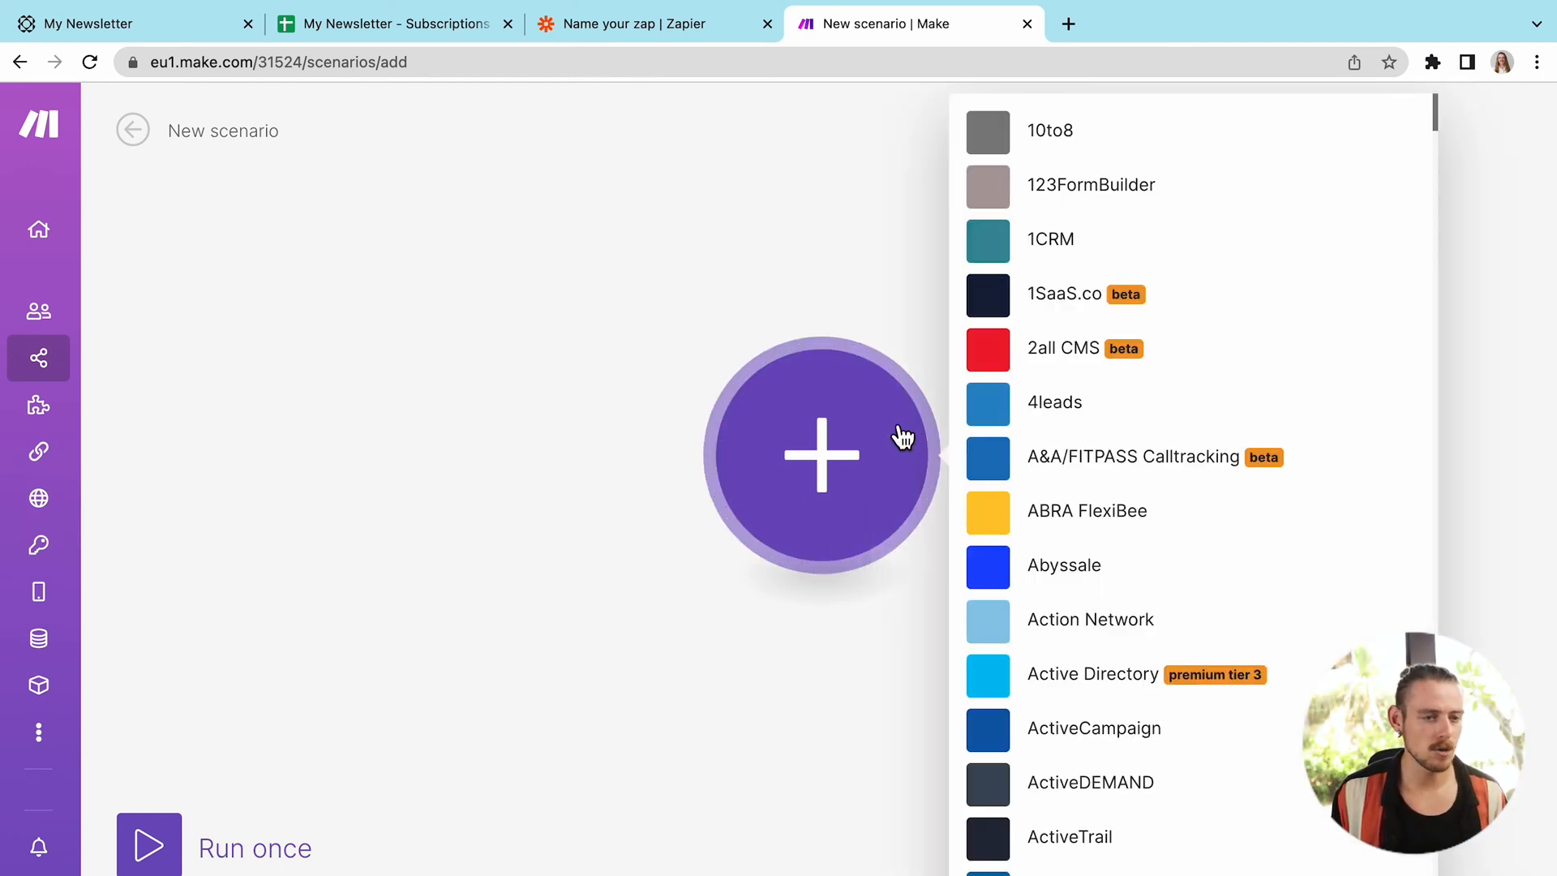
pyautogui.write('pap')
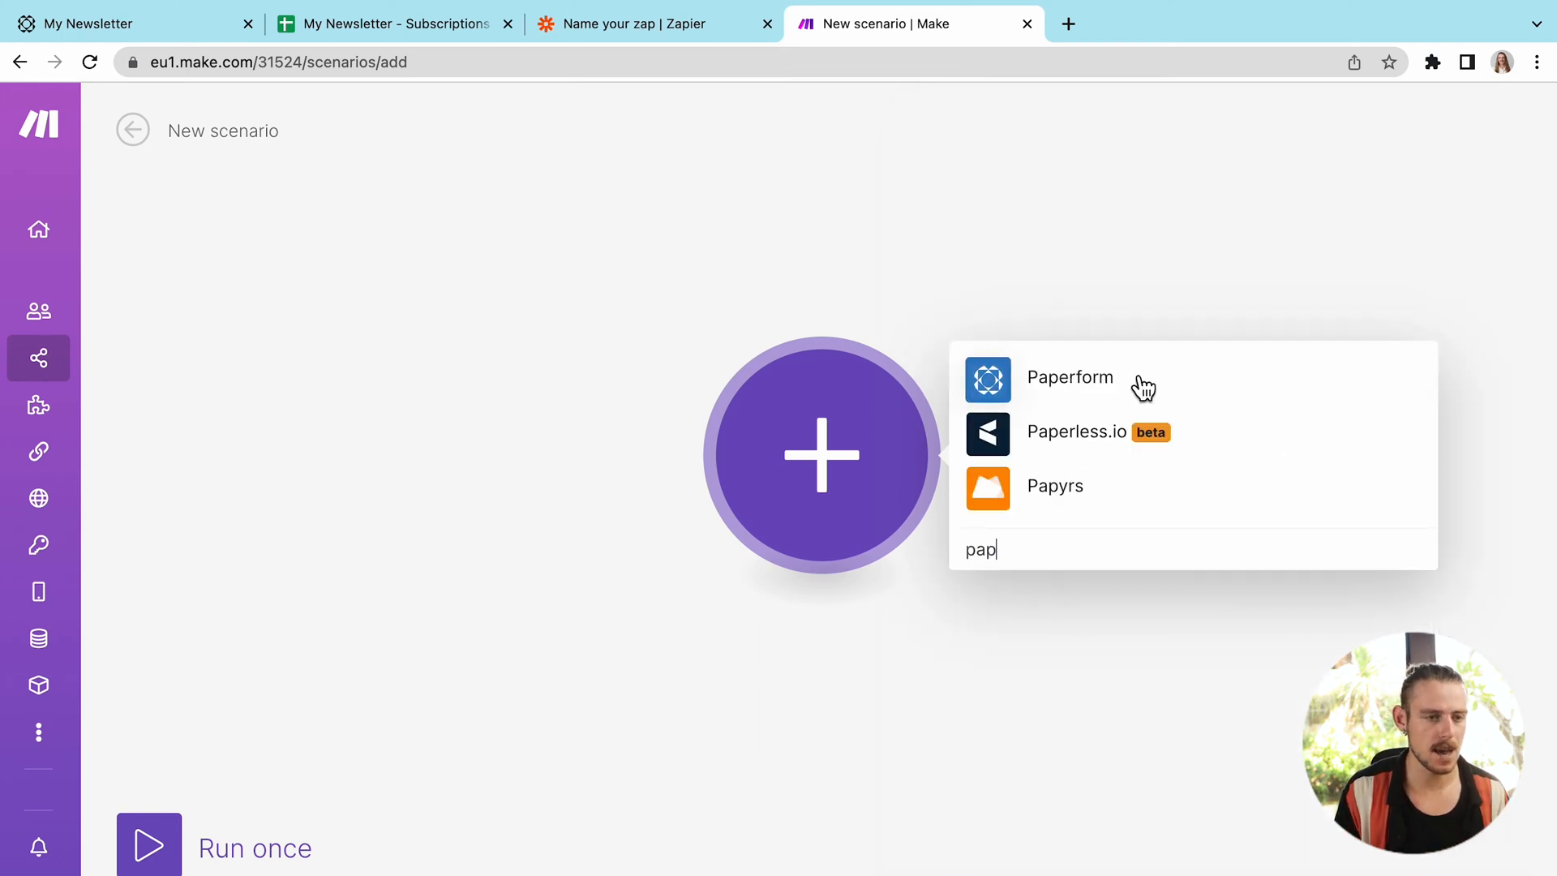
pyautogui.click(1071, 378)
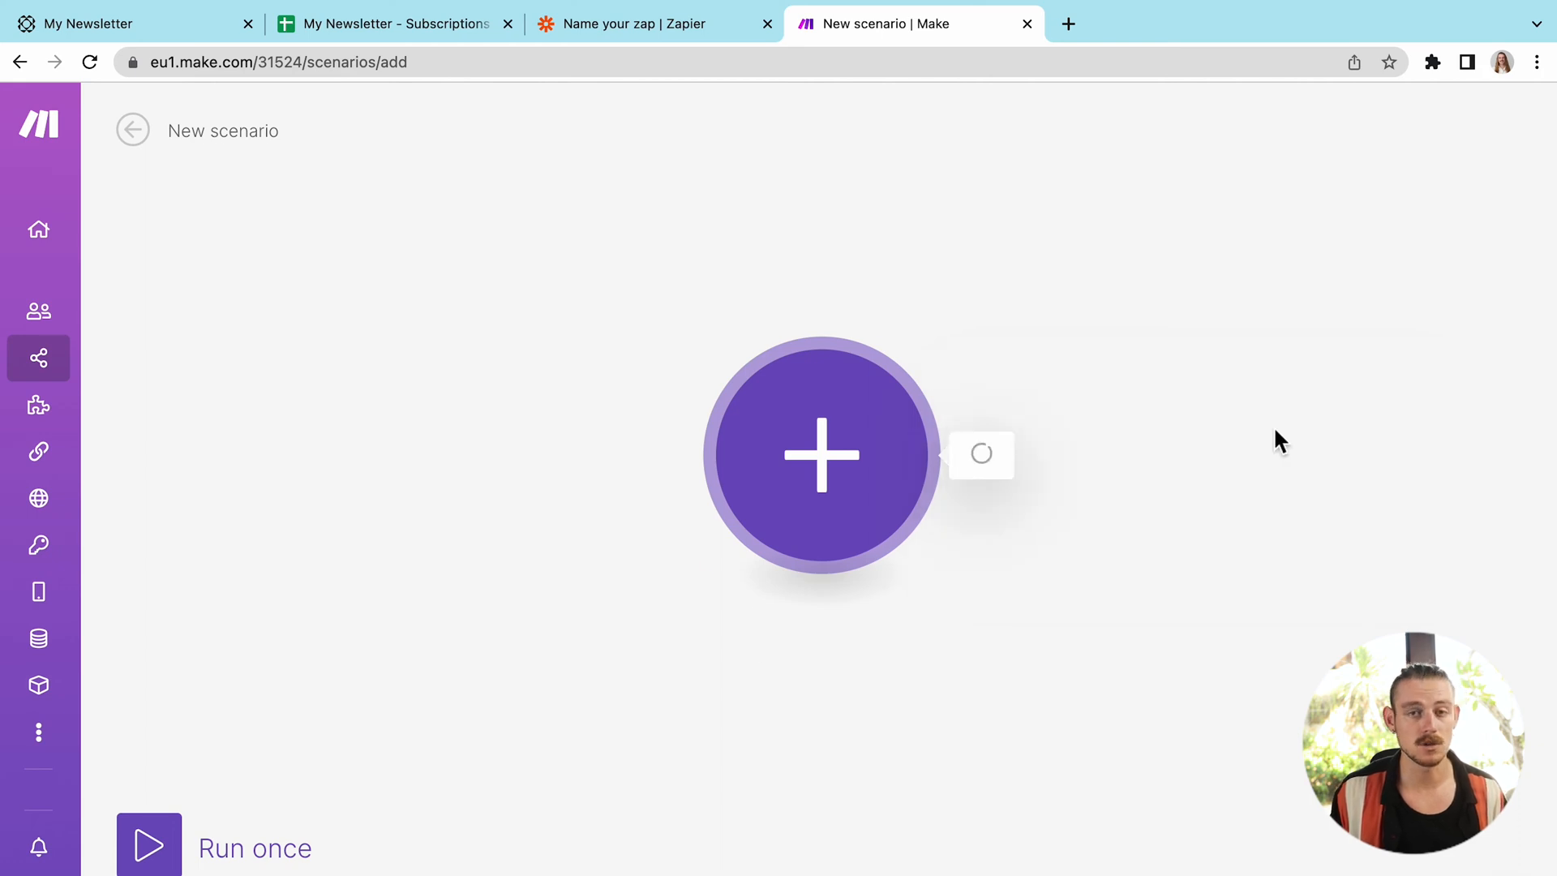
pyautogui.click(821, 454)
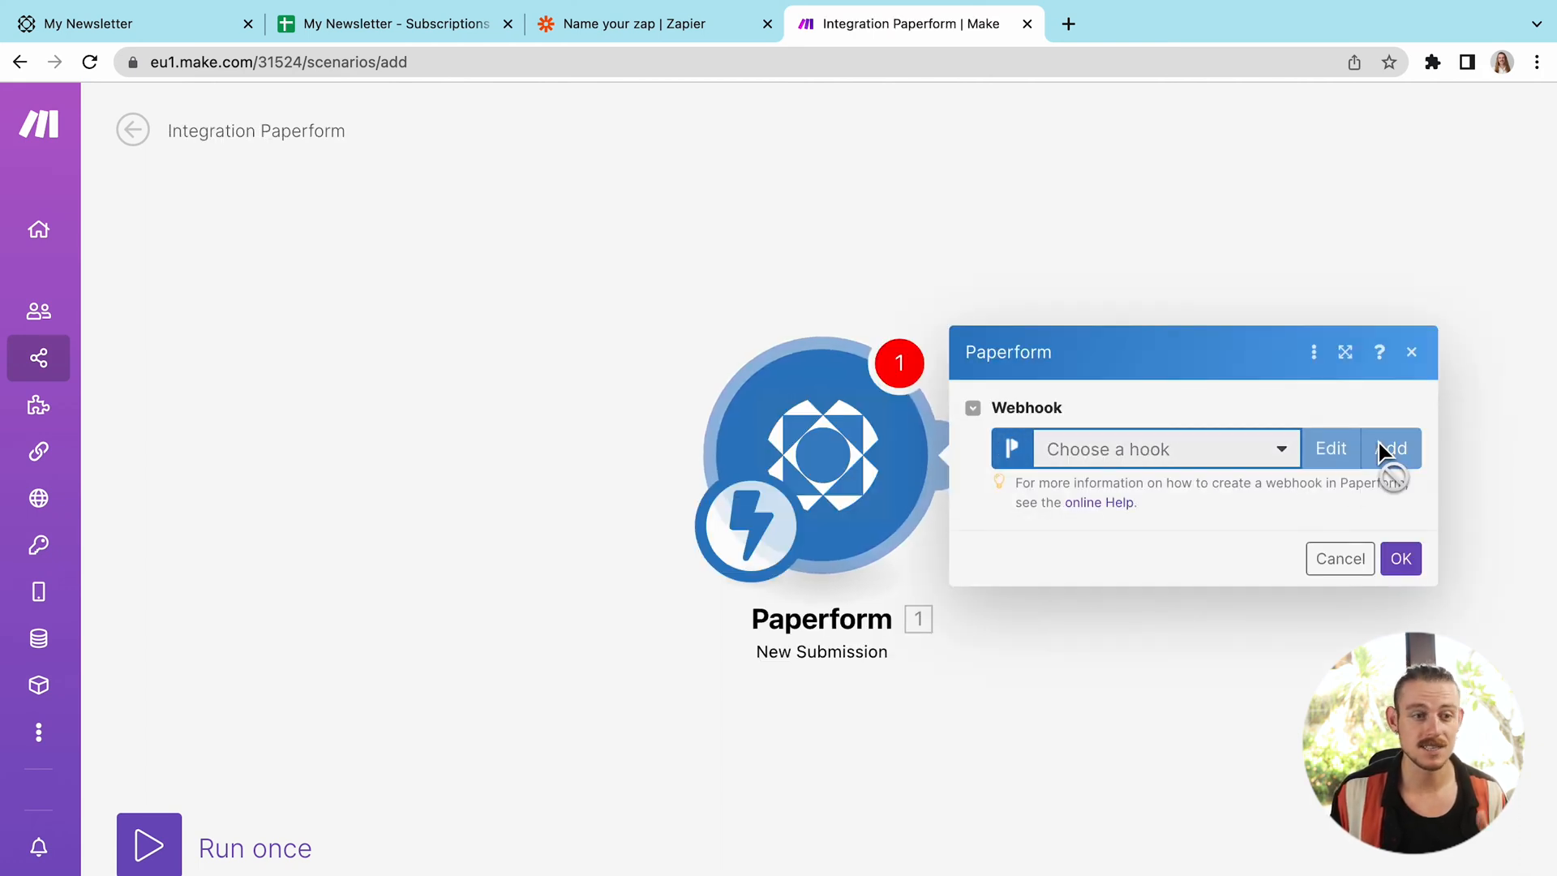
# Add and save a webhook for the My Newsletter form, confirm the trigger, and bring up the live form
pyautogui.click(1393, 448)
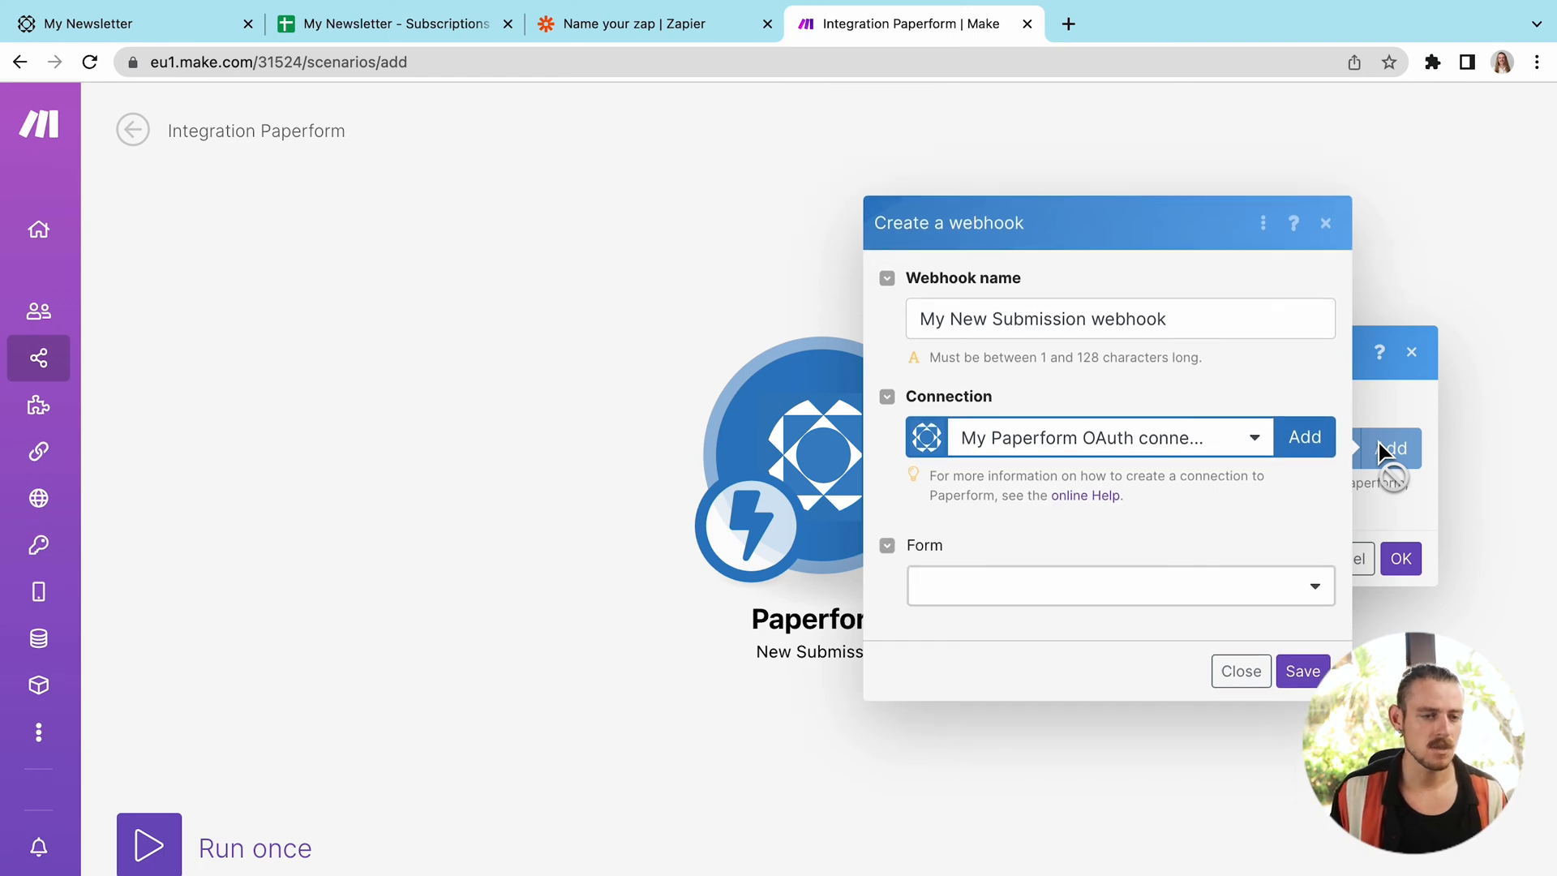
pyautogui.click(1120, 586)
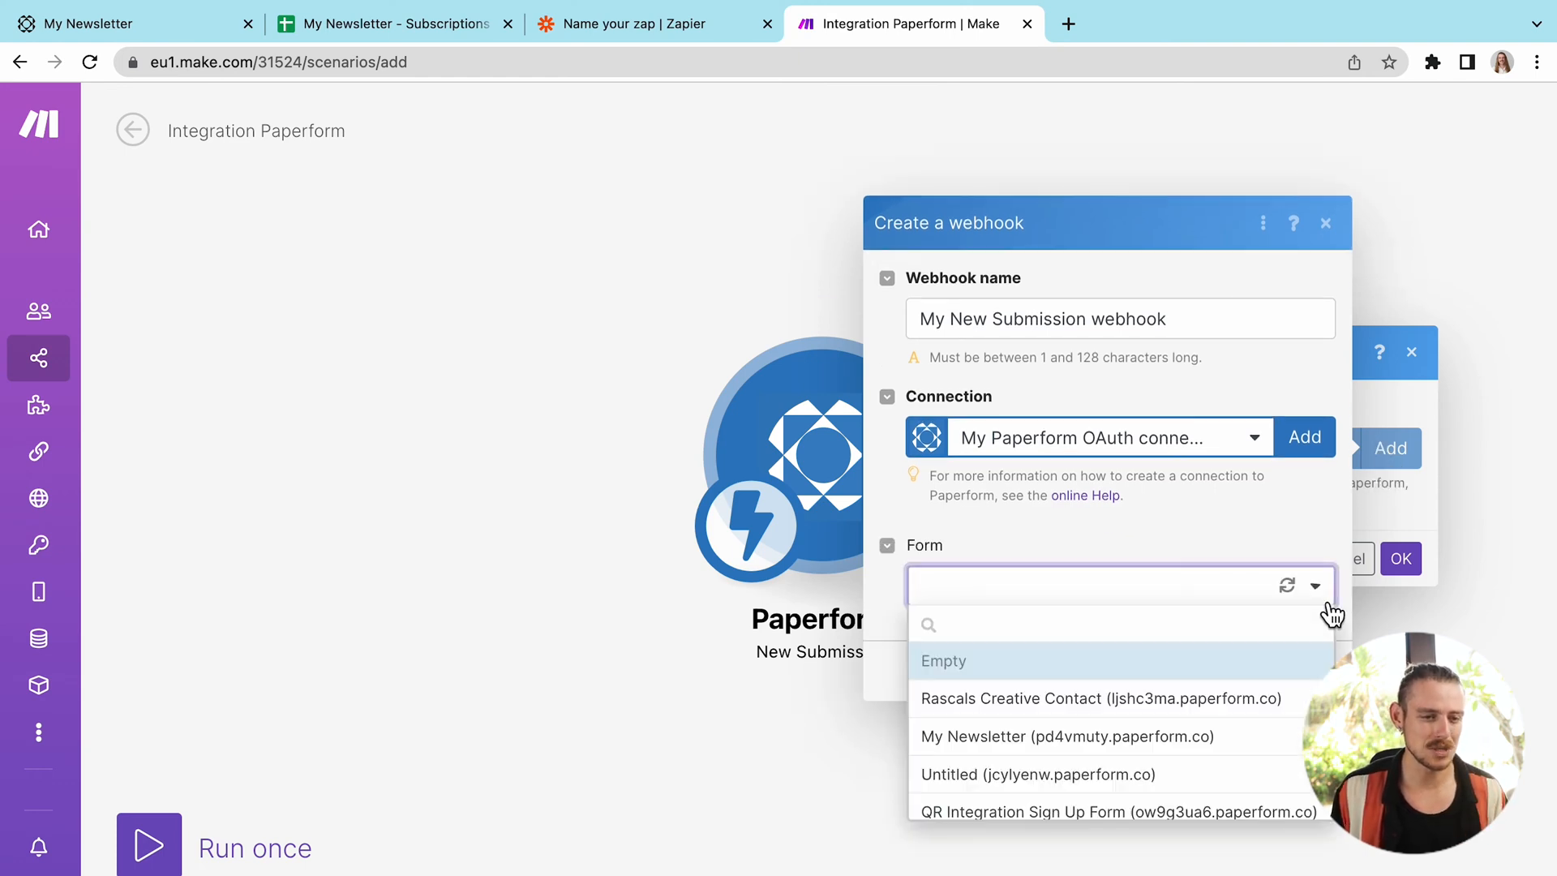
pyautogui.click(1068, 736)
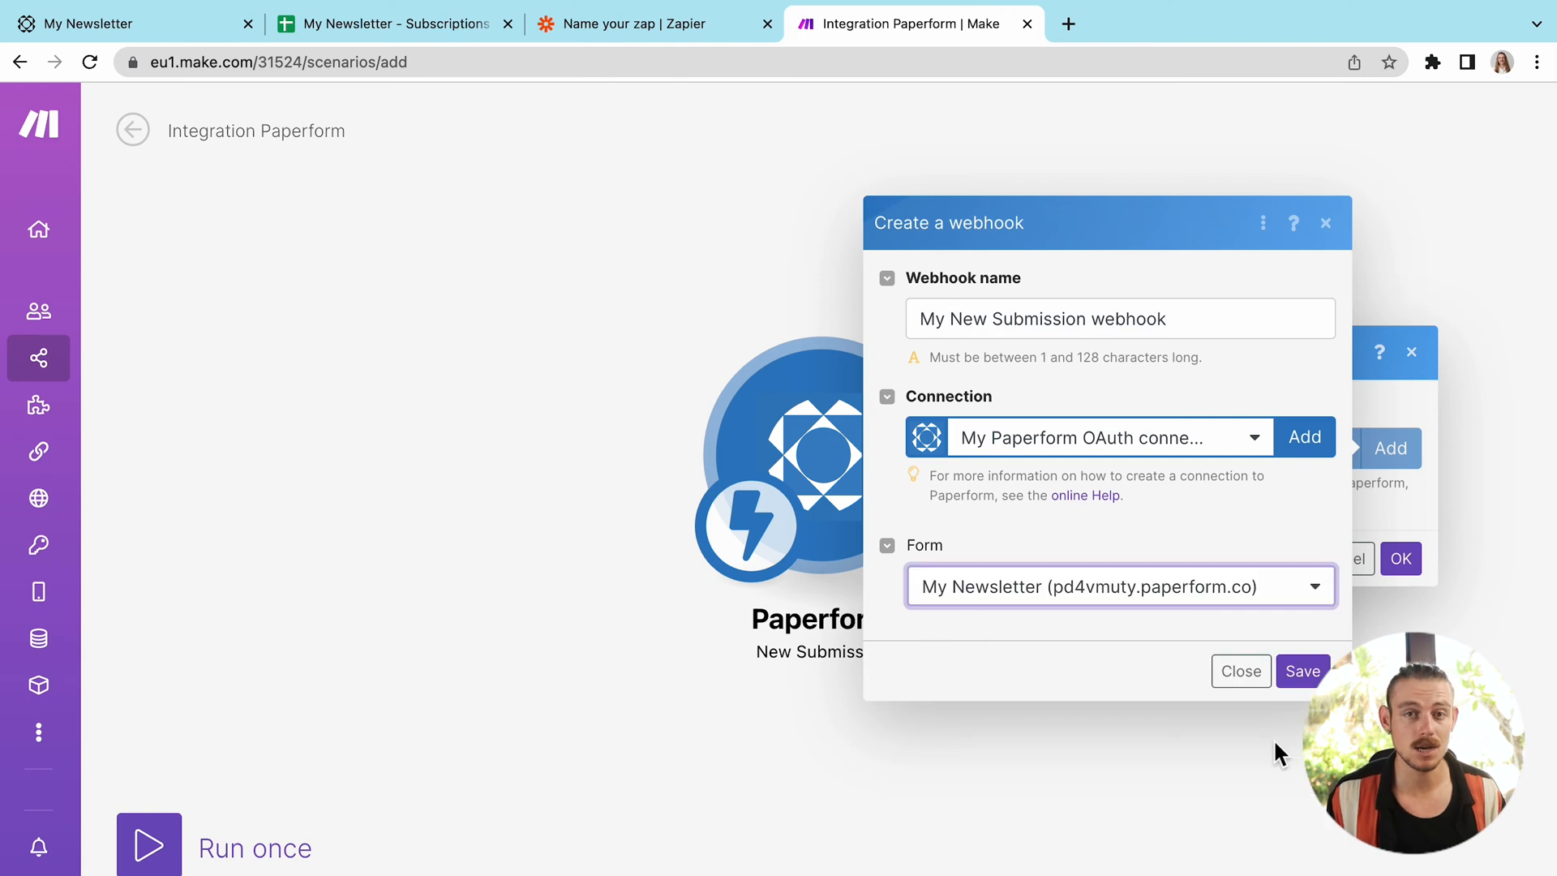
pyautogui.click(1302, 671)
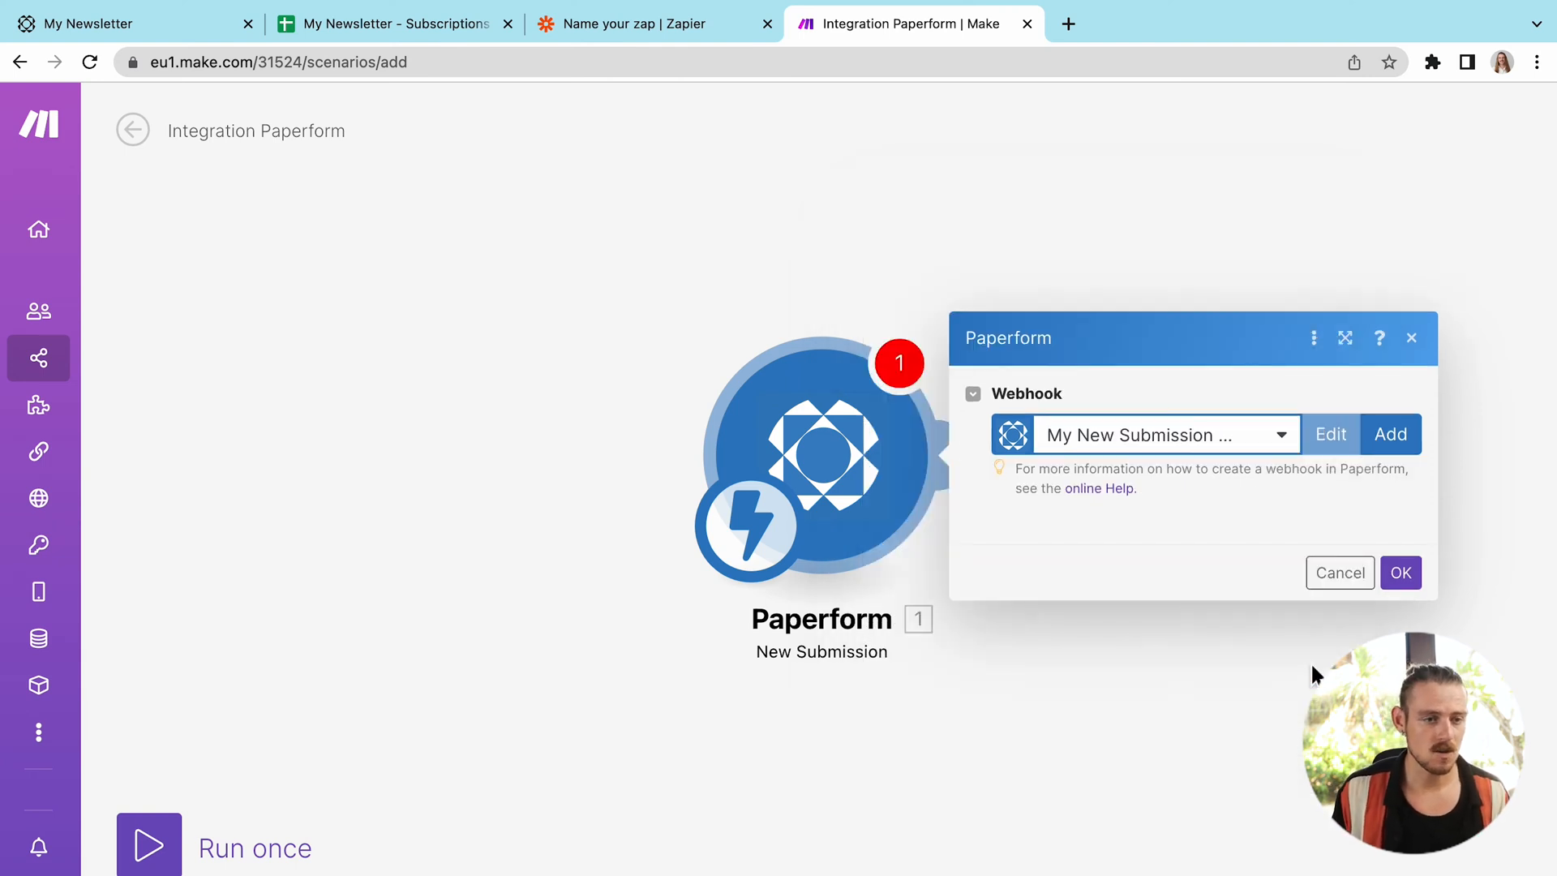
pyautogui.click(1391, 434)
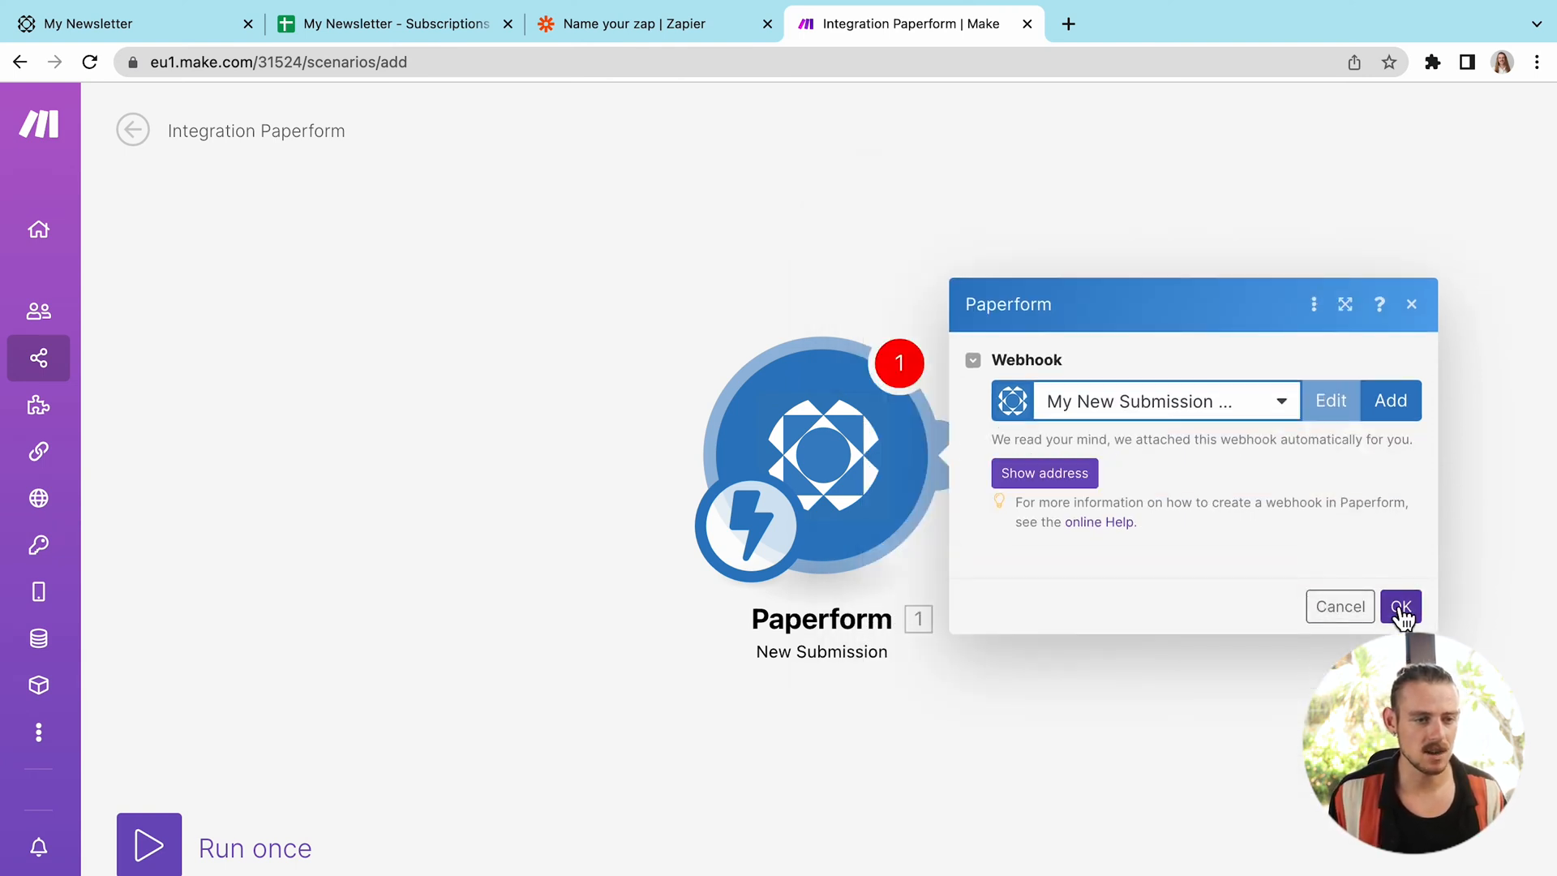
pyautogui.click(1401, 606)
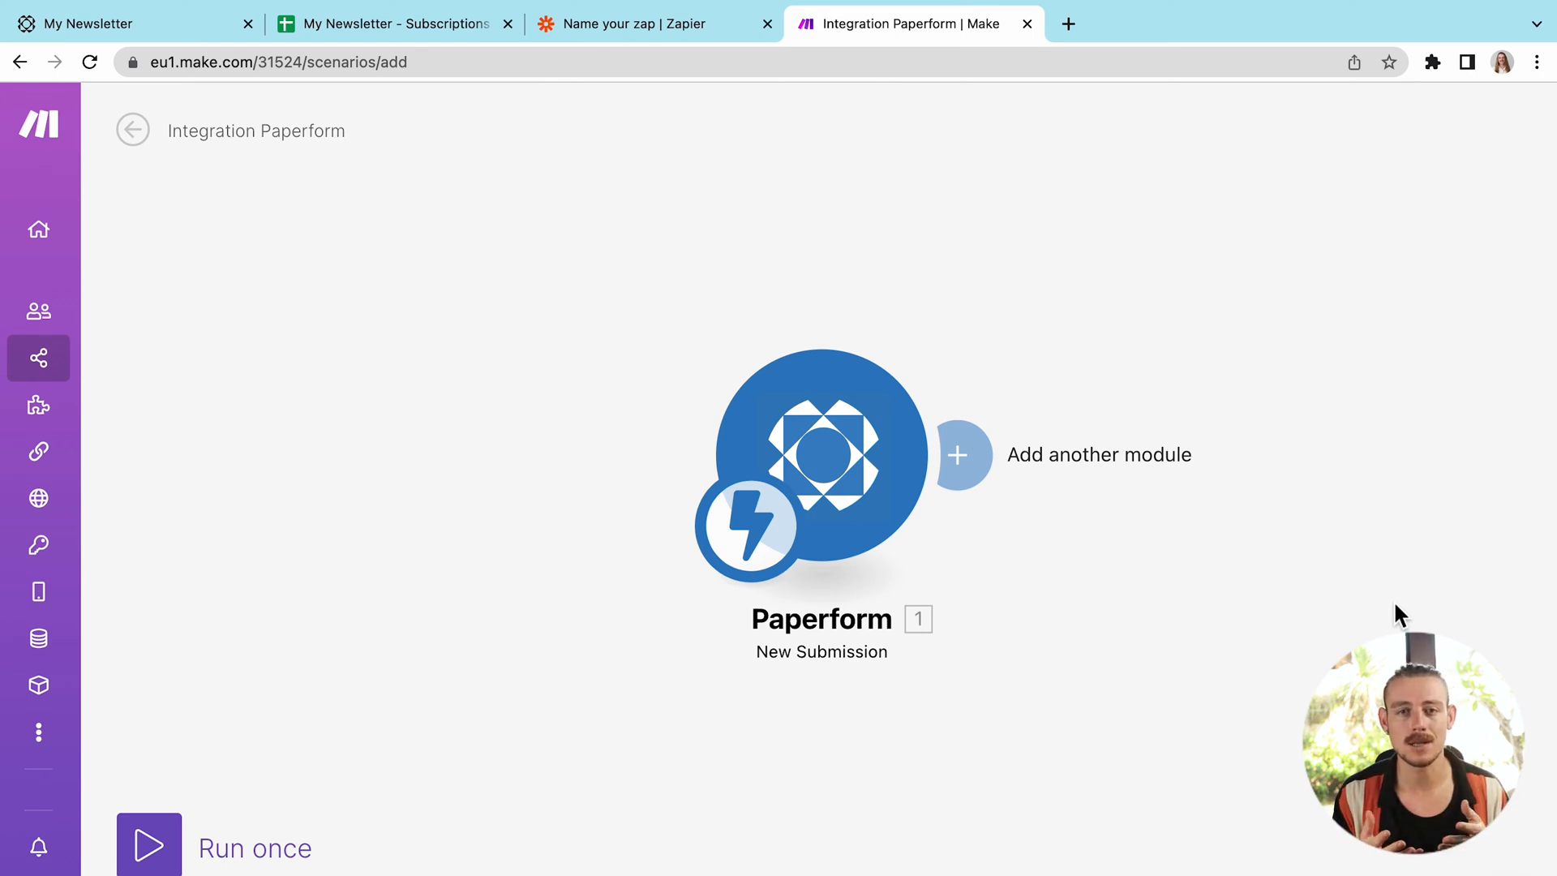
pyautogui.moveTo(767, 762)
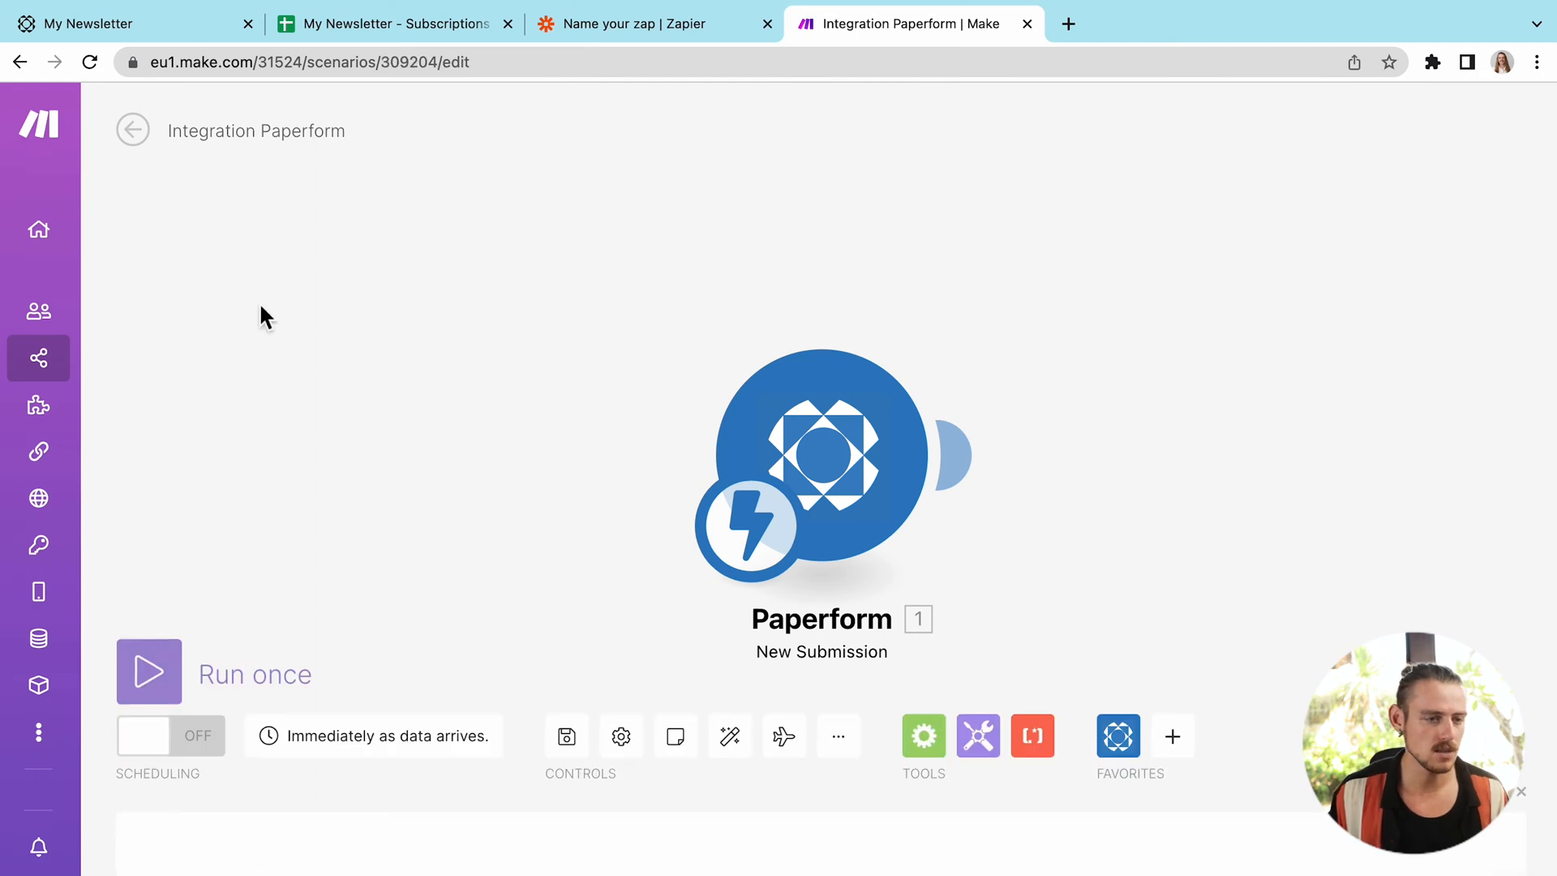
pyautogui.click(97, 23)
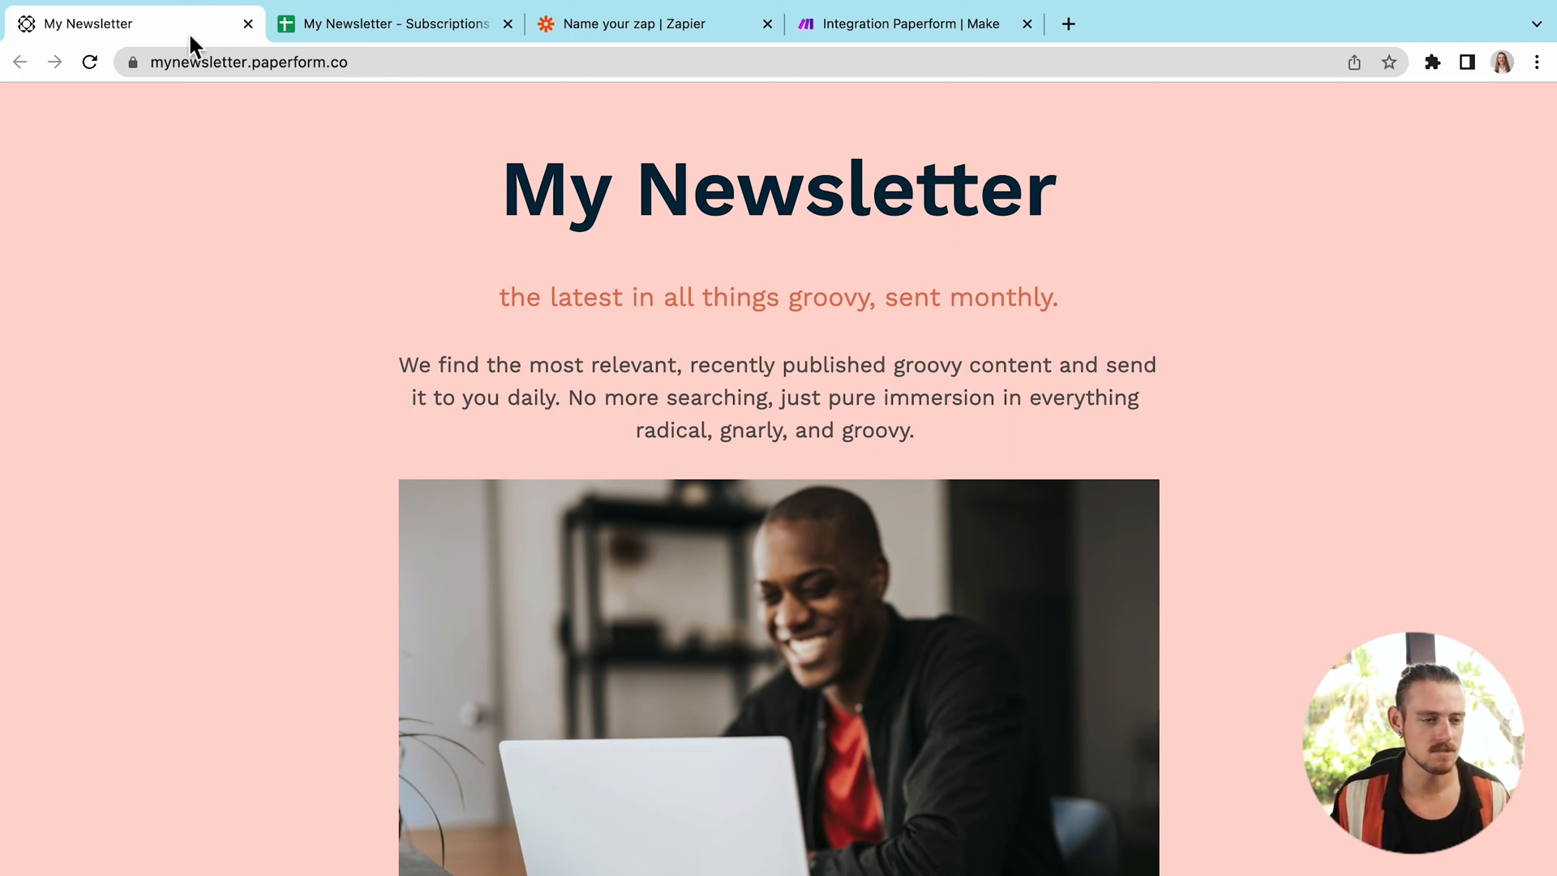
pyautogui.scroll(-3)
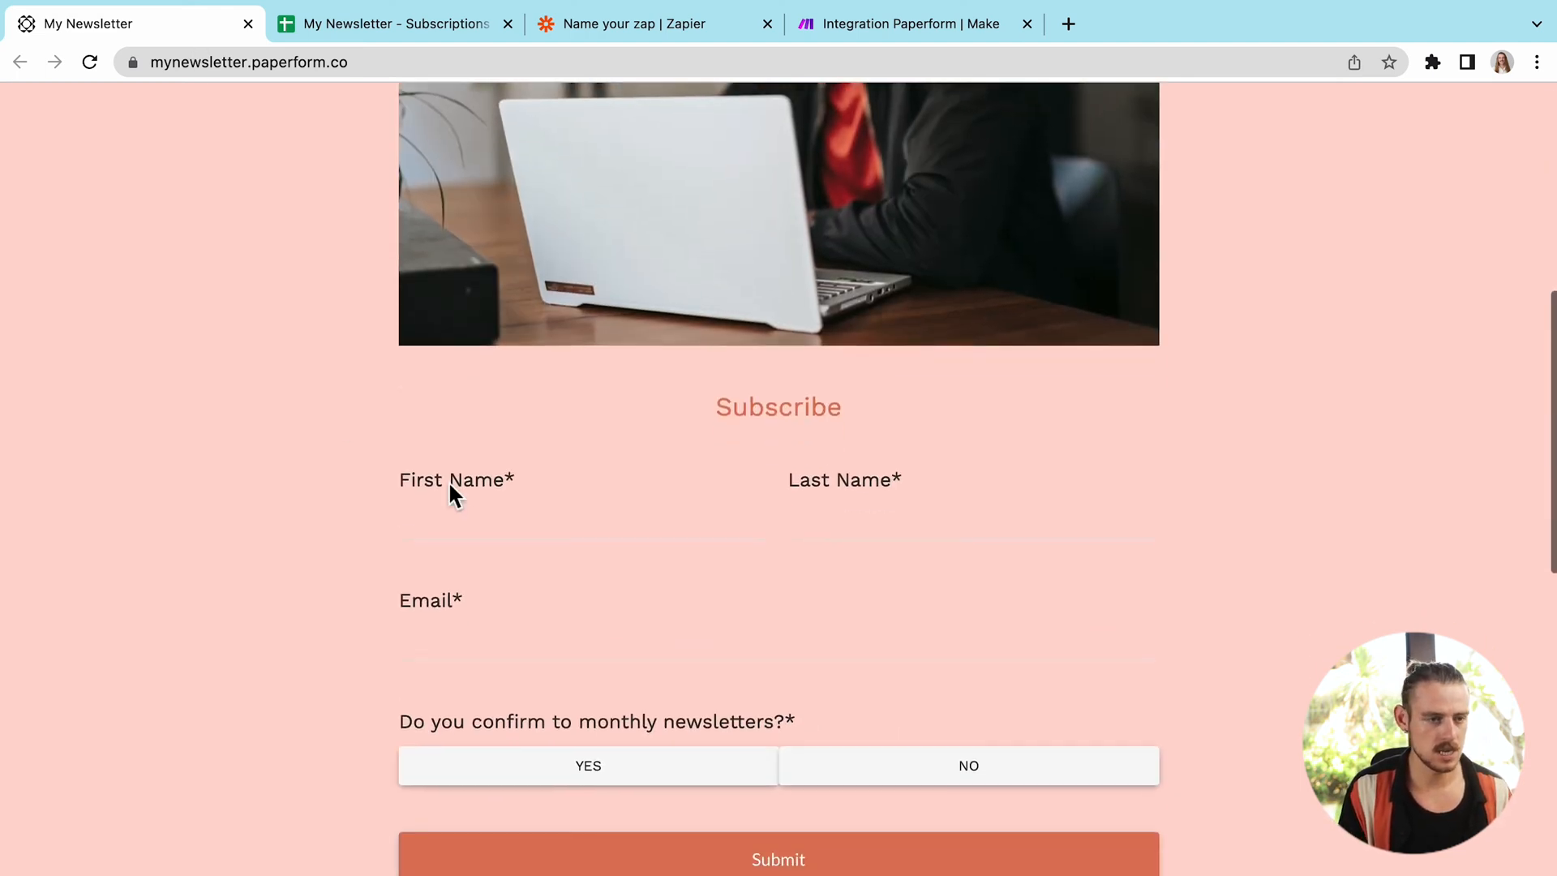
pyautogui.write('Billy')
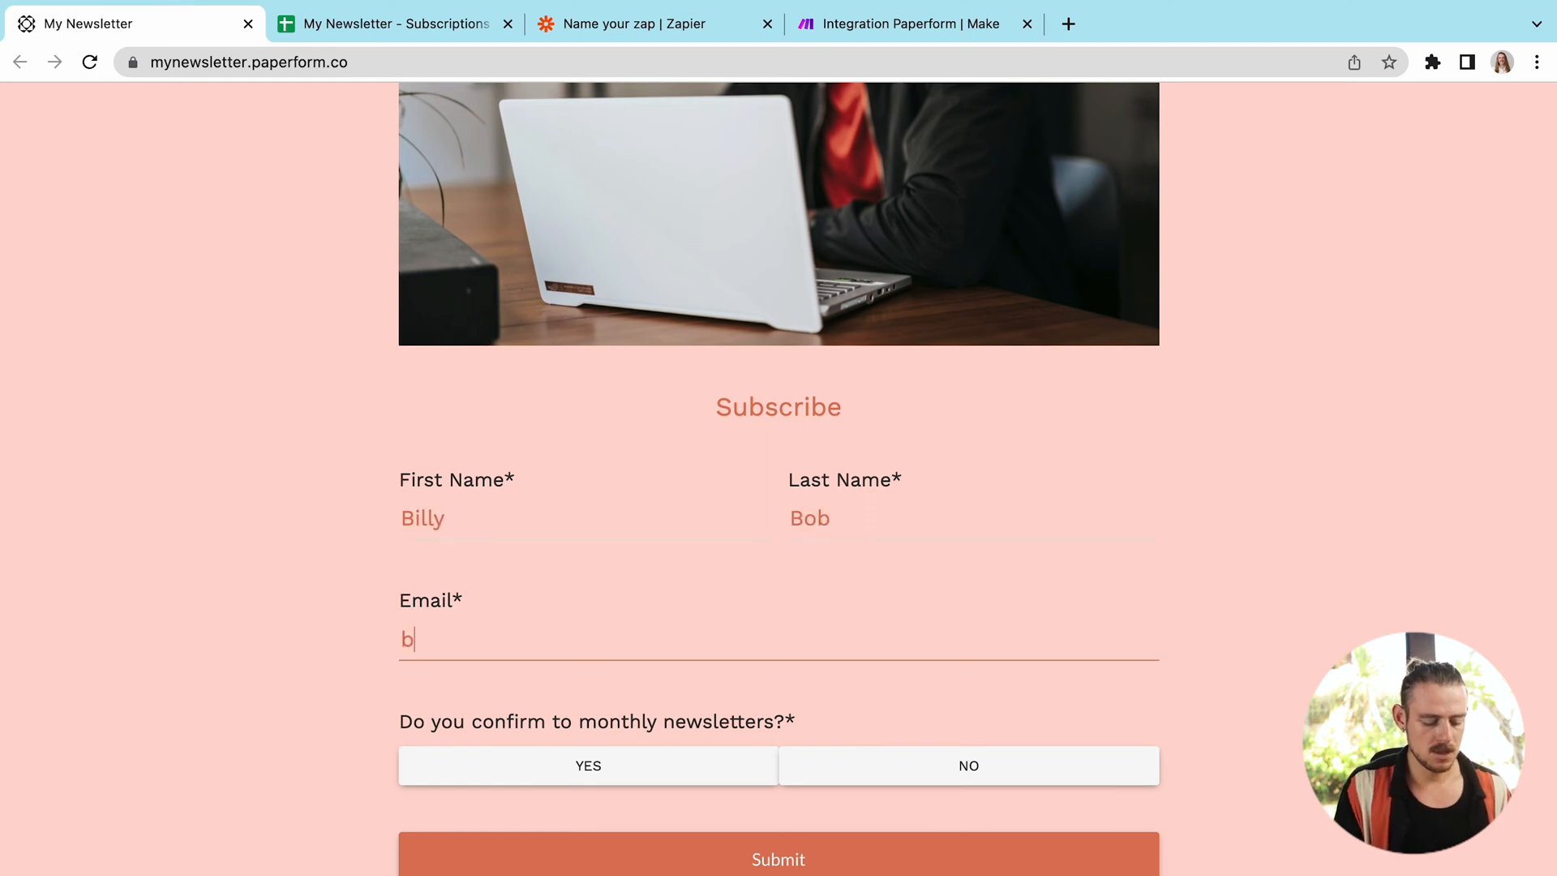
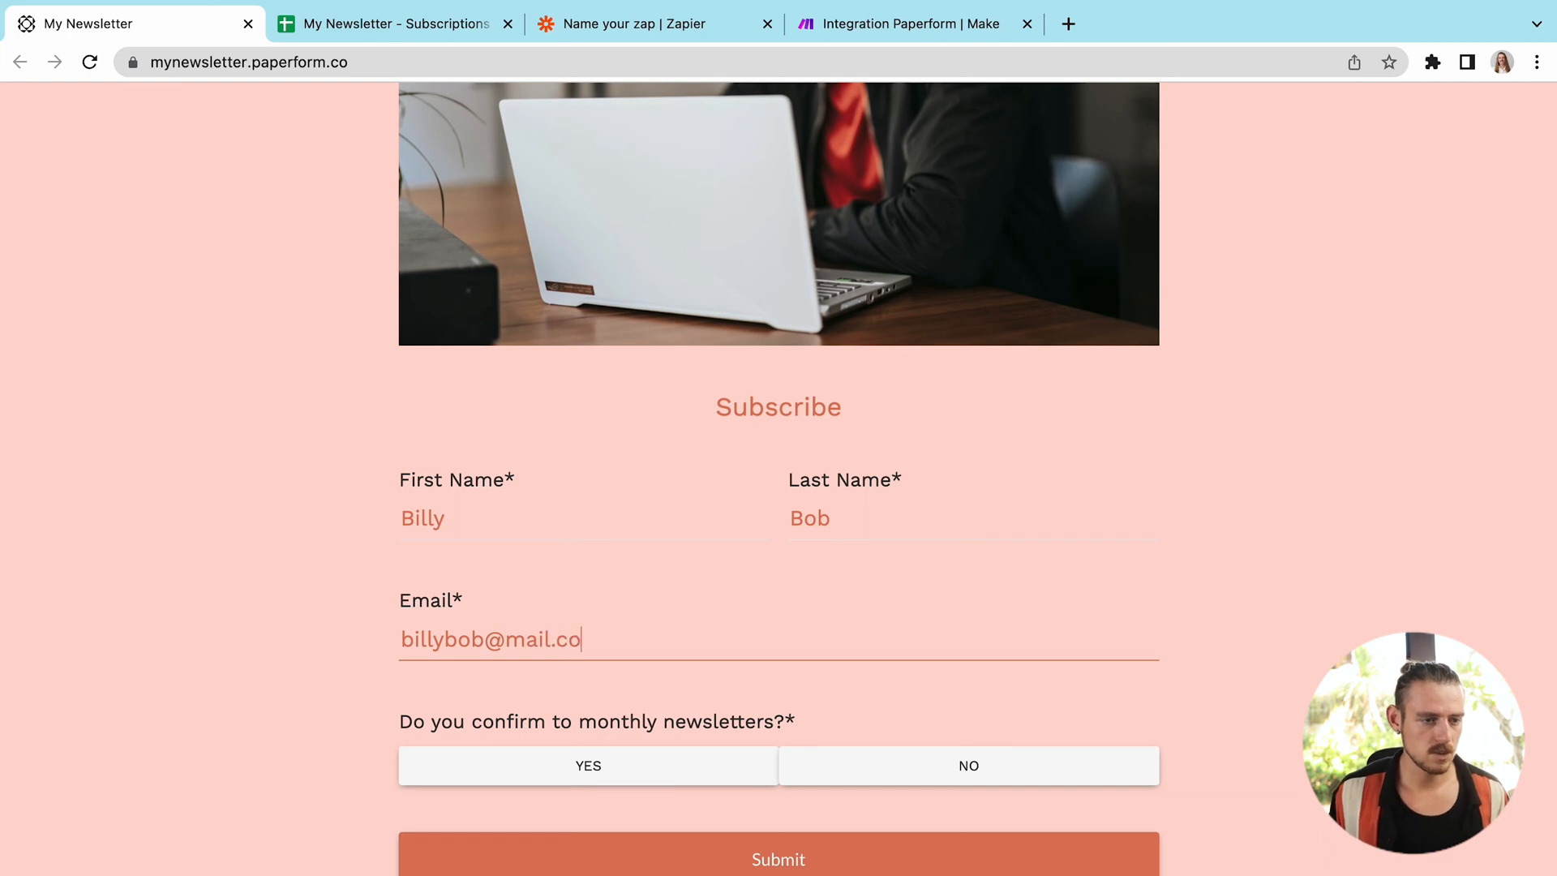
pyautogui.click(588, 766)
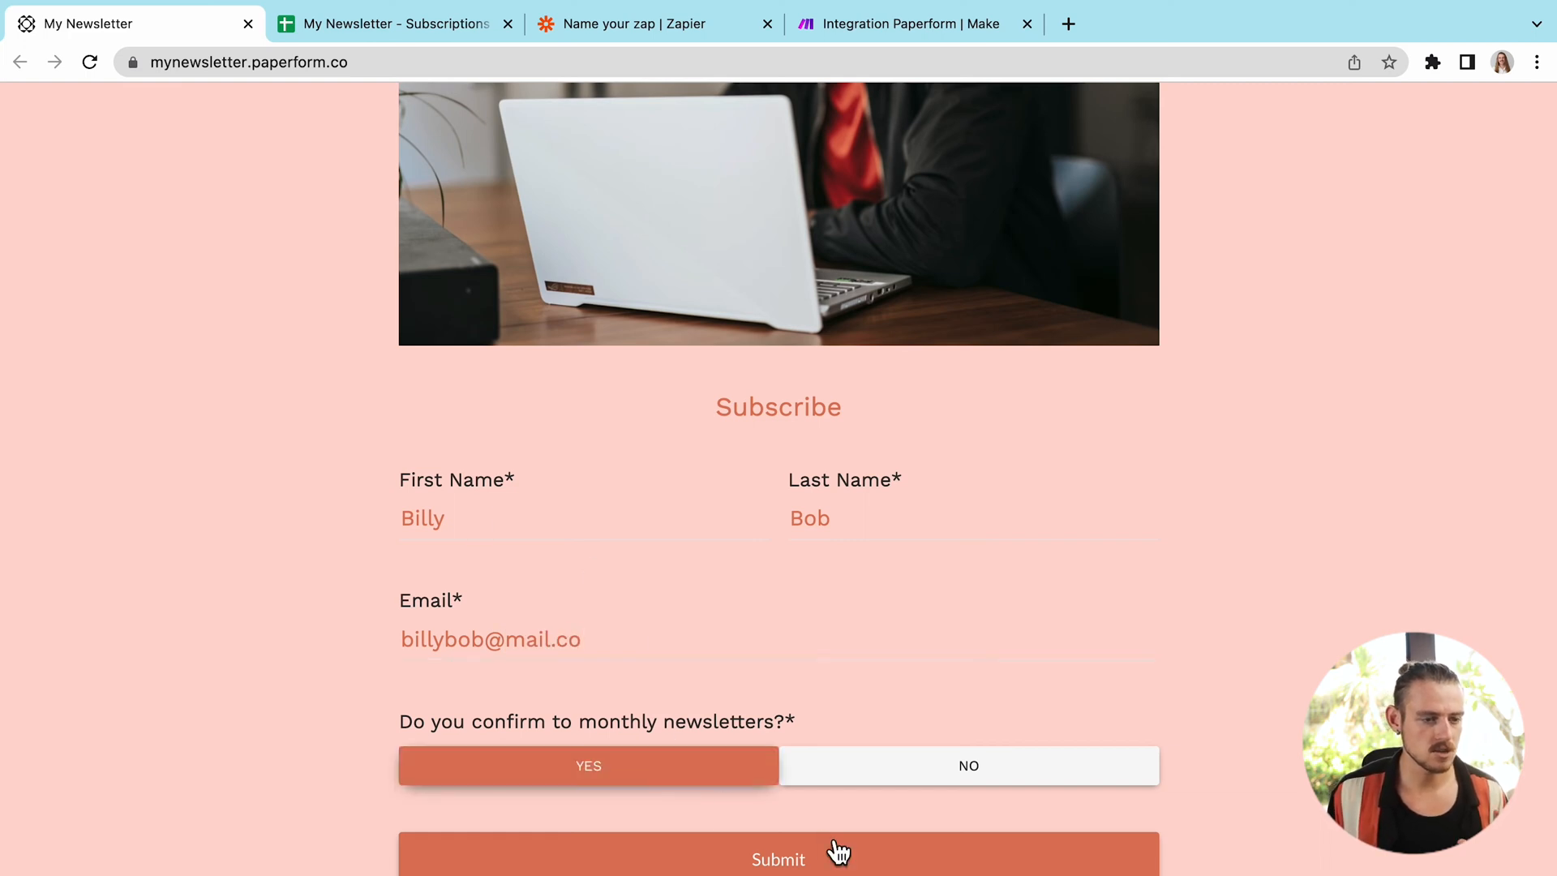
pyautogui.click(778, 871)
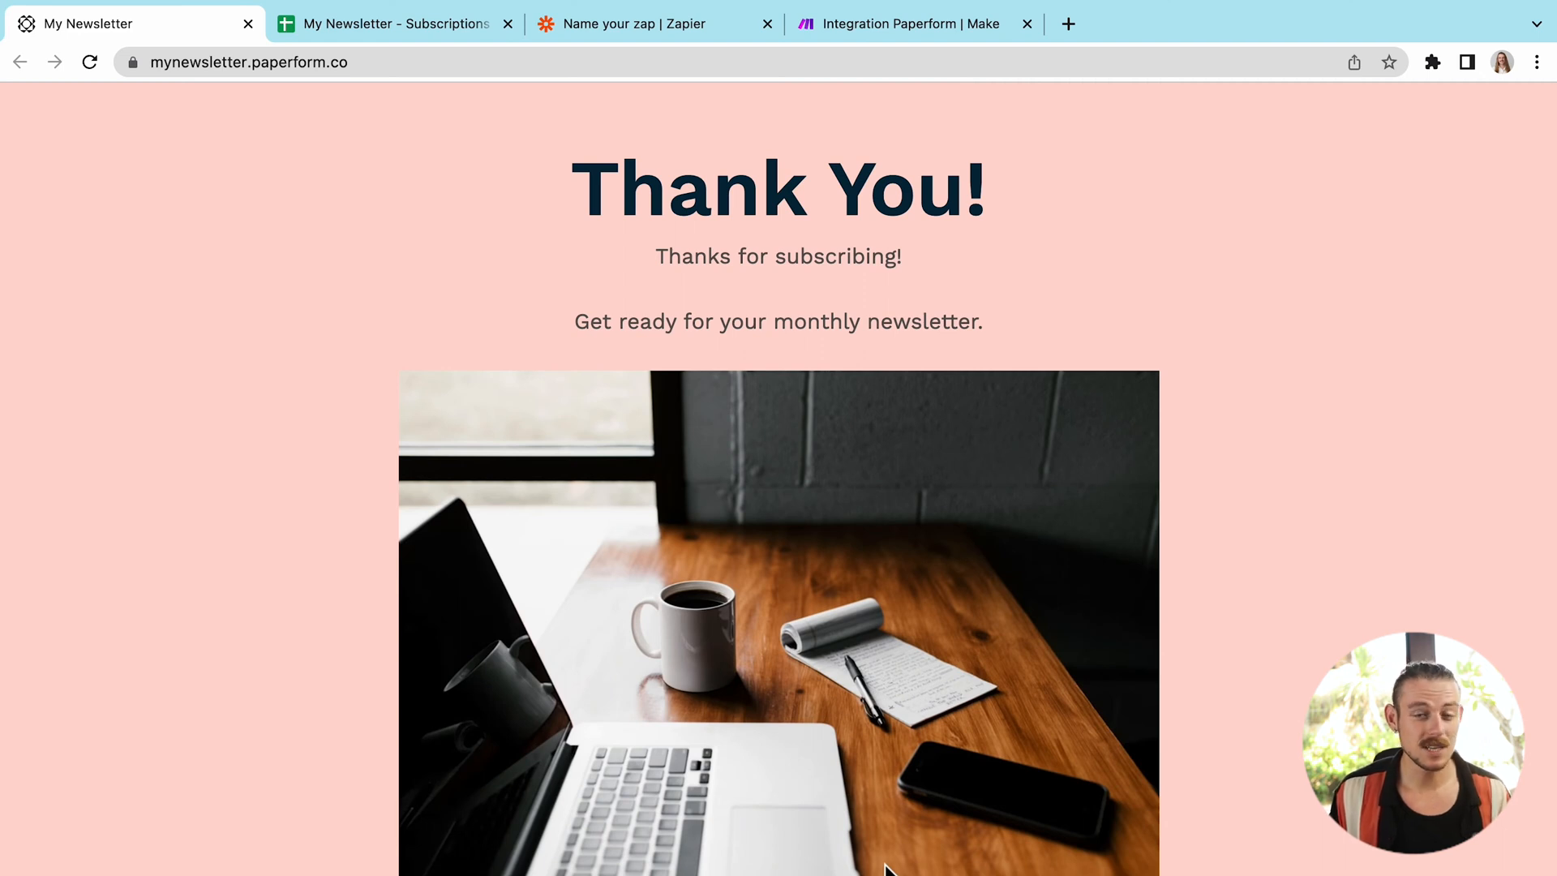
pyautogui.moveTo(905, 840)
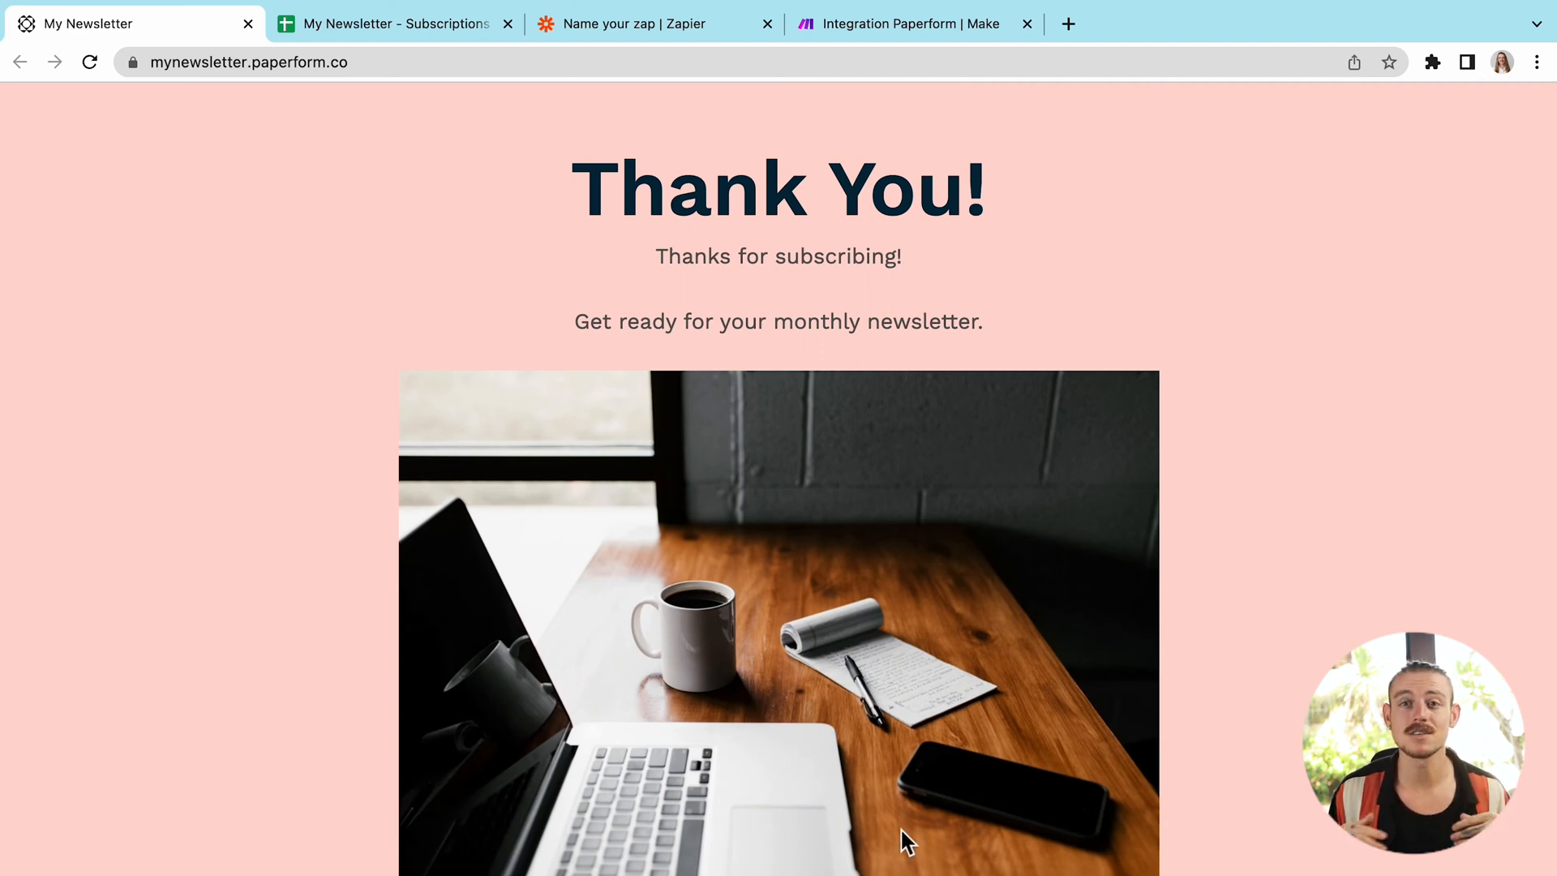
# Back in Make, inspect the trigger's received submission bundle and add an empty next module
pyautogui.click(908, 22)
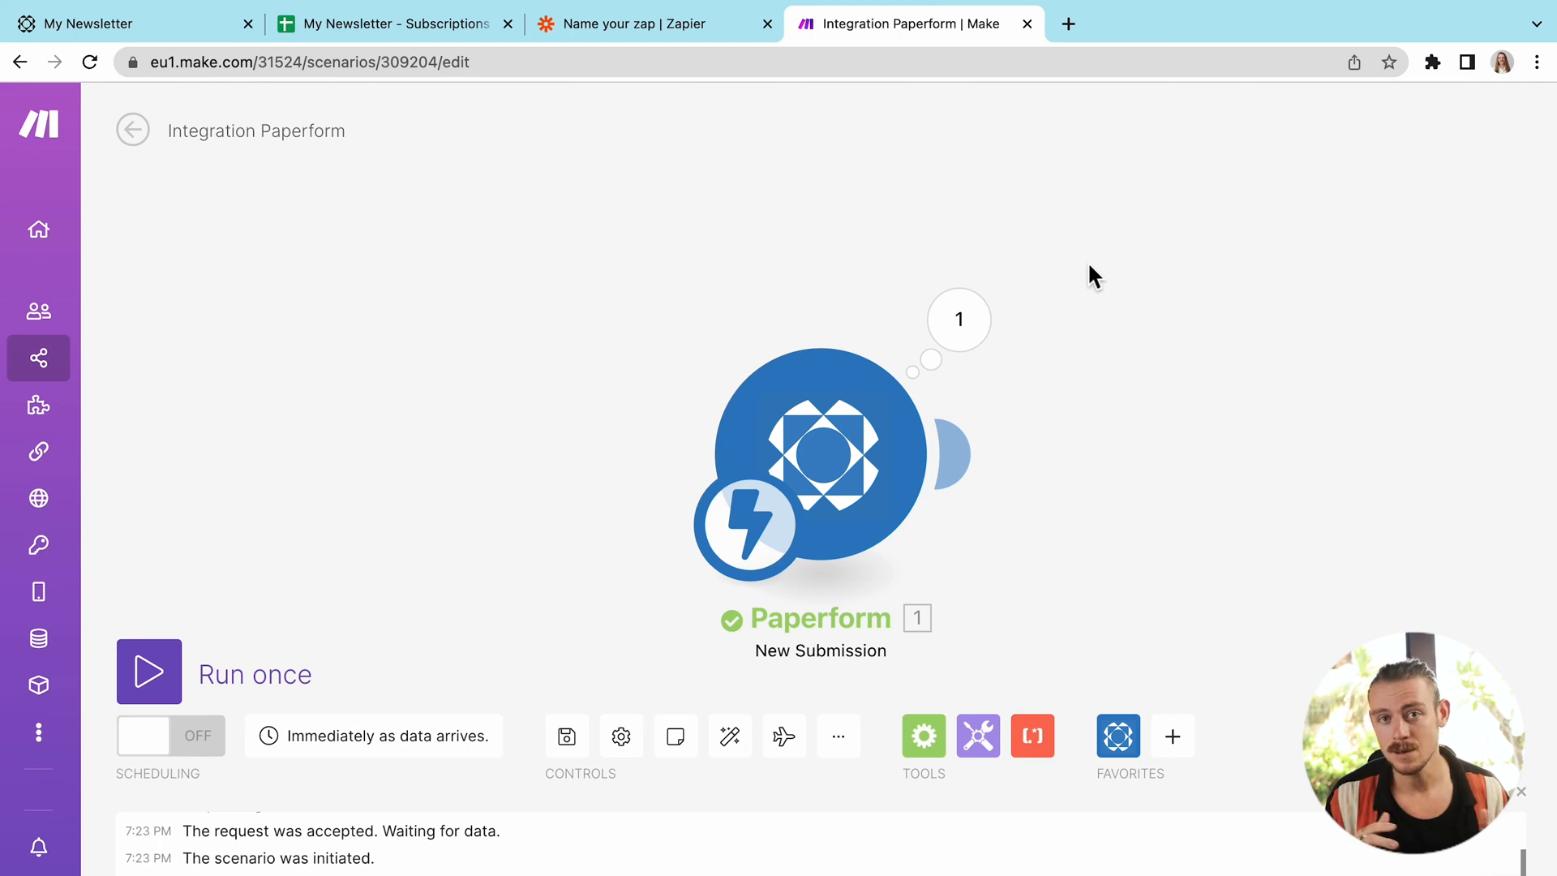
pyautogui.moveTo(1103, 285)
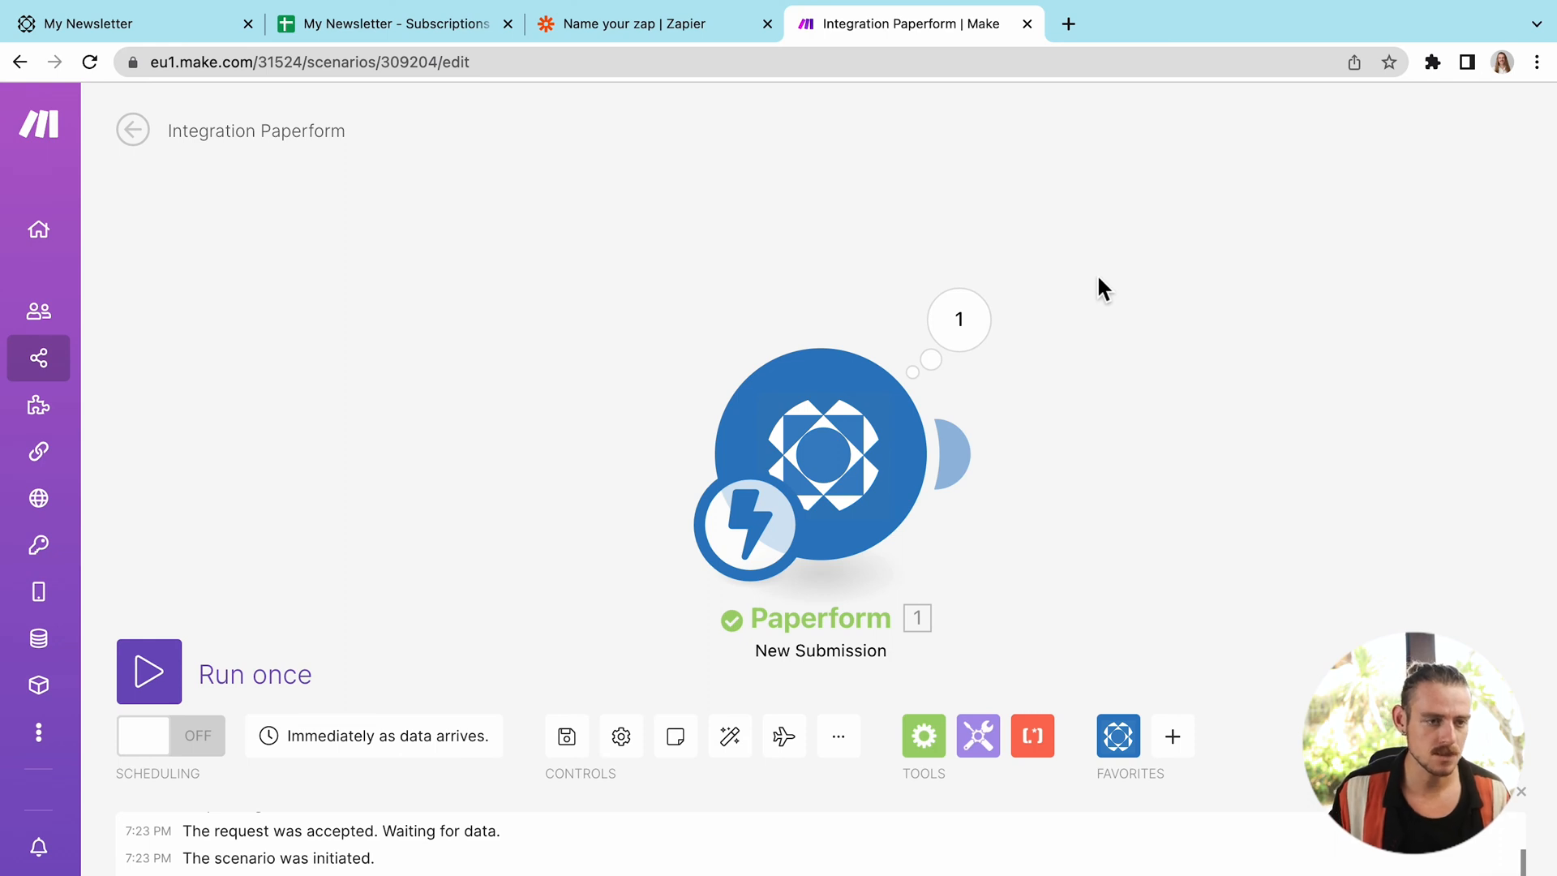
pyautogui.click(958, 318)
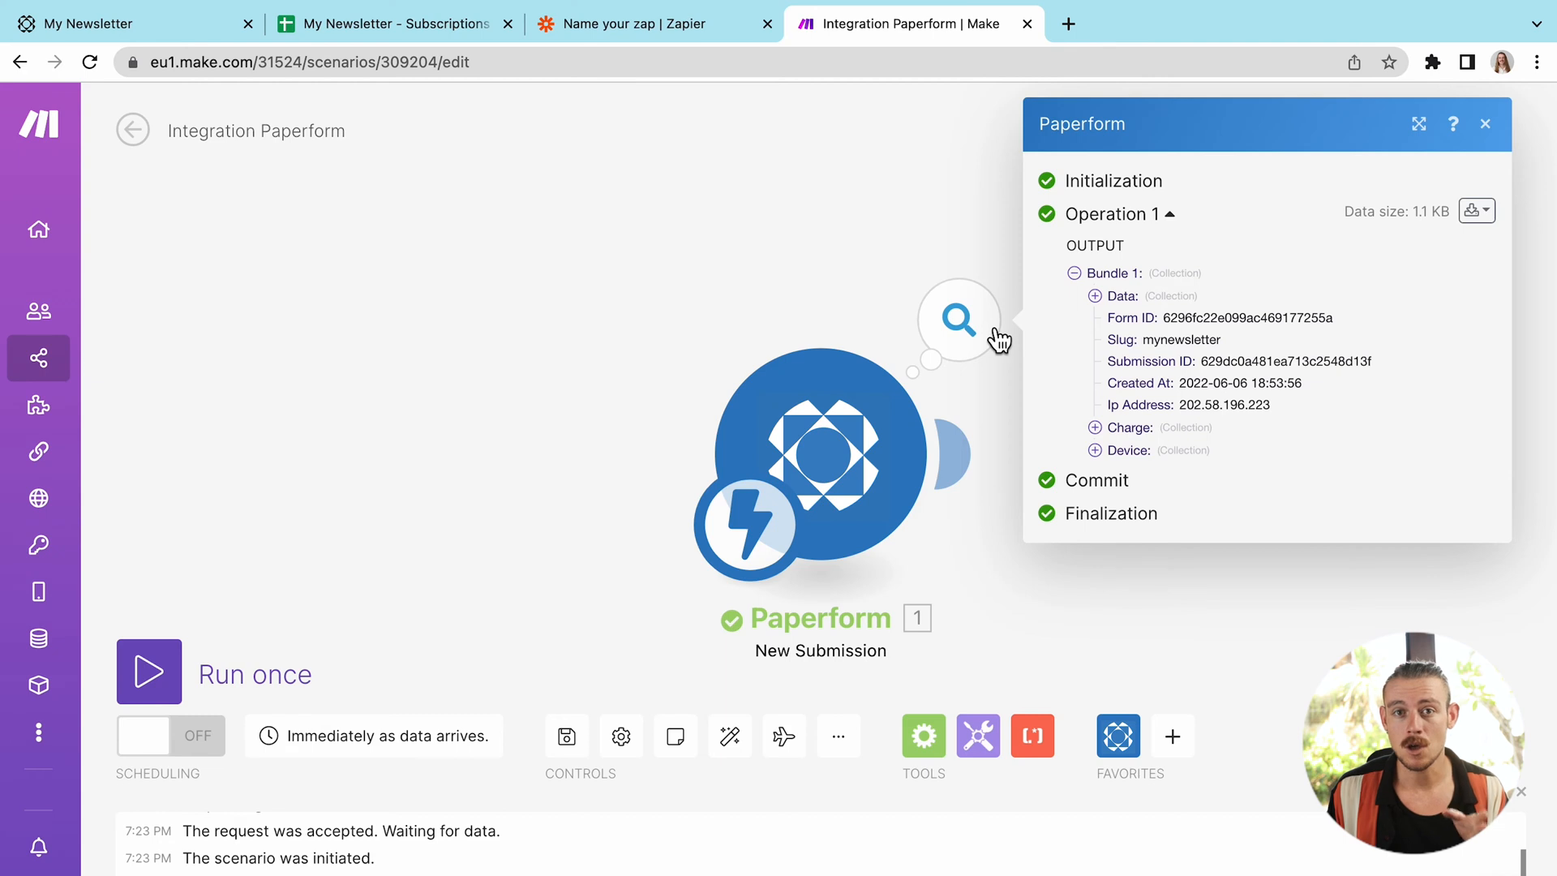
pyautogui.click(1485, 124)
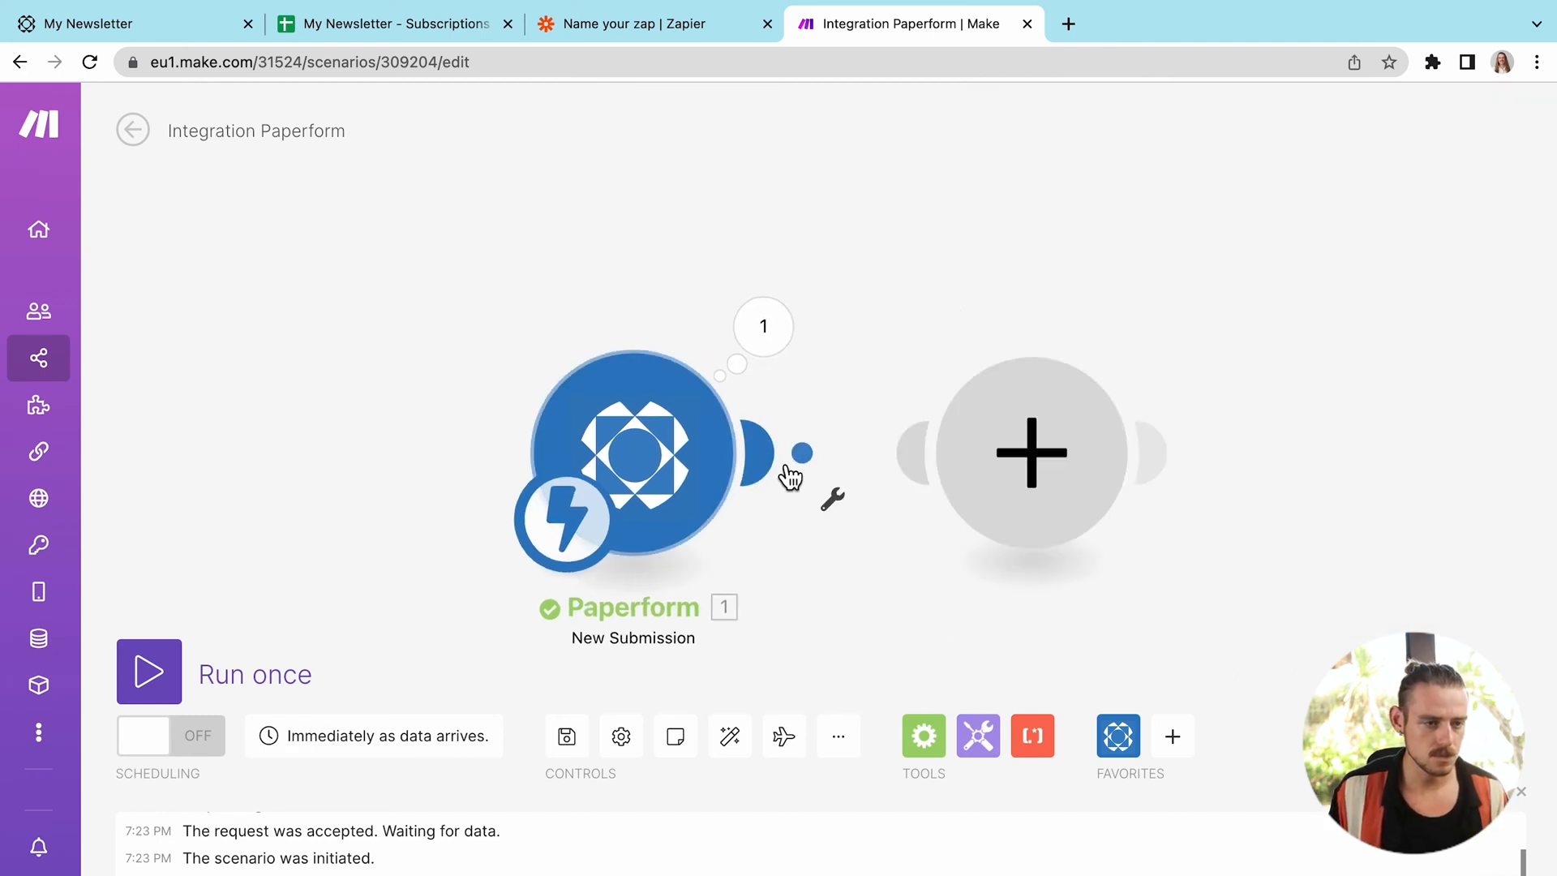
# Make the second module a Google Sheets Add a Row on the My Newsletter - Subscriptions spreadsheet
pyautogui.click(799, 451)
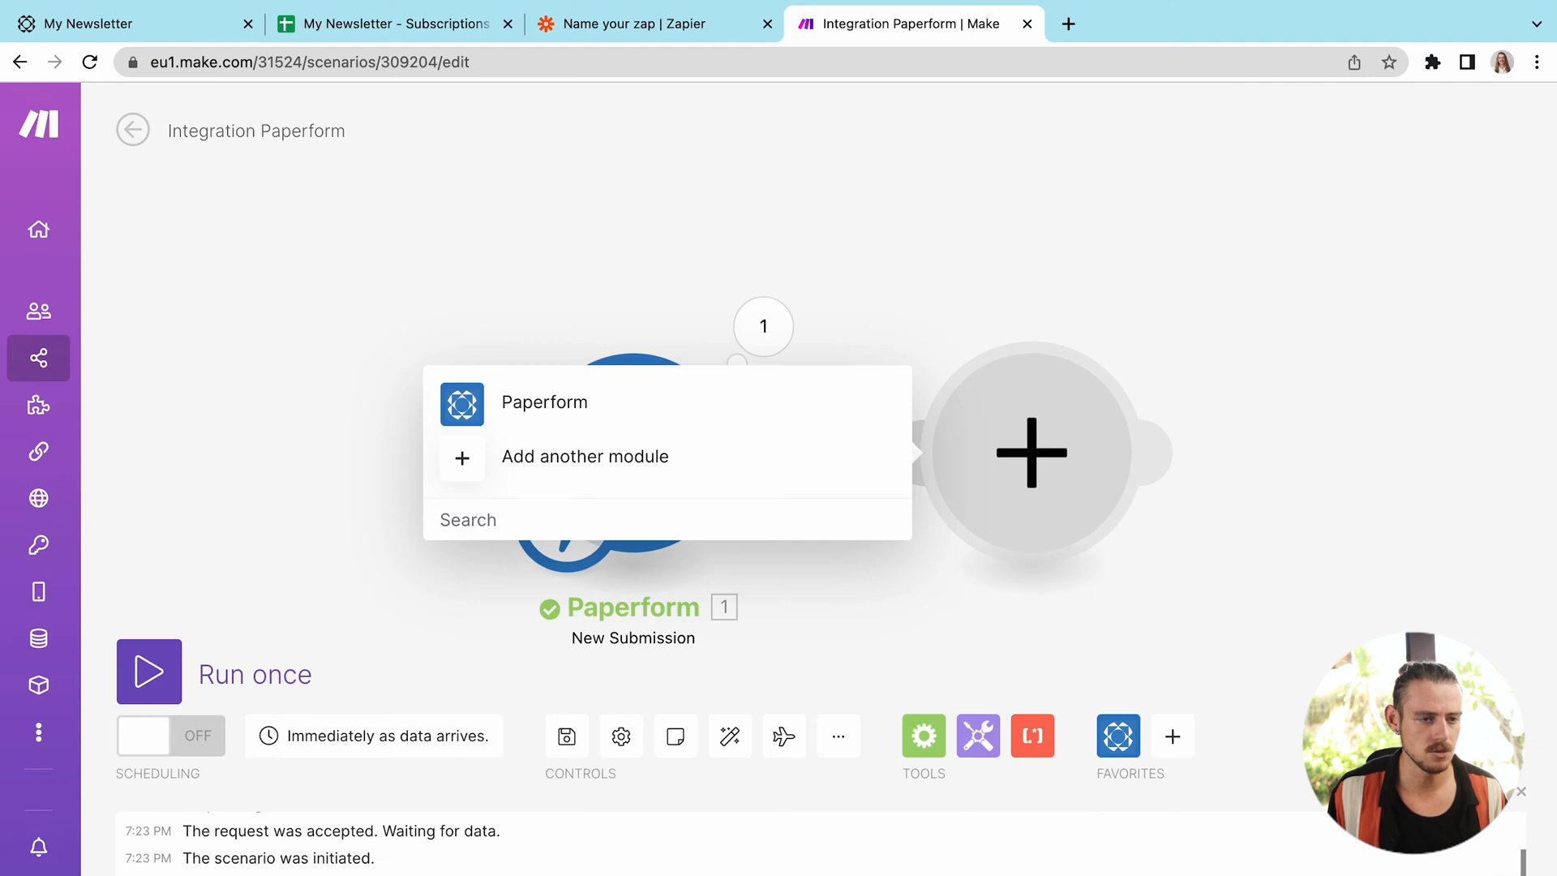
pyautogui.write('google shee')
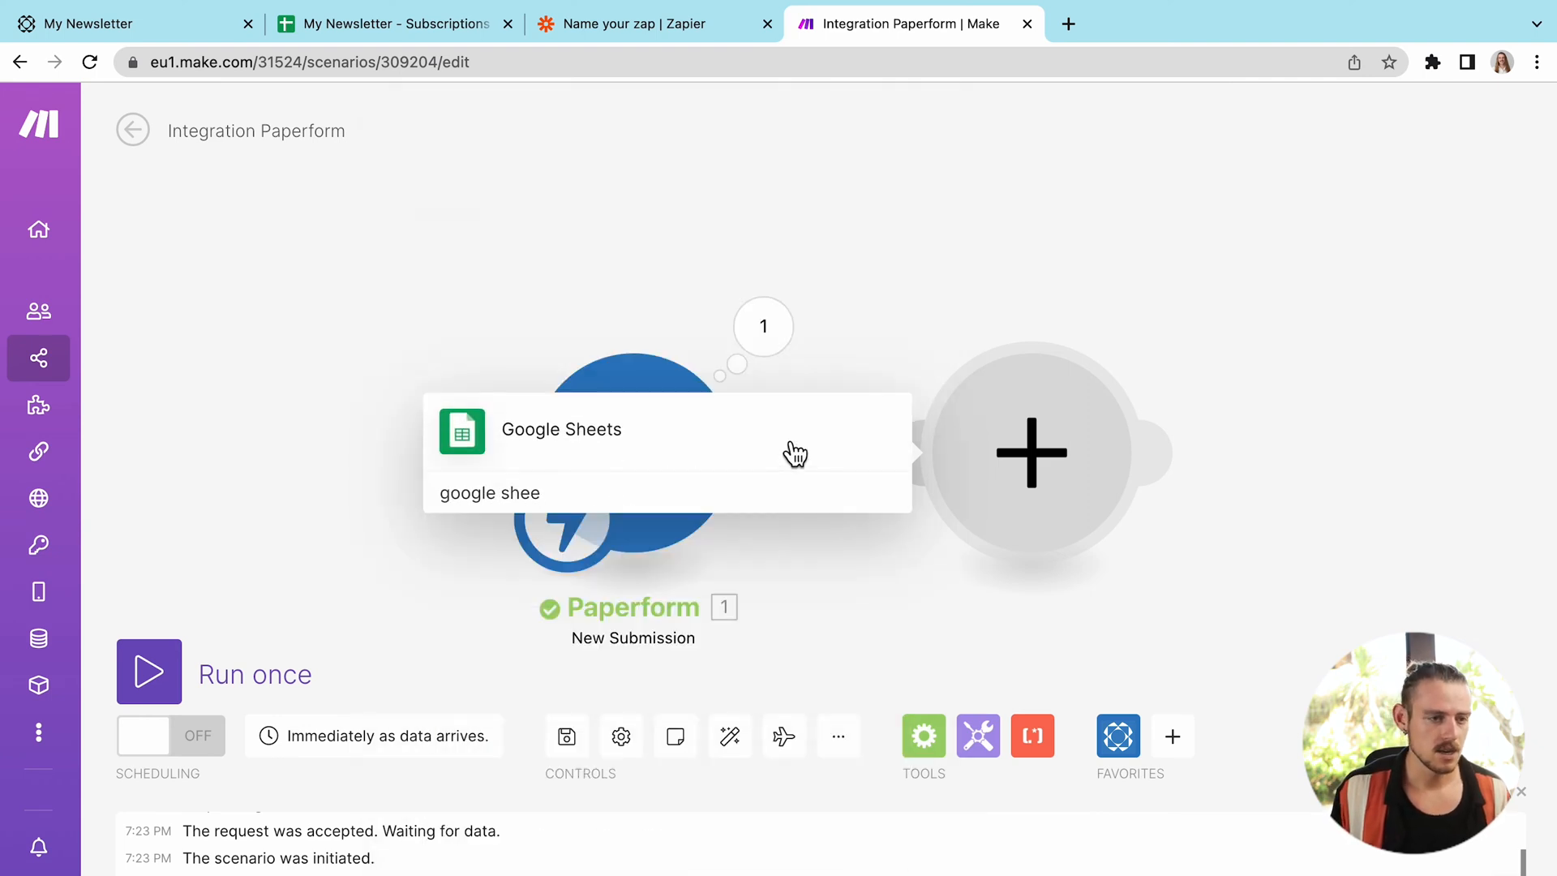
pyautogui.click(561, 428)
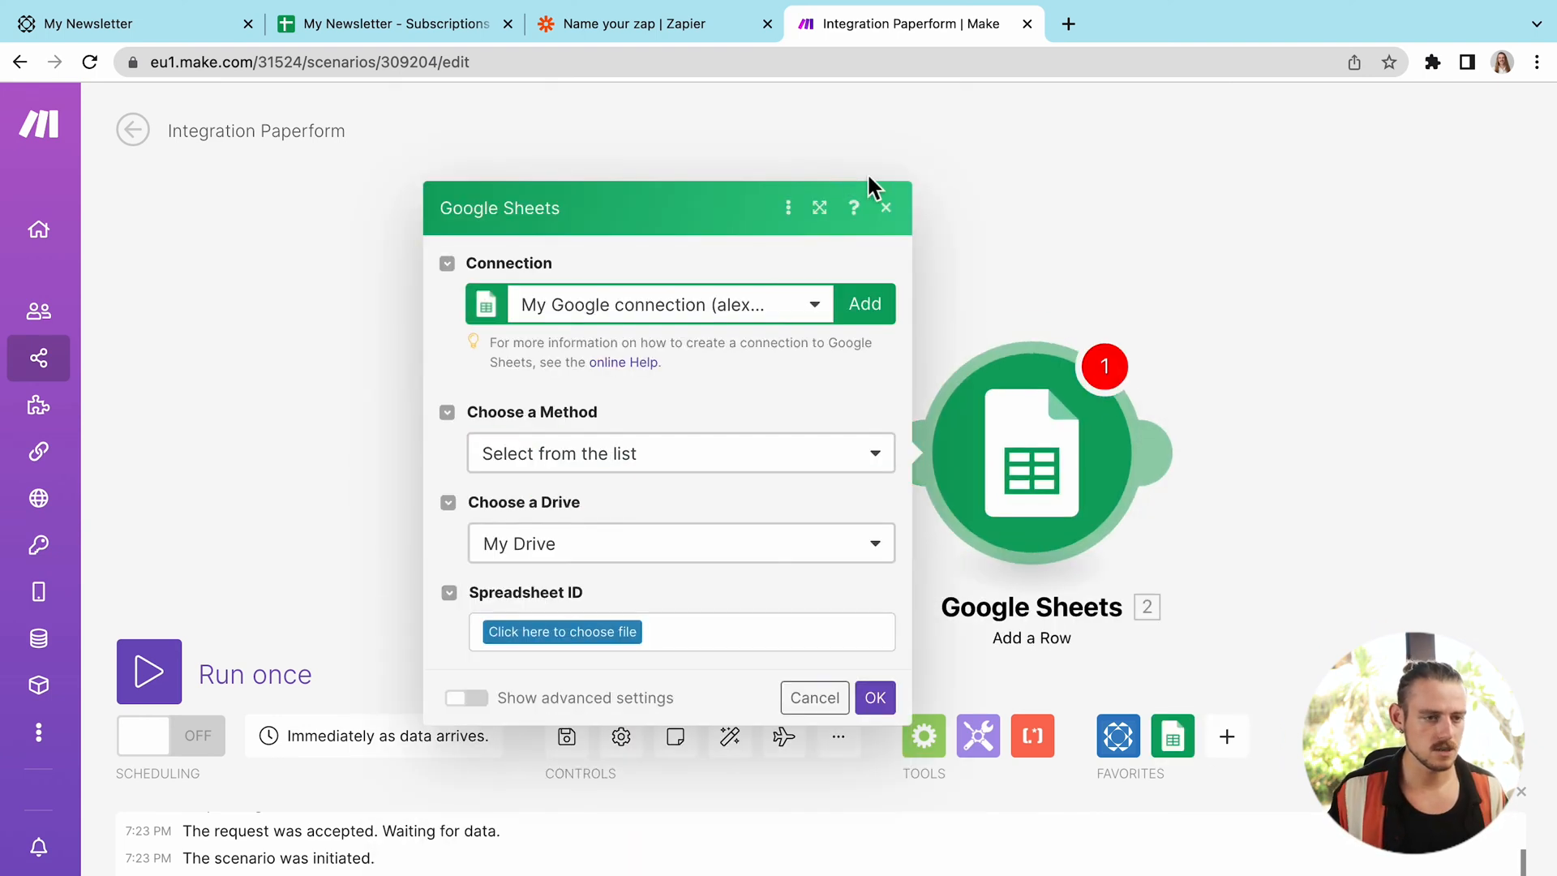
pyautogui.moveTo(841, 454)
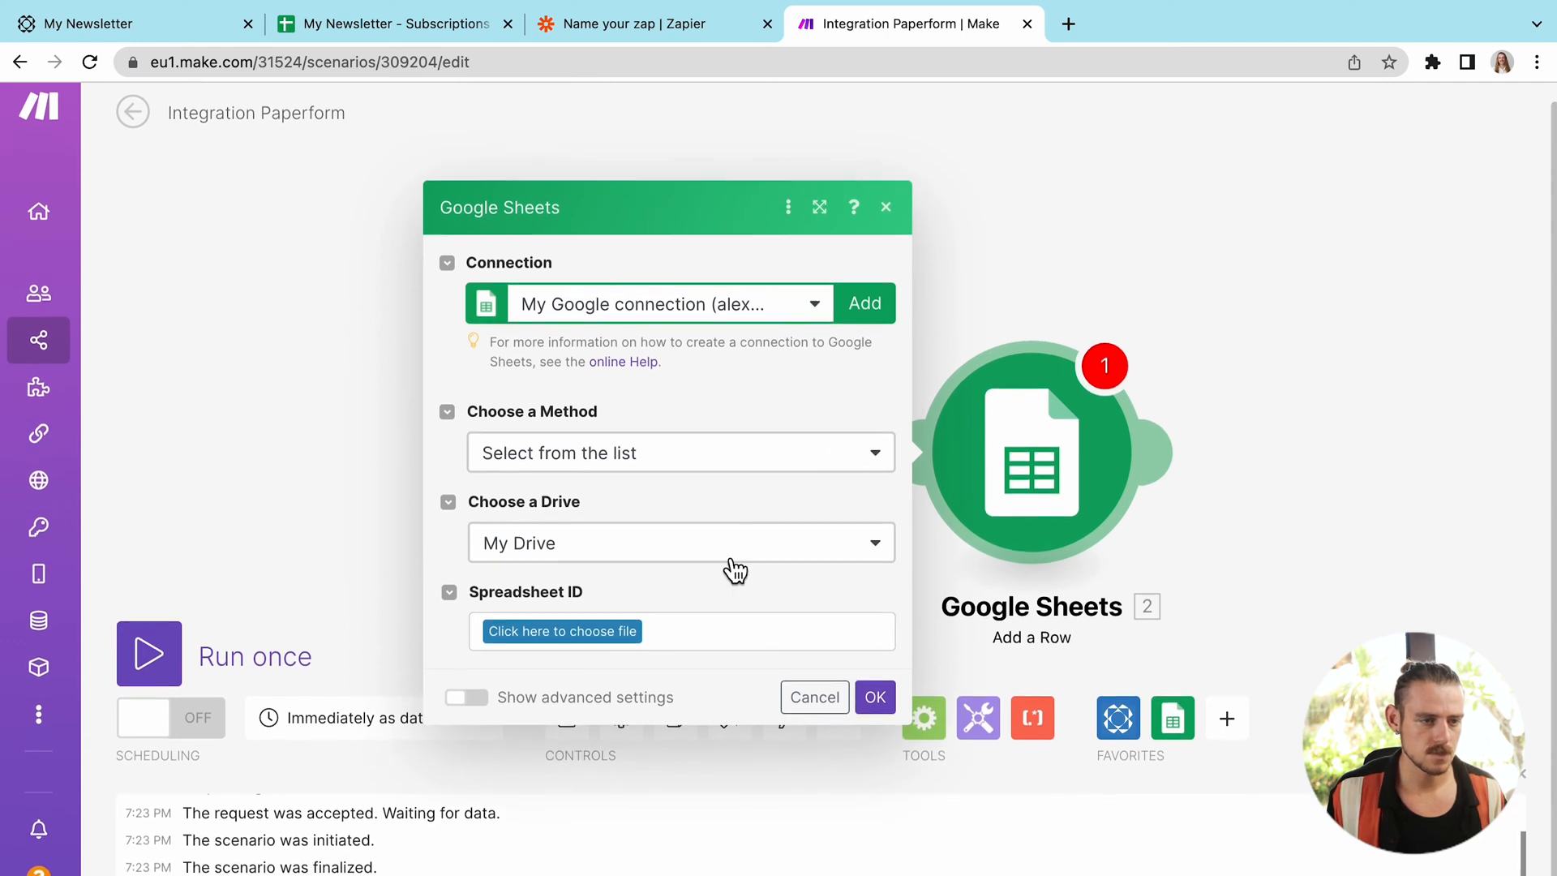
pyautogui.click(561, 631)
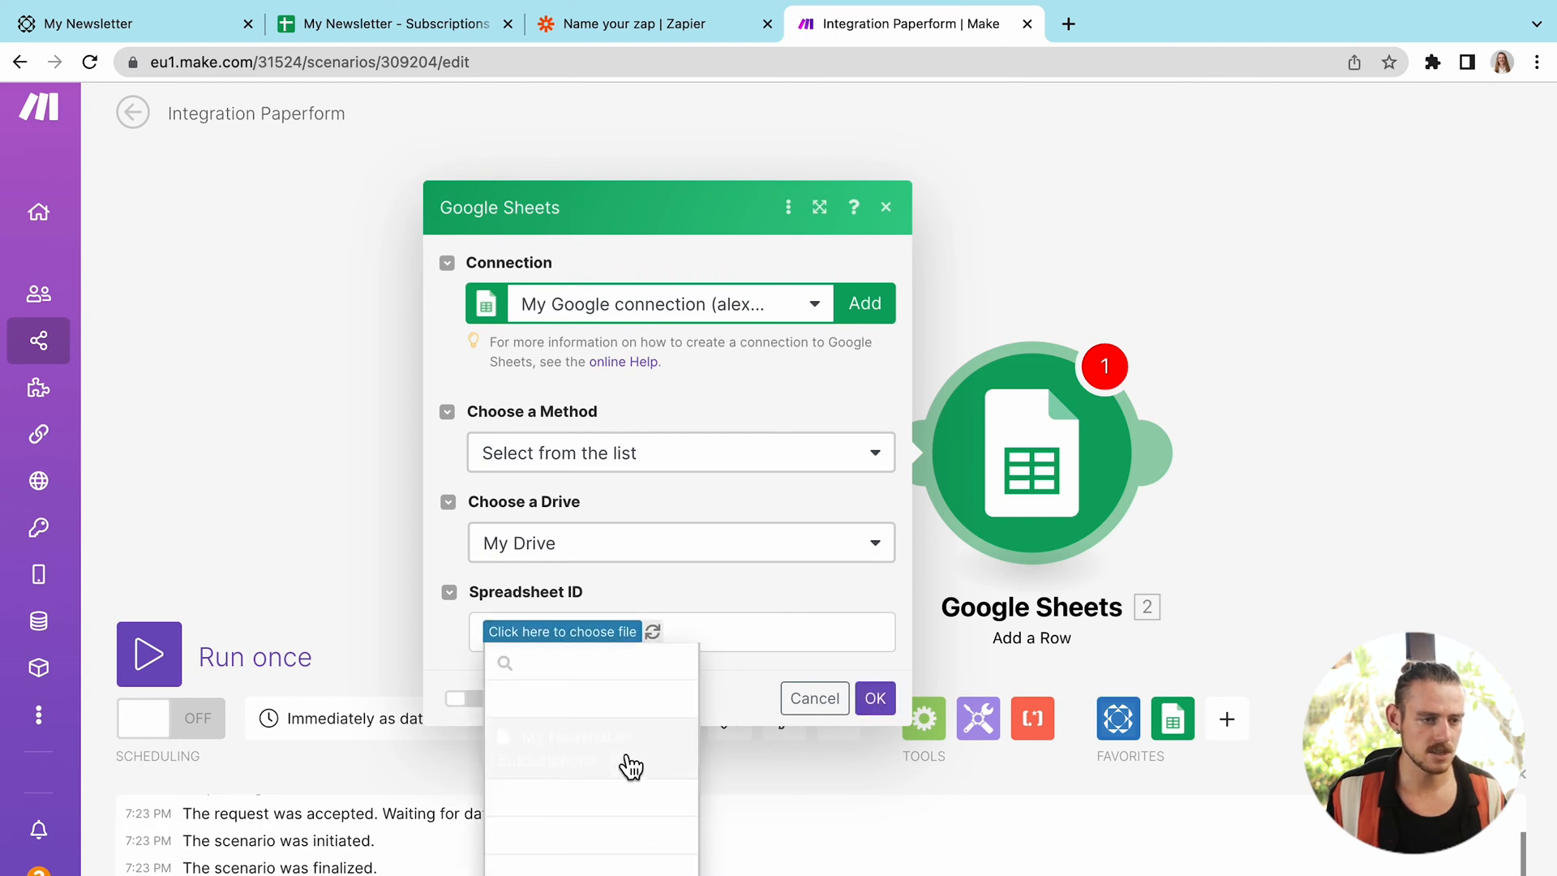
pyautogui.click(557, 753)
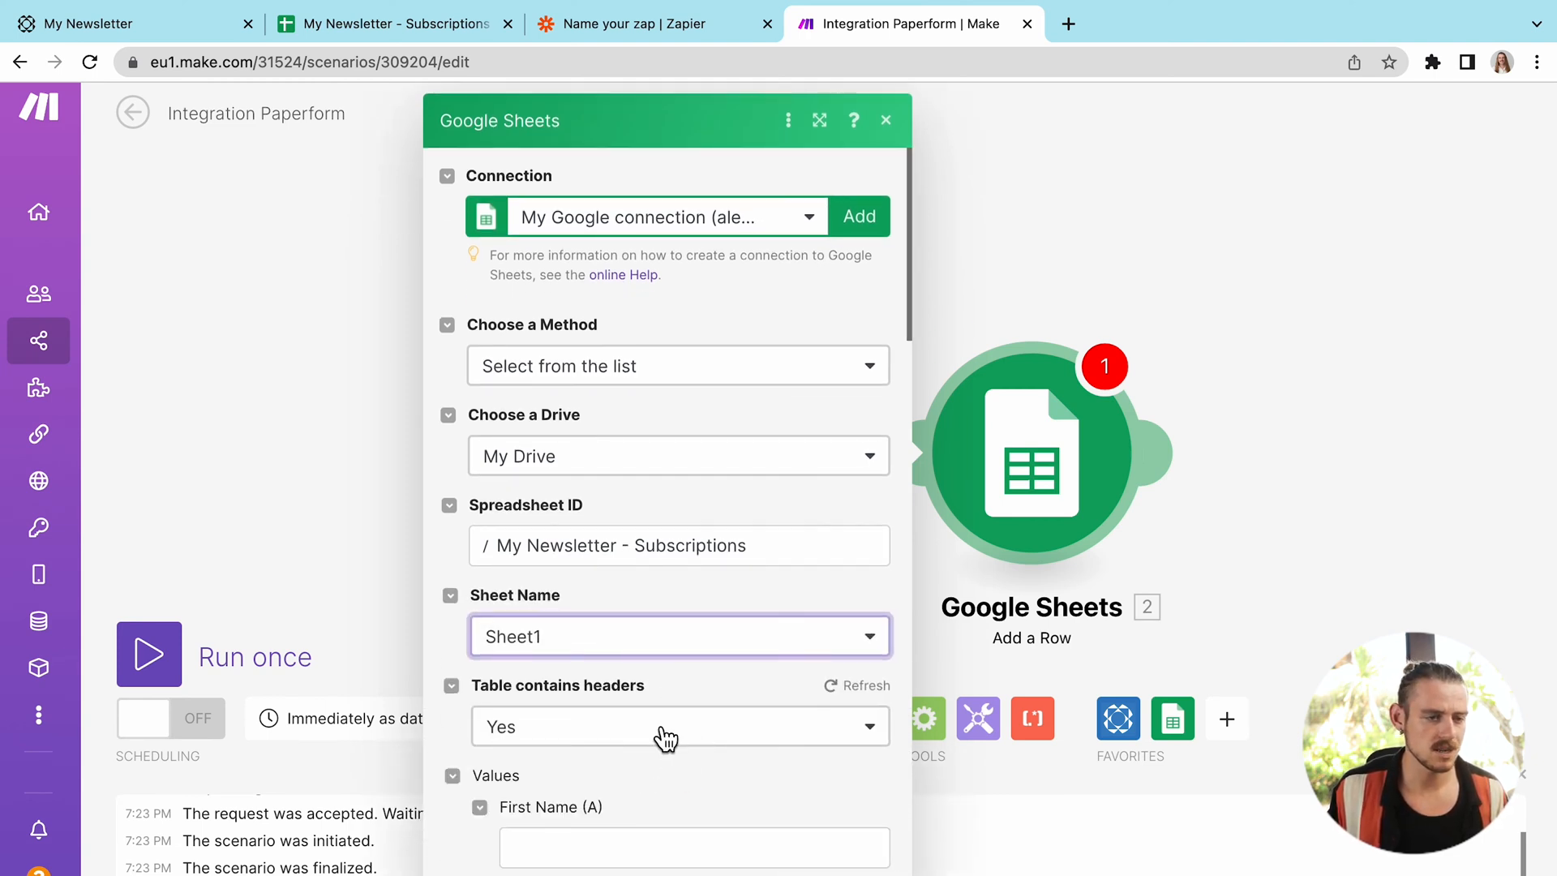
pyautogui.scroll(-3)
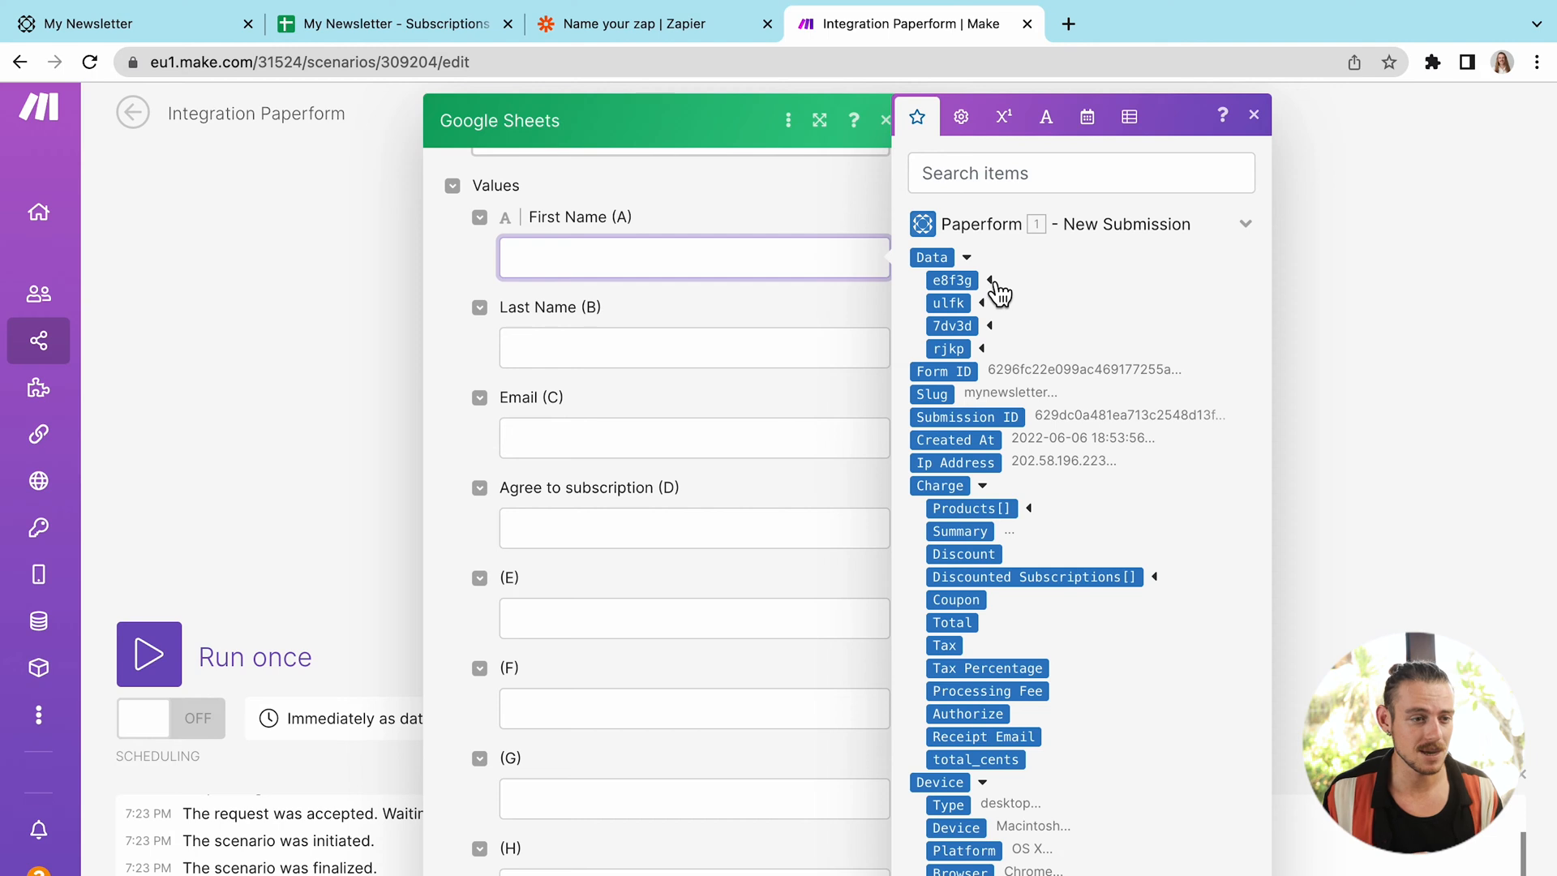
# Map the first-name, last-name and consent answers into columns A, B and D
pyautogui.click(986, 285)
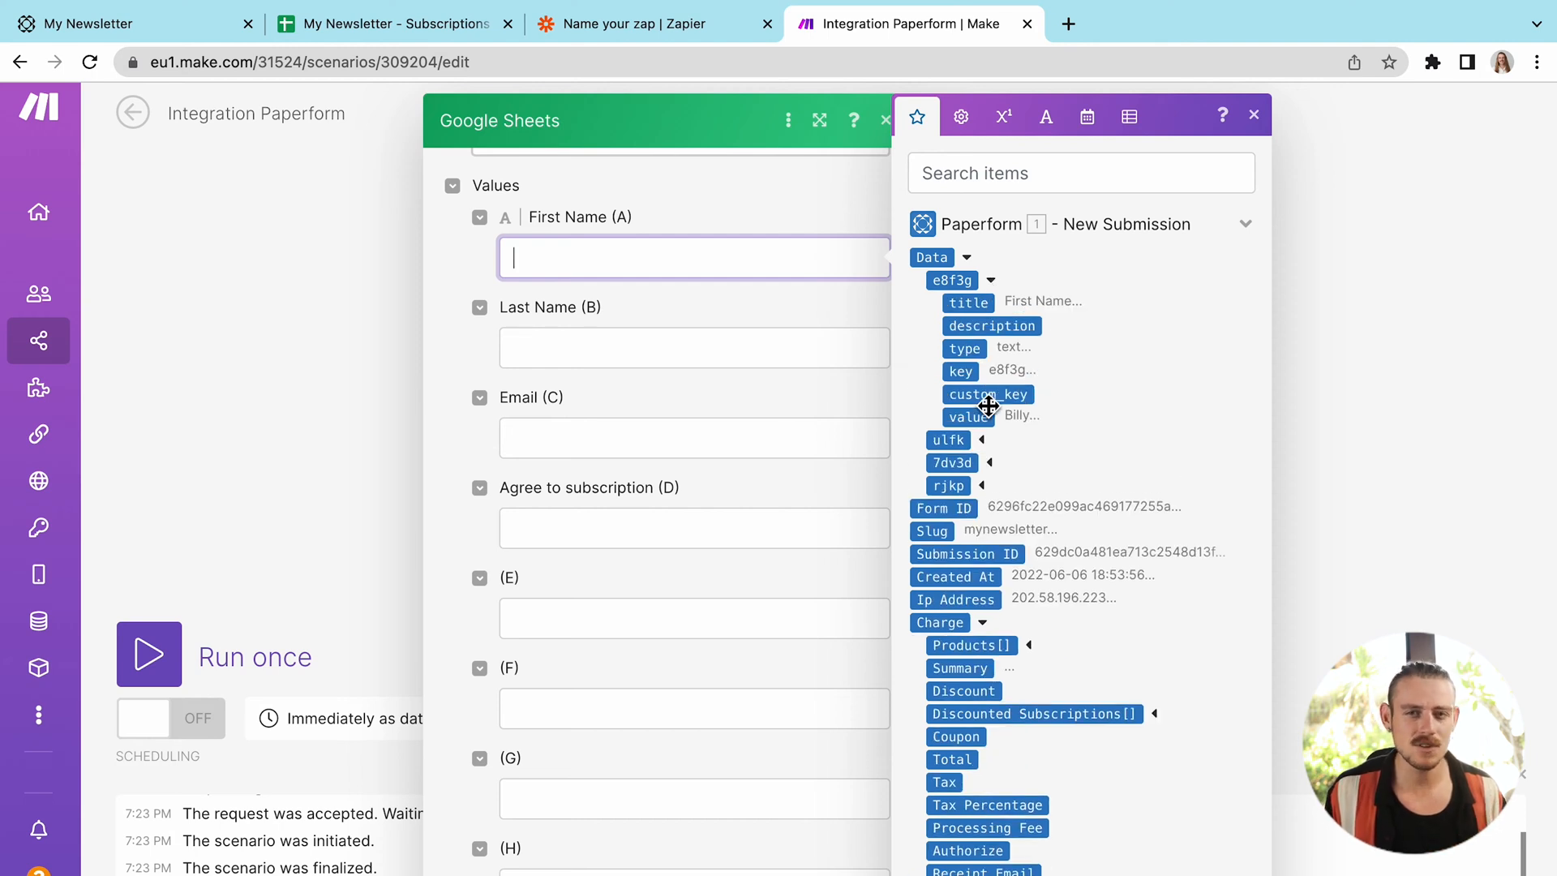
pyautogui.click(968, 417)
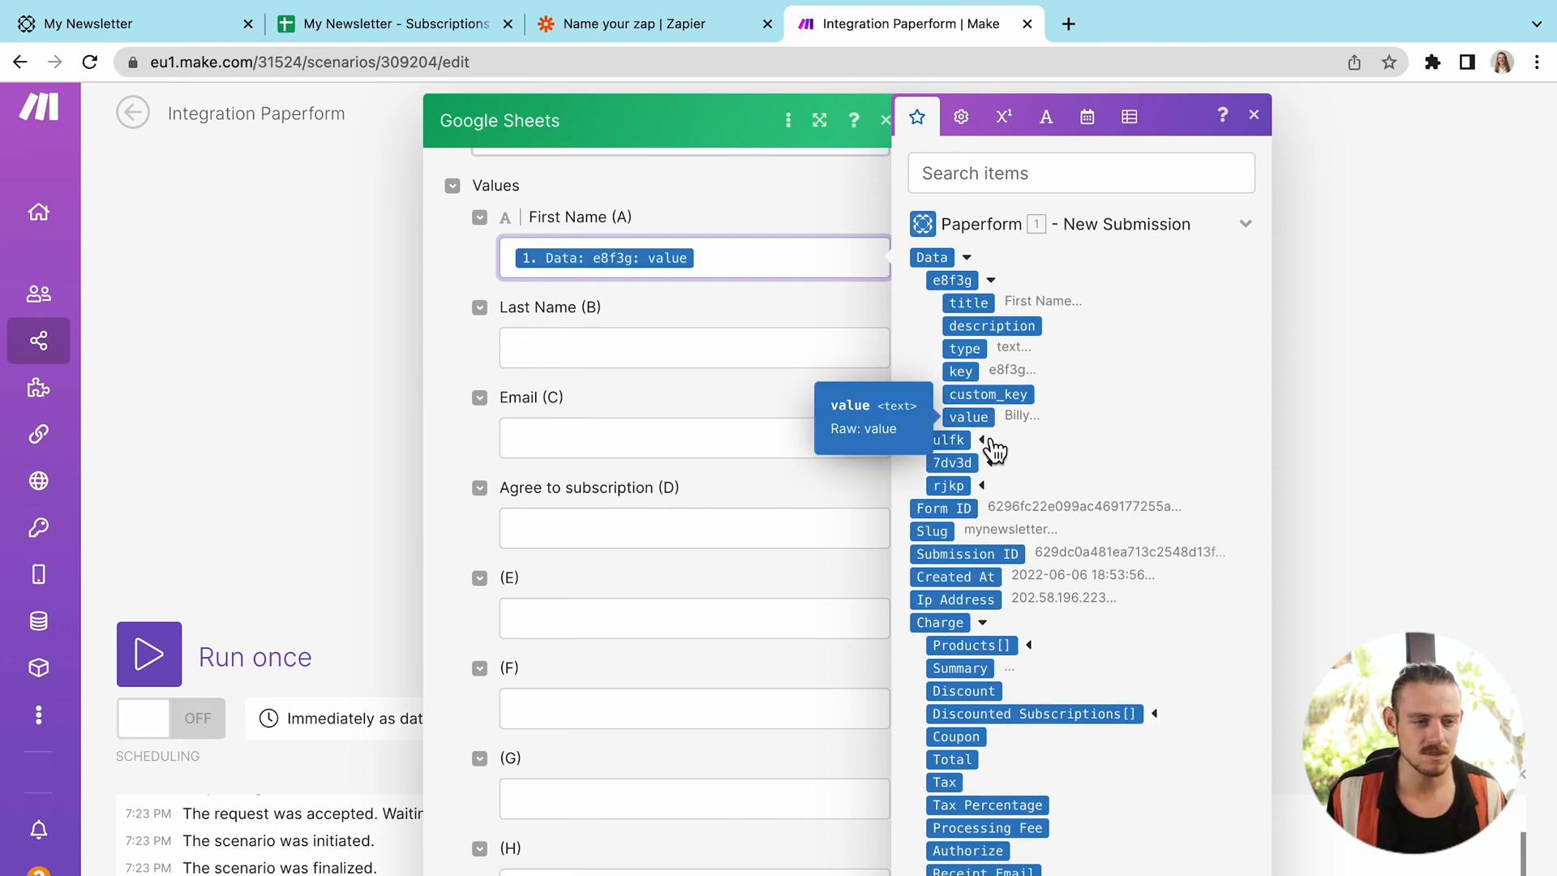
pyautogui.click(981, 440)
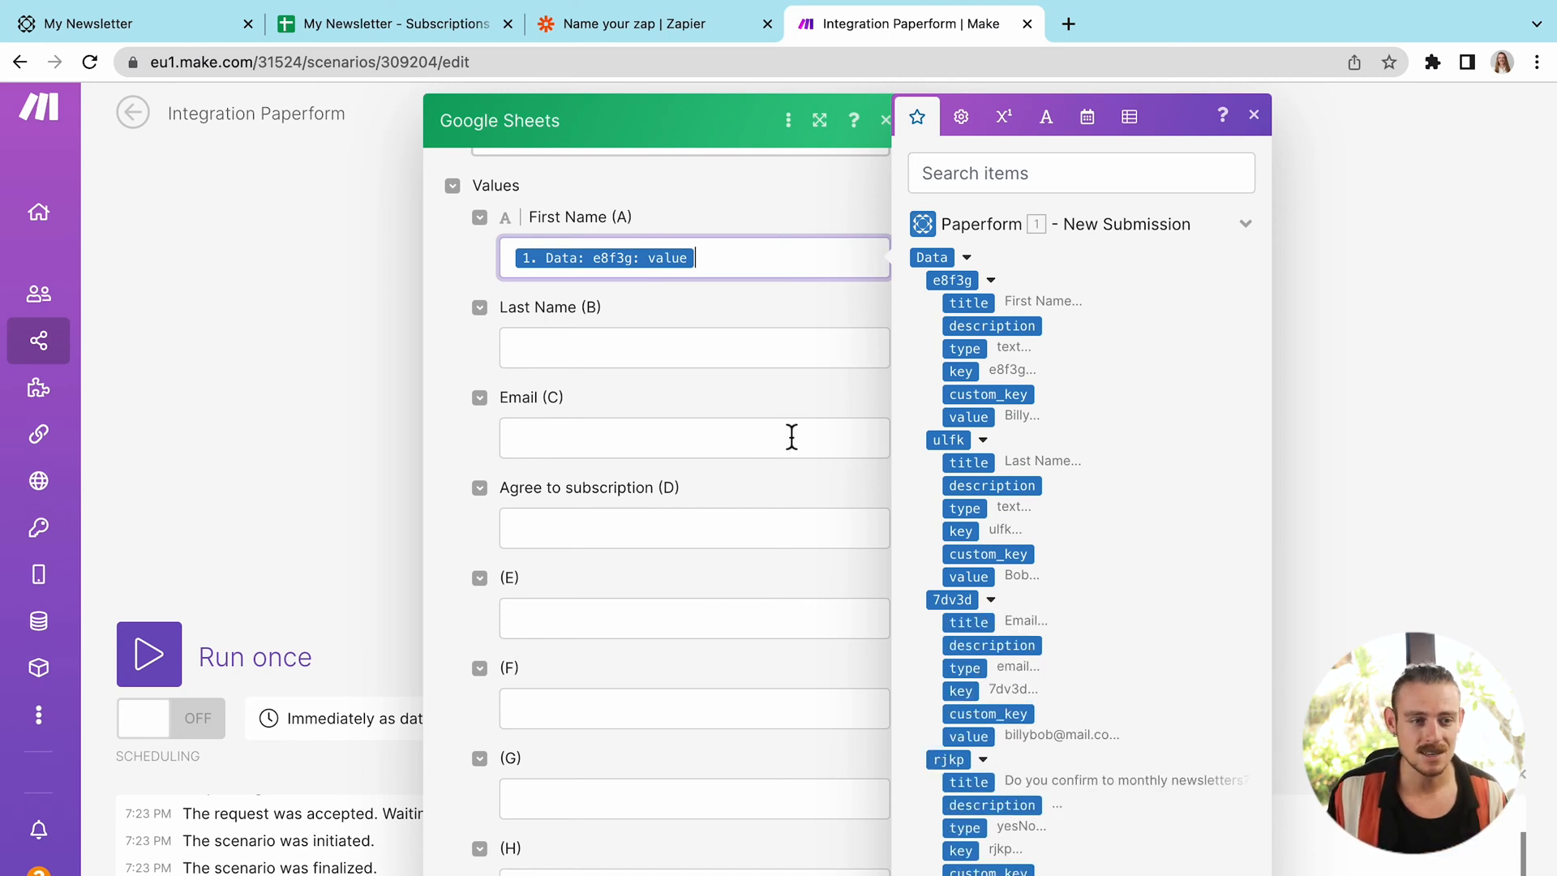
pyautogui.click(694, 347)
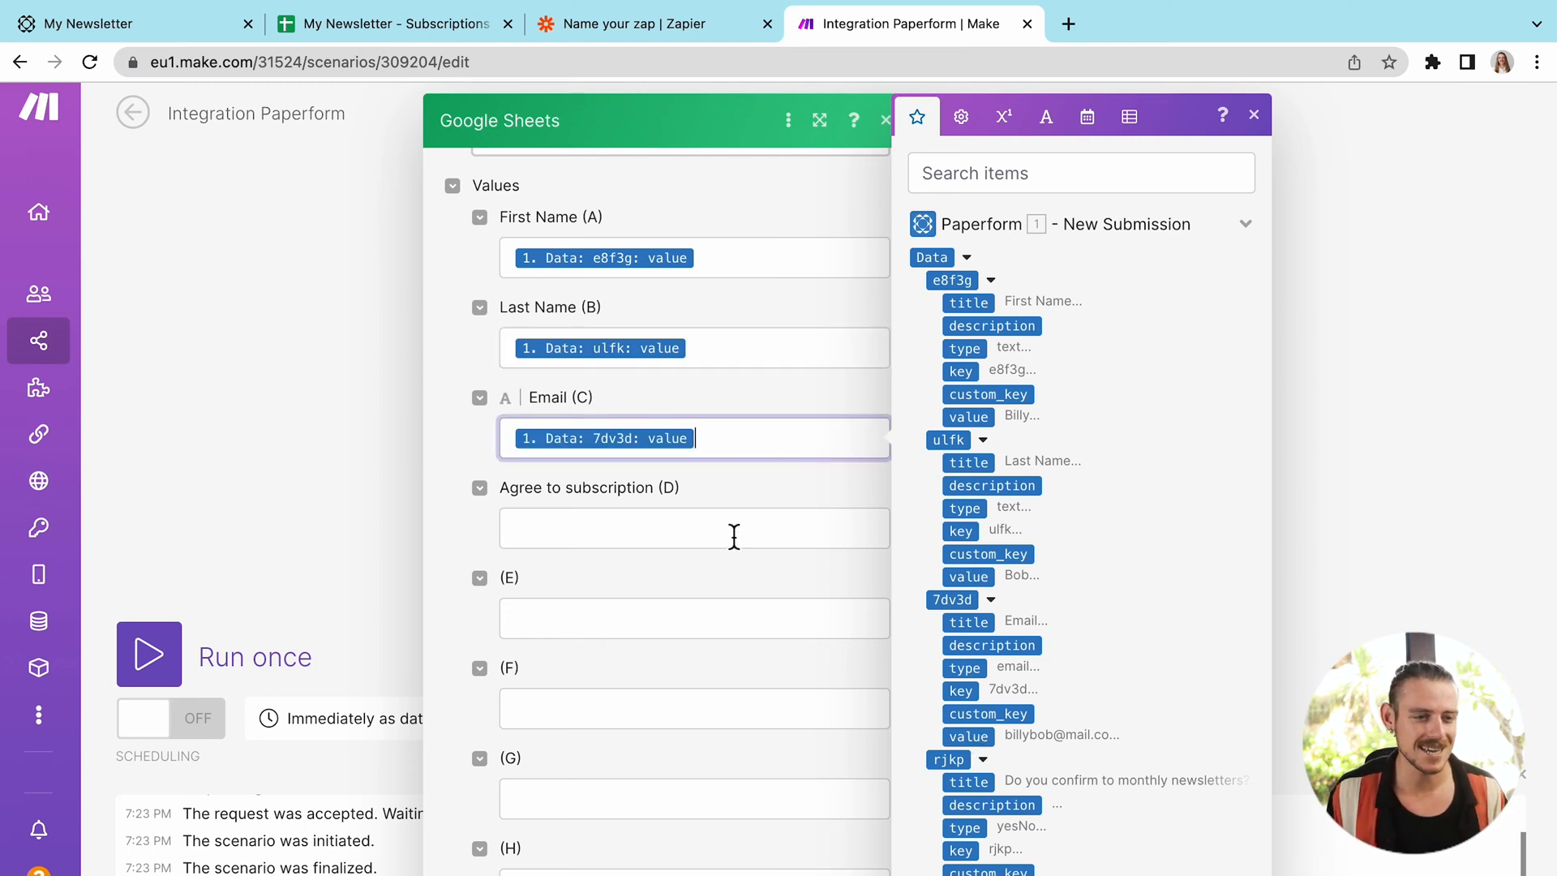
pyautogui.click(949, 759)
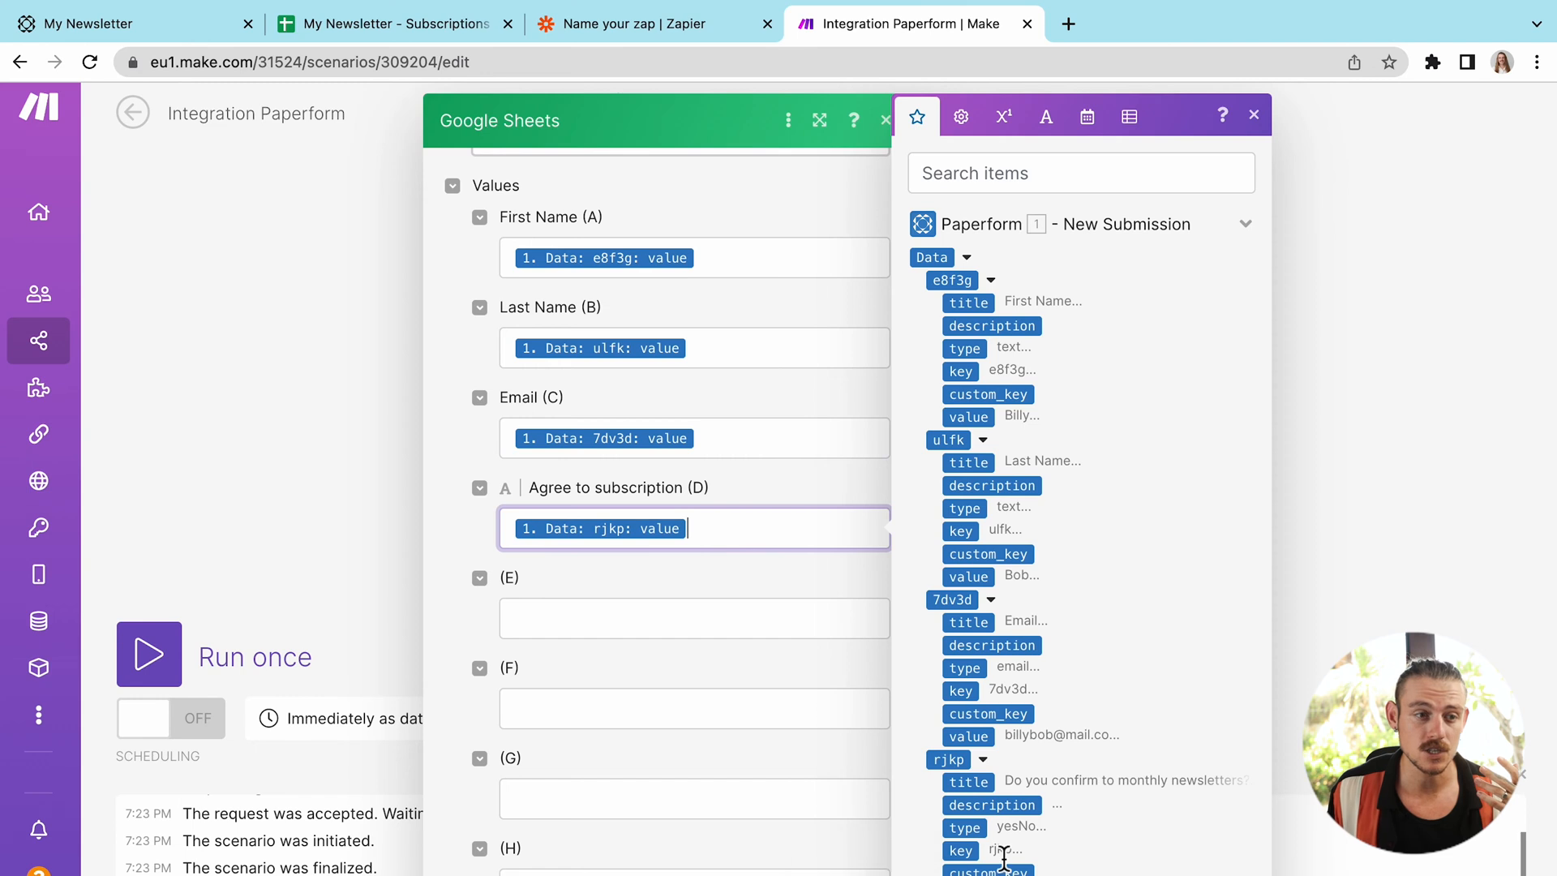
pyautogui.scroll(-3)
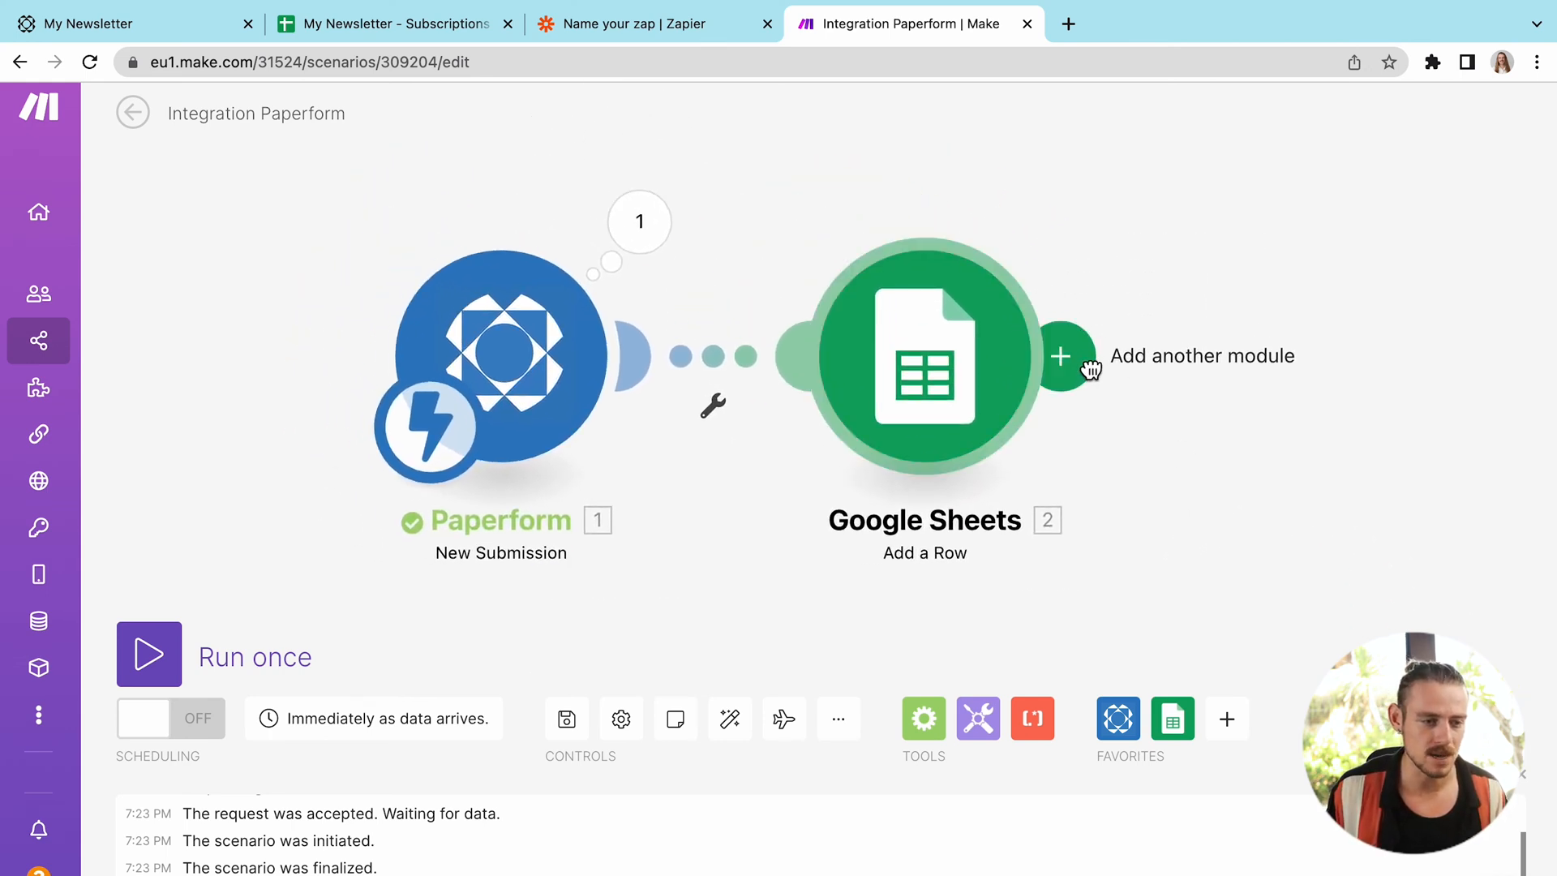
# Add a Gmail Send an email module with subject Newsletter Subscription and content starting 'Hi'
pyautogui.click(1061, 355)
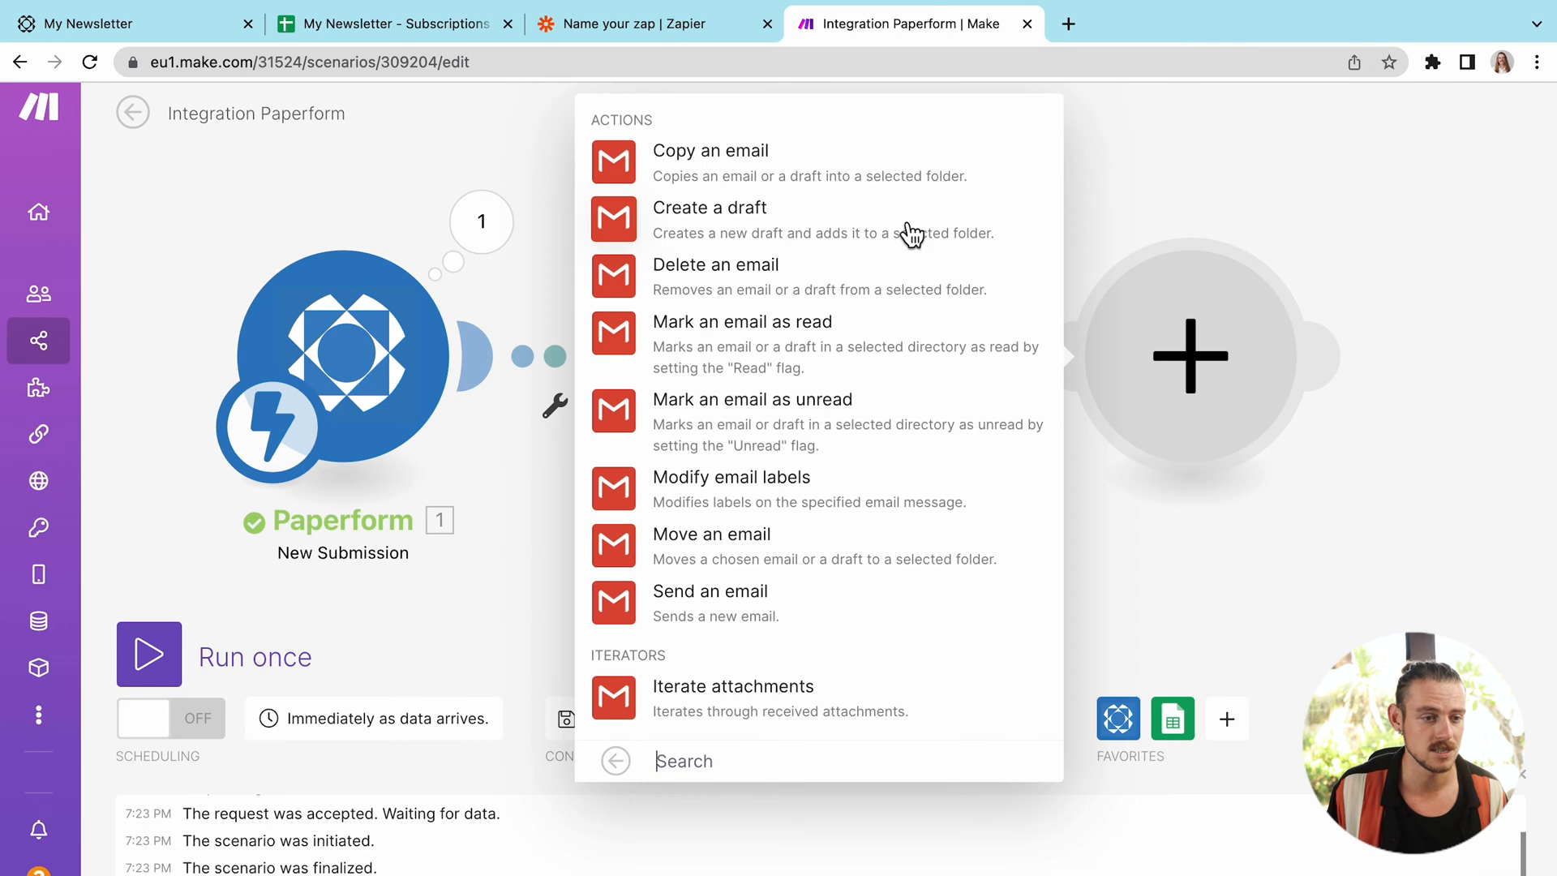
pyautogui.moveTo(916, 494)
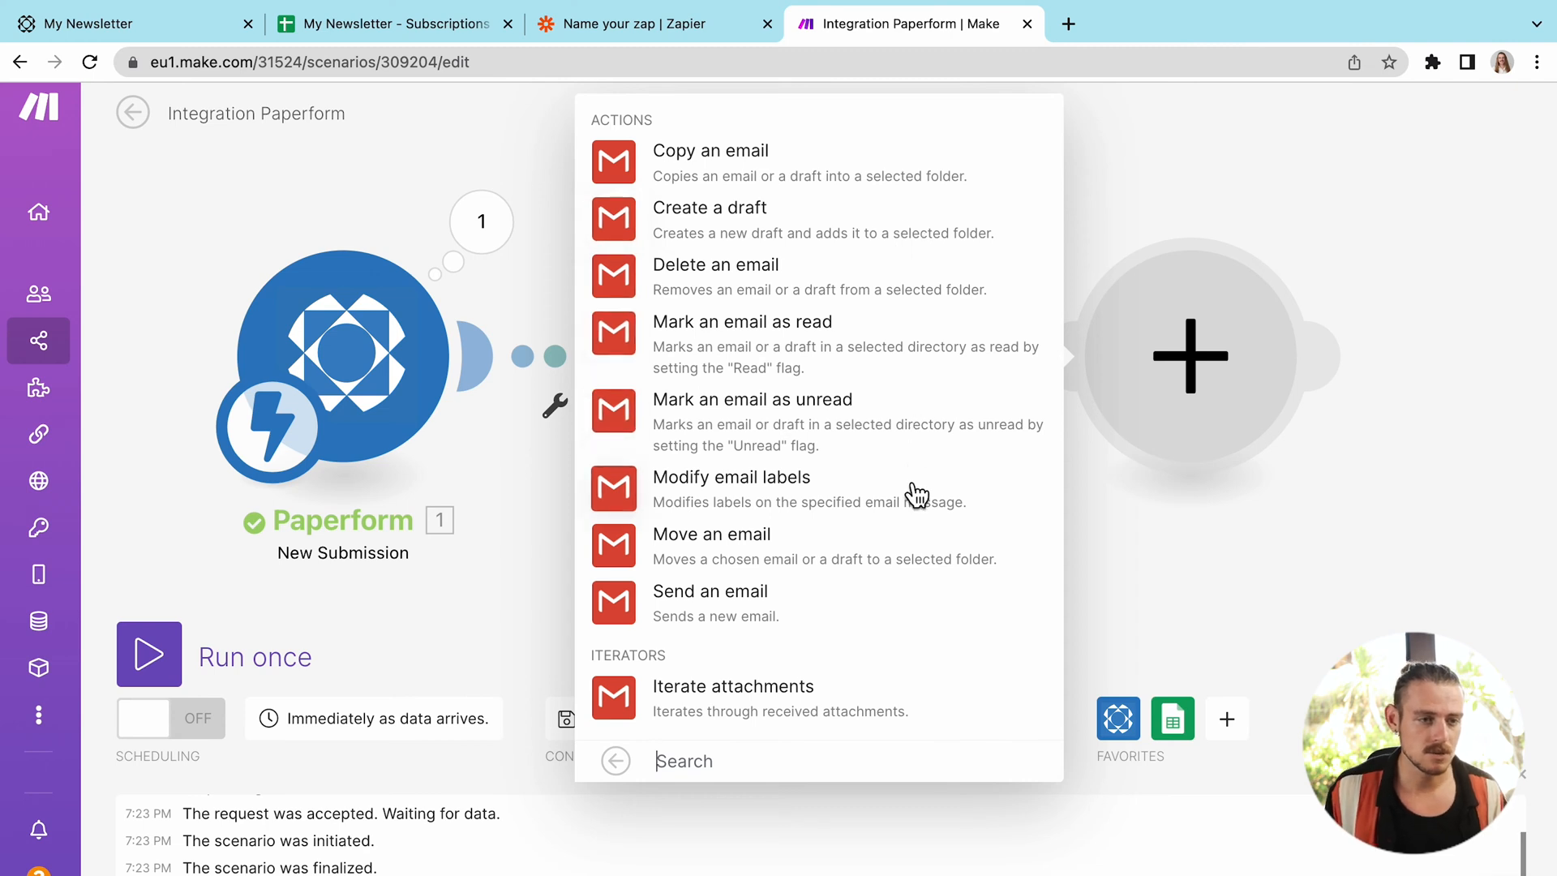
pyautogui.click(711, 590)
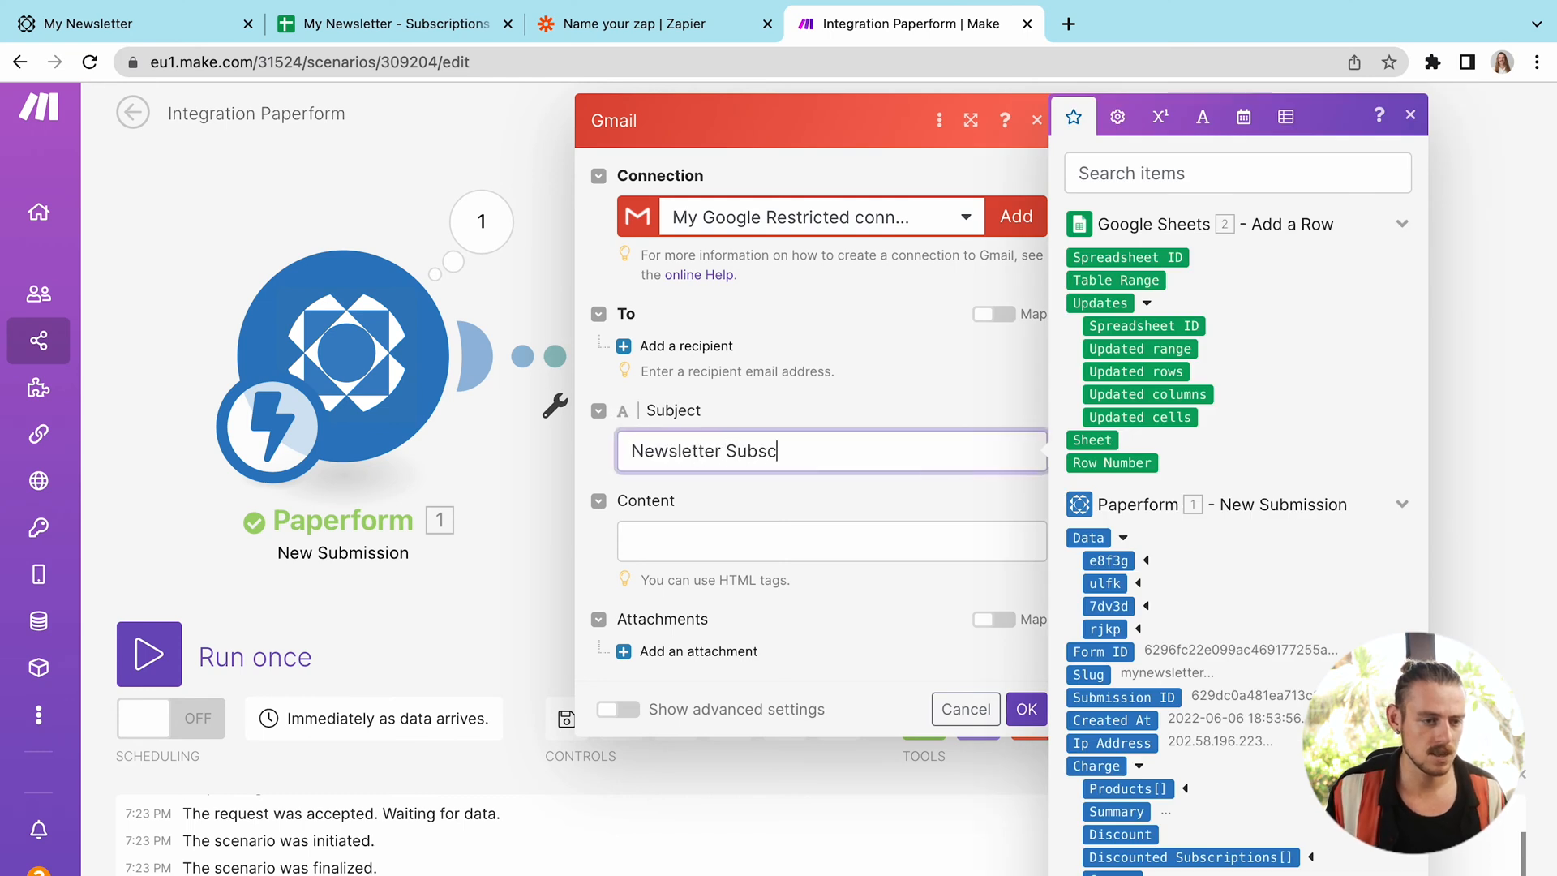
pyautogui.write('ription')
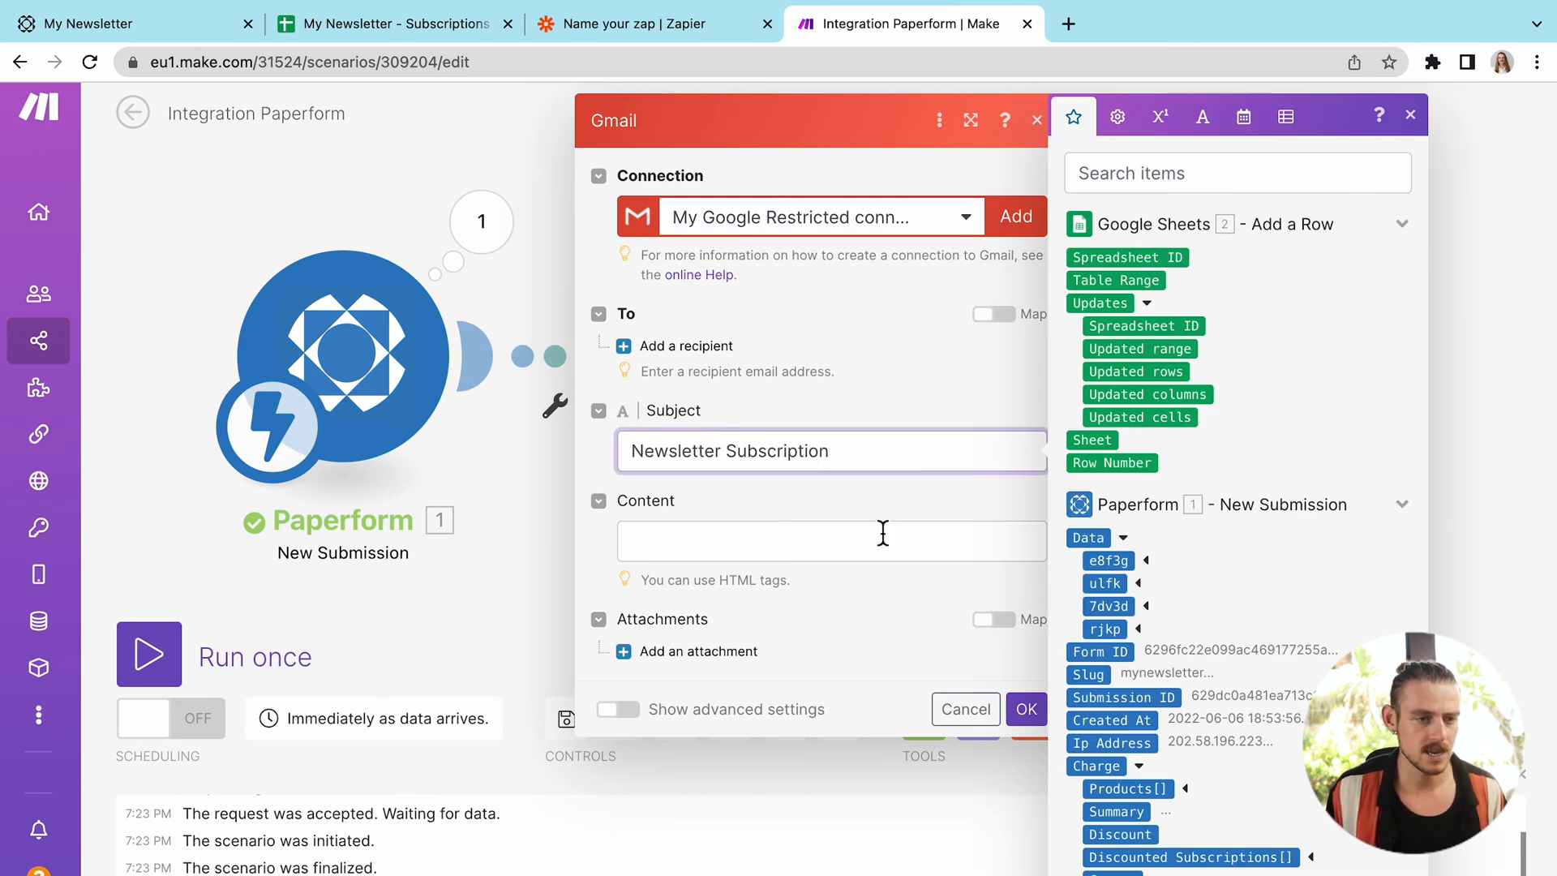
pyautogui.click(829, 542)
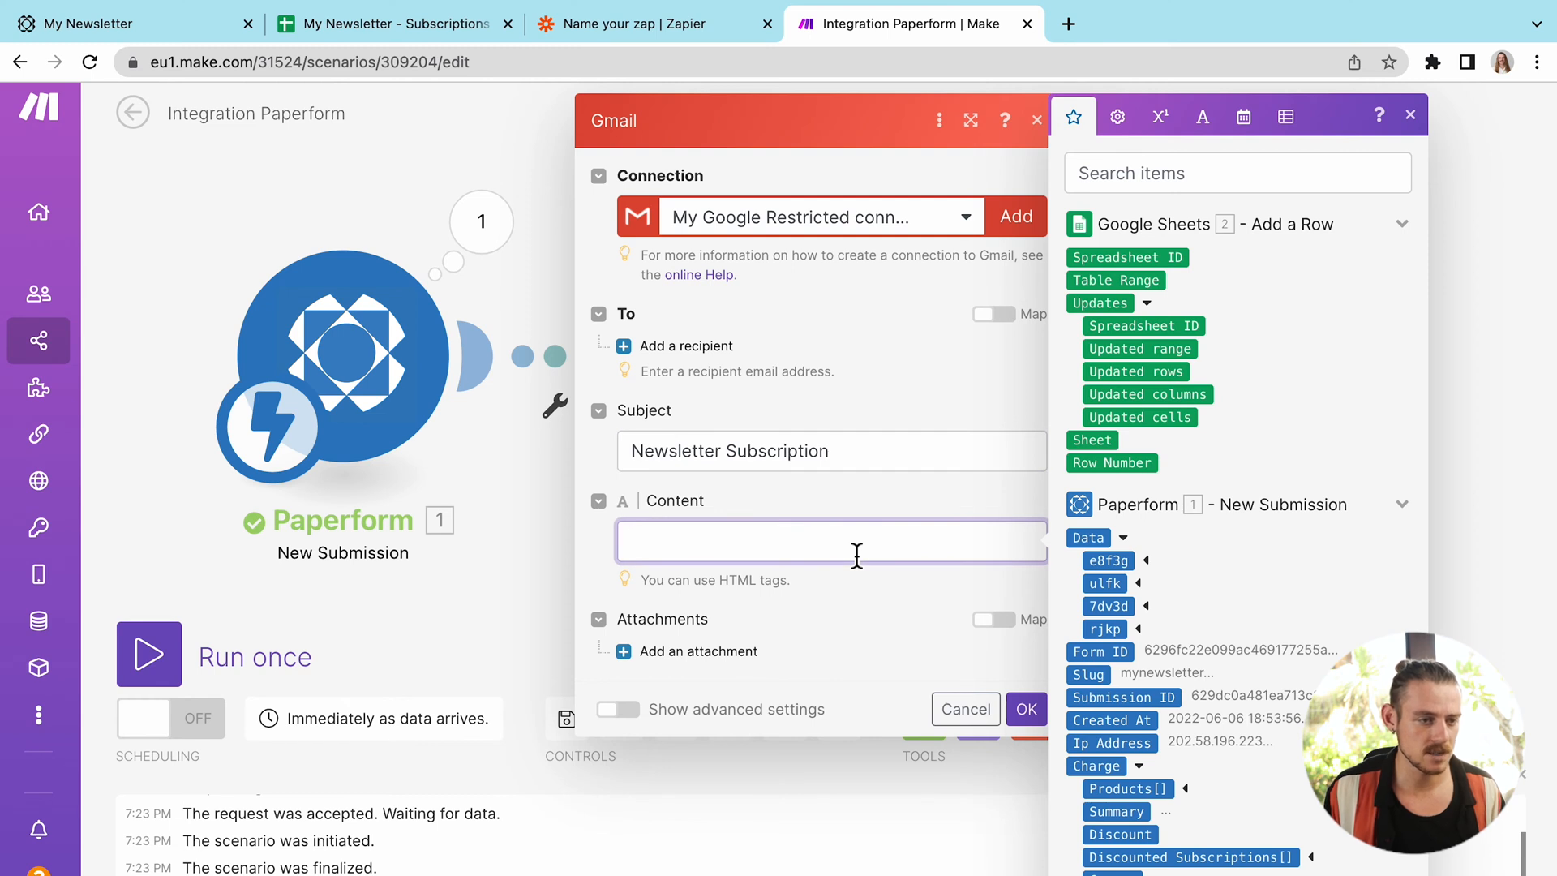
pyautogui.write('Hi')
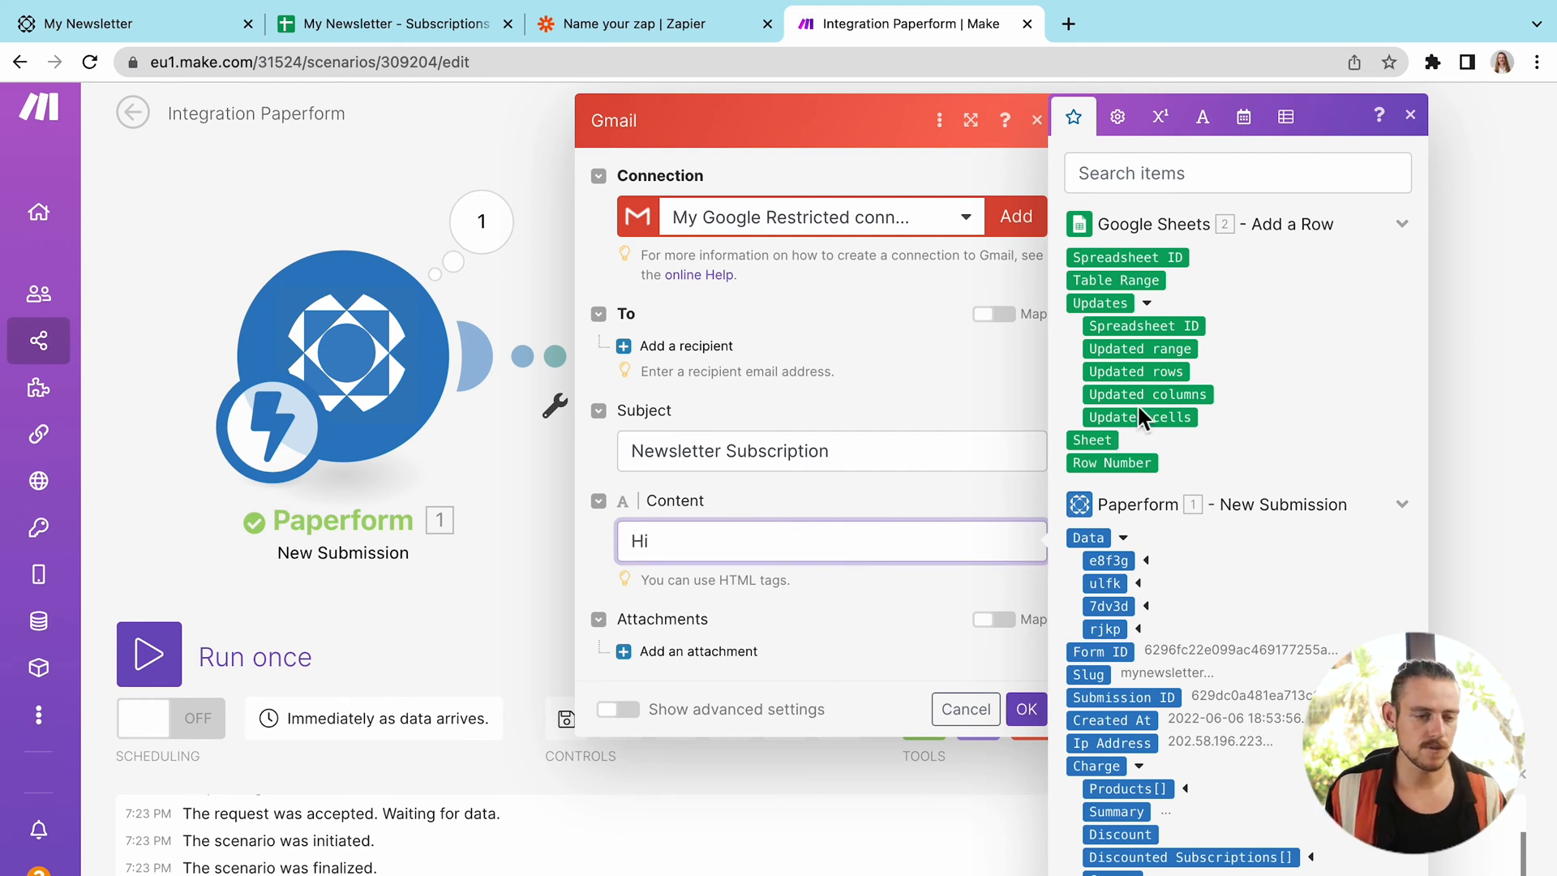
# Greet the subscriber by the mapped first name and add a recipient from the email answer
pyautogui.click(1145, 559)
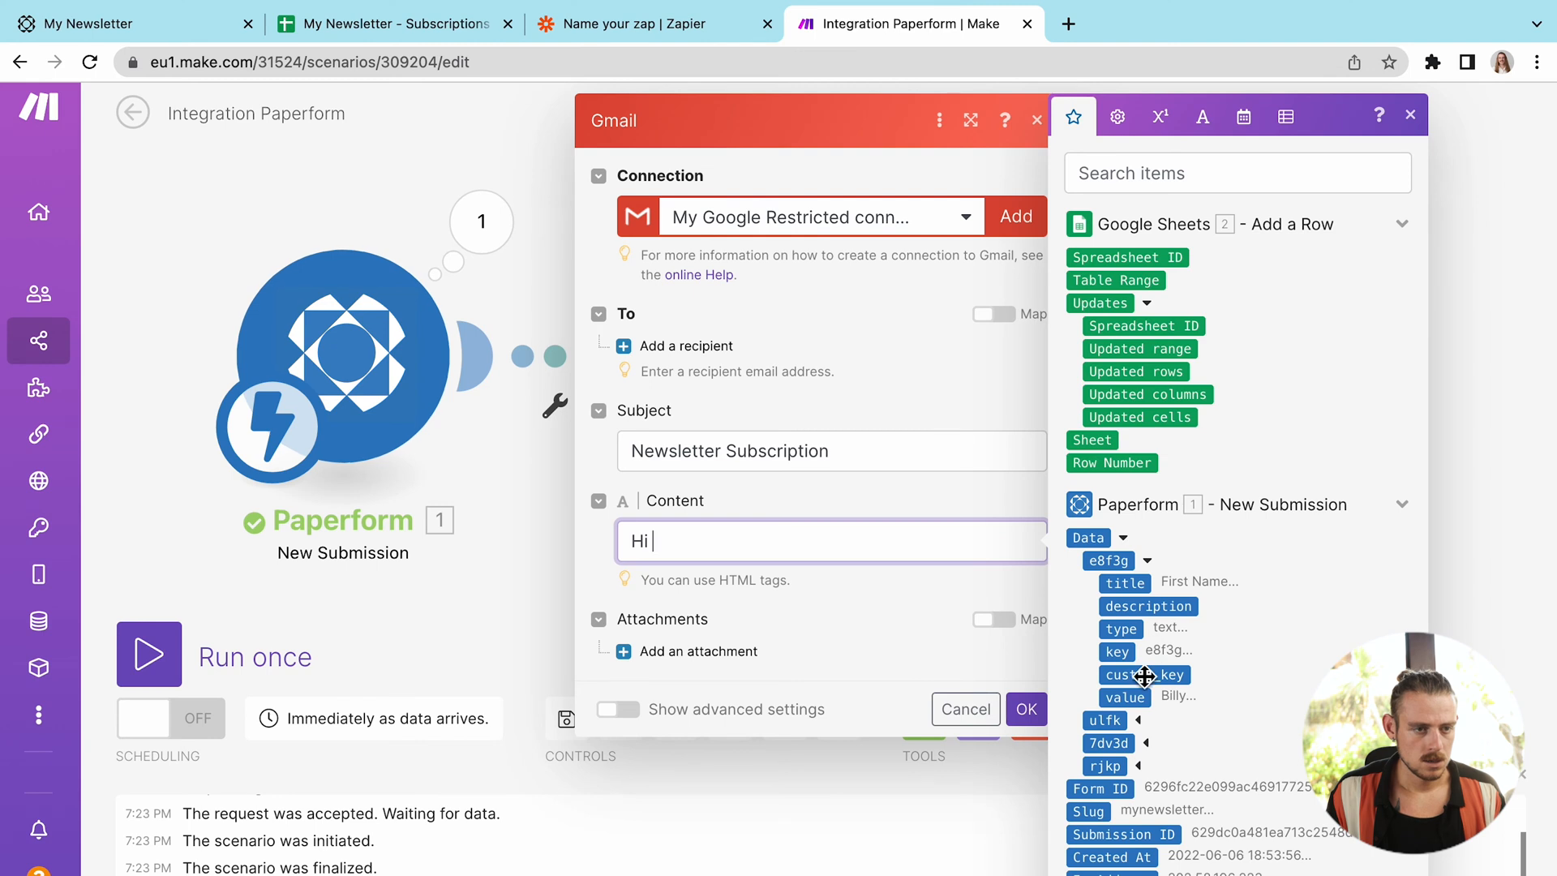
pyautogui.click(1126, 698)
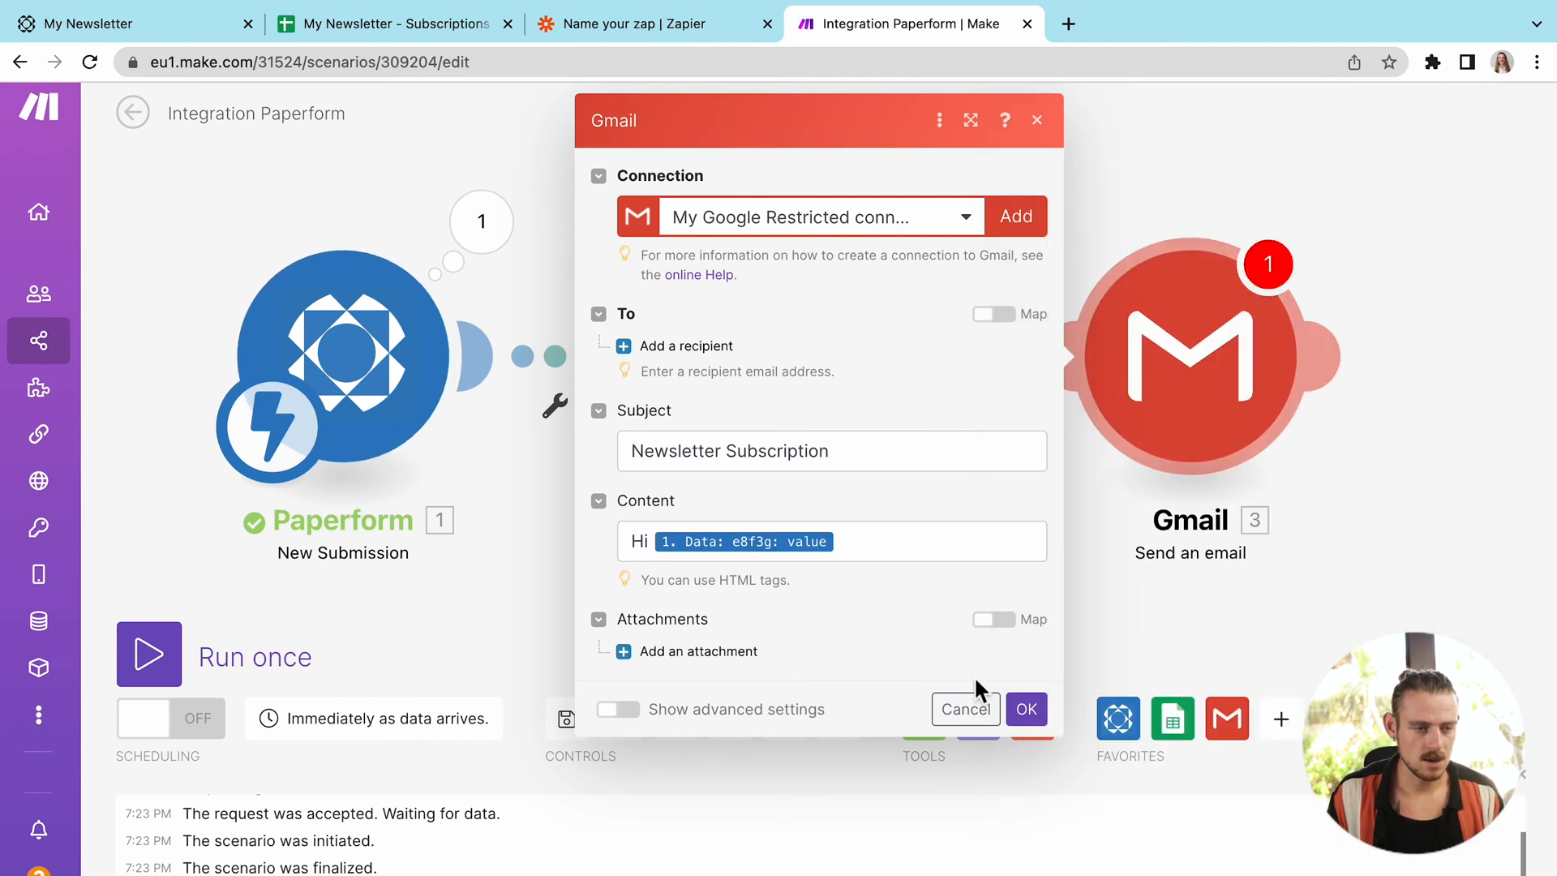
pyautogui.click(1027, 710)
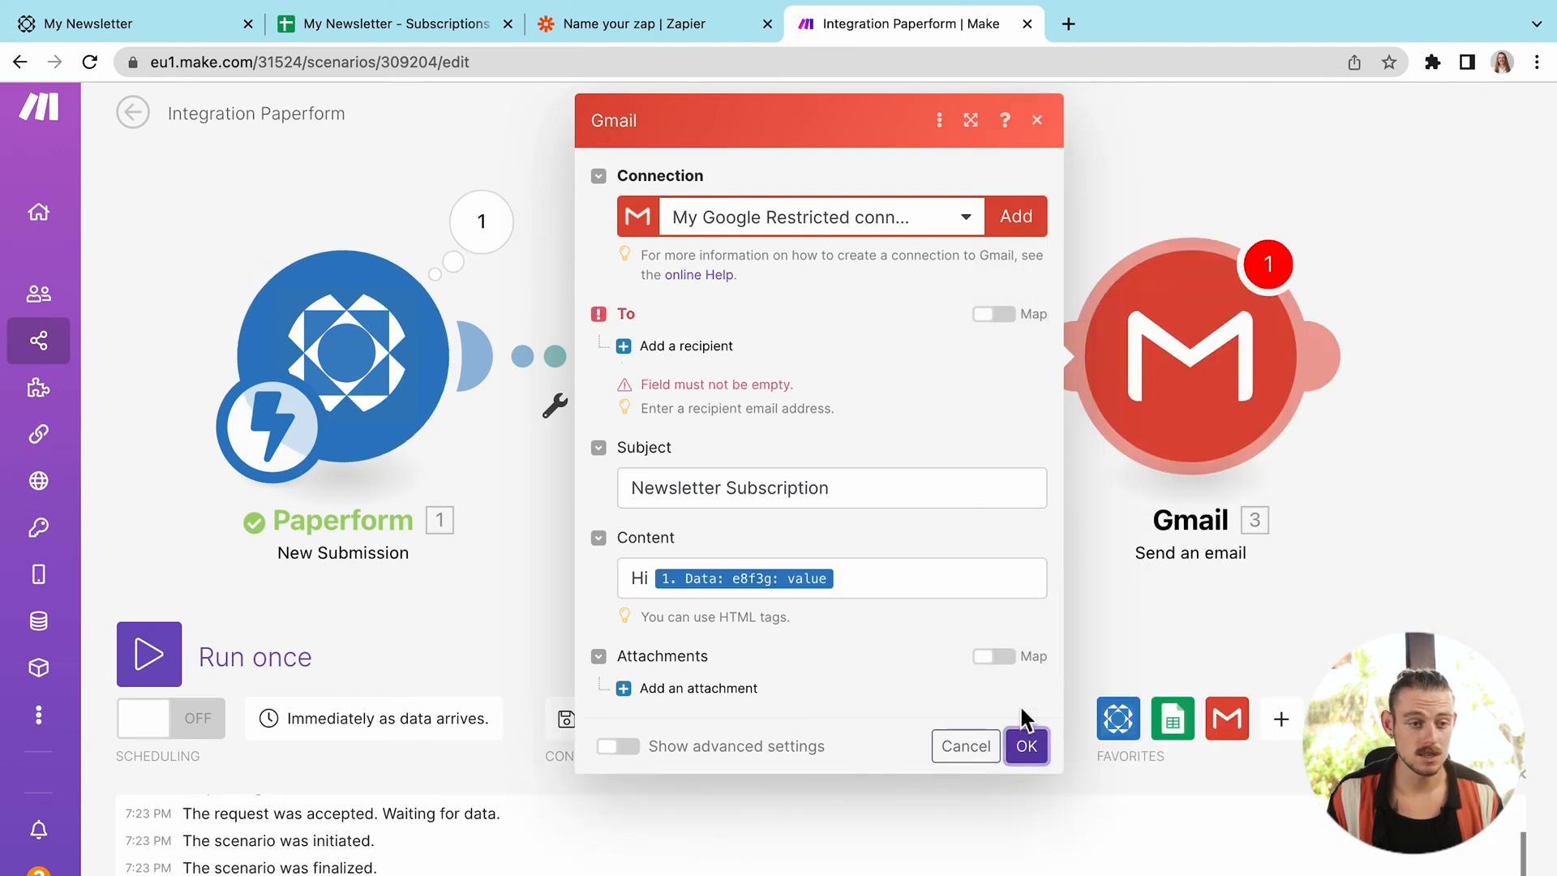
pyautogui.click(684, 346)
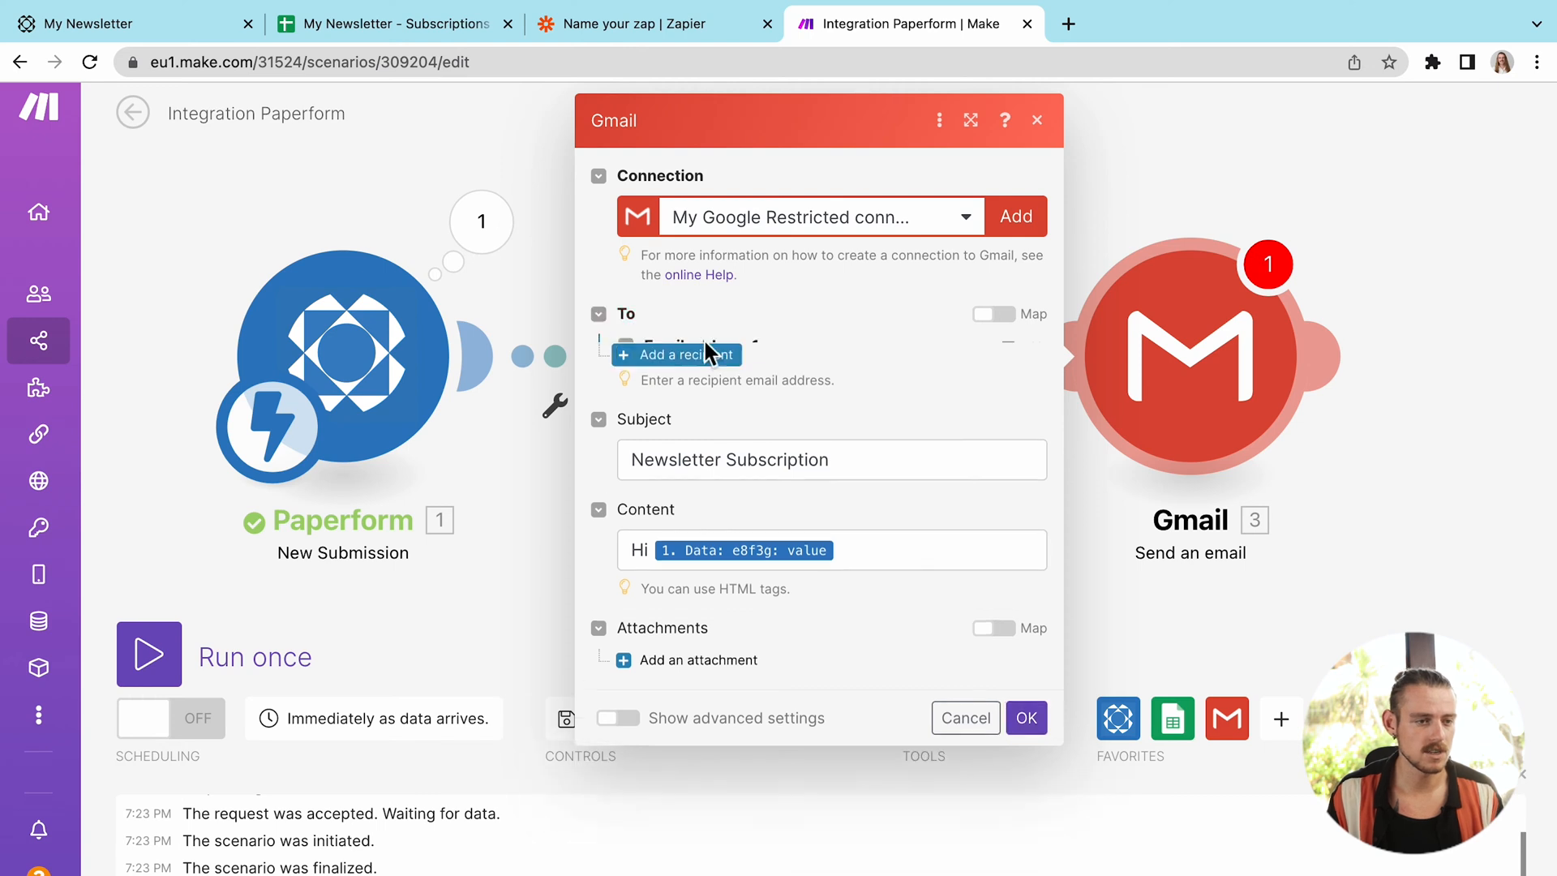
pyautogui.click(678, 353)
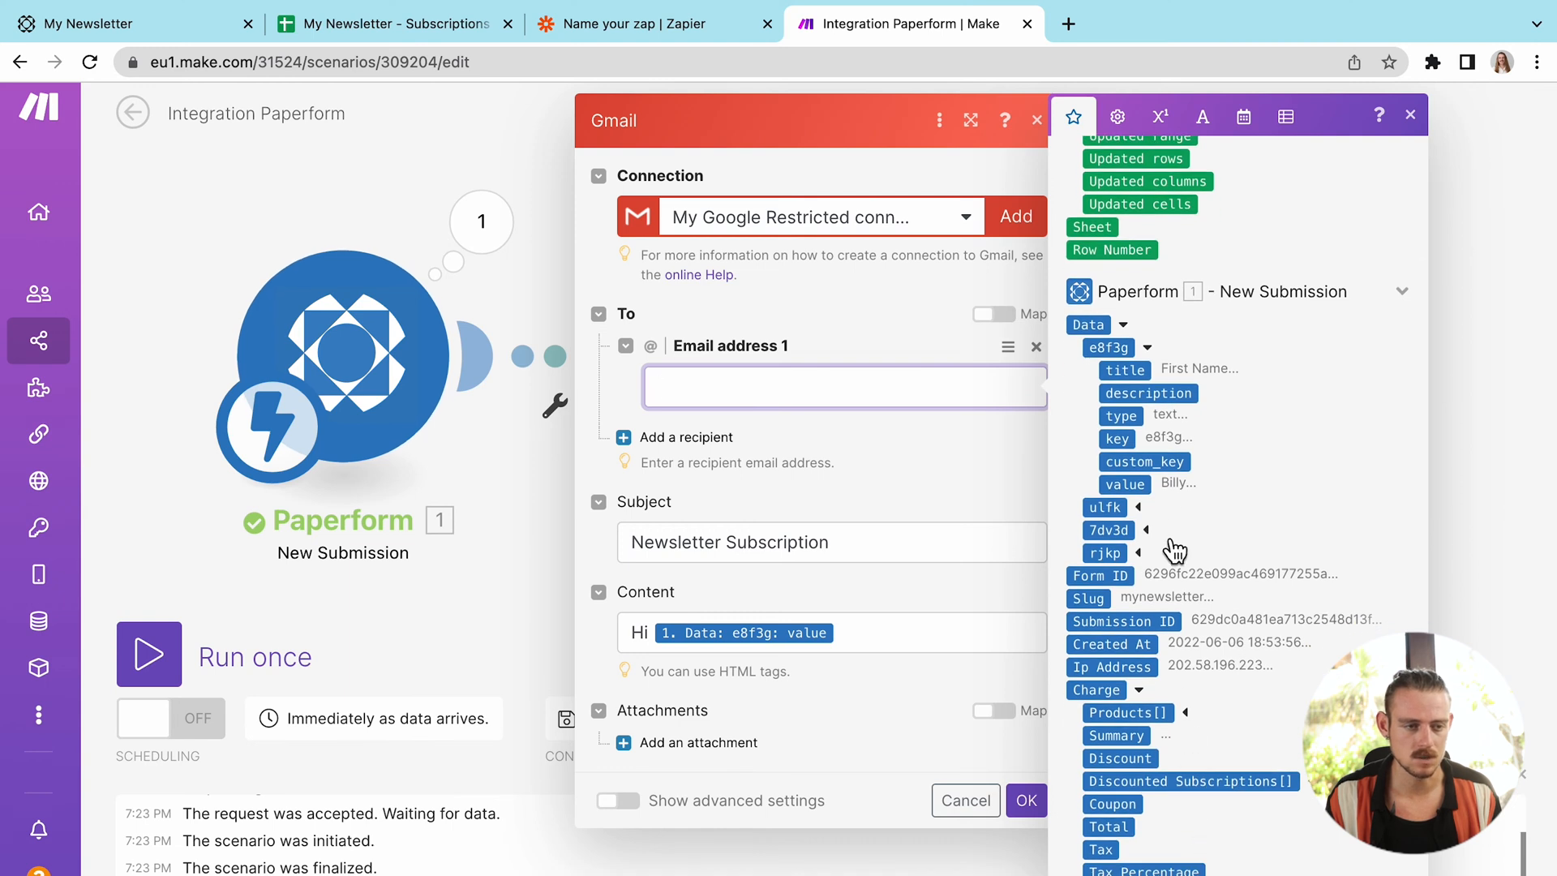
pyautogui.click(1145, 529)
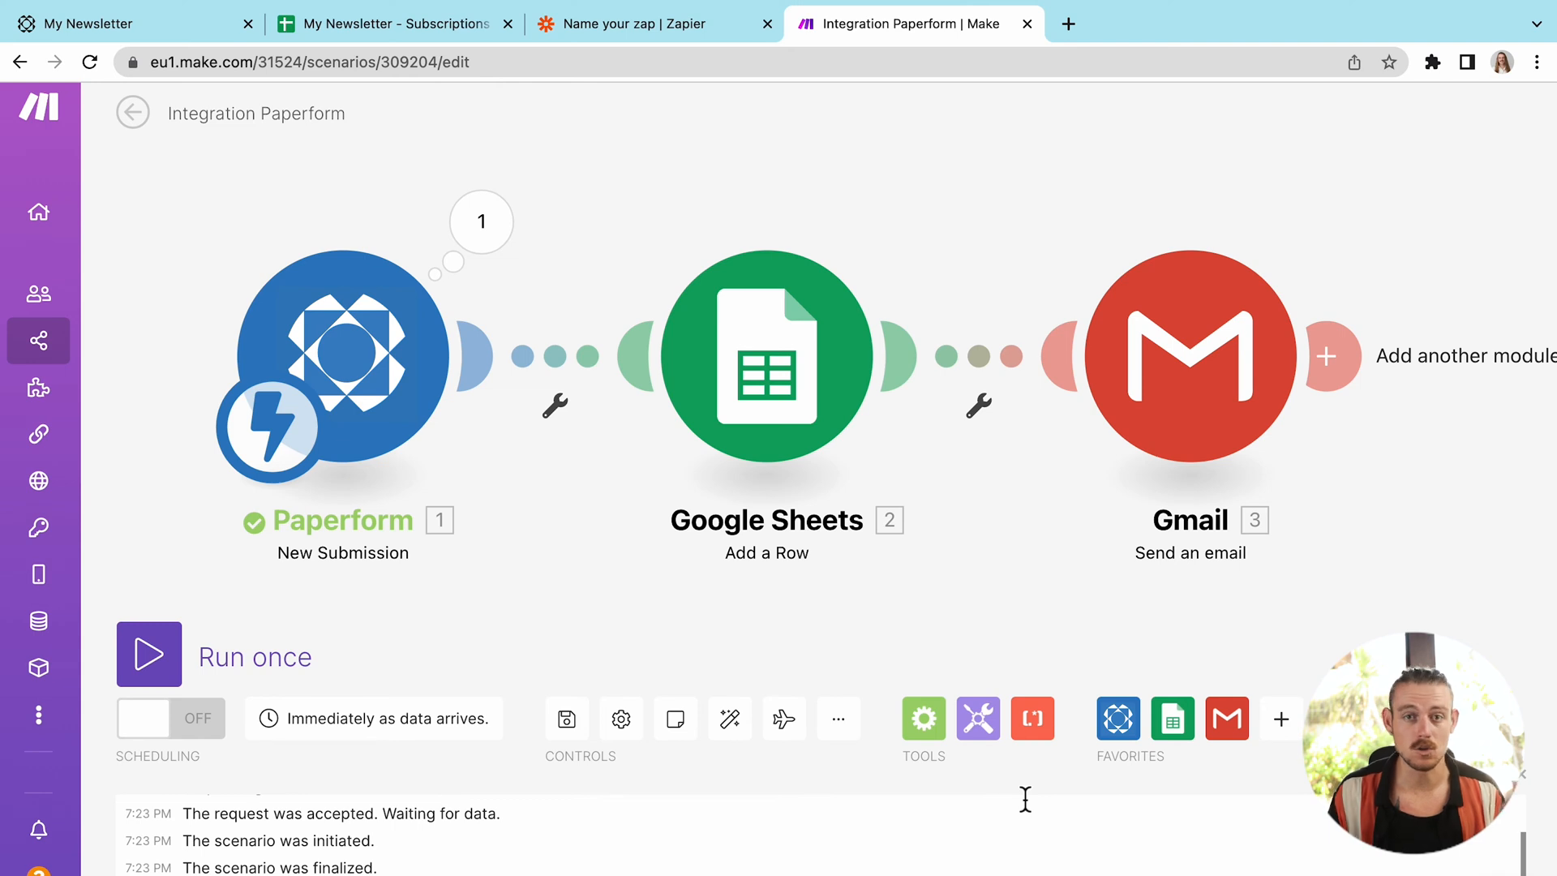
pyautogui.moveTo(1101, 537)
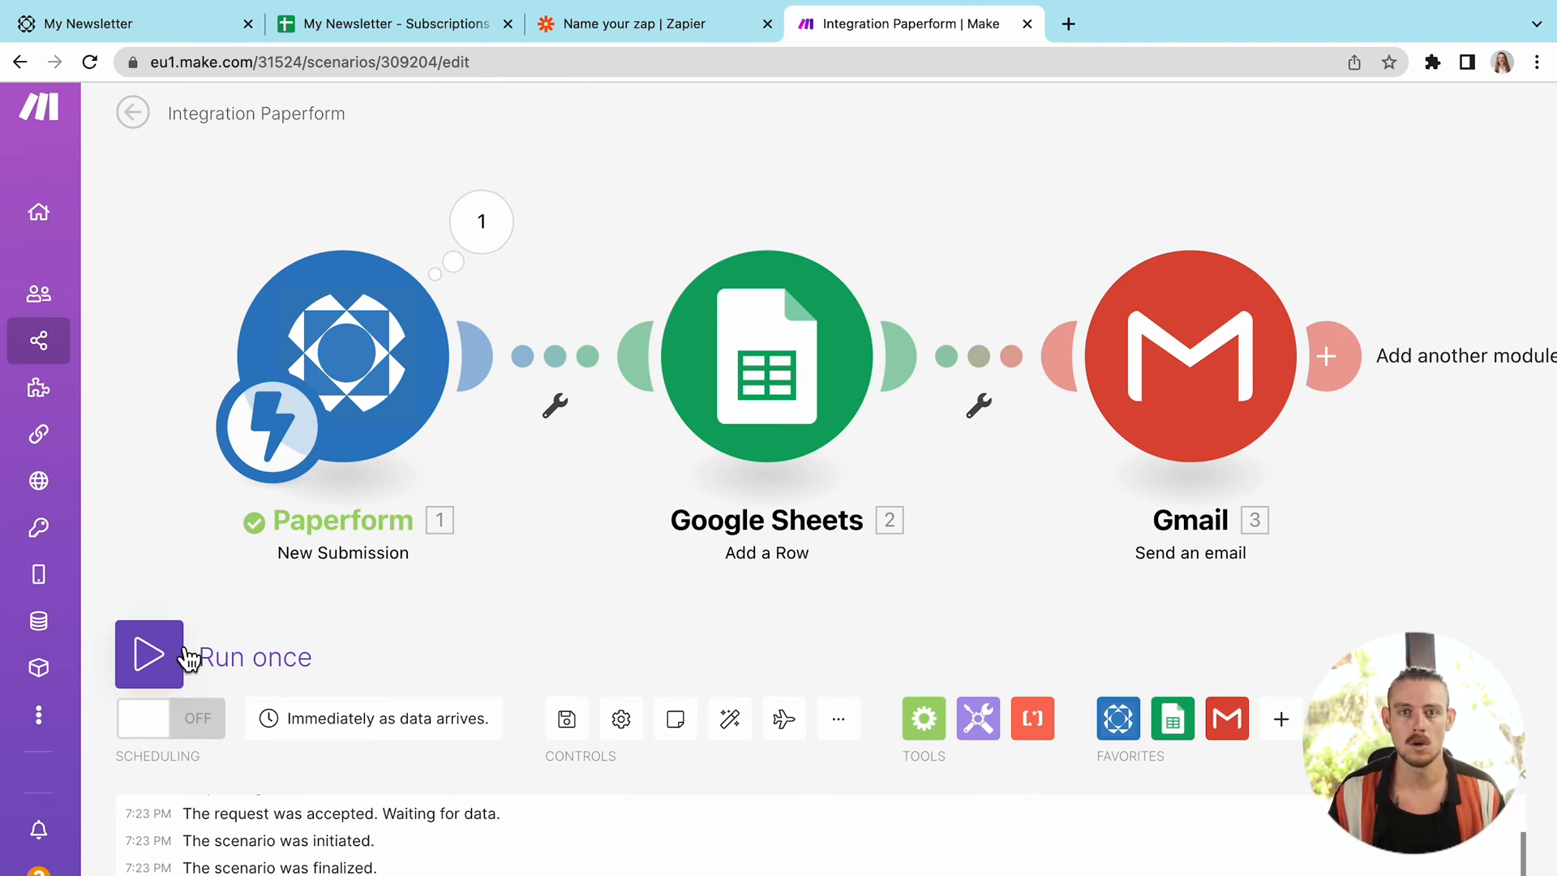
pyautogui.click(150, 653)
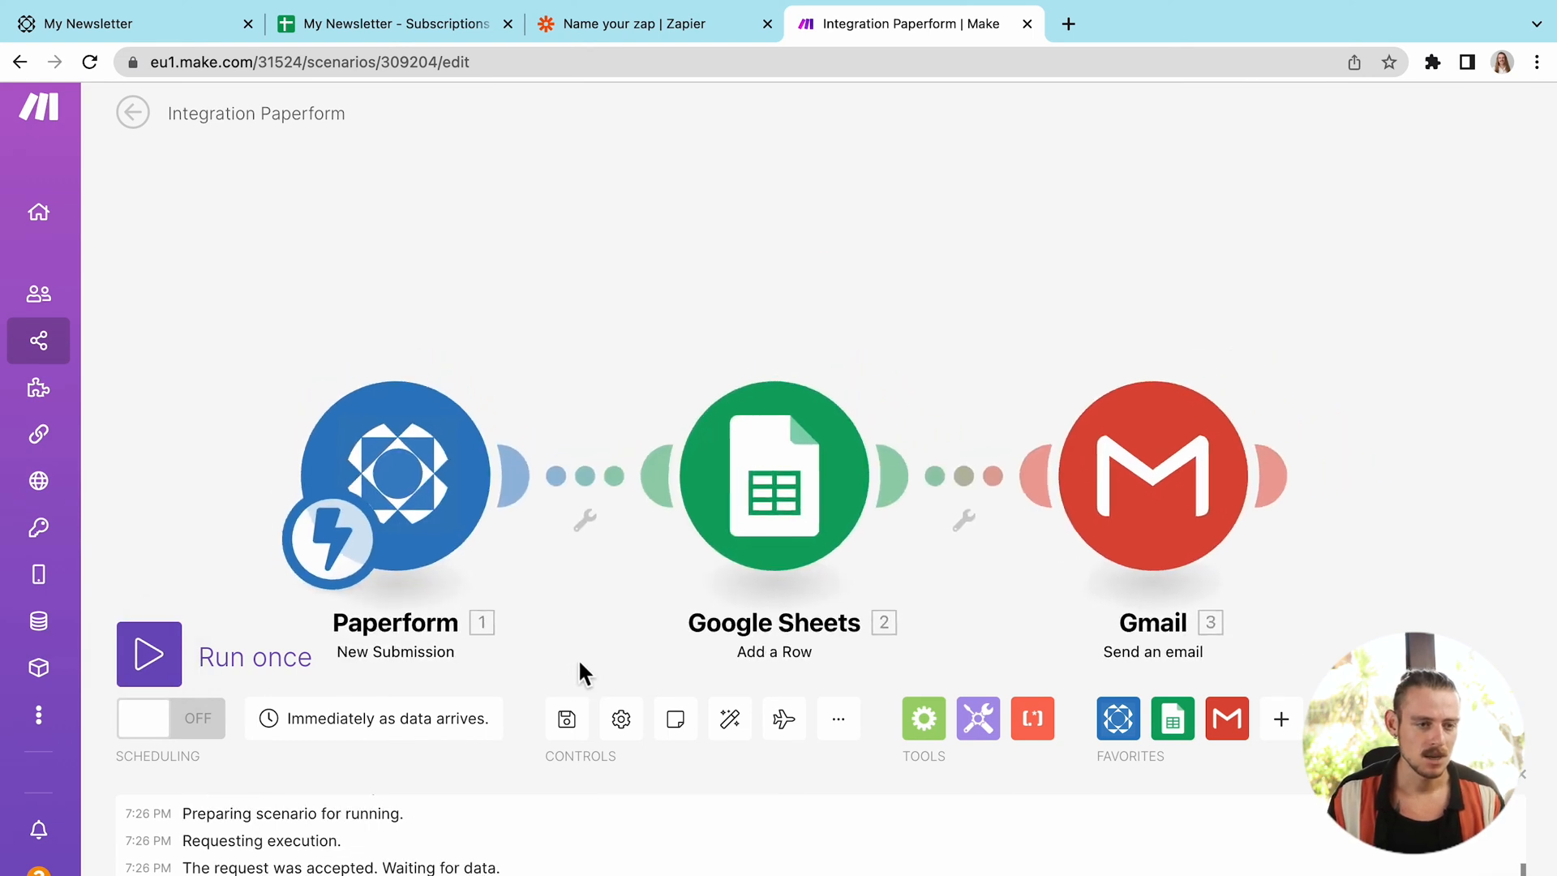
pyautogui.moveTo(594, 555)
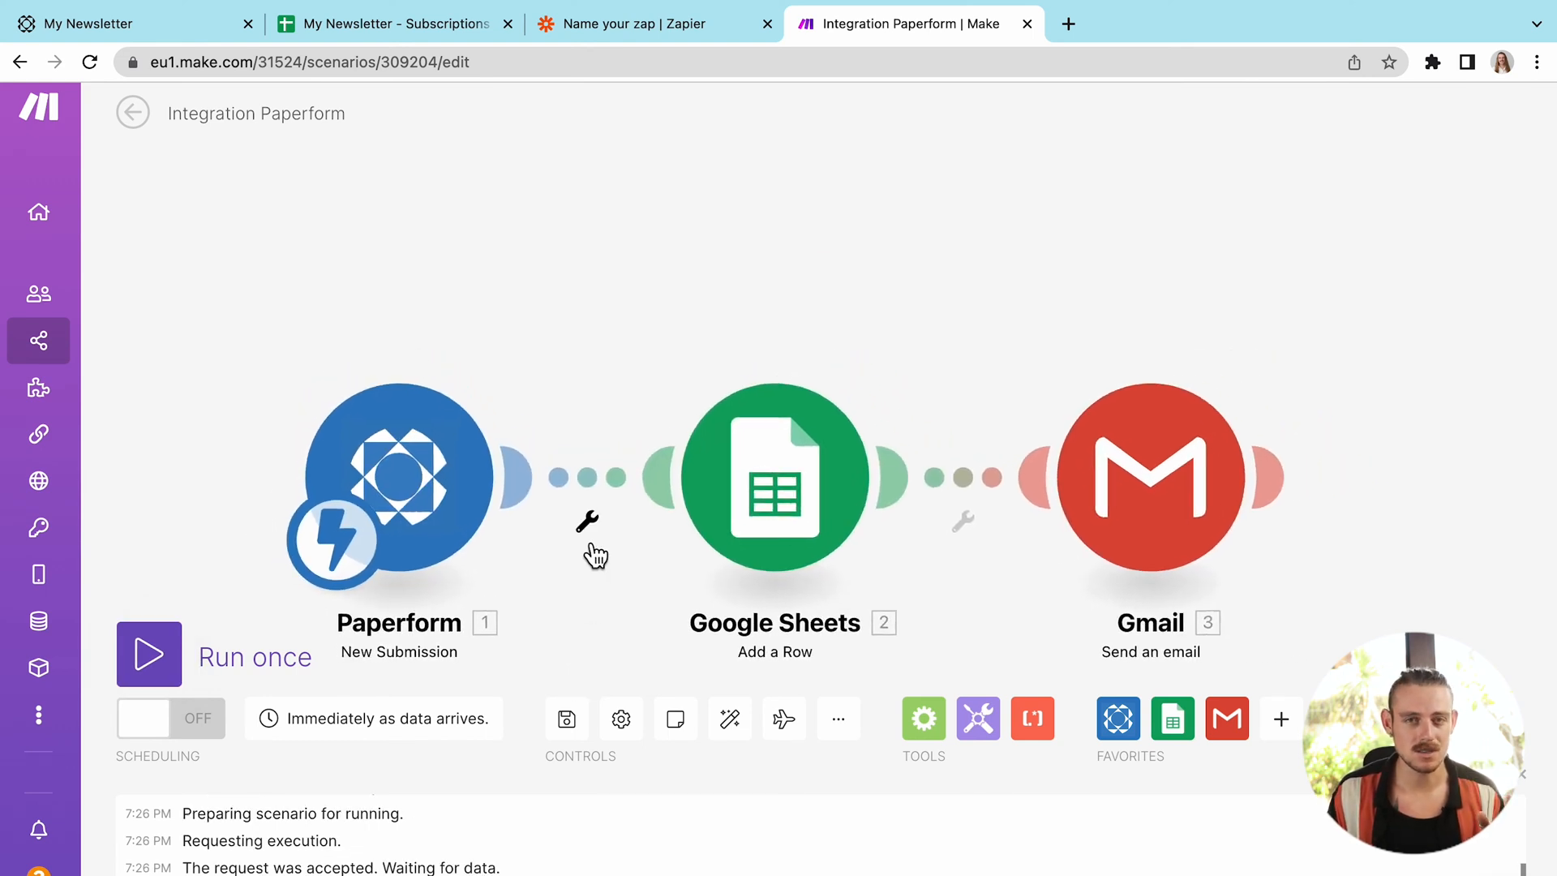
pyautogui.moveTo(659, 363)
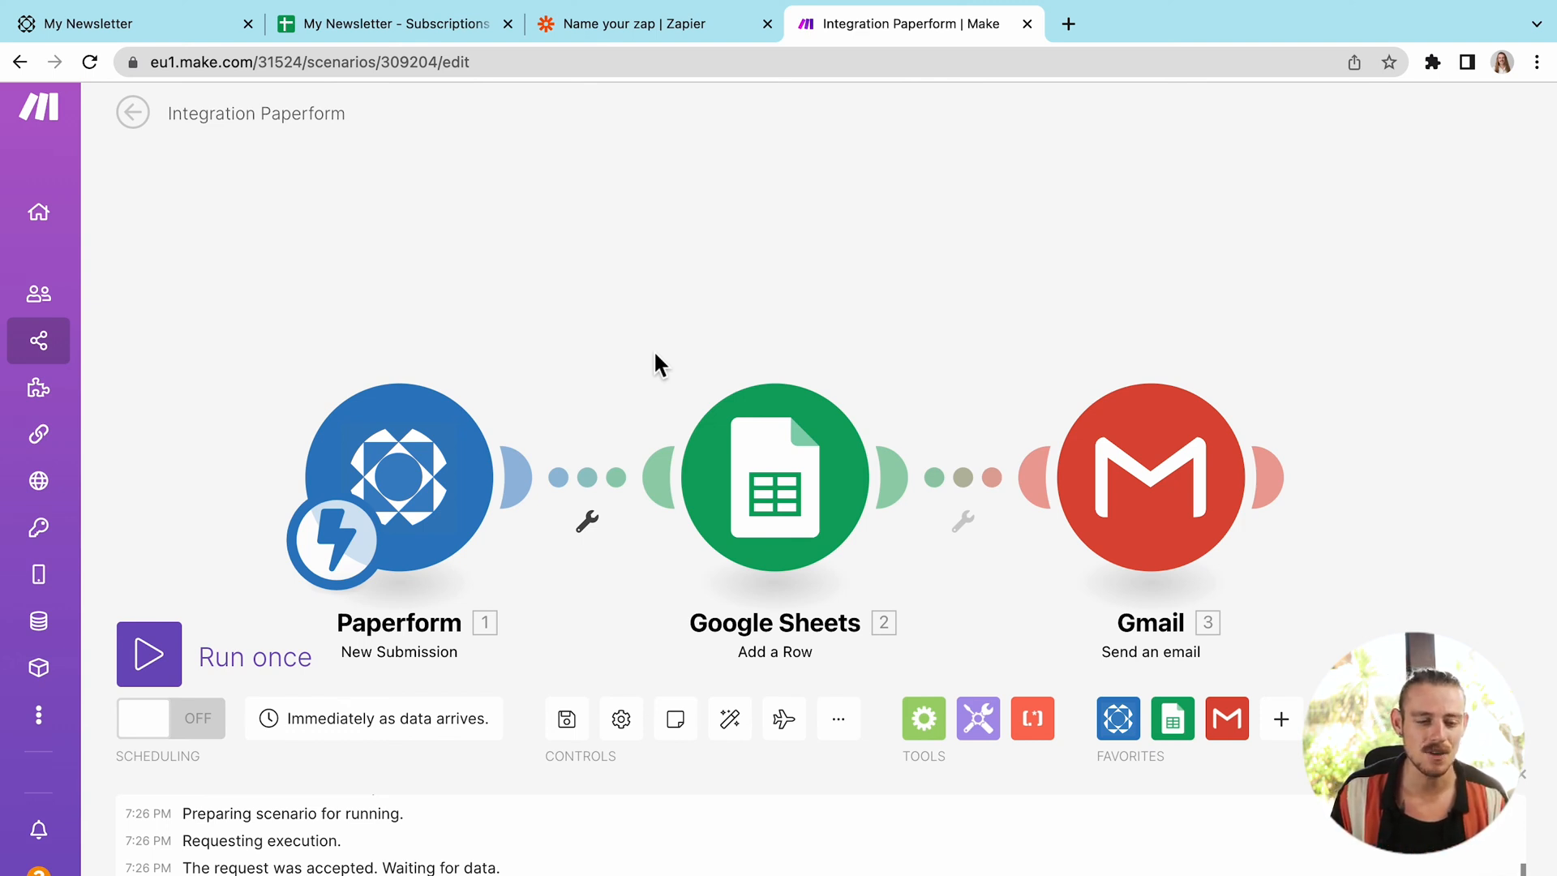
pyautogui.moveTo(1158, 535)
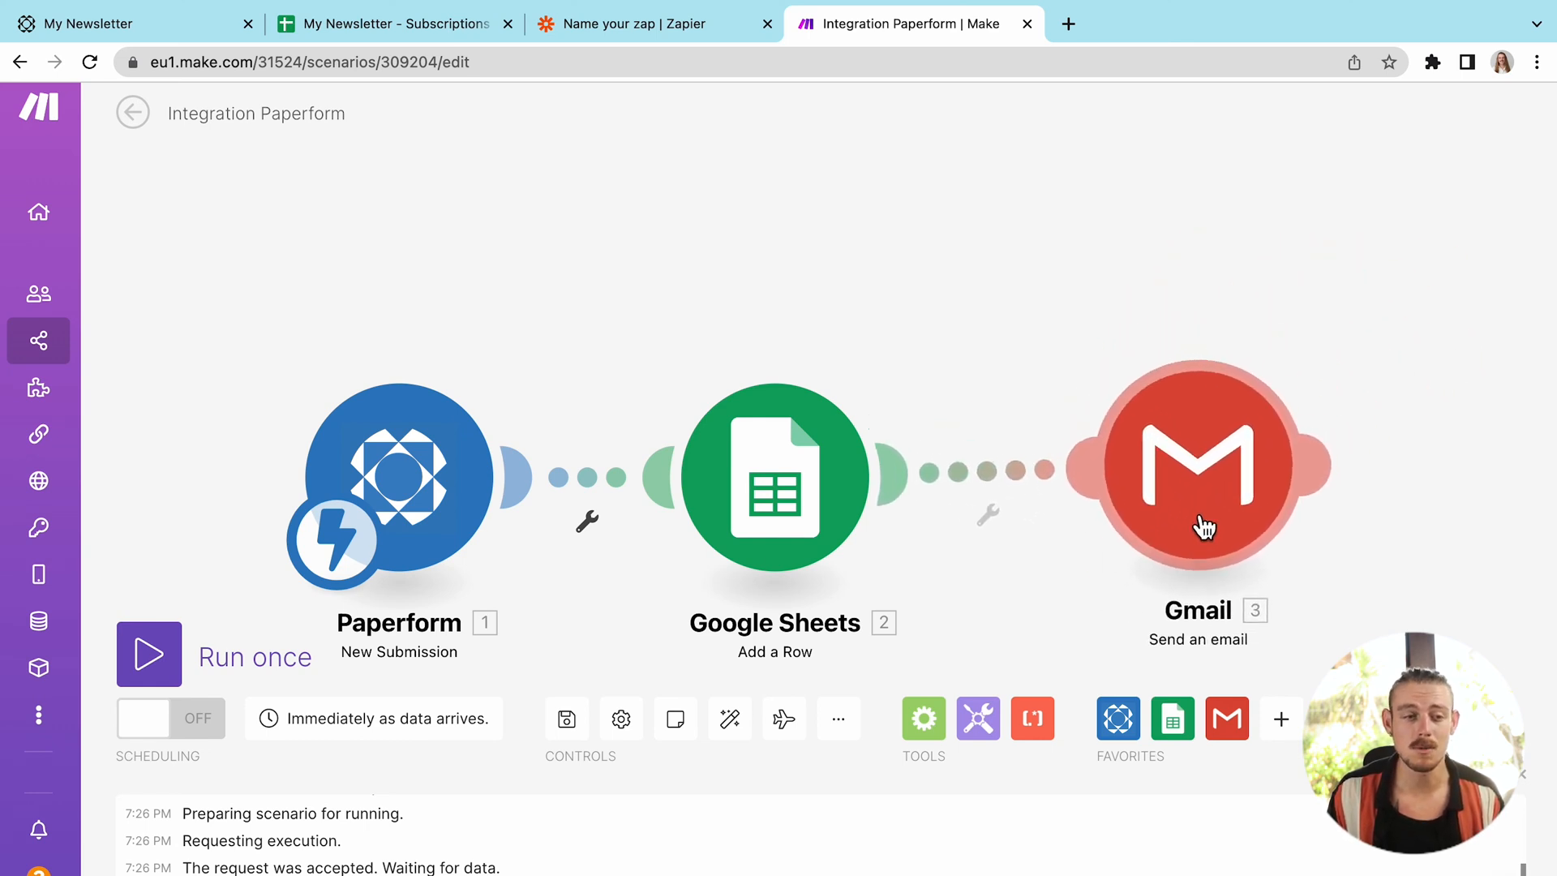
pyautogui.moveTo(795, 170)
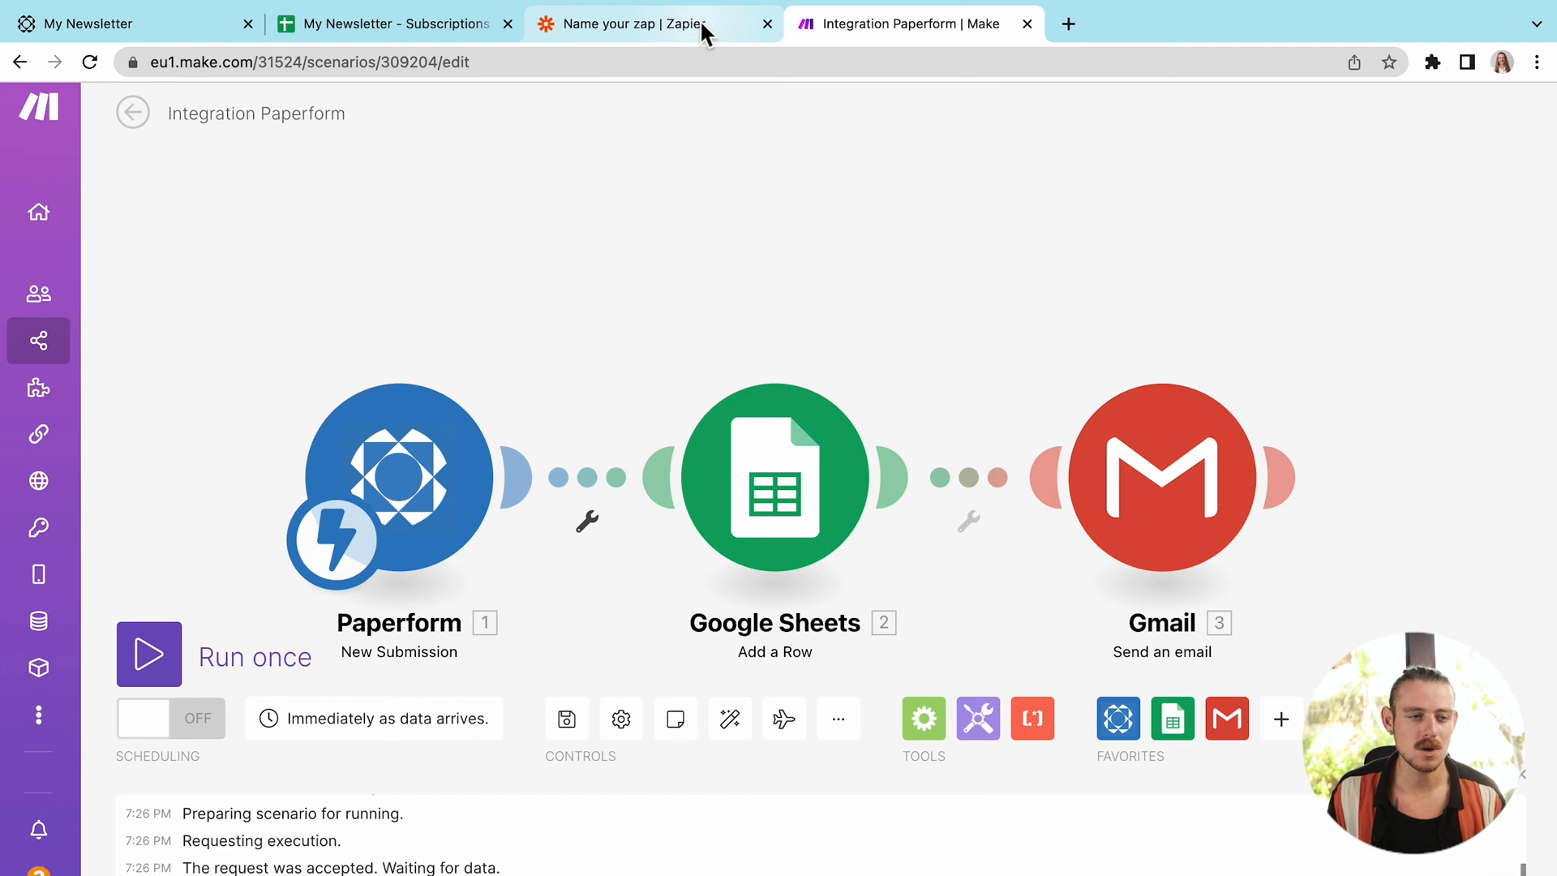
# In the Zap, add a Filter where the confirmation answer exactly matches Yes and test it
pyautogui.click(694, 22)
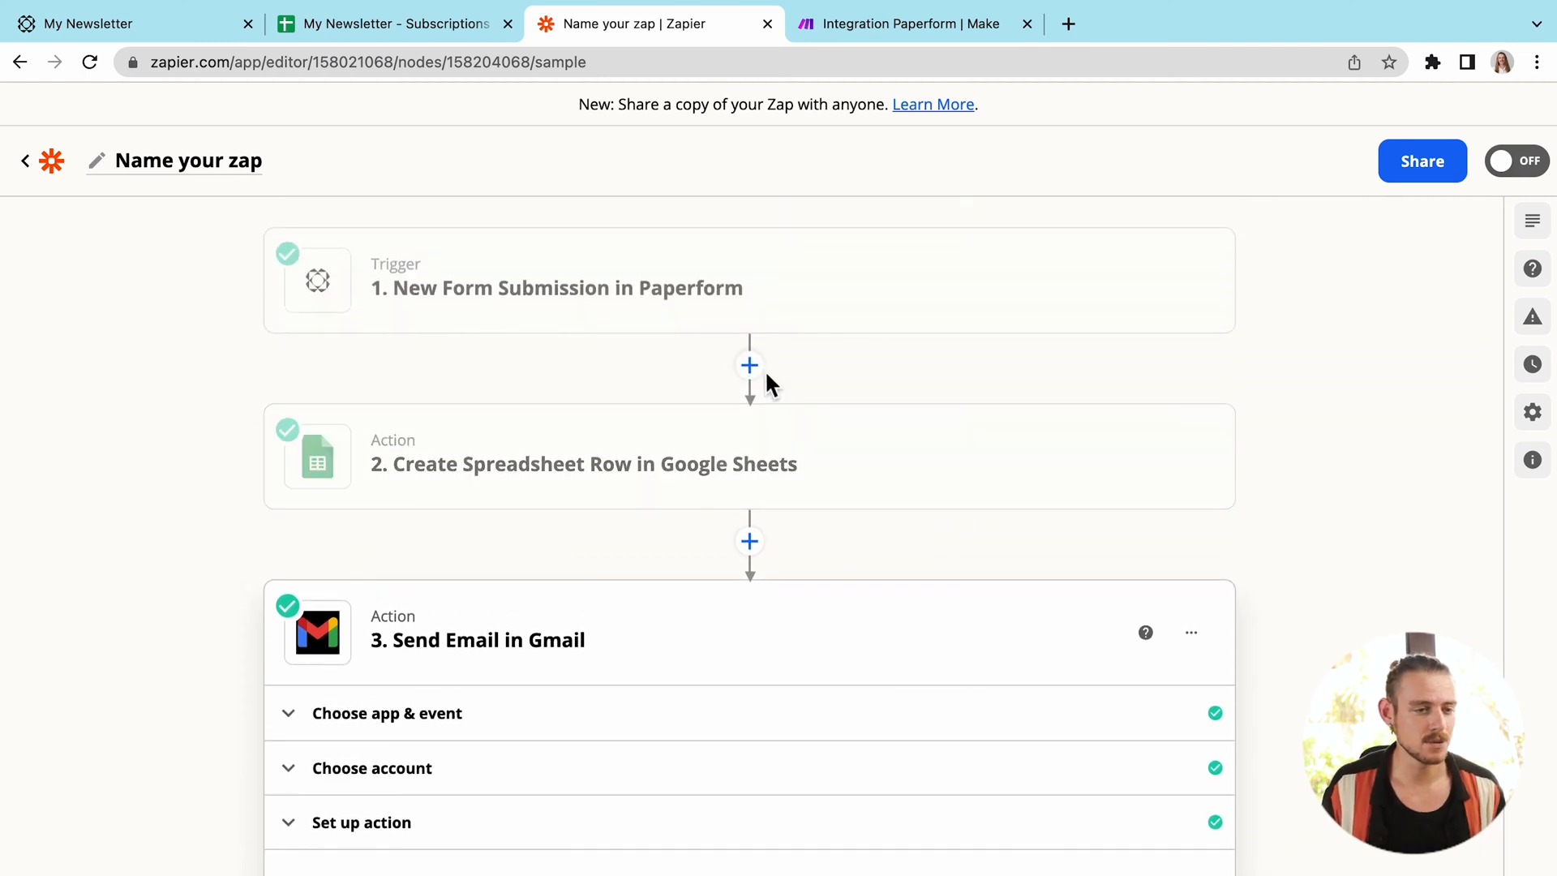
pyautogui.click(749, 364)
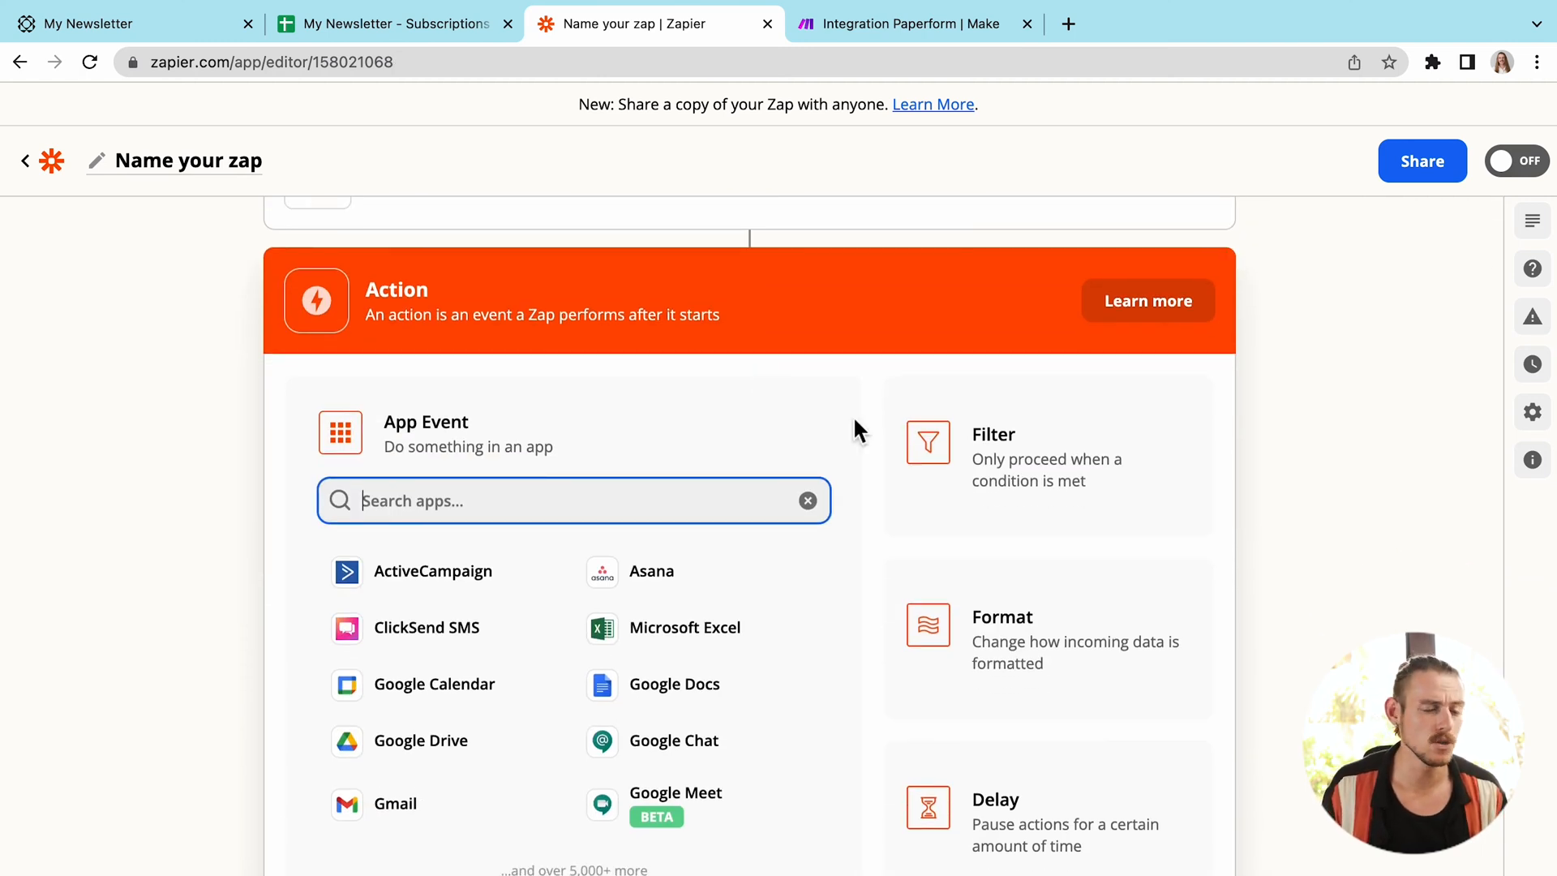
pyautogui.moveTo(1129, 671)
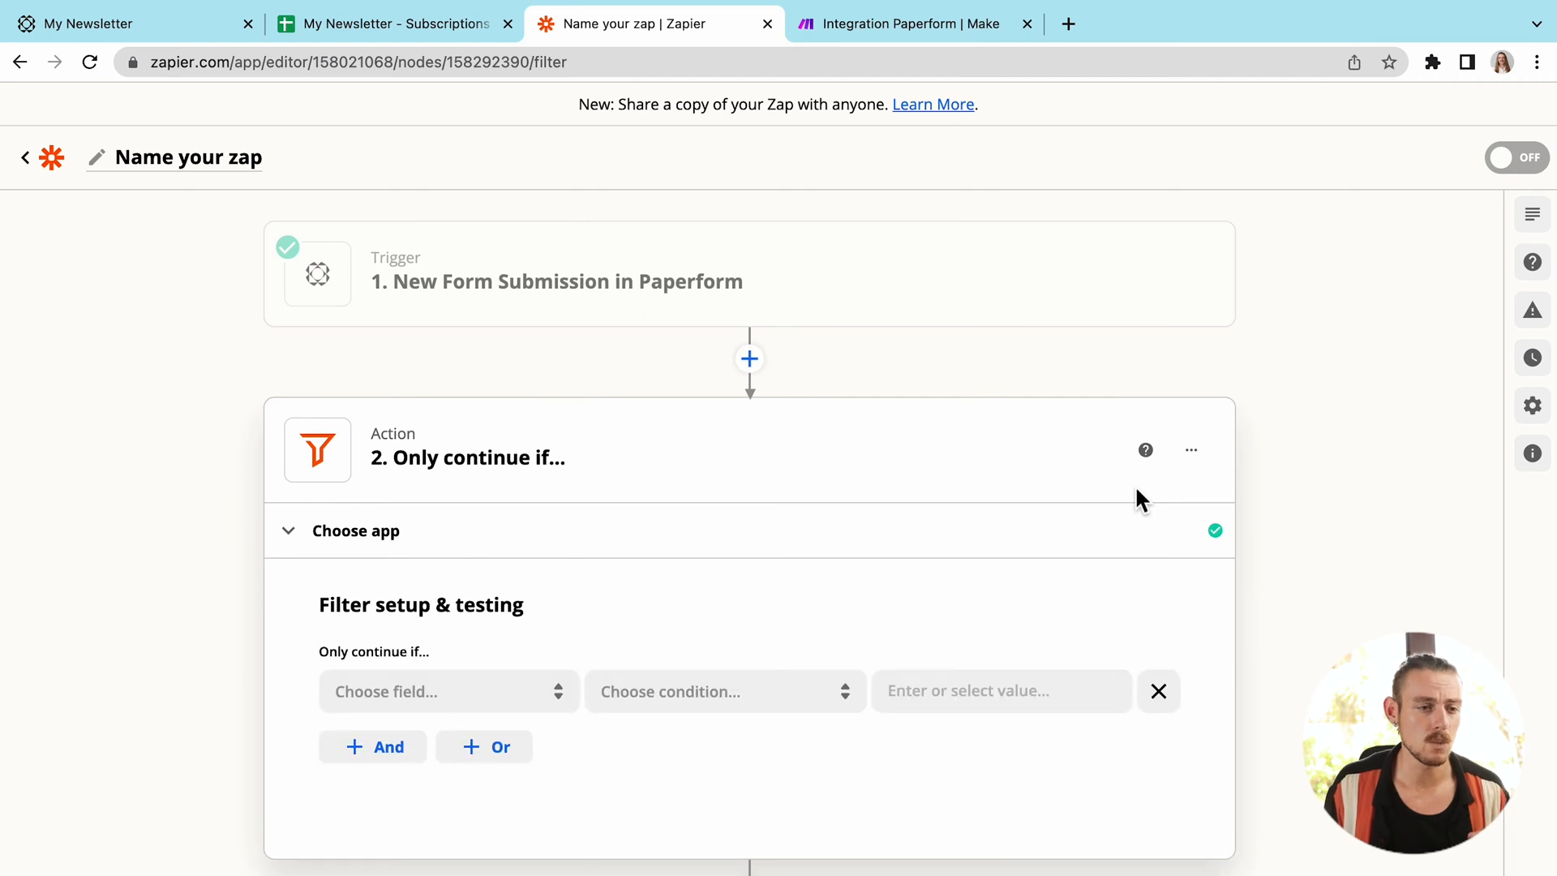
pyautogui.scroll(-3)
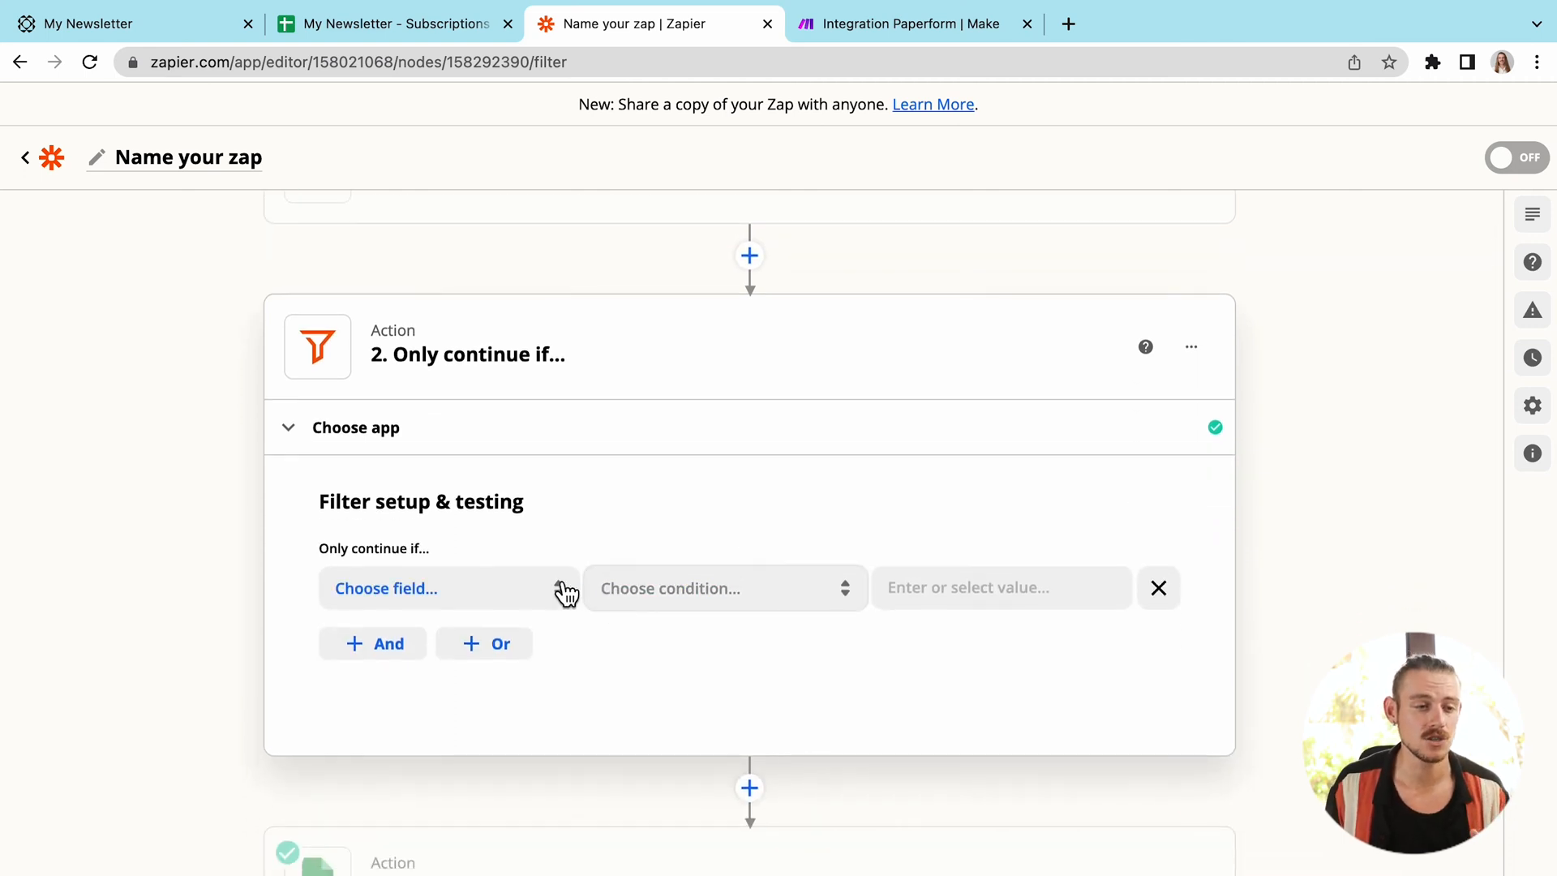
pyautogui.click(447, 589)
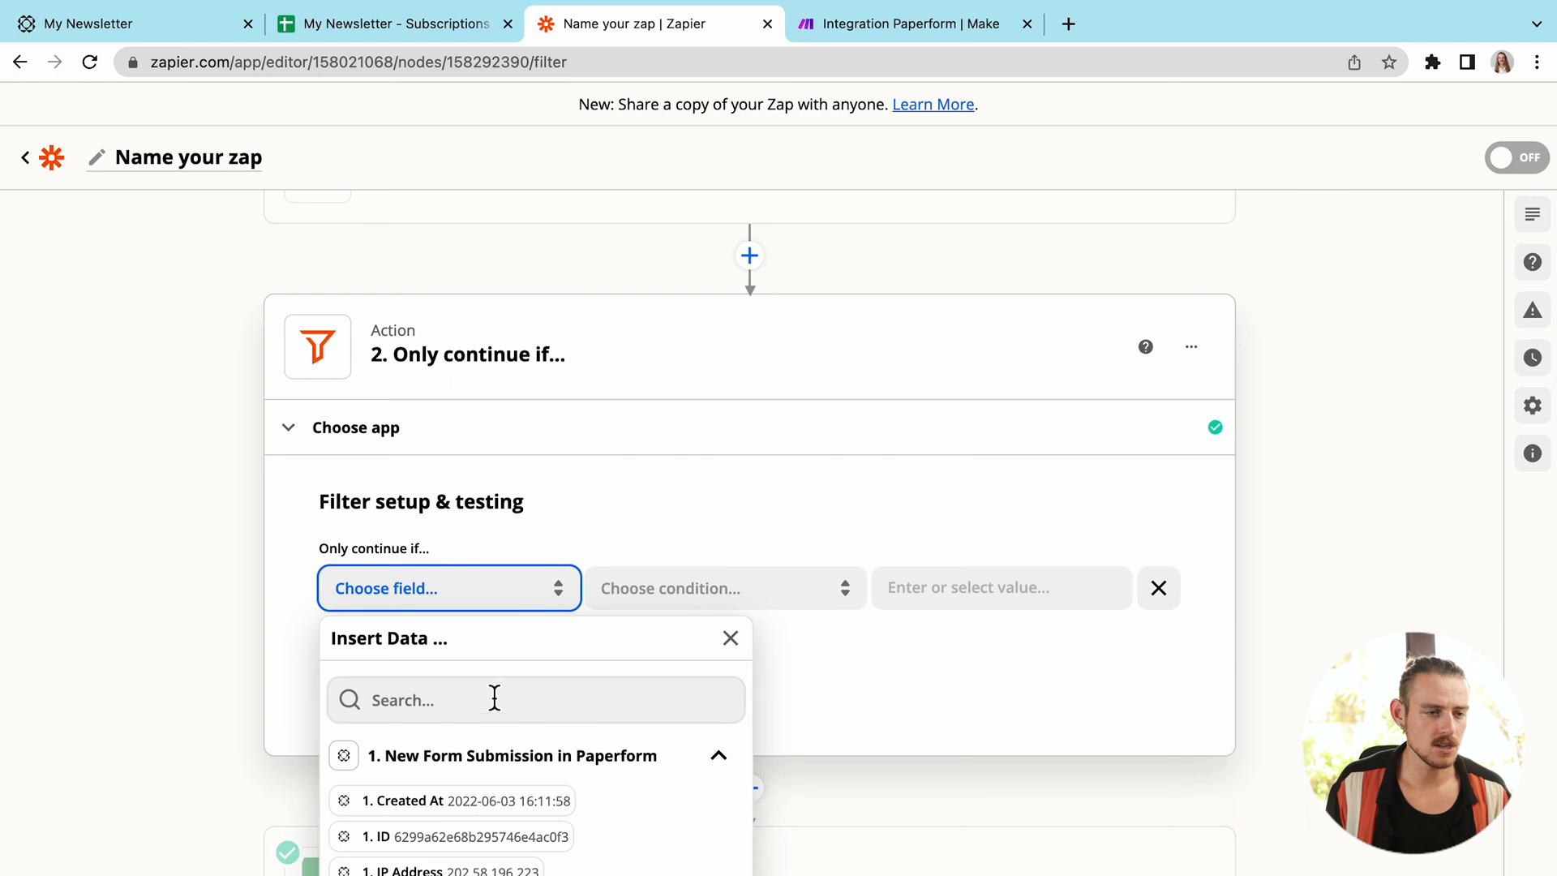
pyautogui.write('confi')
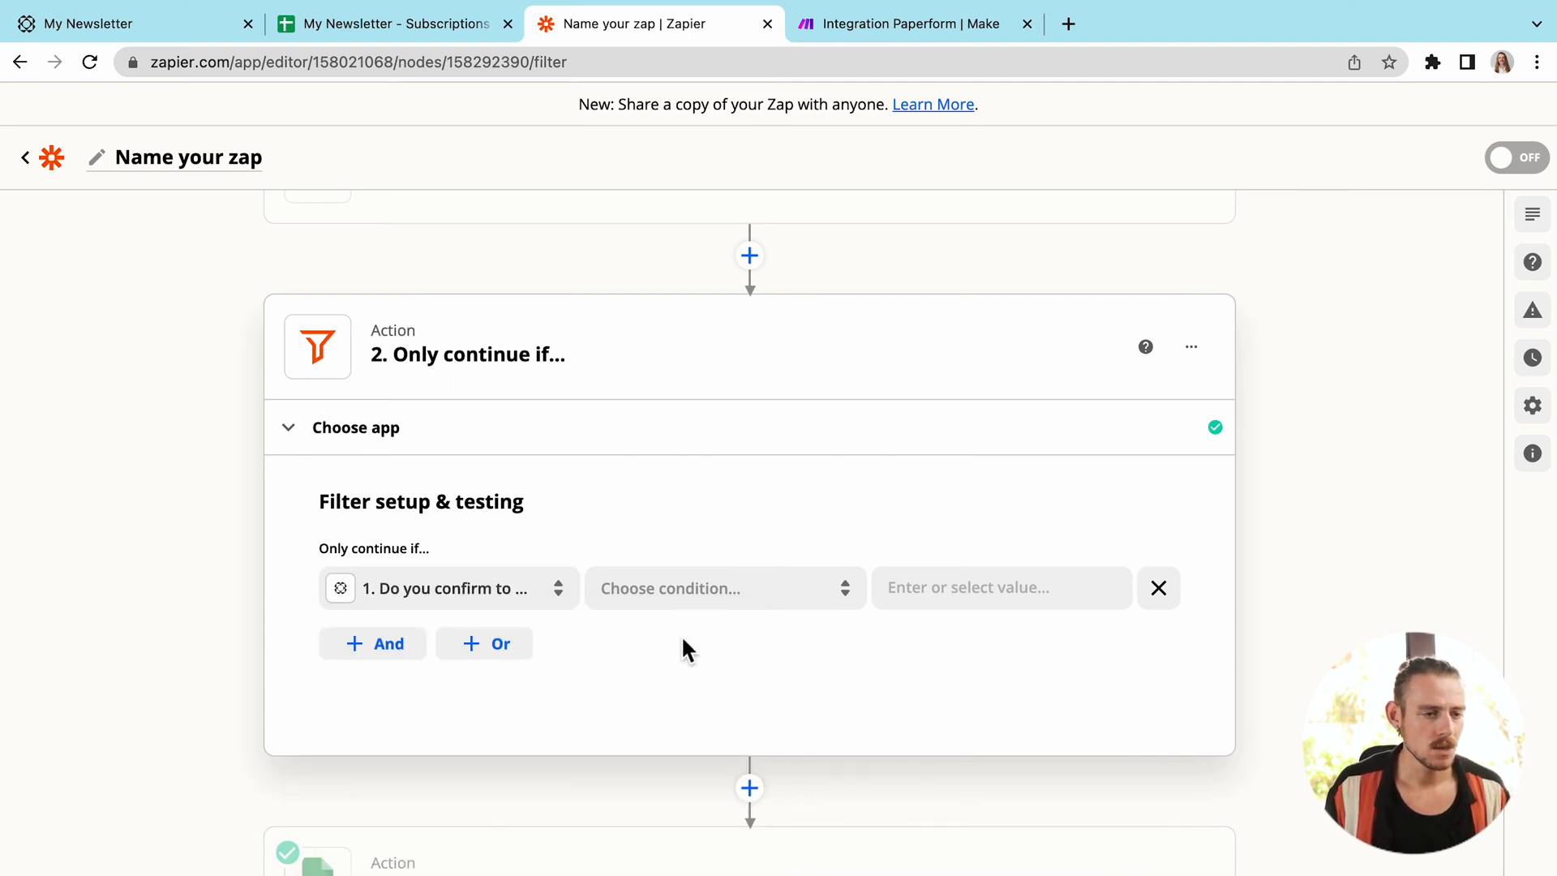
pyautogui.click(724, 589)
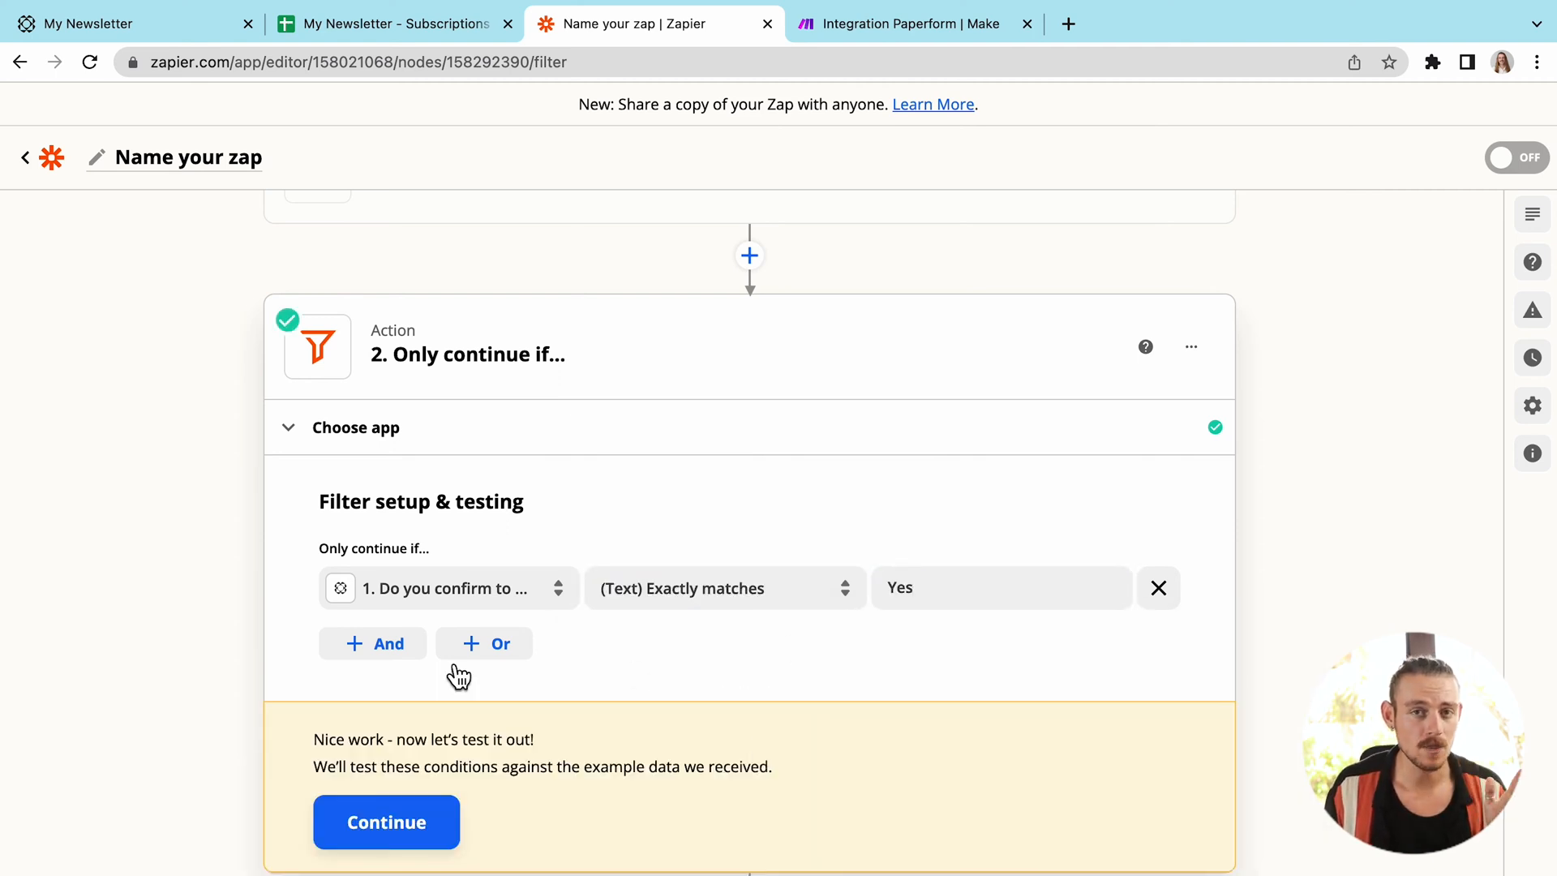
pyautogui.click(386, 822)
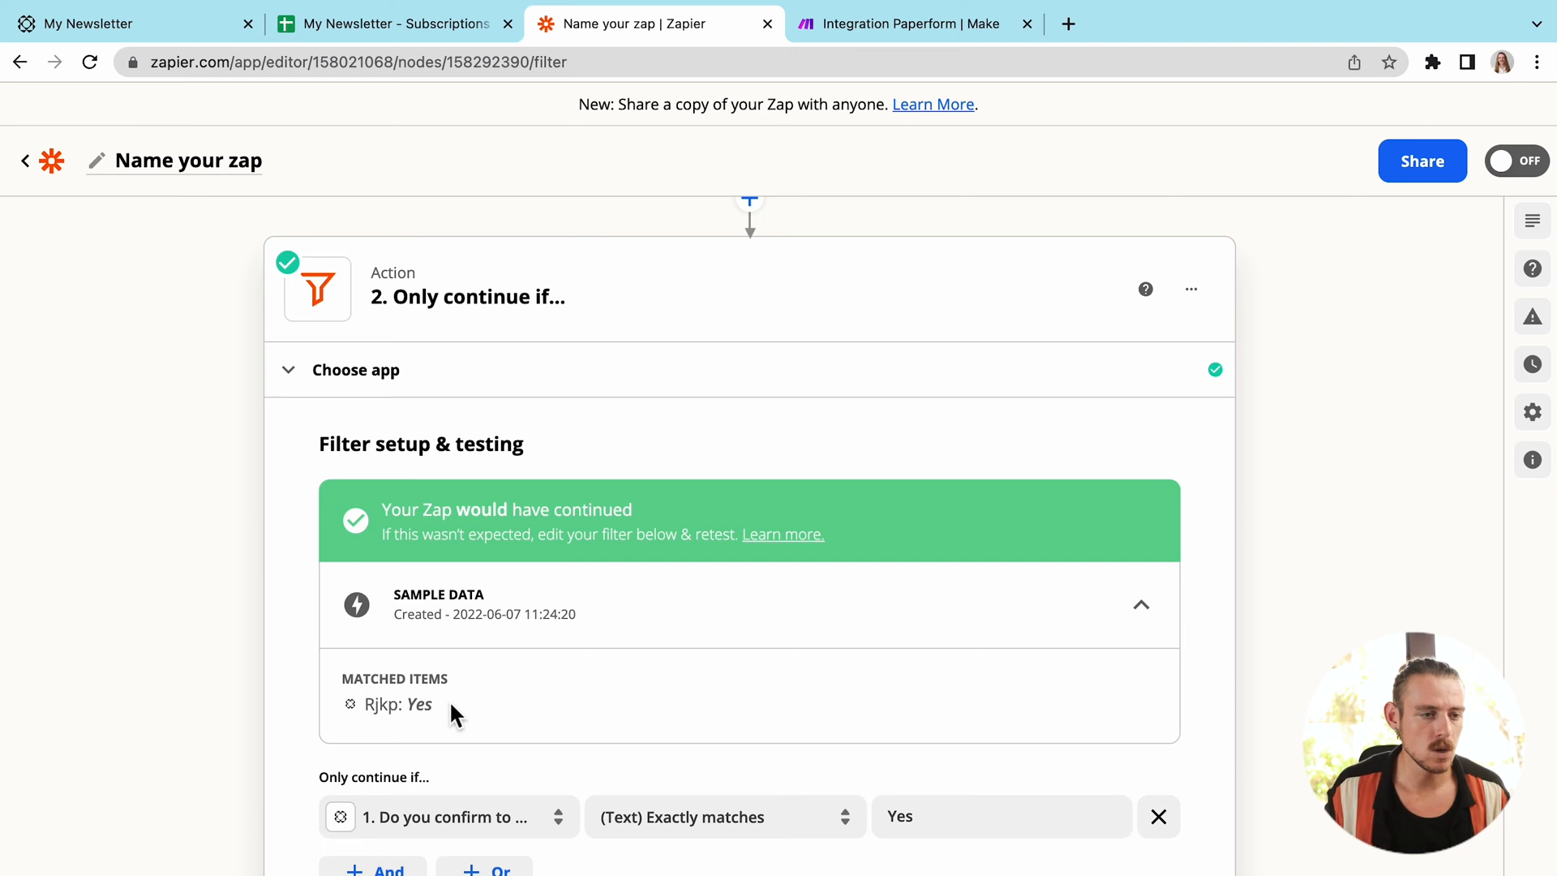
# Try a second AND condition, discard the filter, then try a Formatter step after the trigger
pyautogui.click(371, 506)
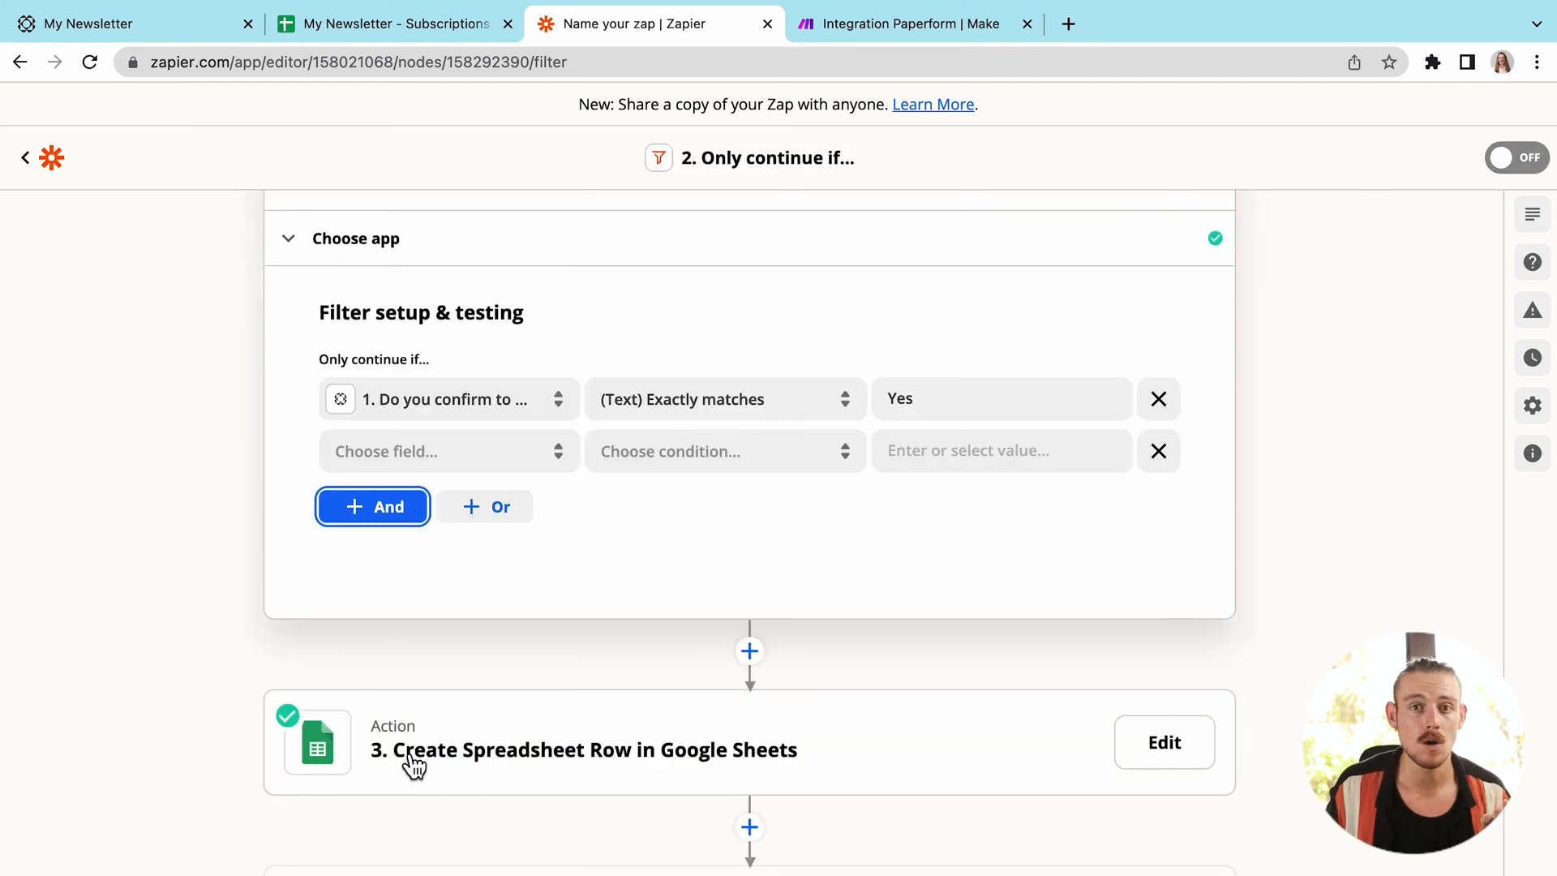
pyautogui.click(485, 506)
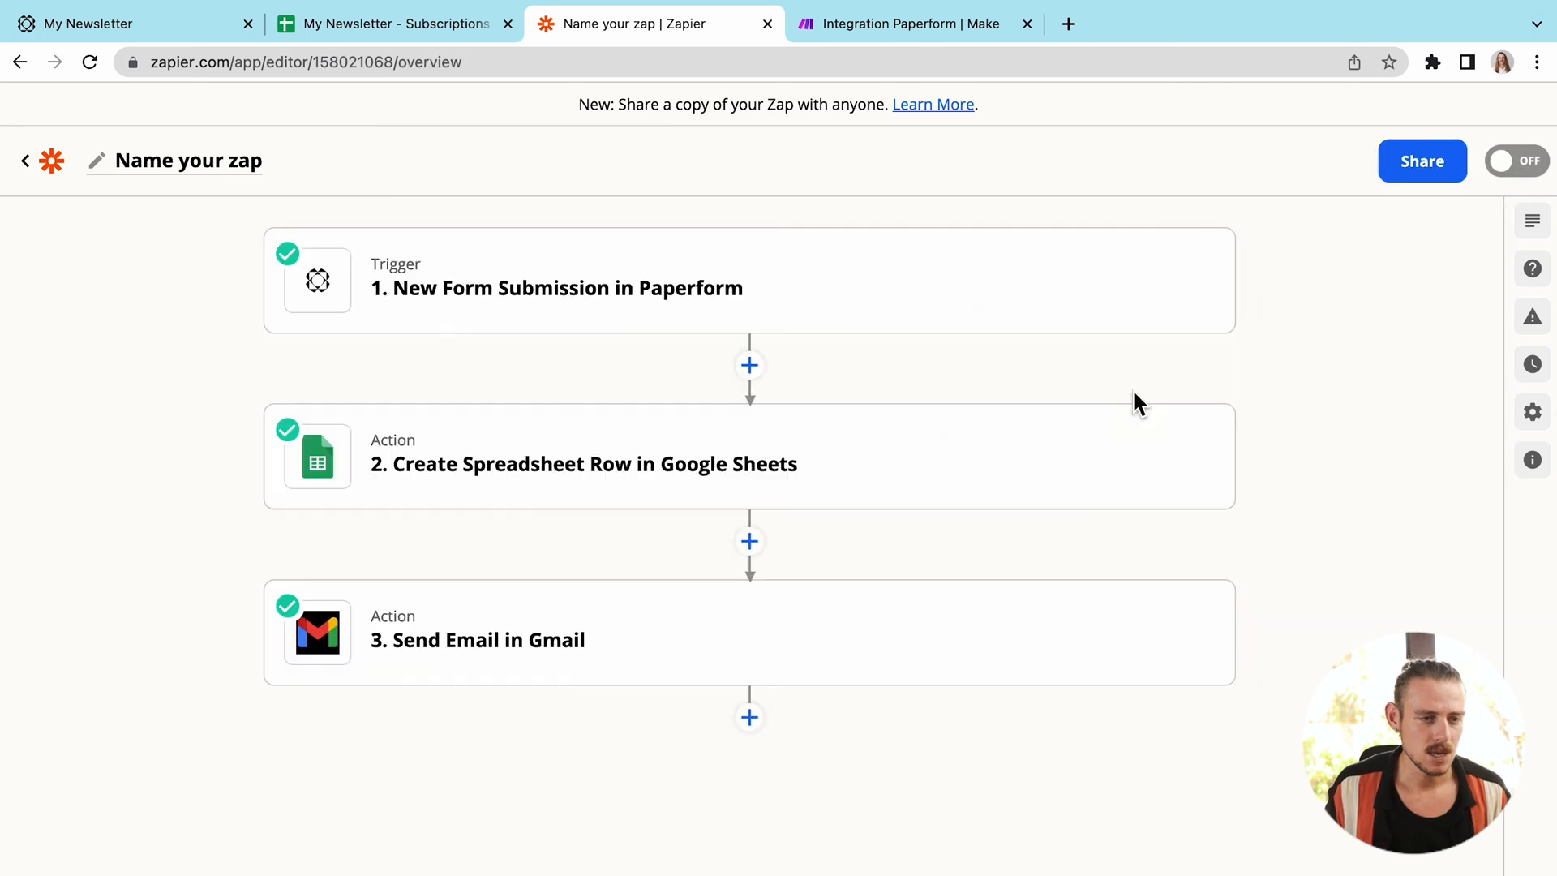
pyautogui.click(749, 716)
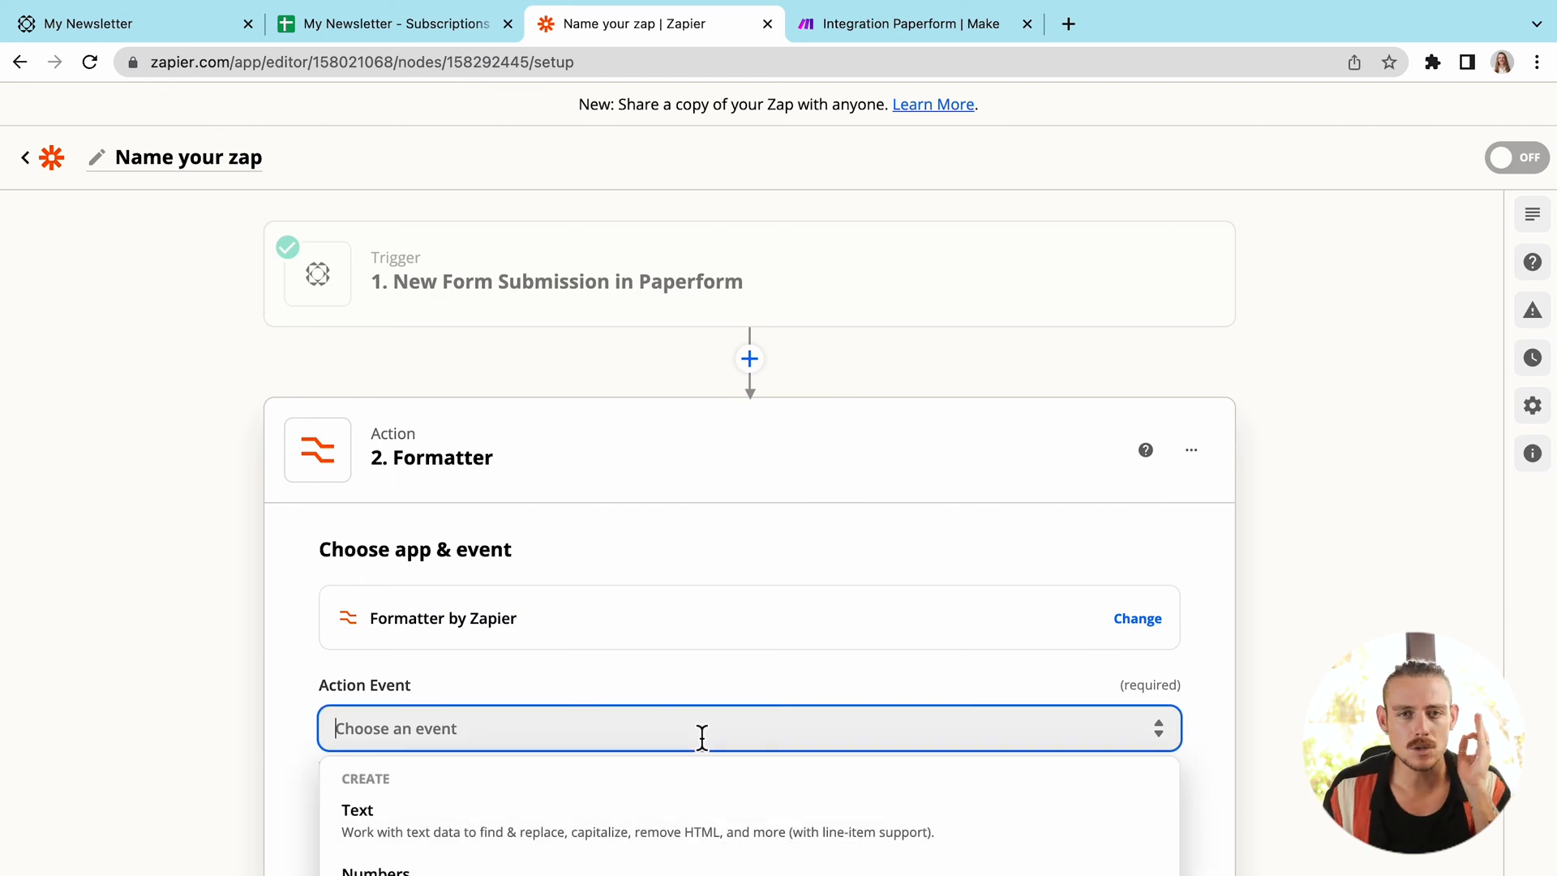
pyautogui.scroll(-3)
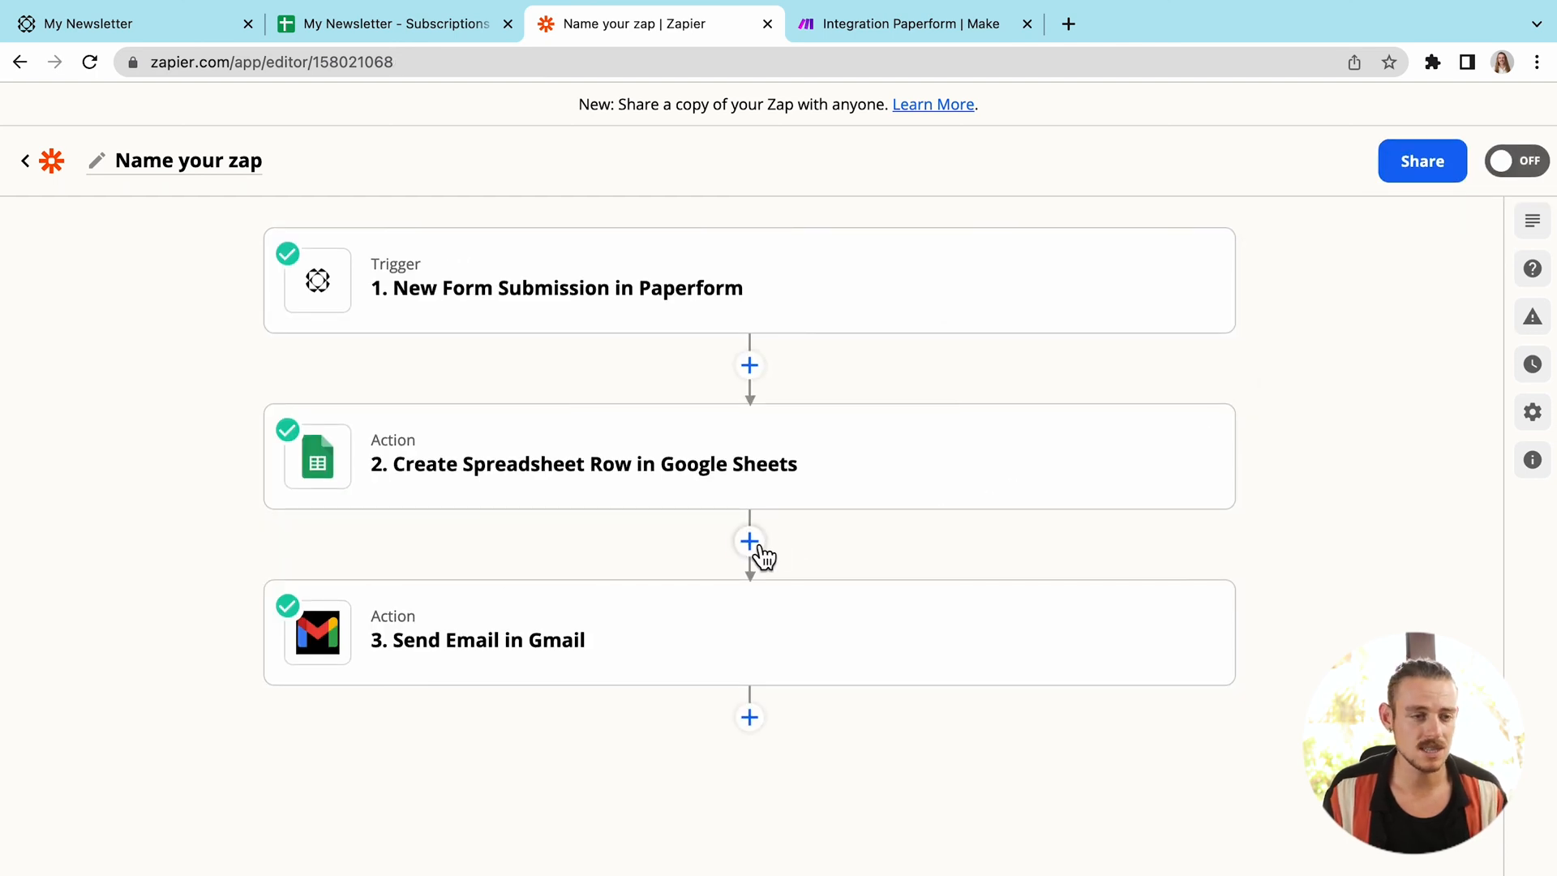
# Add a Delay by Zapier Delay Until step between Sheets and Gmail, then delete it
pyautogui.click(749, 540)
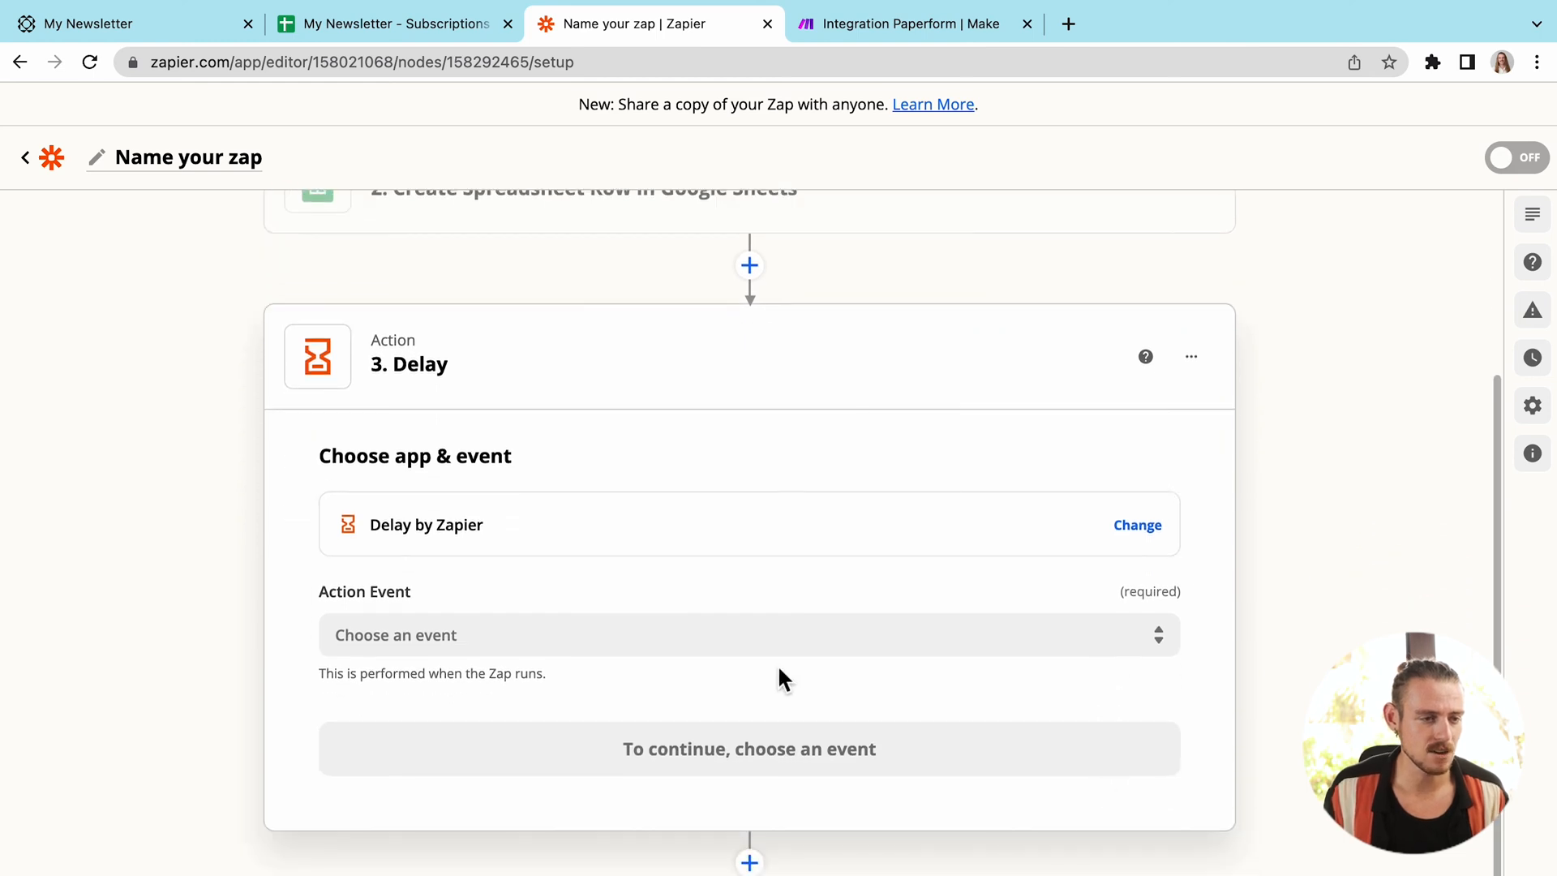
pyautogui.click(749, 629)
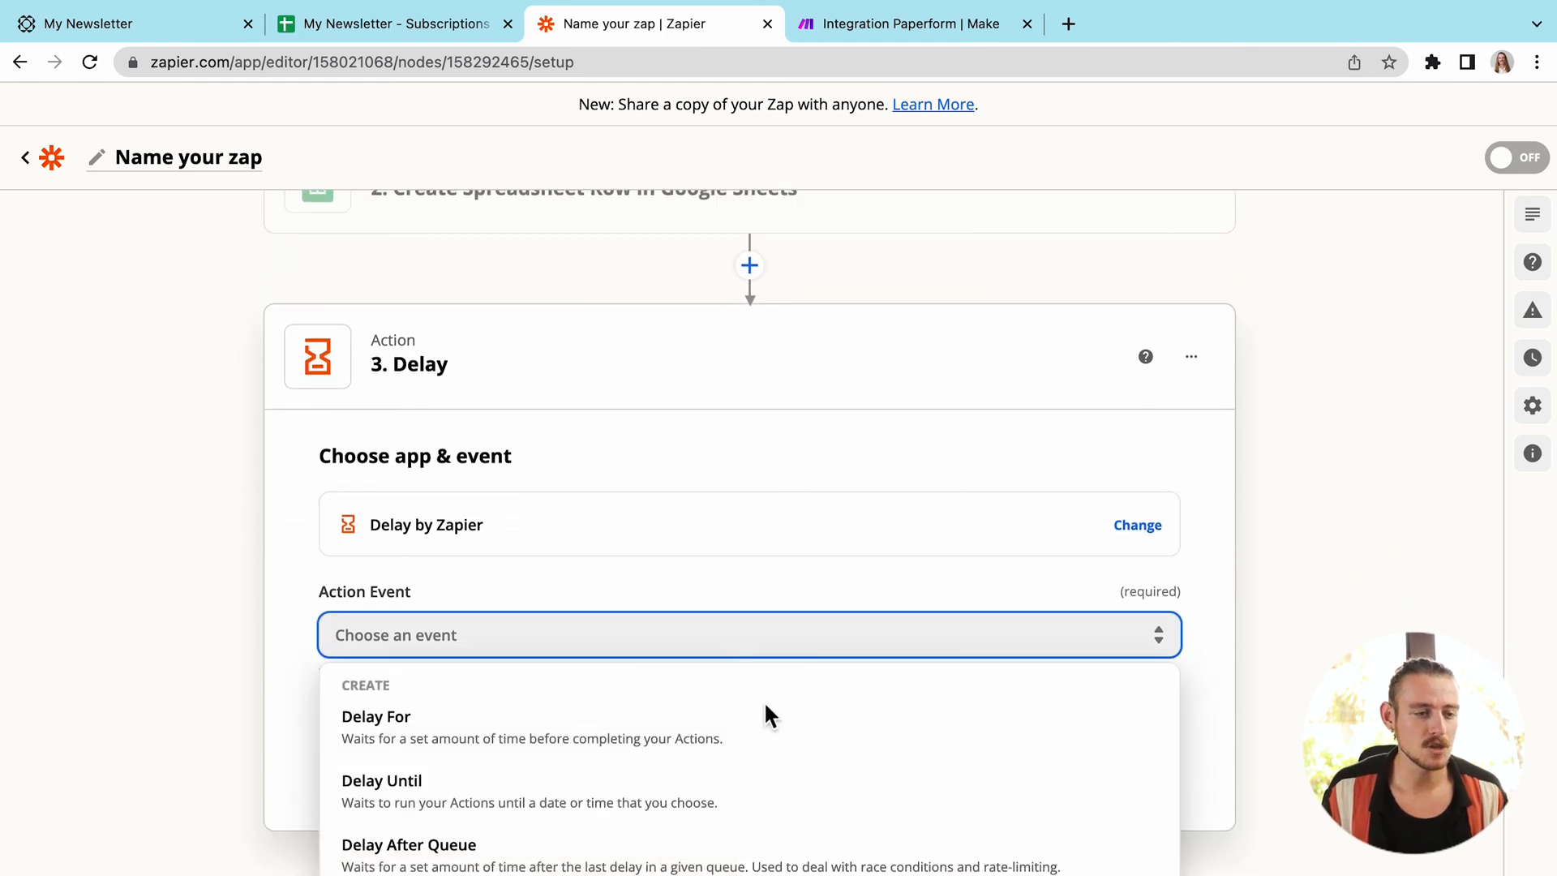
pyautogui.moveTo(798, 804)
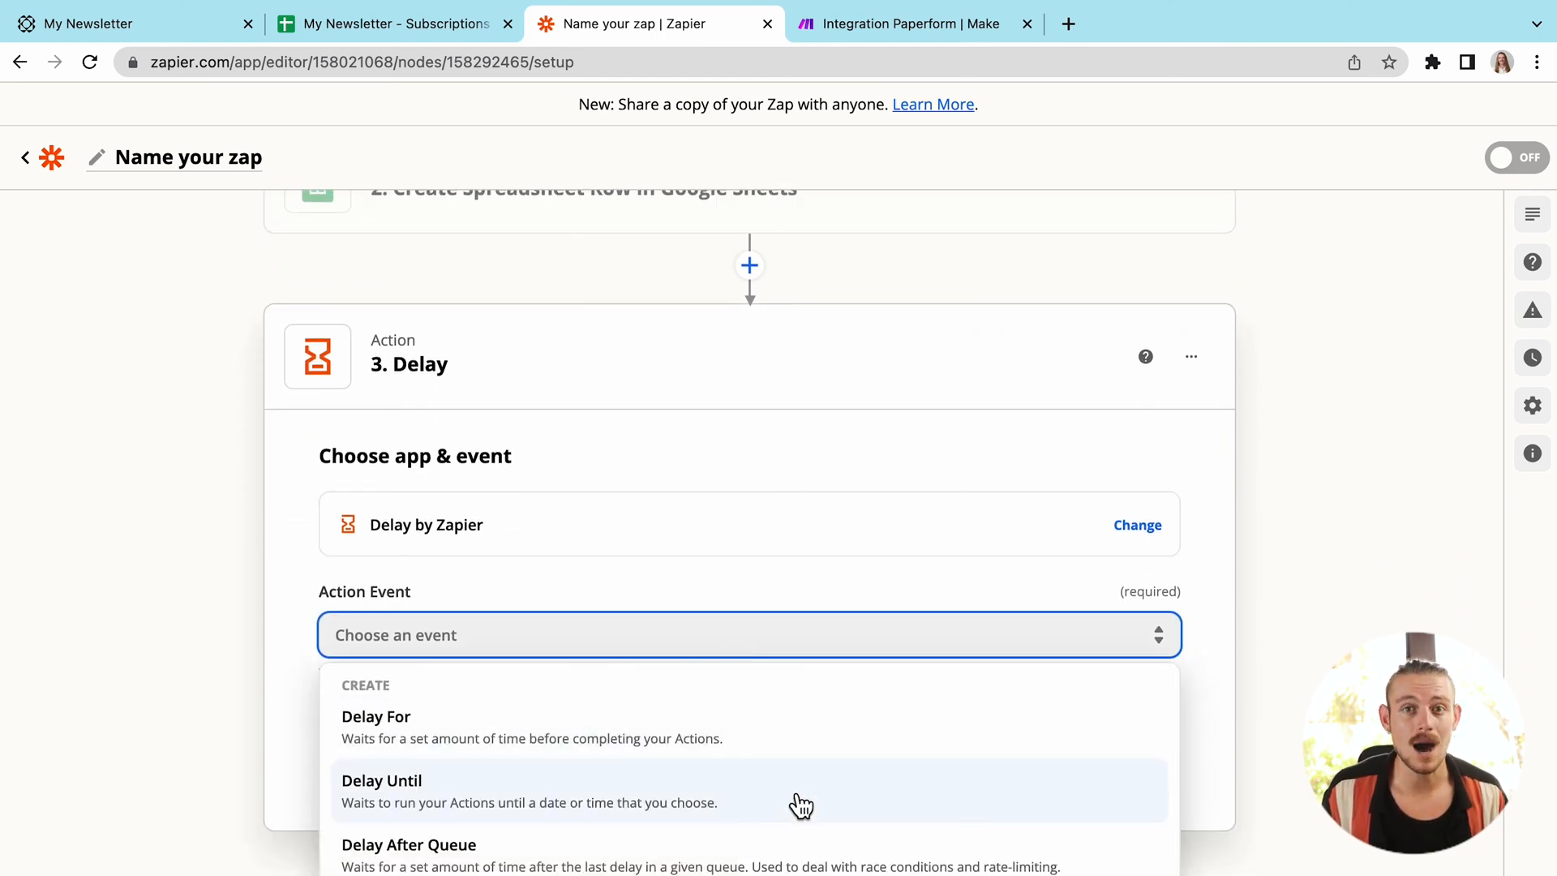
pyautogui.moveTo(837, 871)
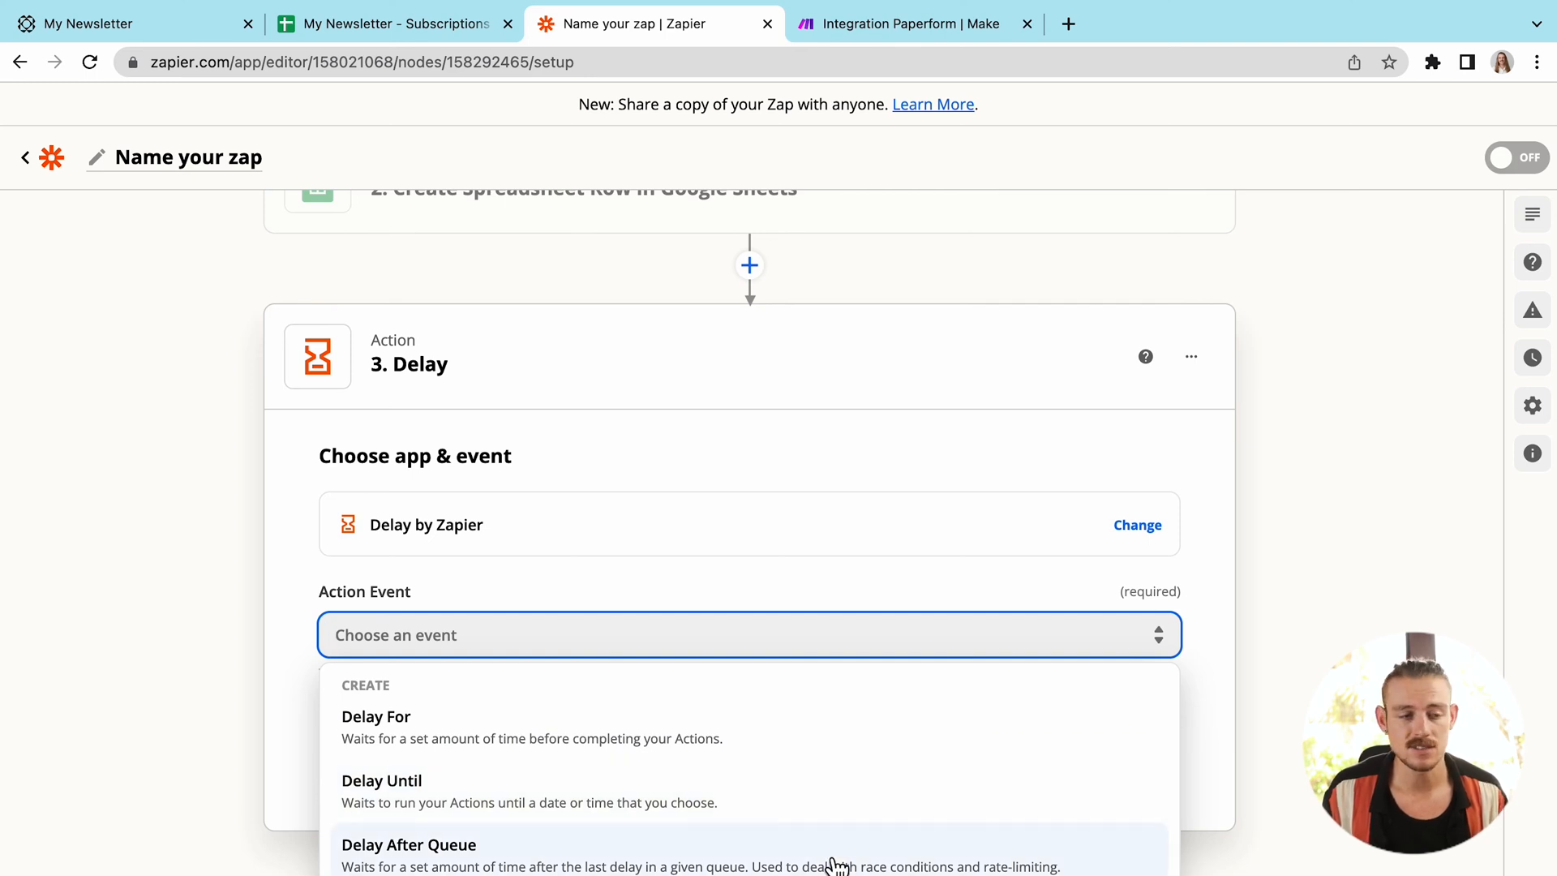
pyautogui.click(381, 780)
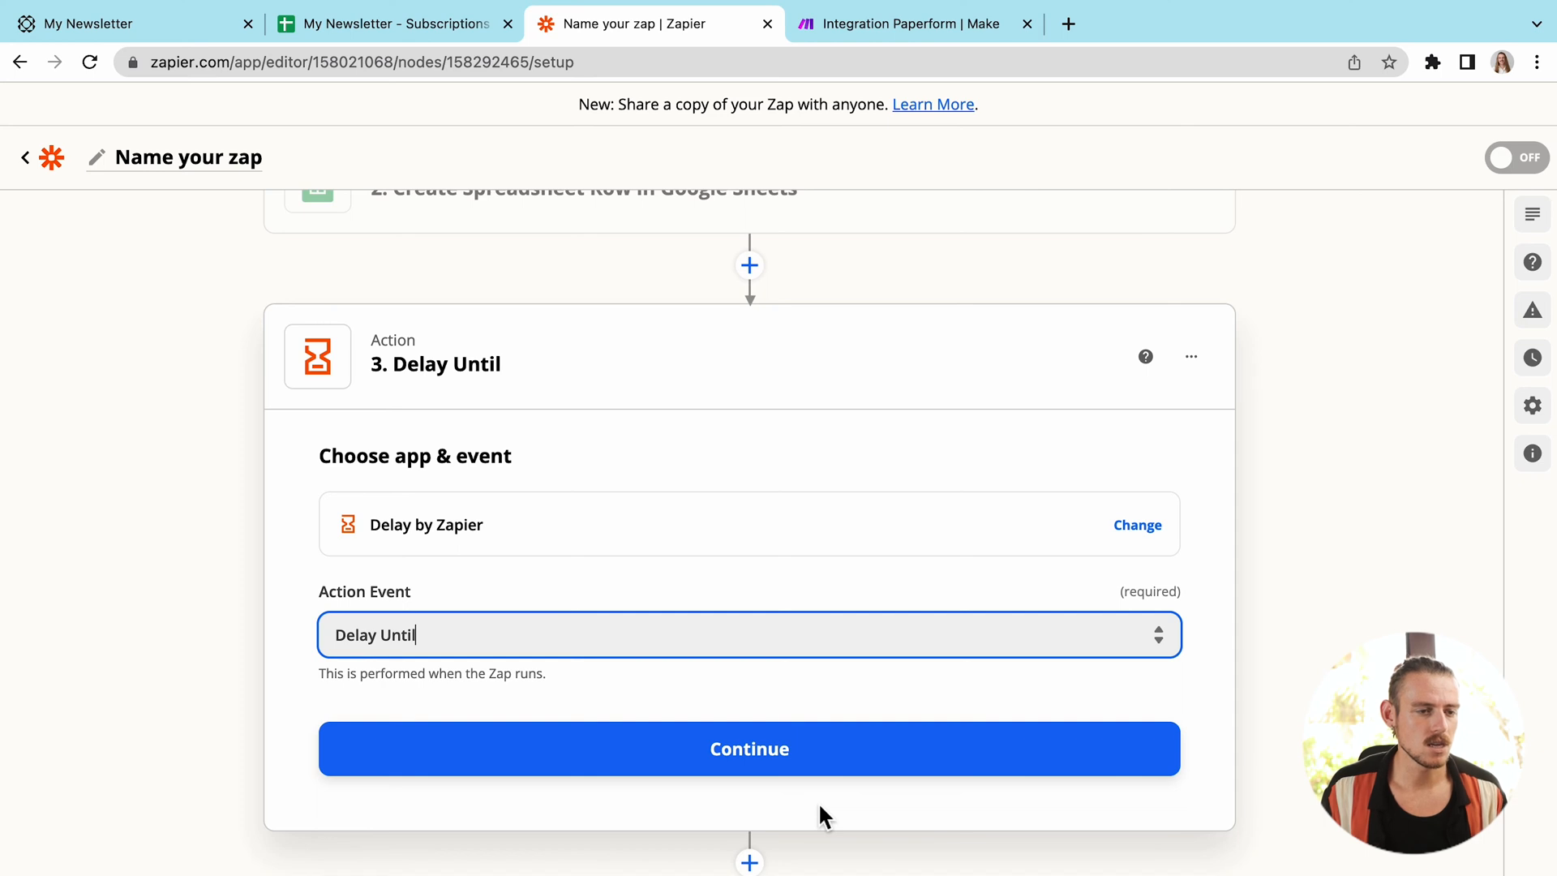
pyautogui.click(749, 749)
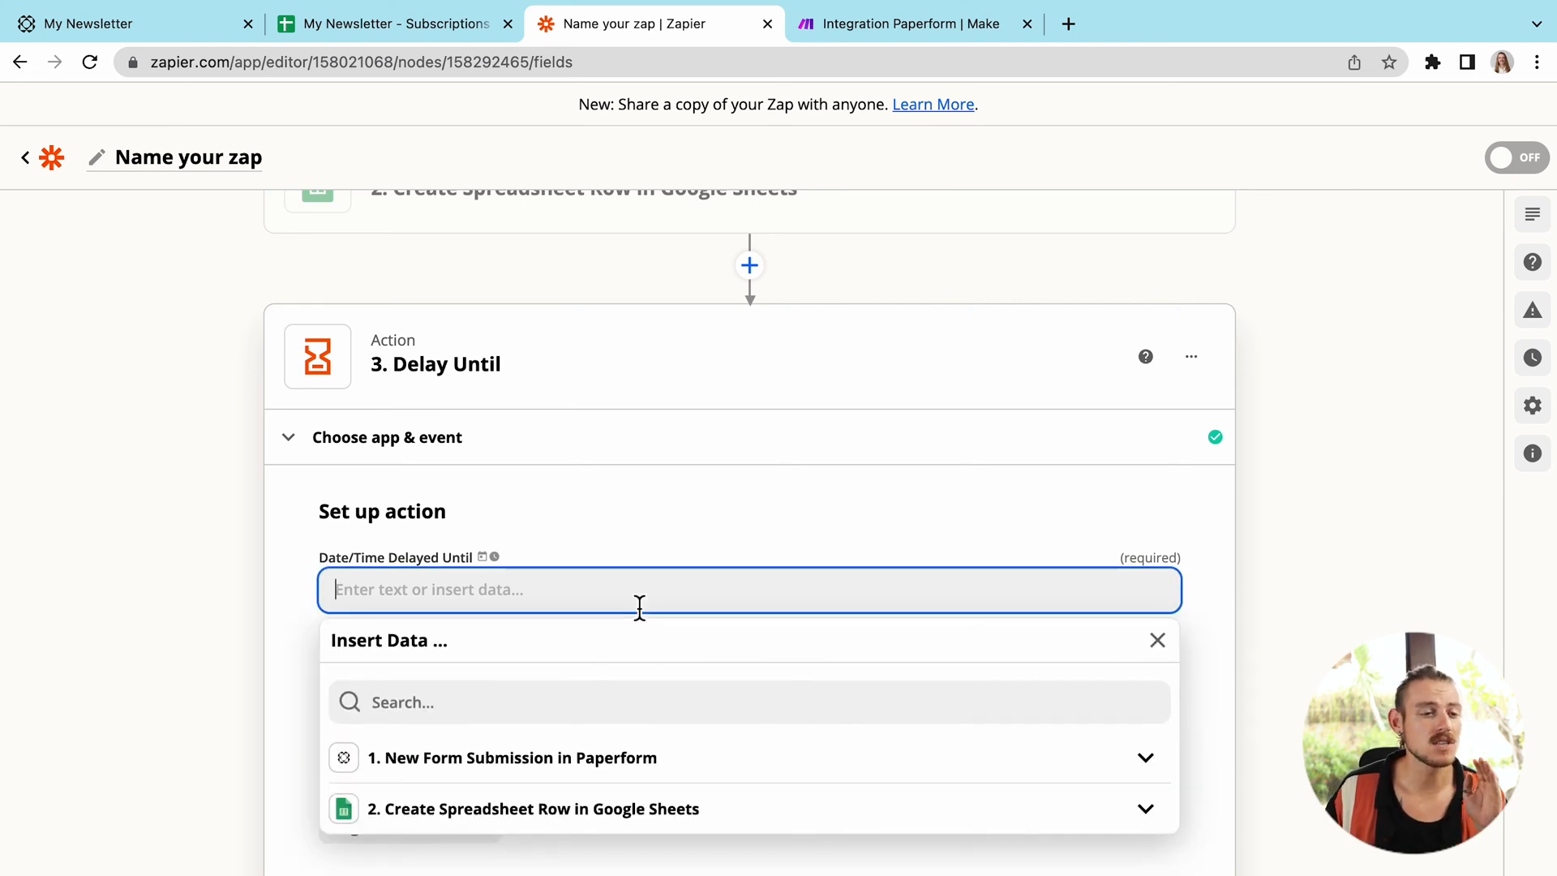
pyautogui.write('at no')
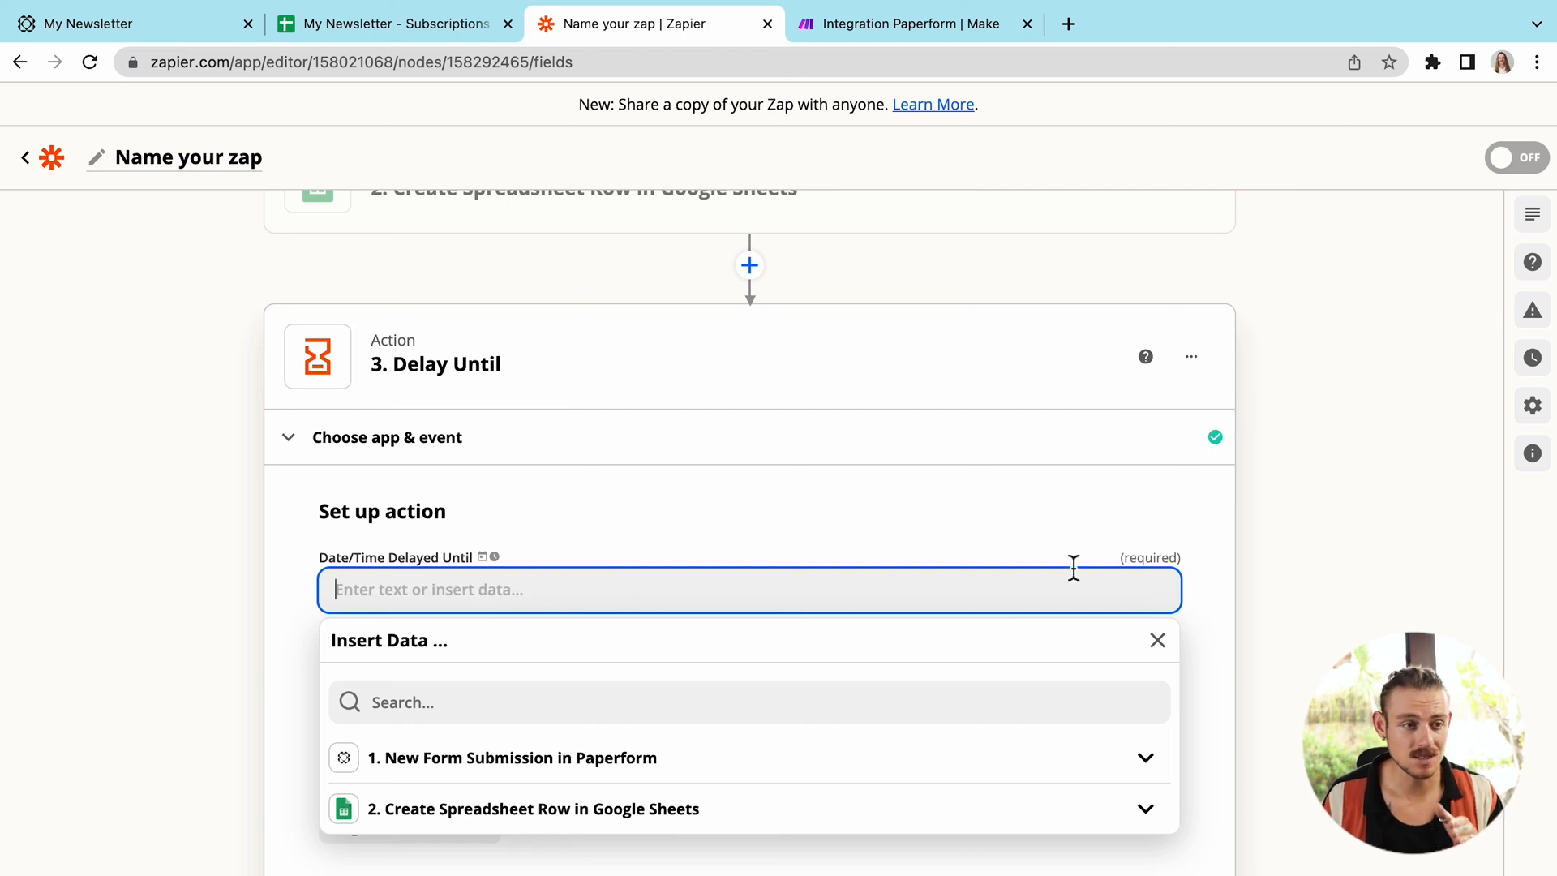
pyautogui.click(1191, 355)
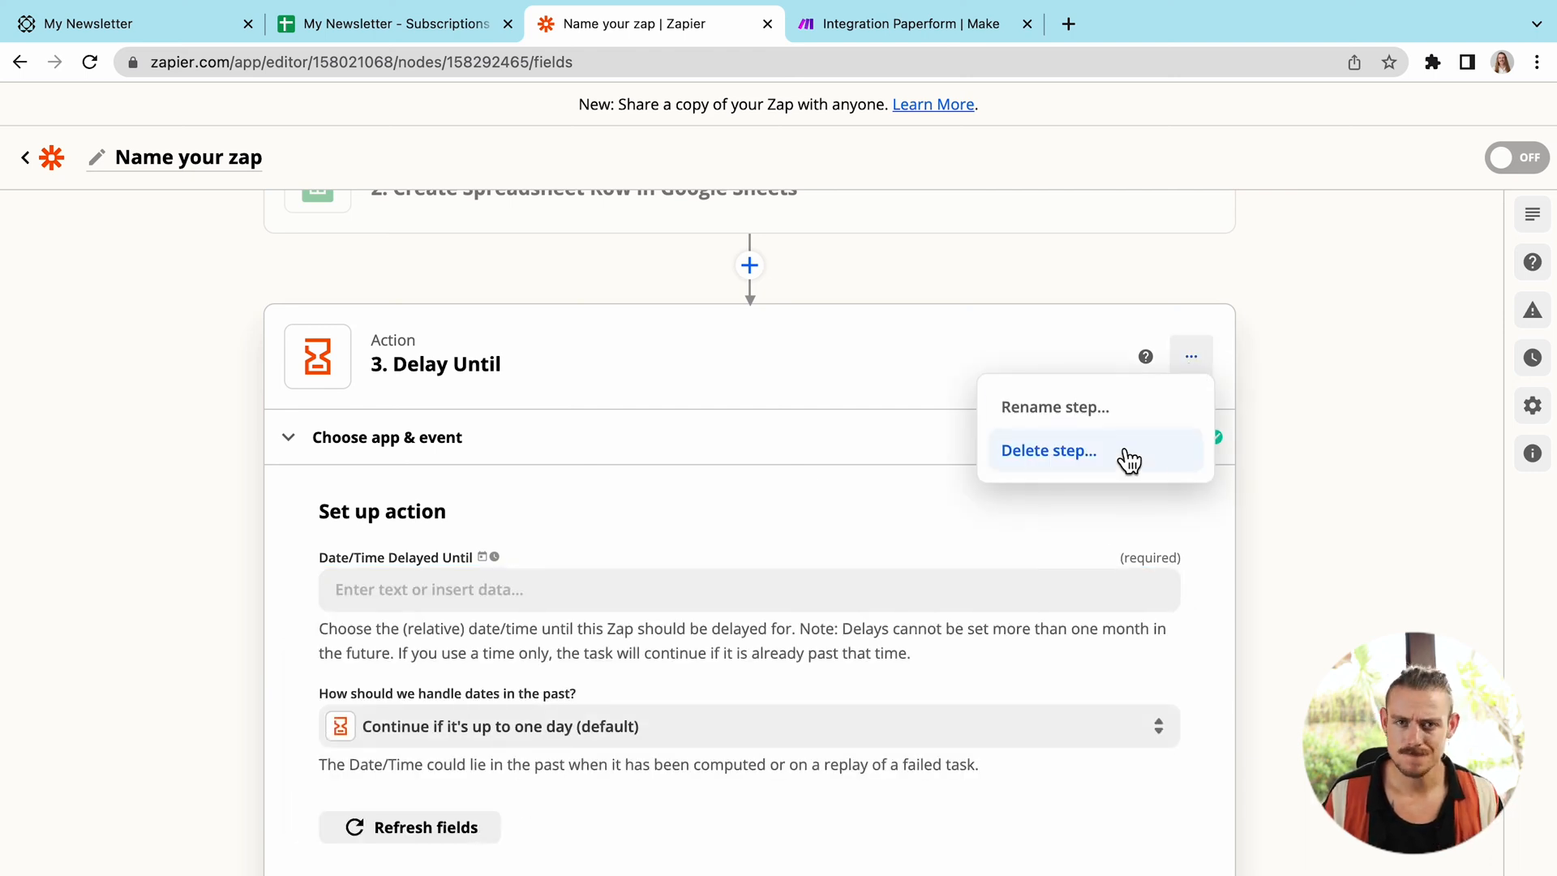
pyautogui.click(1047, 451)
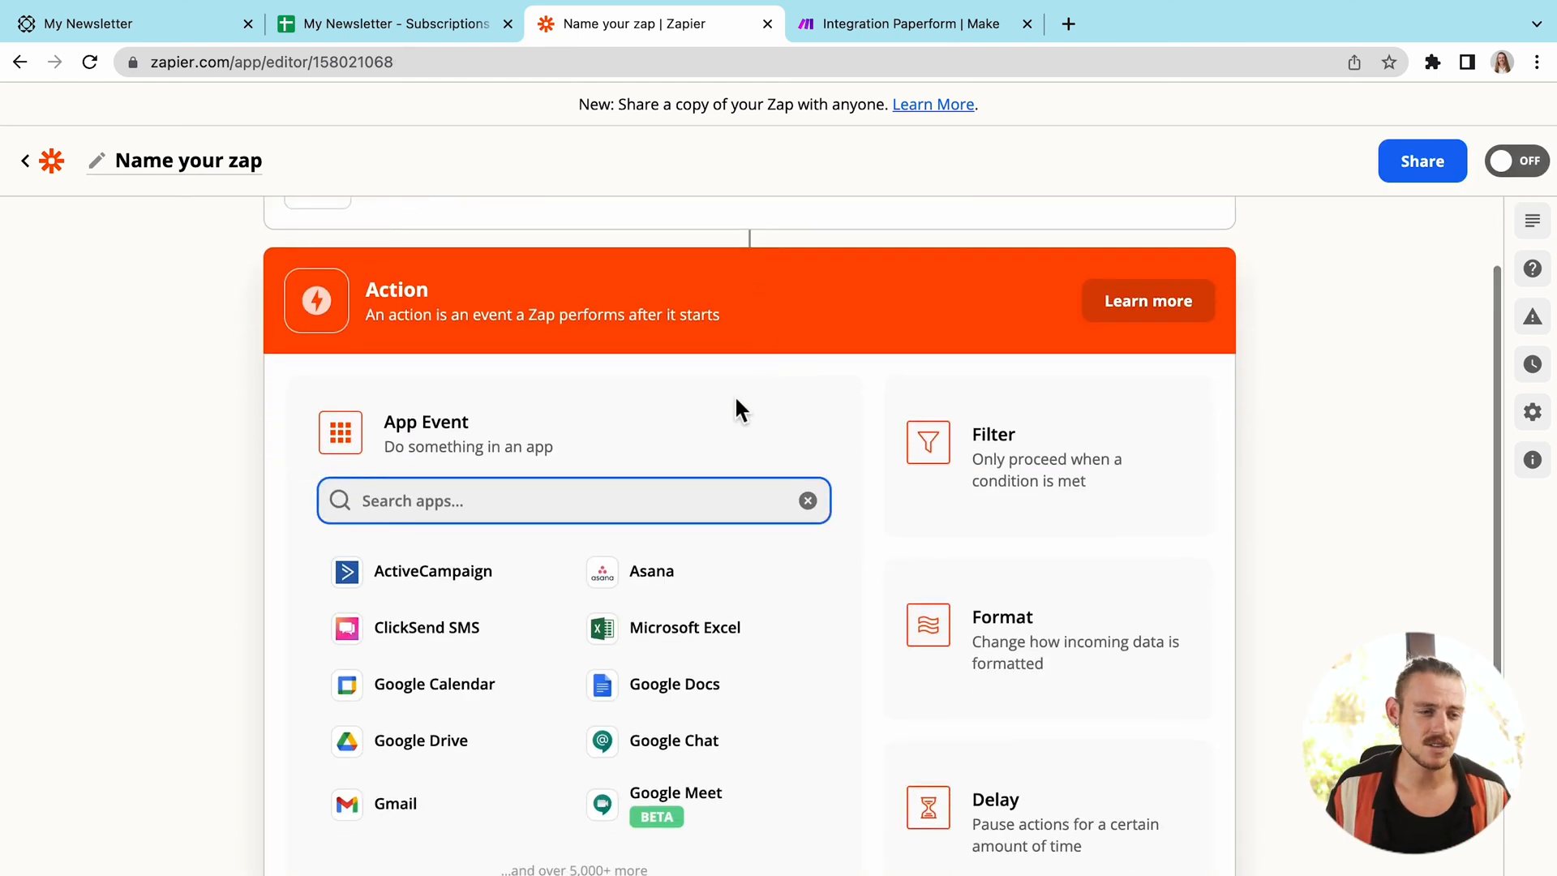
pyautogui.write('z')
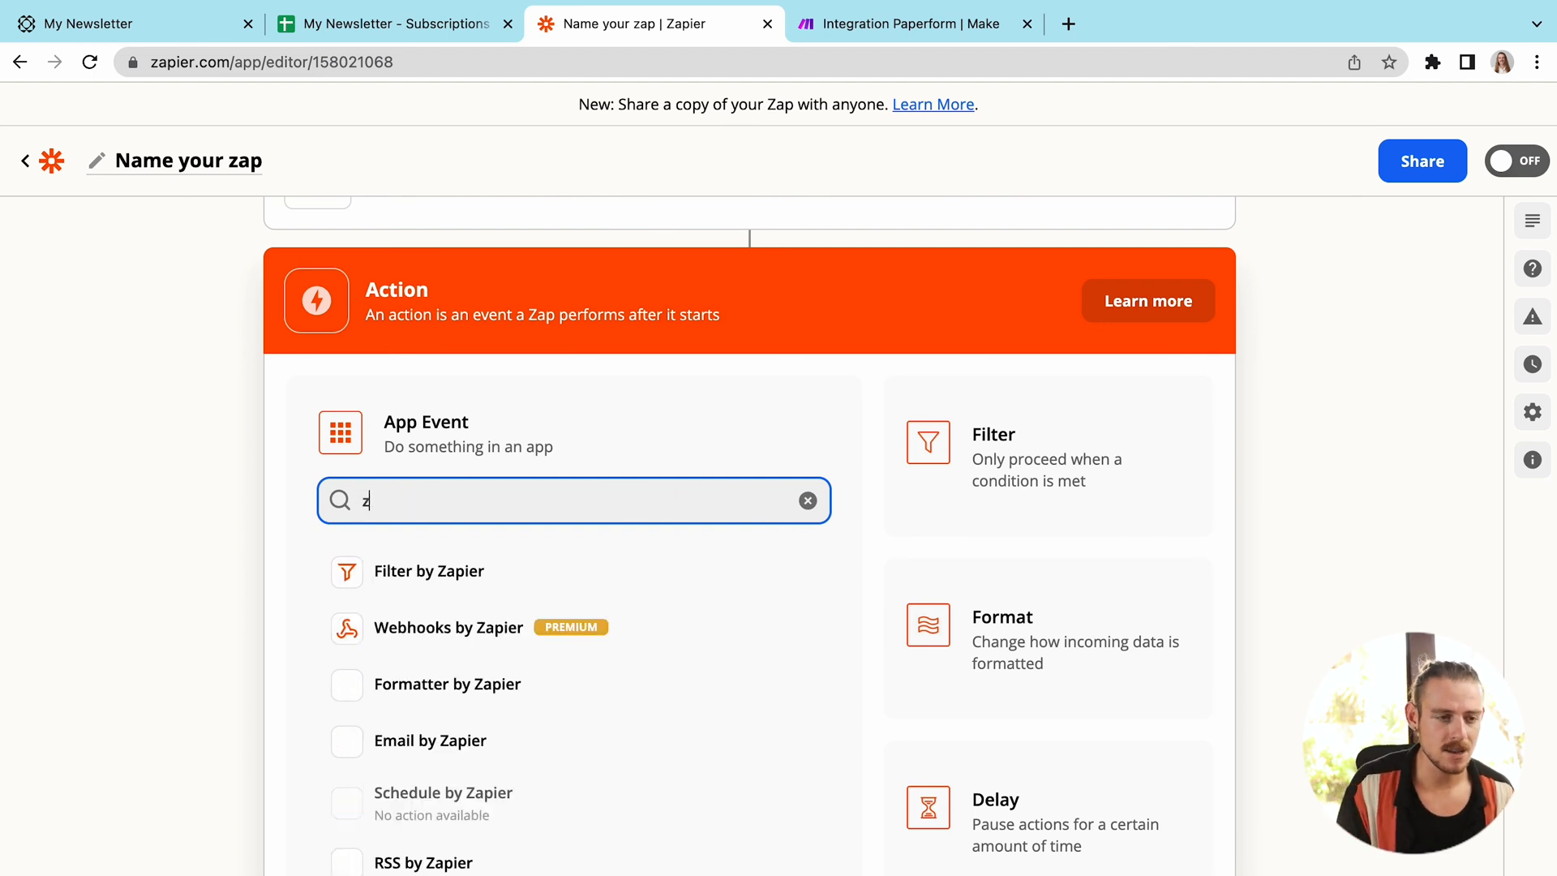
pyautogui.write('ap')
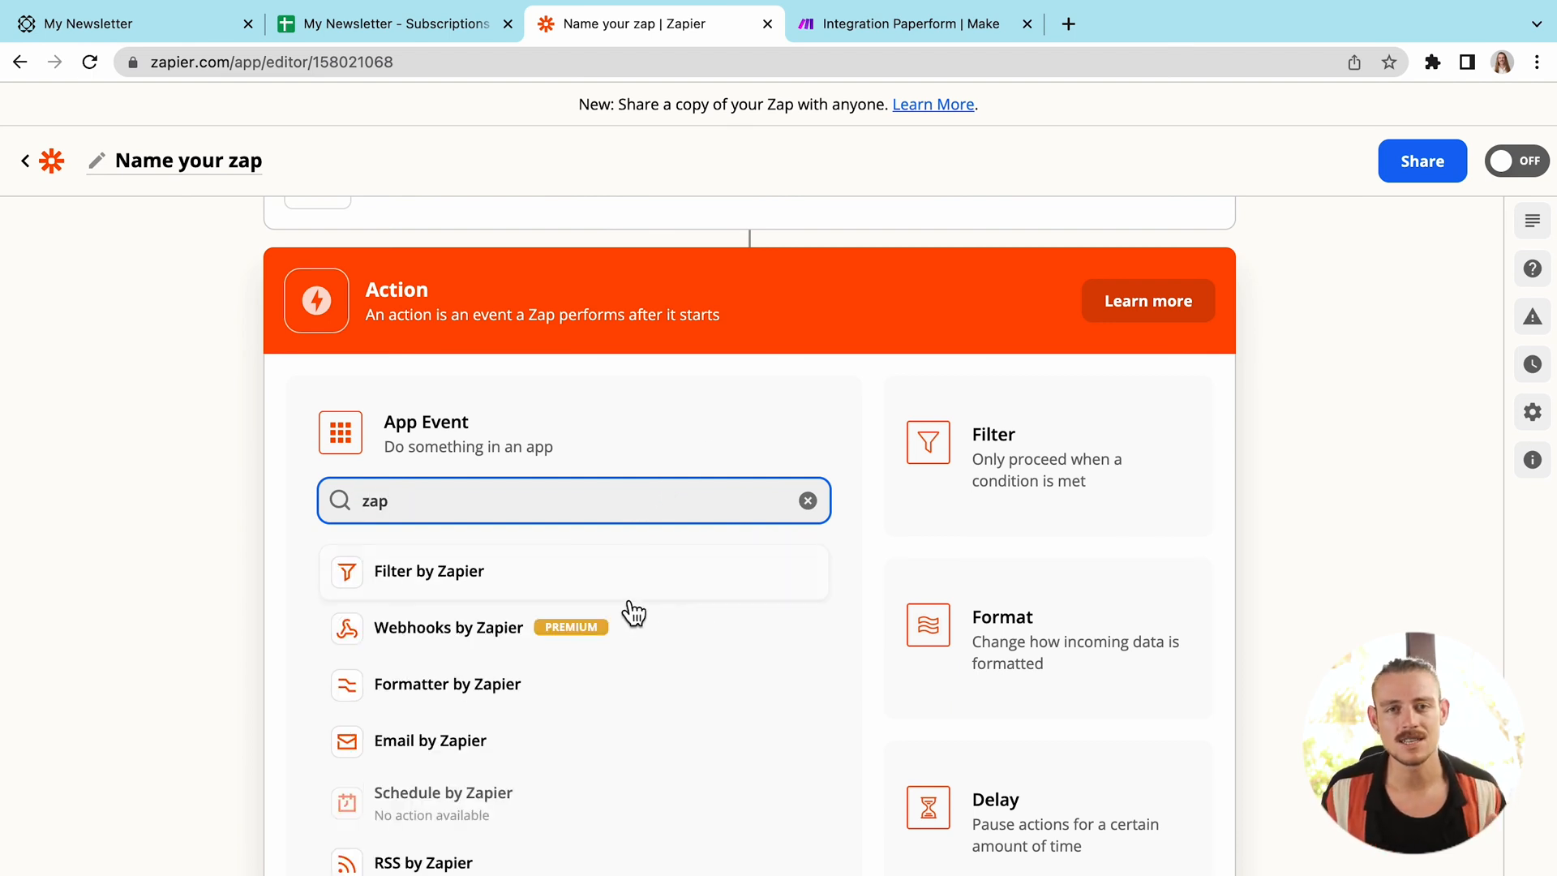
pyautogui.scroll(-3)
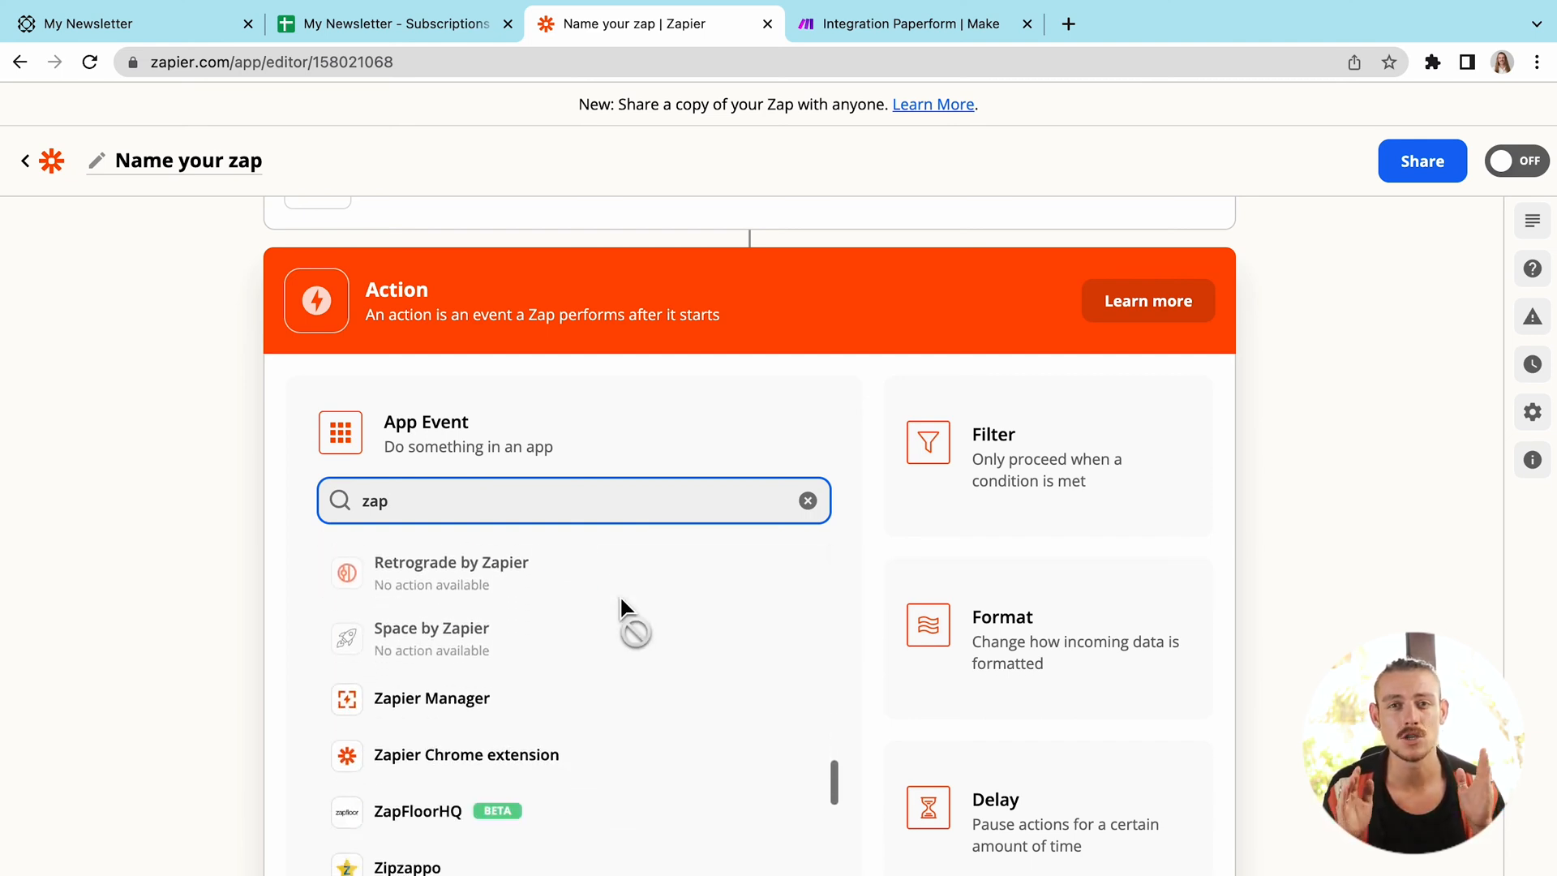
pyautogui.scroll(-3)
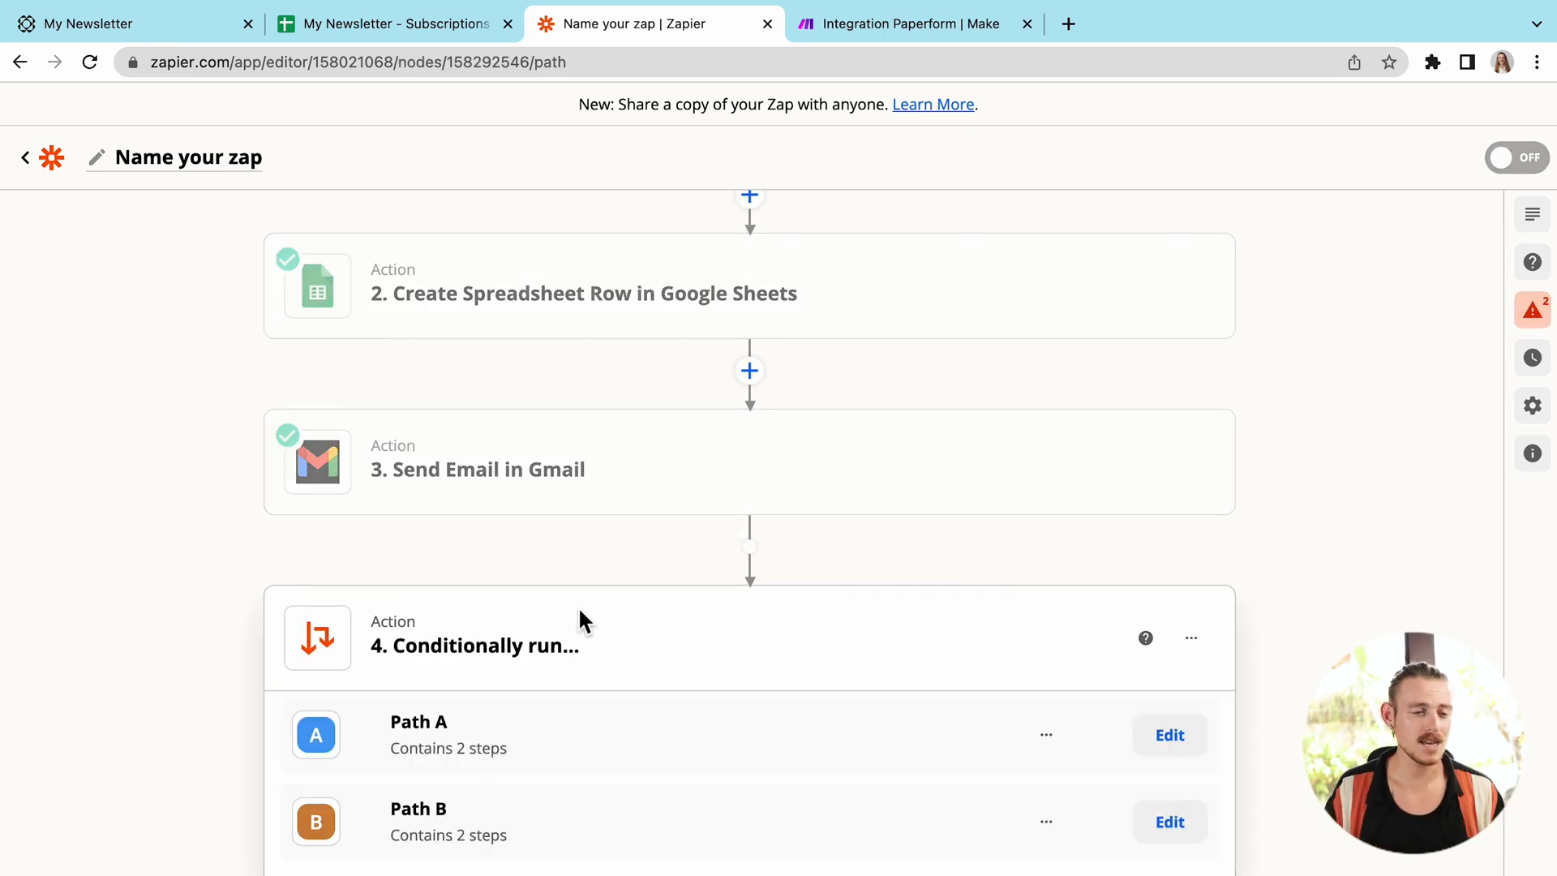
pyautogui.moveTo(1135, 516)
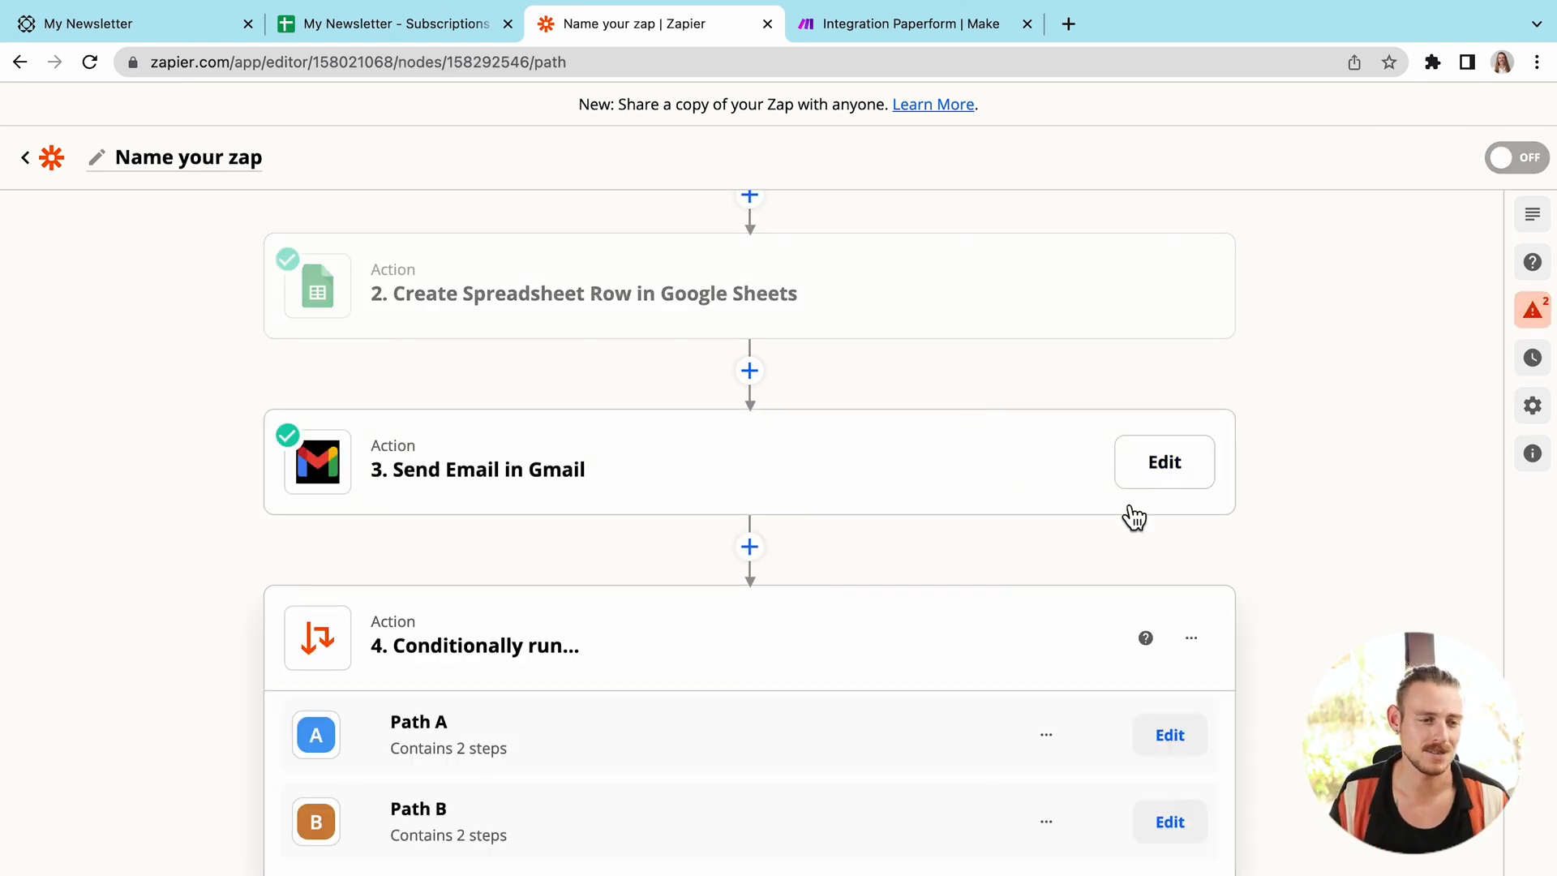
pyautogui.moveTo(710, 743)
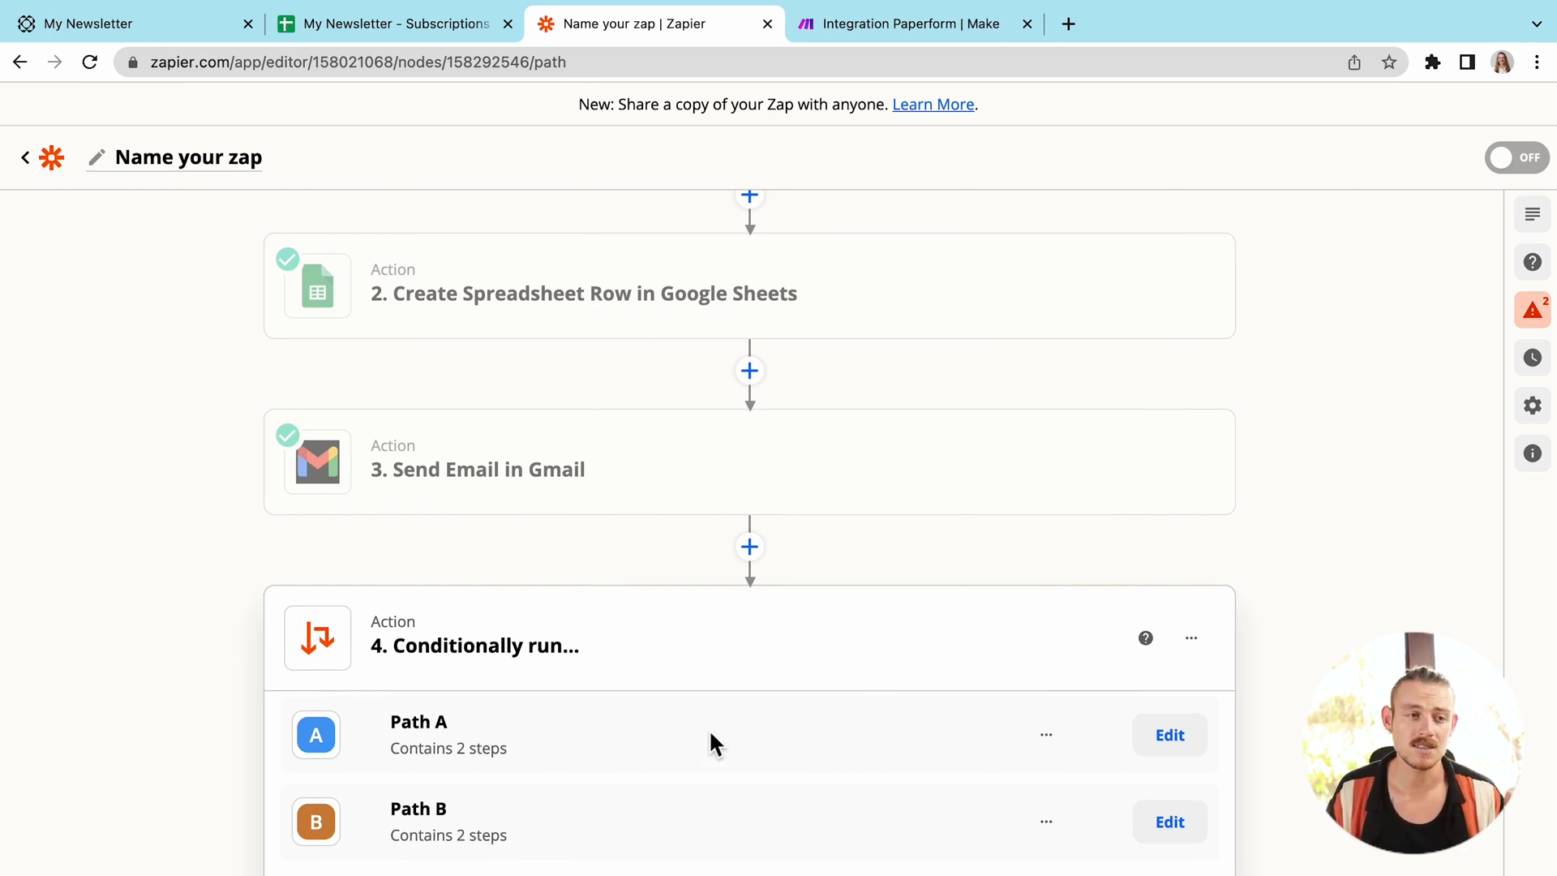
pyautogui.moveTo(811, 832)
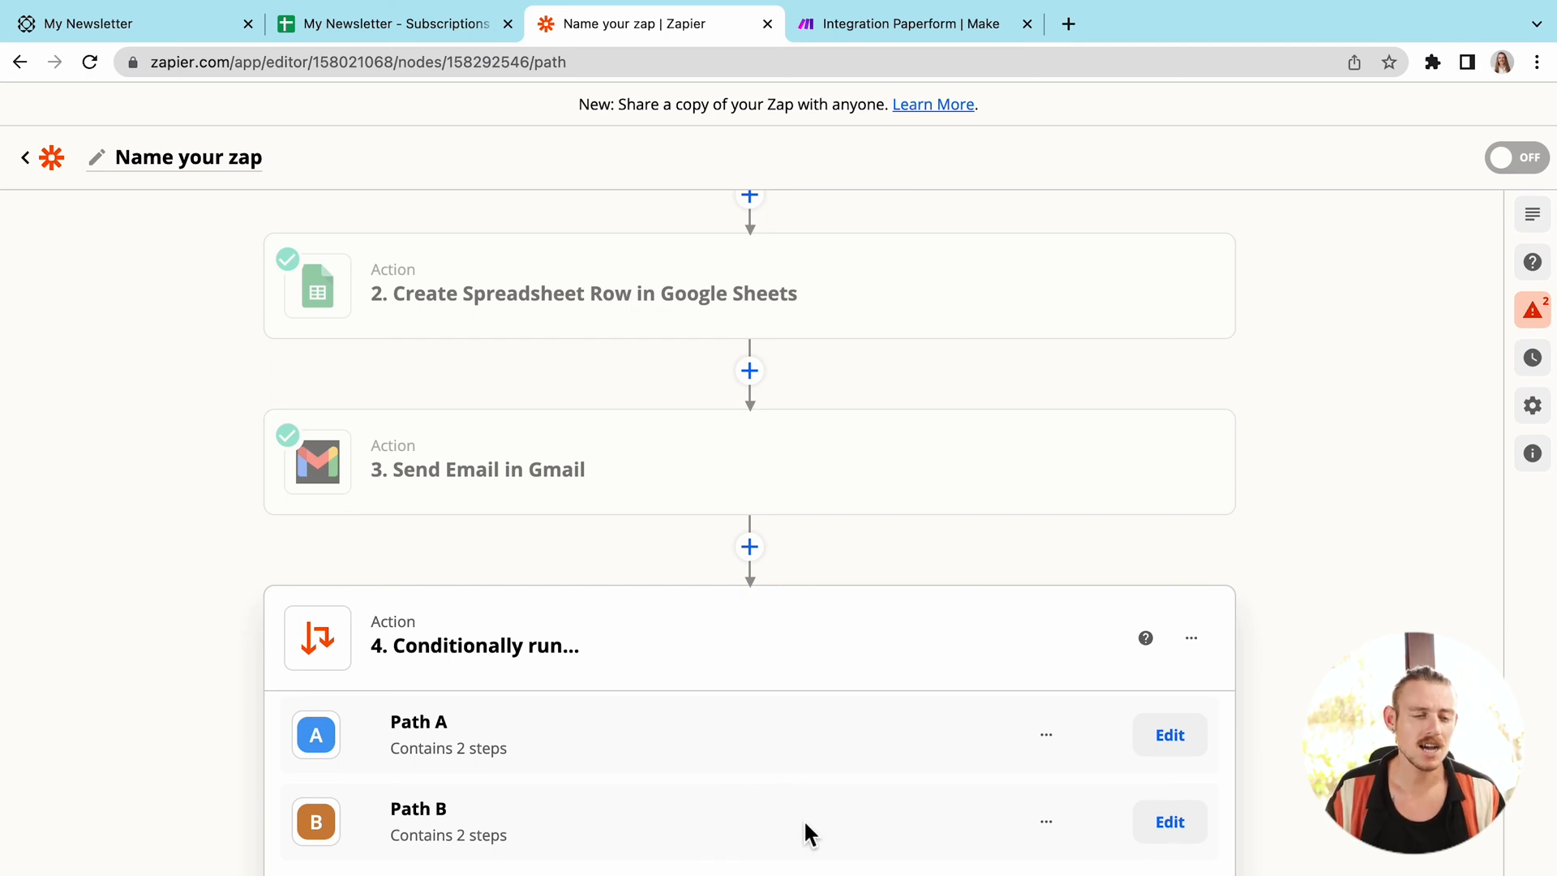
pyautogui.moveTo(853, 480)
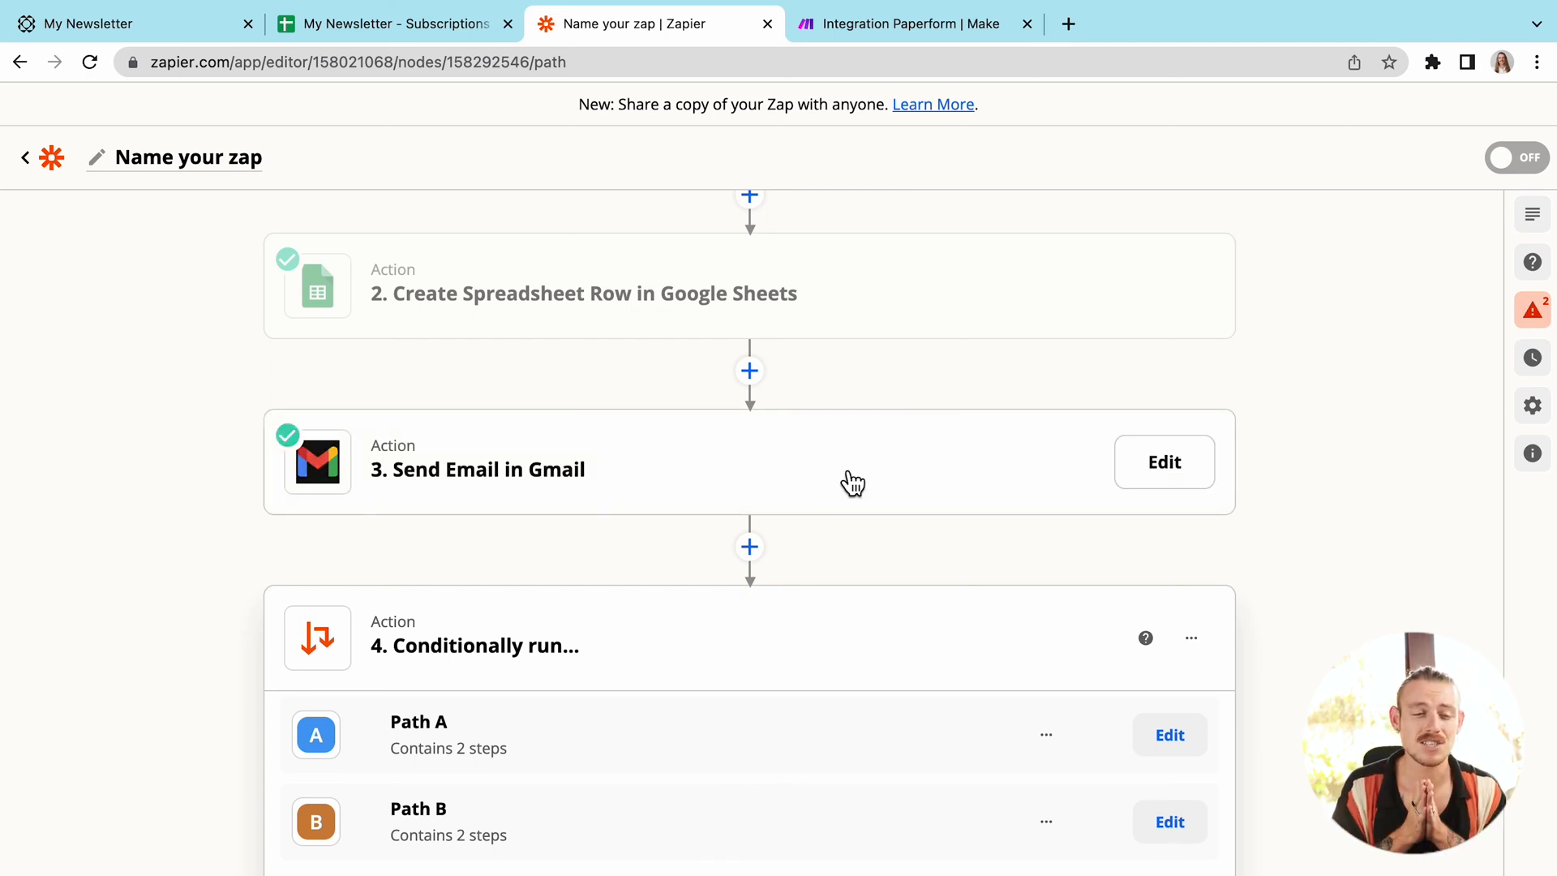
pyautogui.moveTo(843, 474)
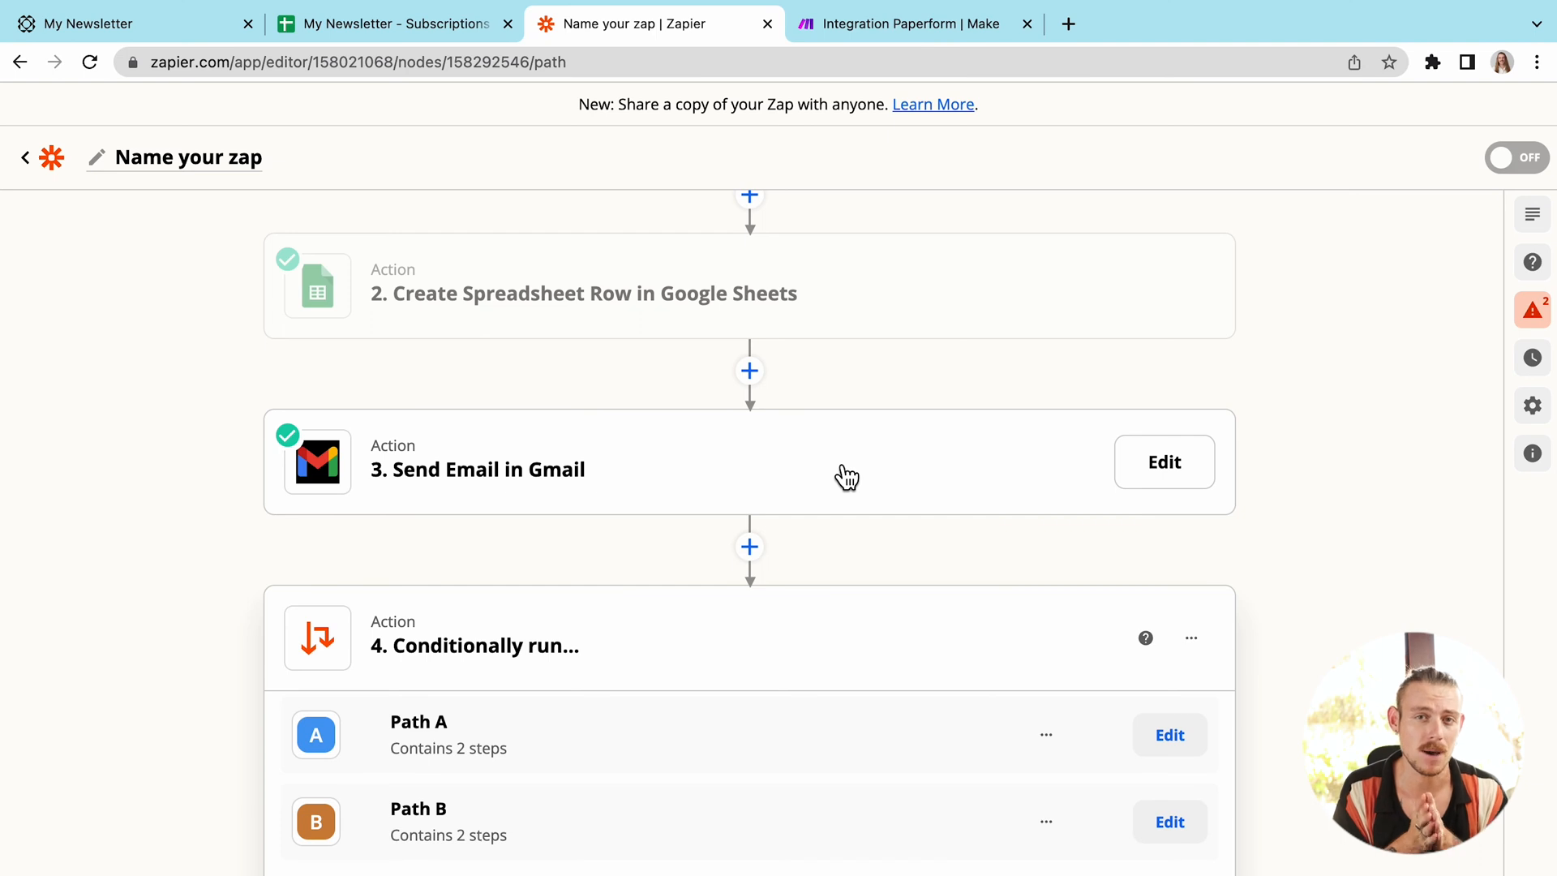
pyautogui.moveTo(845, 714)
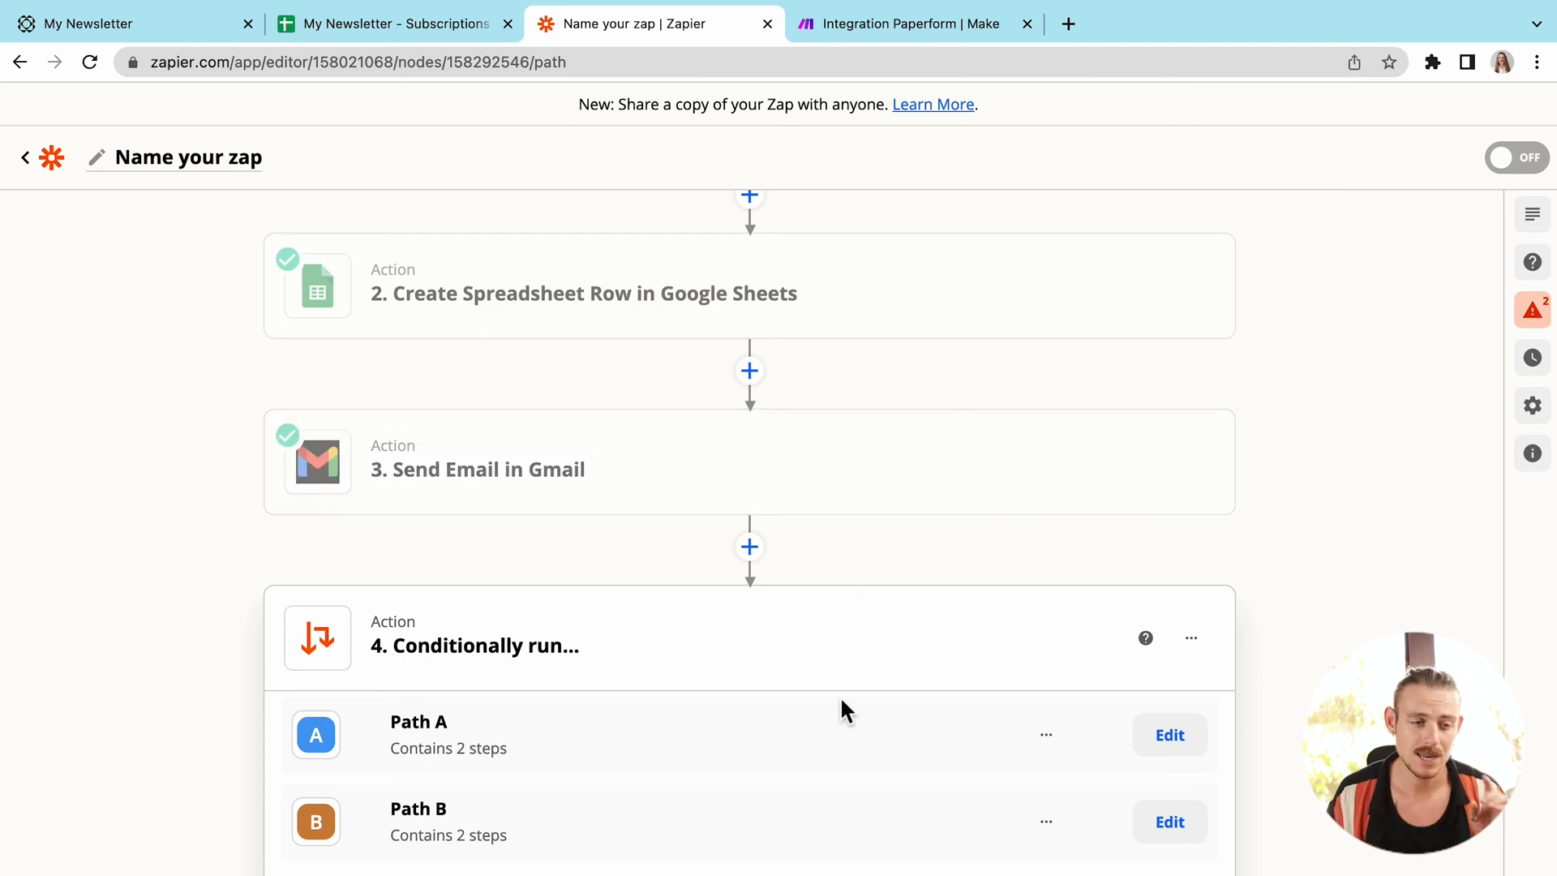
pyautogui.moveTo(875, 841)
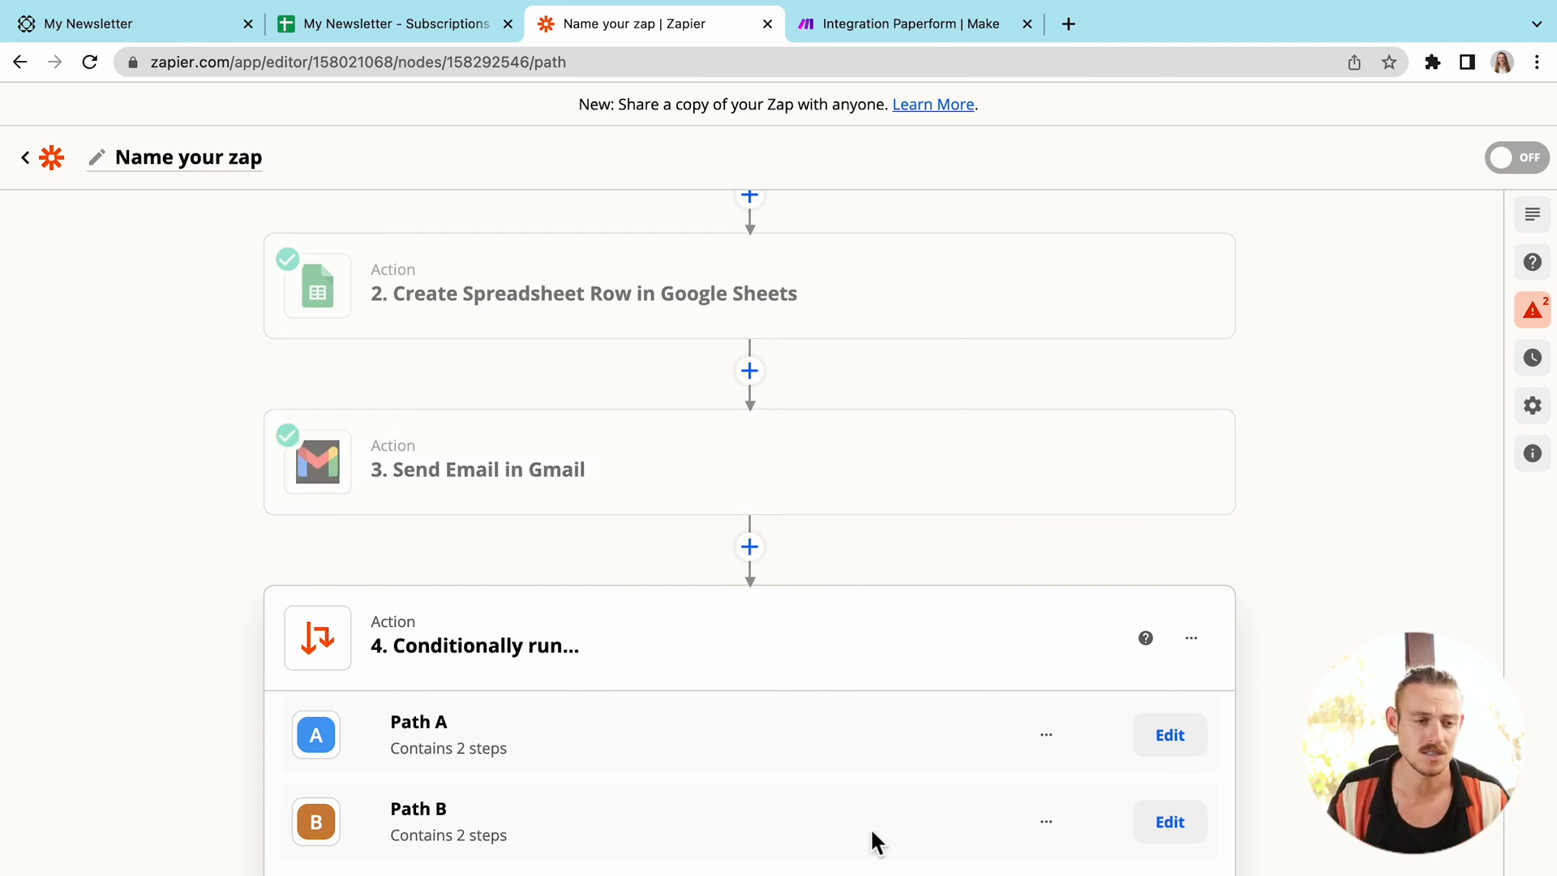
# Insert a router after Google Sheets with a second Gmail Send an email branch, plus a Tools Sleep delay
pyautogui.click(919, 22)
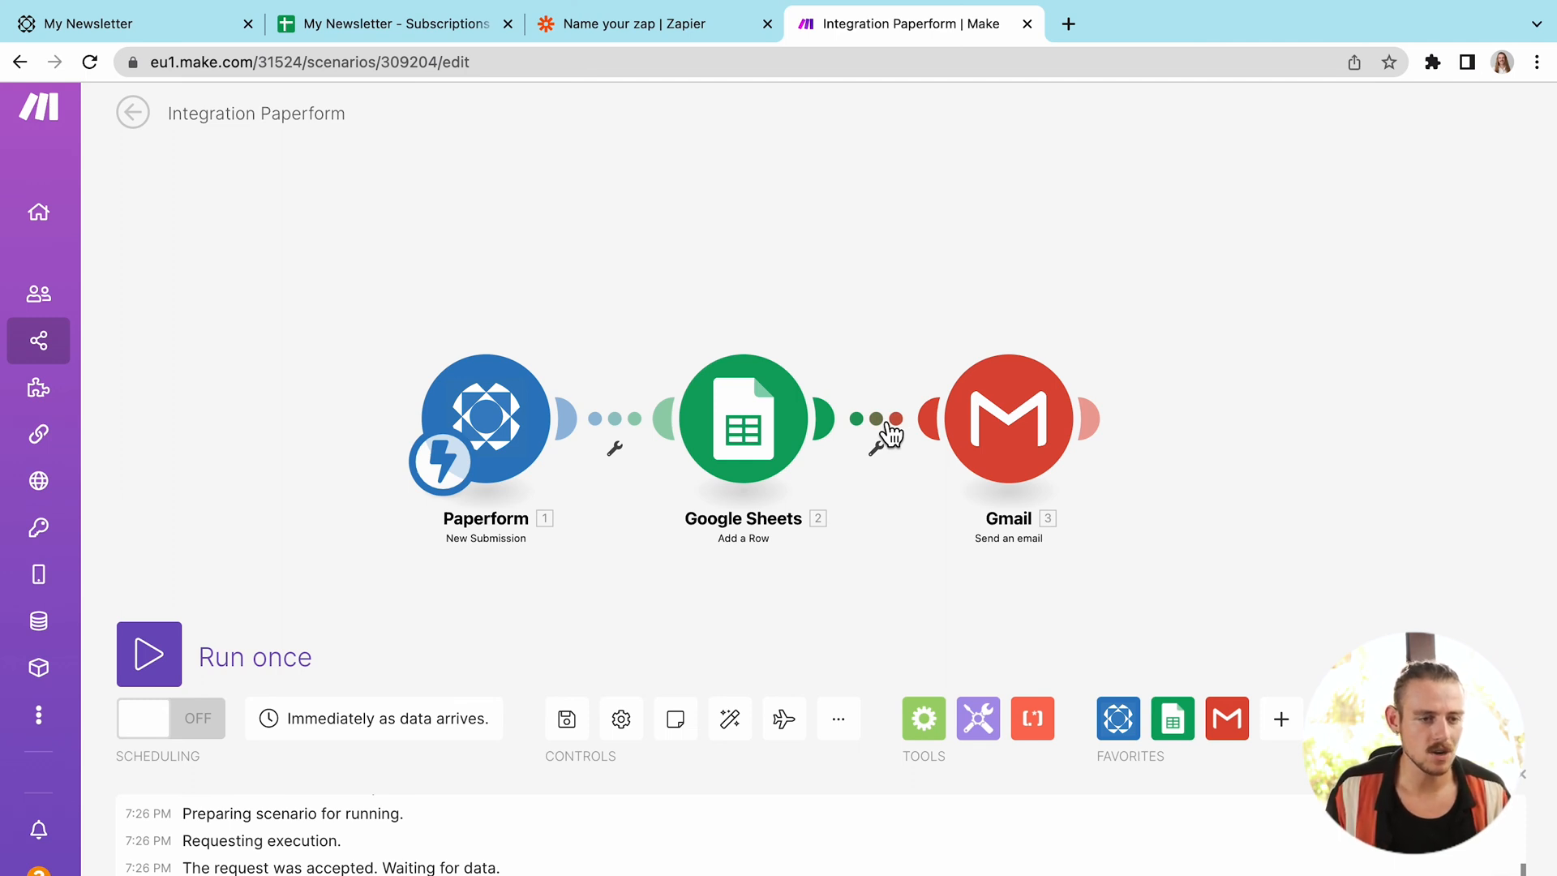
pyautogui.click(892, 418)
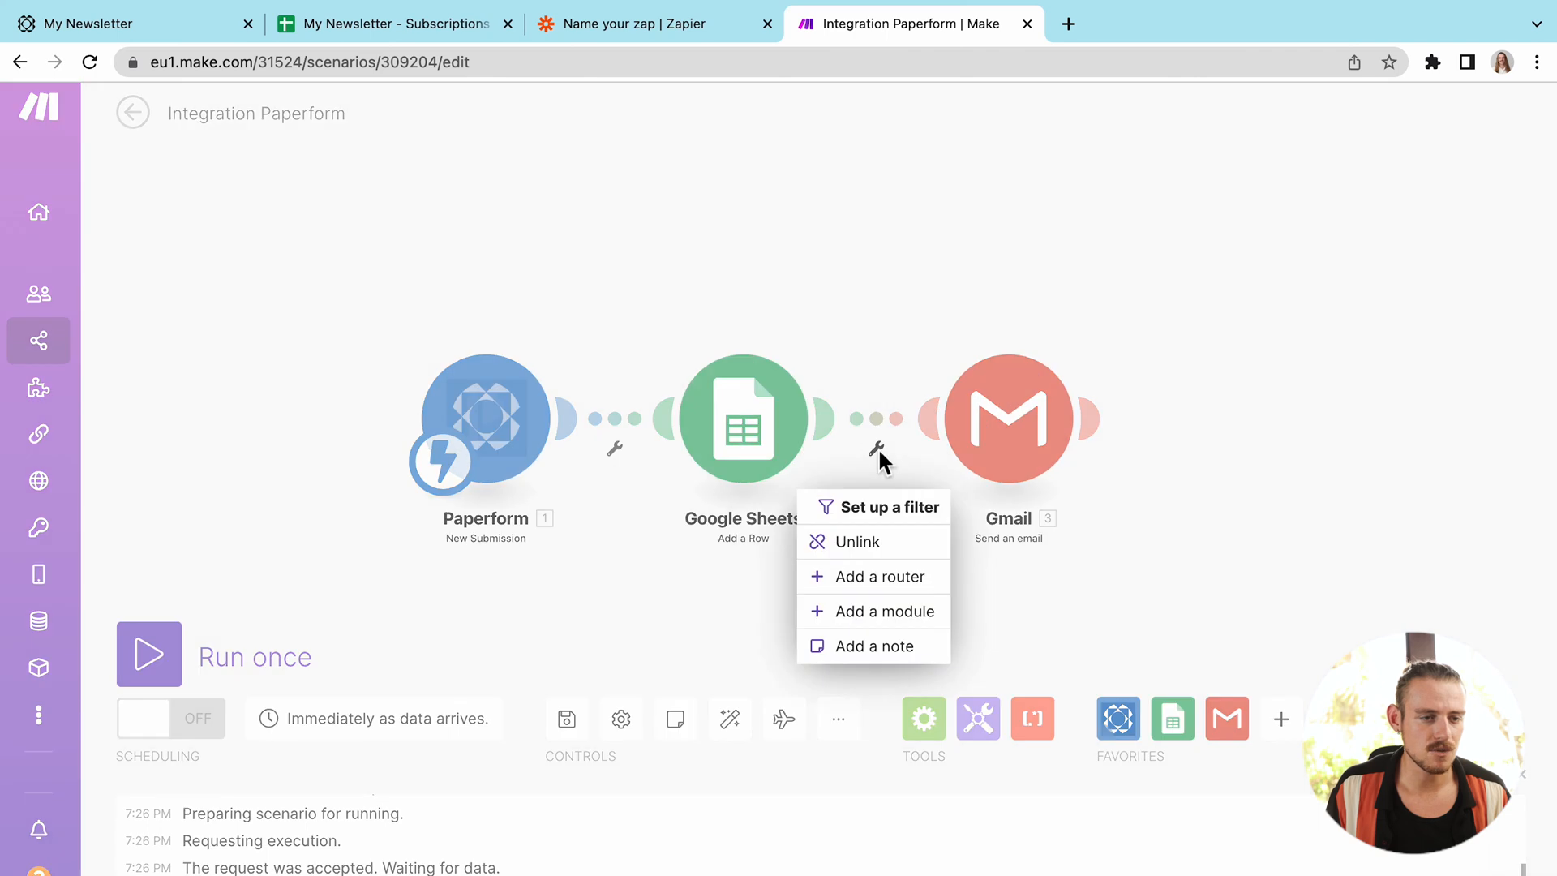
pyautogui.click(879, 578)
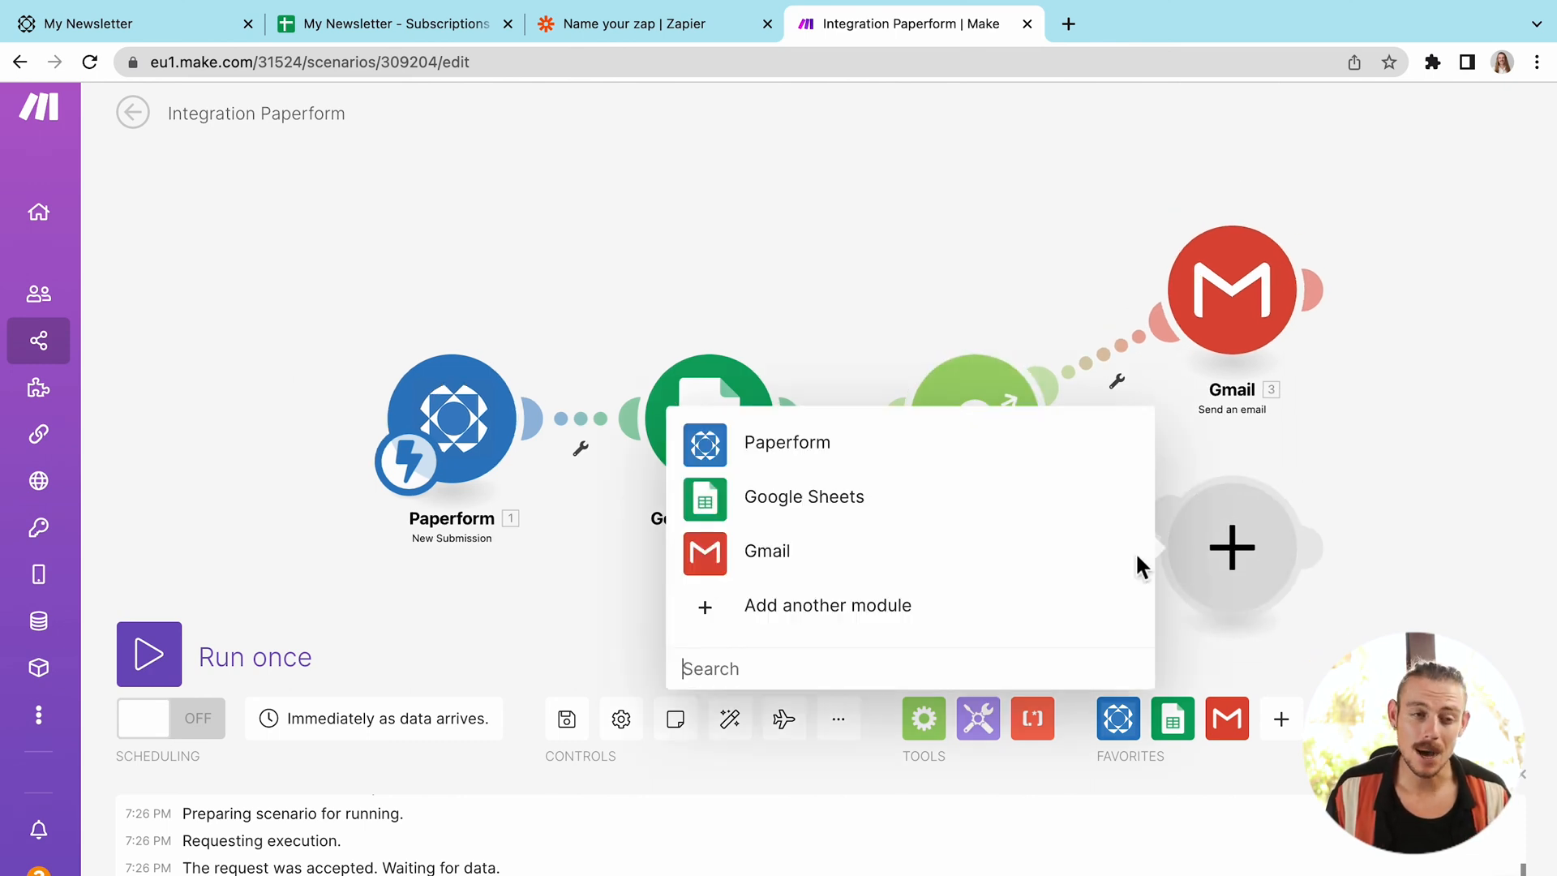
pyautogui.click(766, 551)
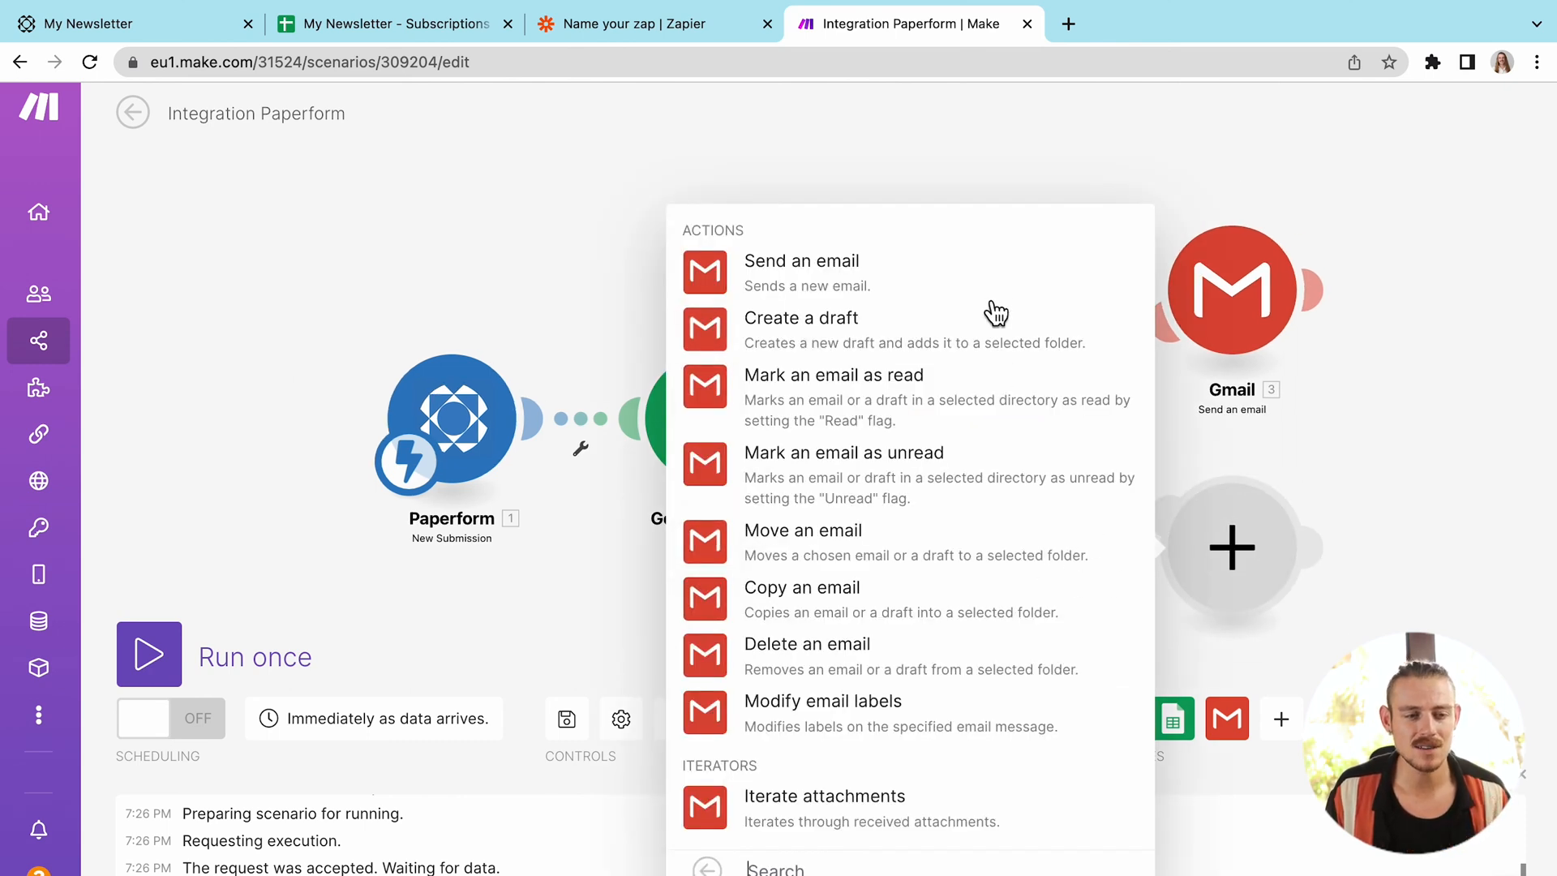
pyautogui.click(801, 260)
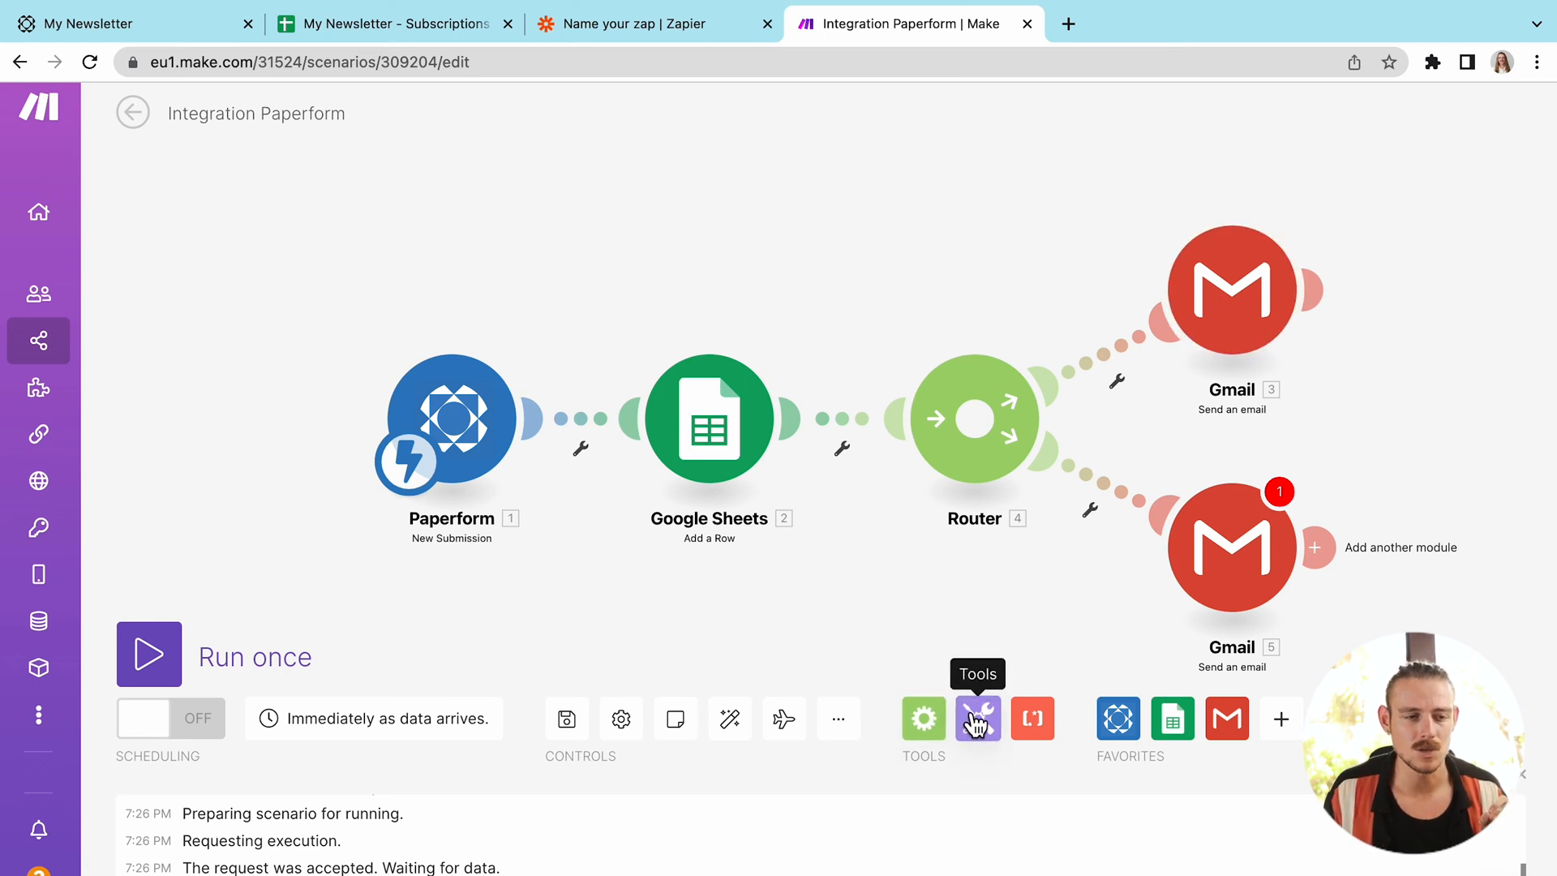
pyautogui.click(976, 719)
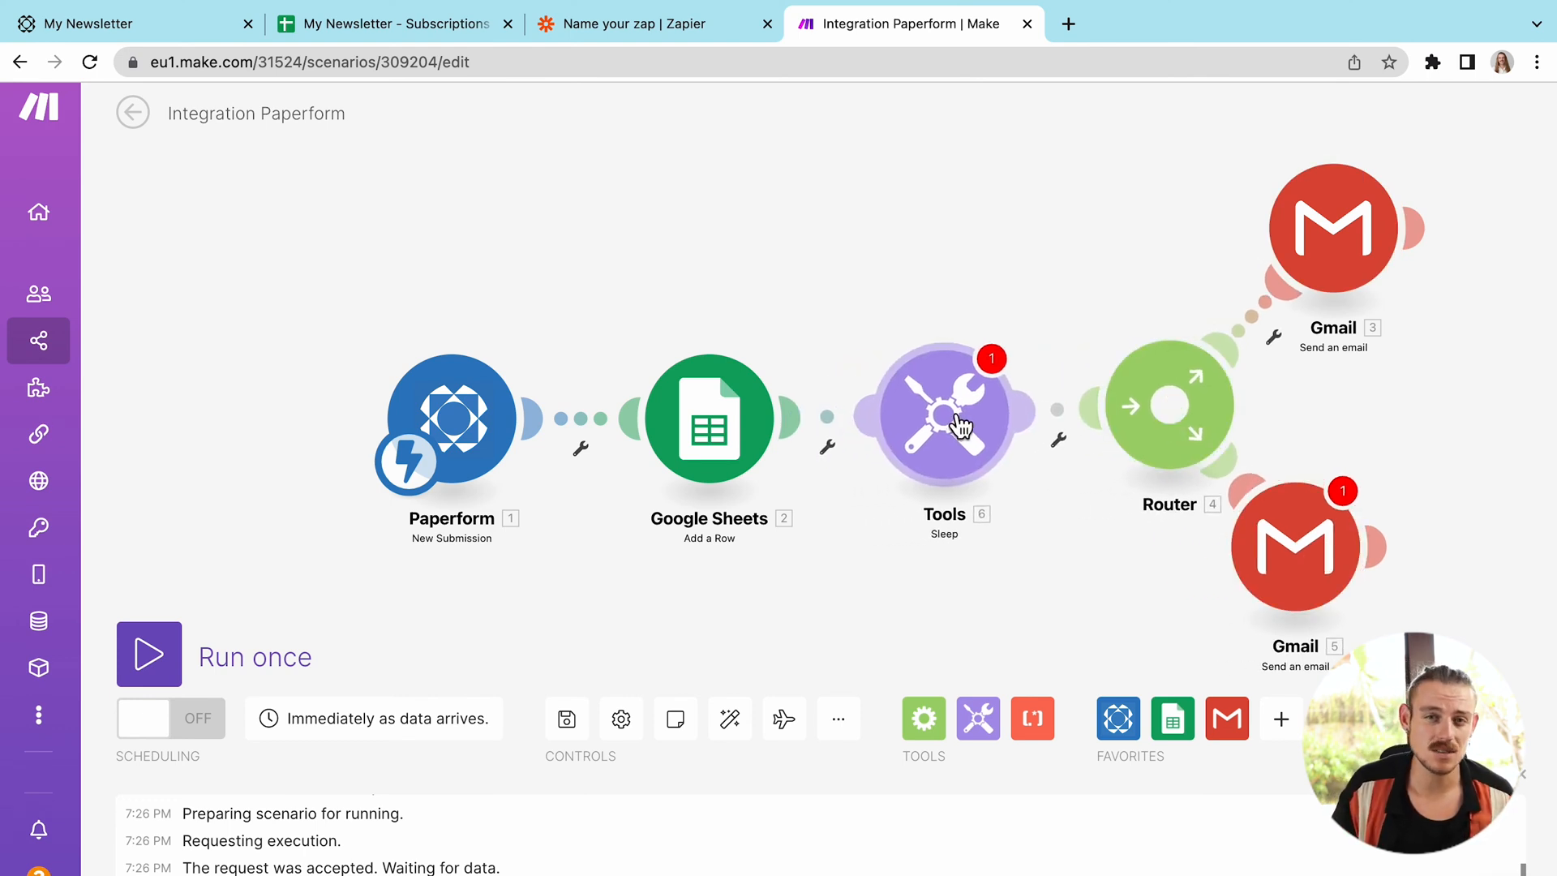
# Give the Sleep module a 300-second delay, then browse the Tools module list
pyautogui.click(939, 415)
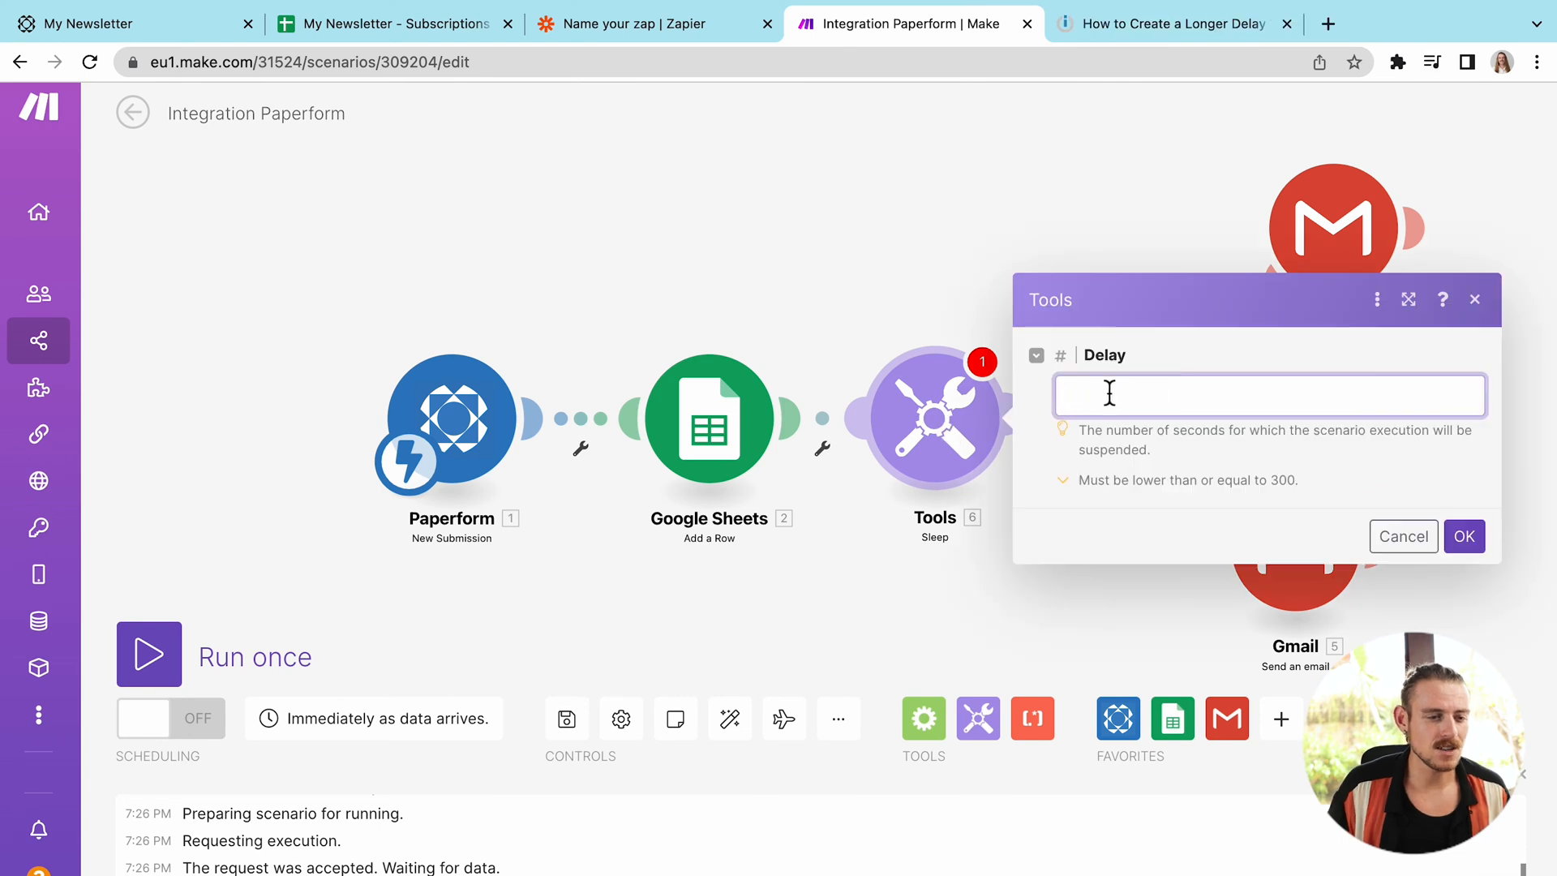
pyautogui.write('300')
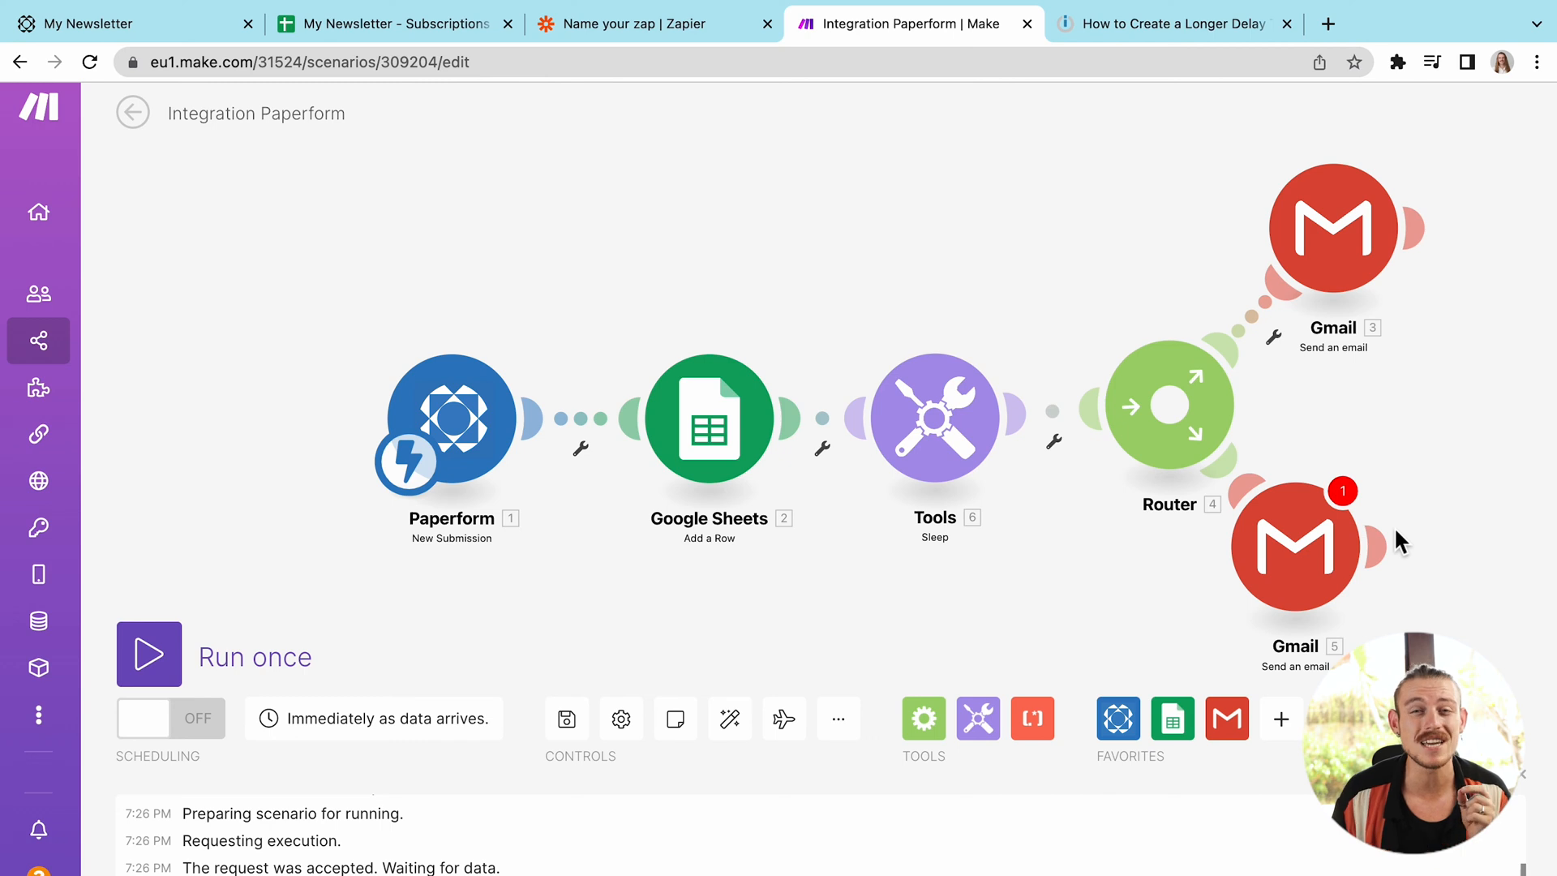
pyautogui.moveTo(978, 719)
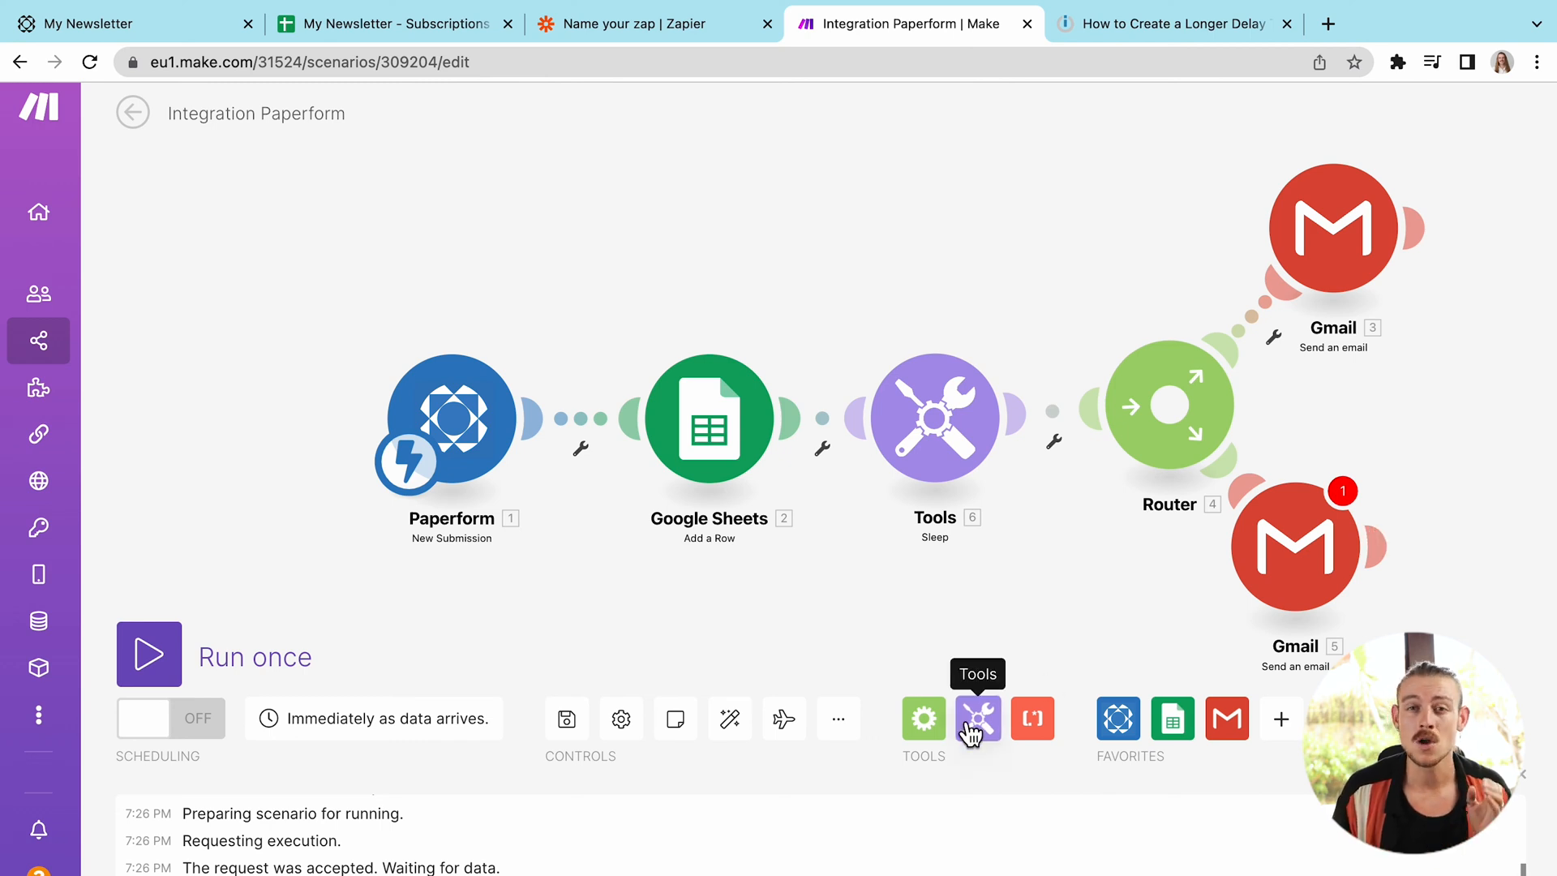
pyautogui.click(978, 719)
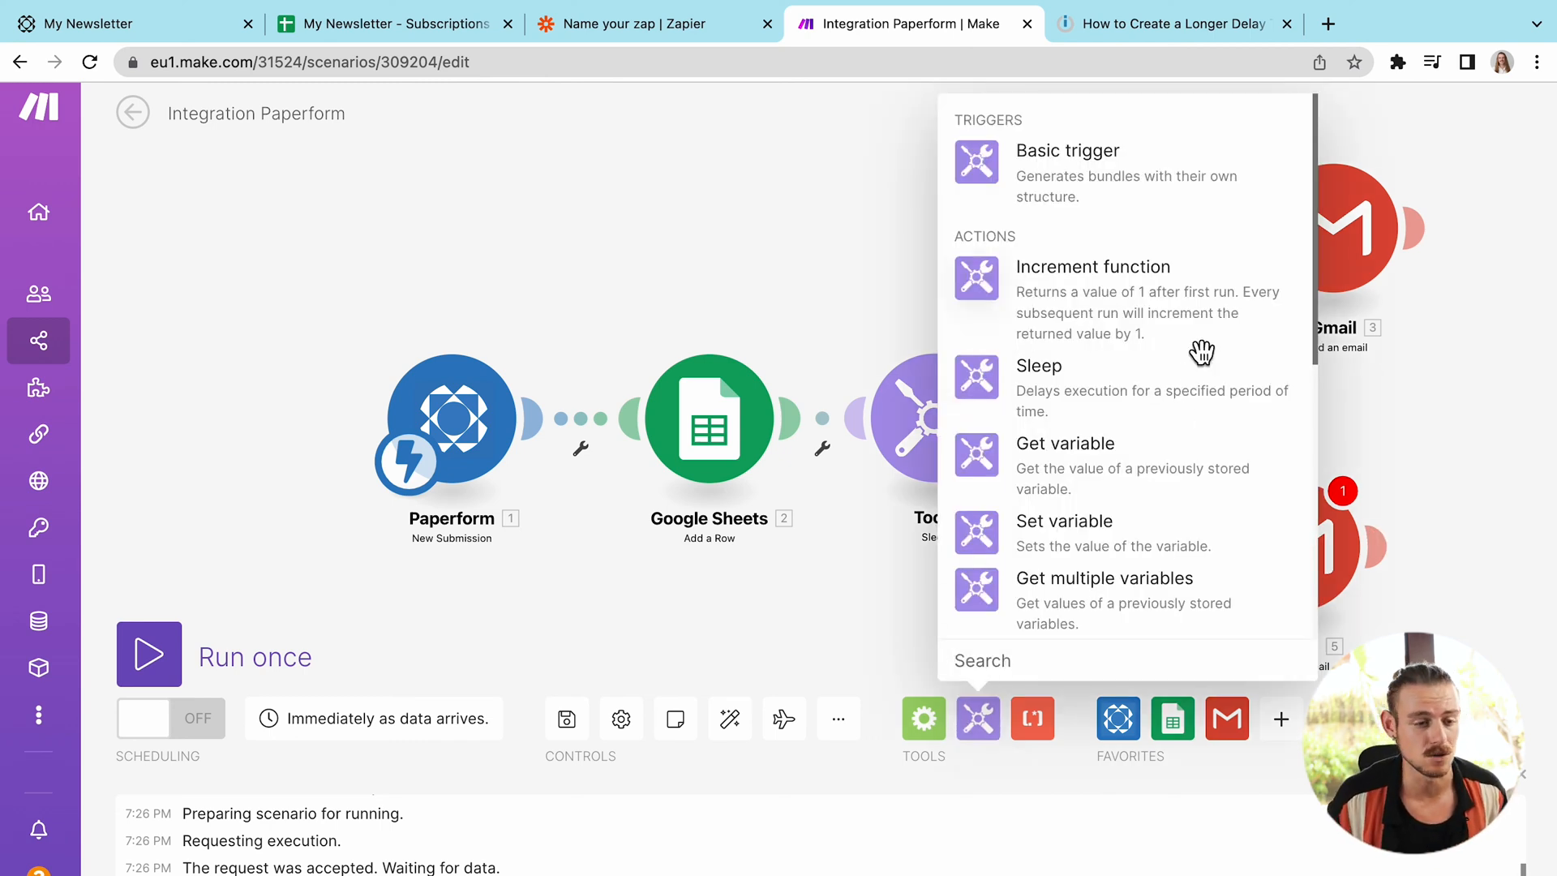
pyautogui.scroll(-3)
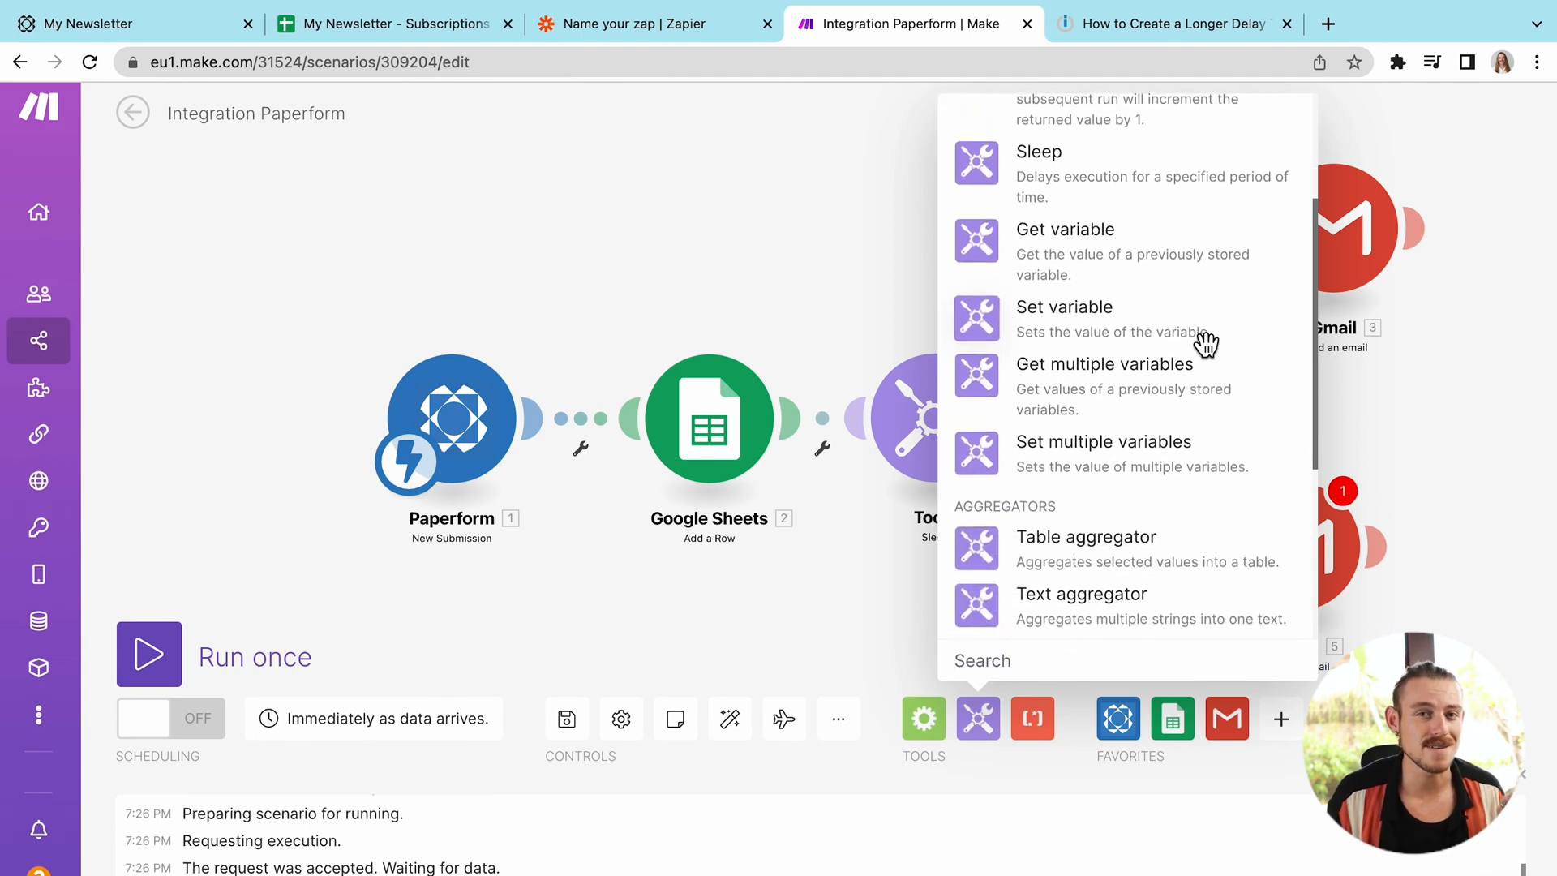
pyautogui.scroll(-3)
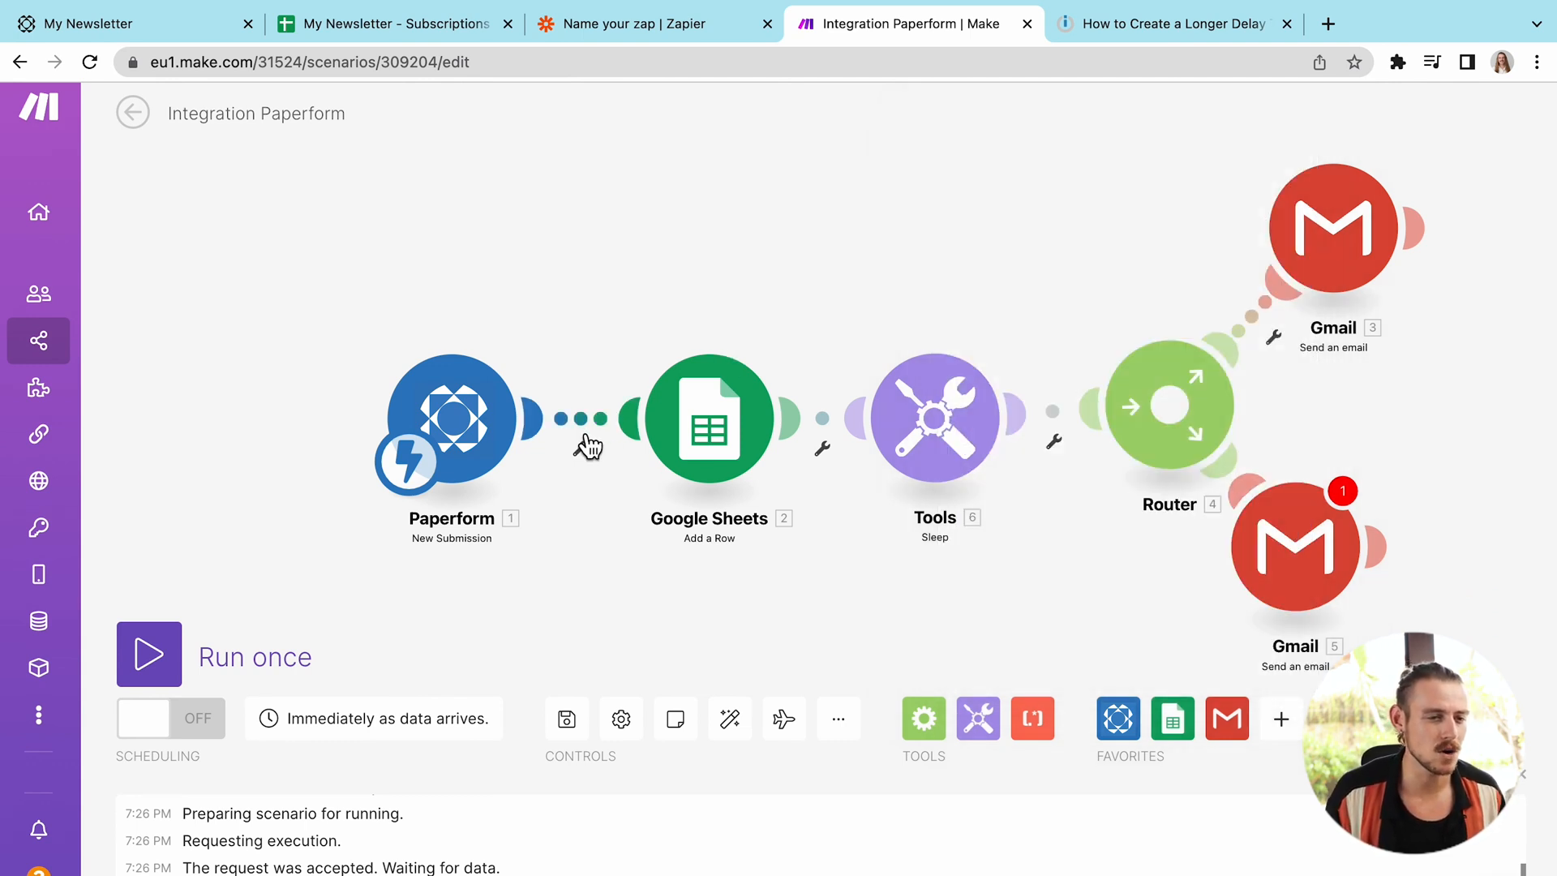
# Filter the Paperform-to-Sheets link on the rjkp answer value Equal to 'Yes' and save it
pyautogui.click(581, 419)
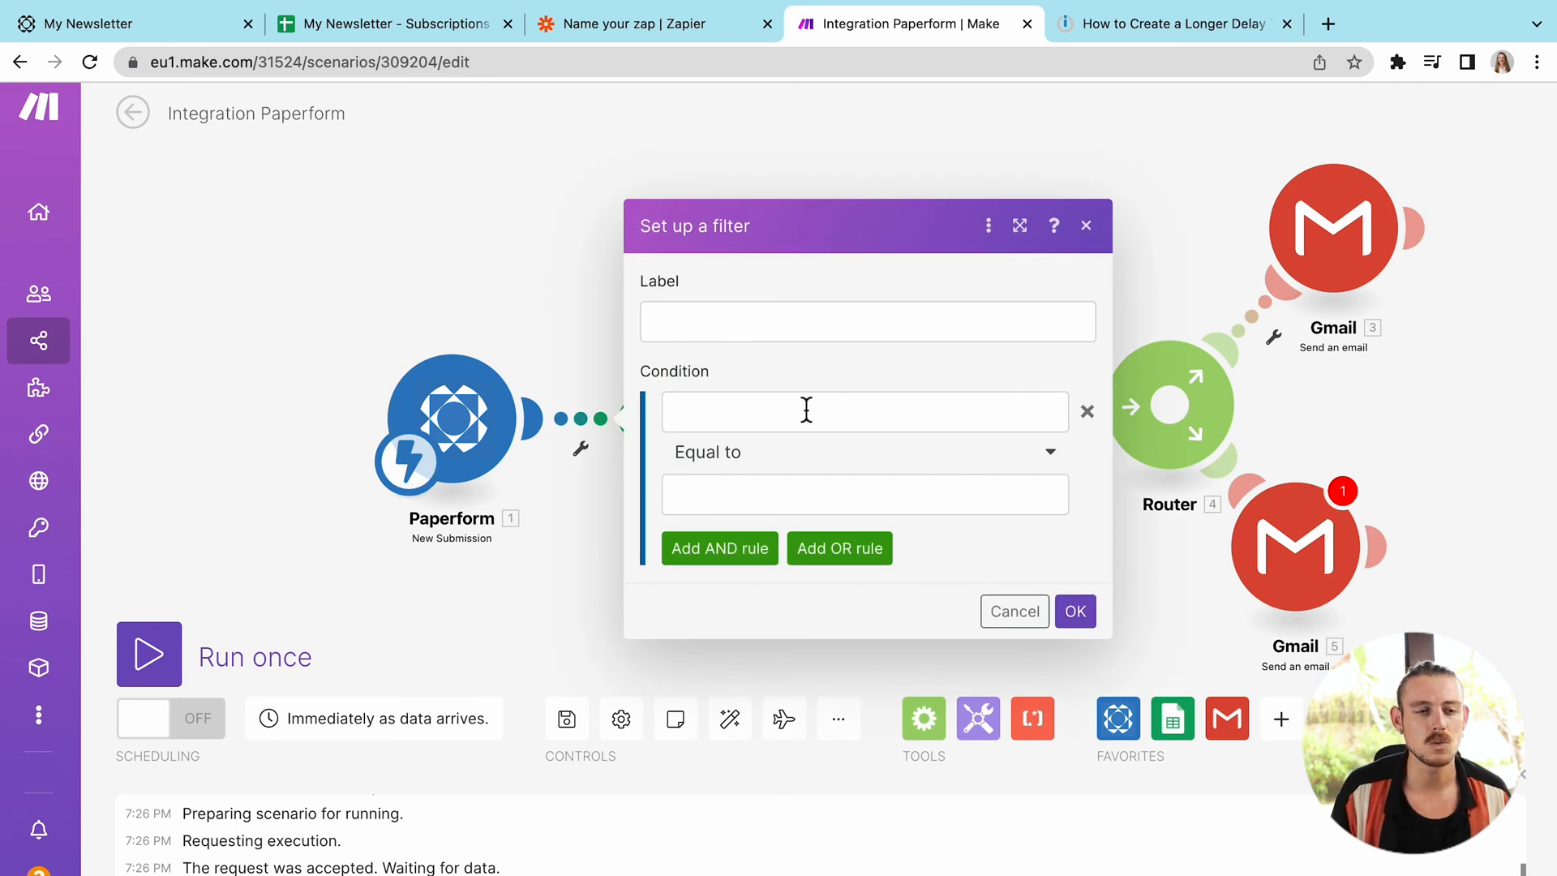
pyautogui.click(864, 411)
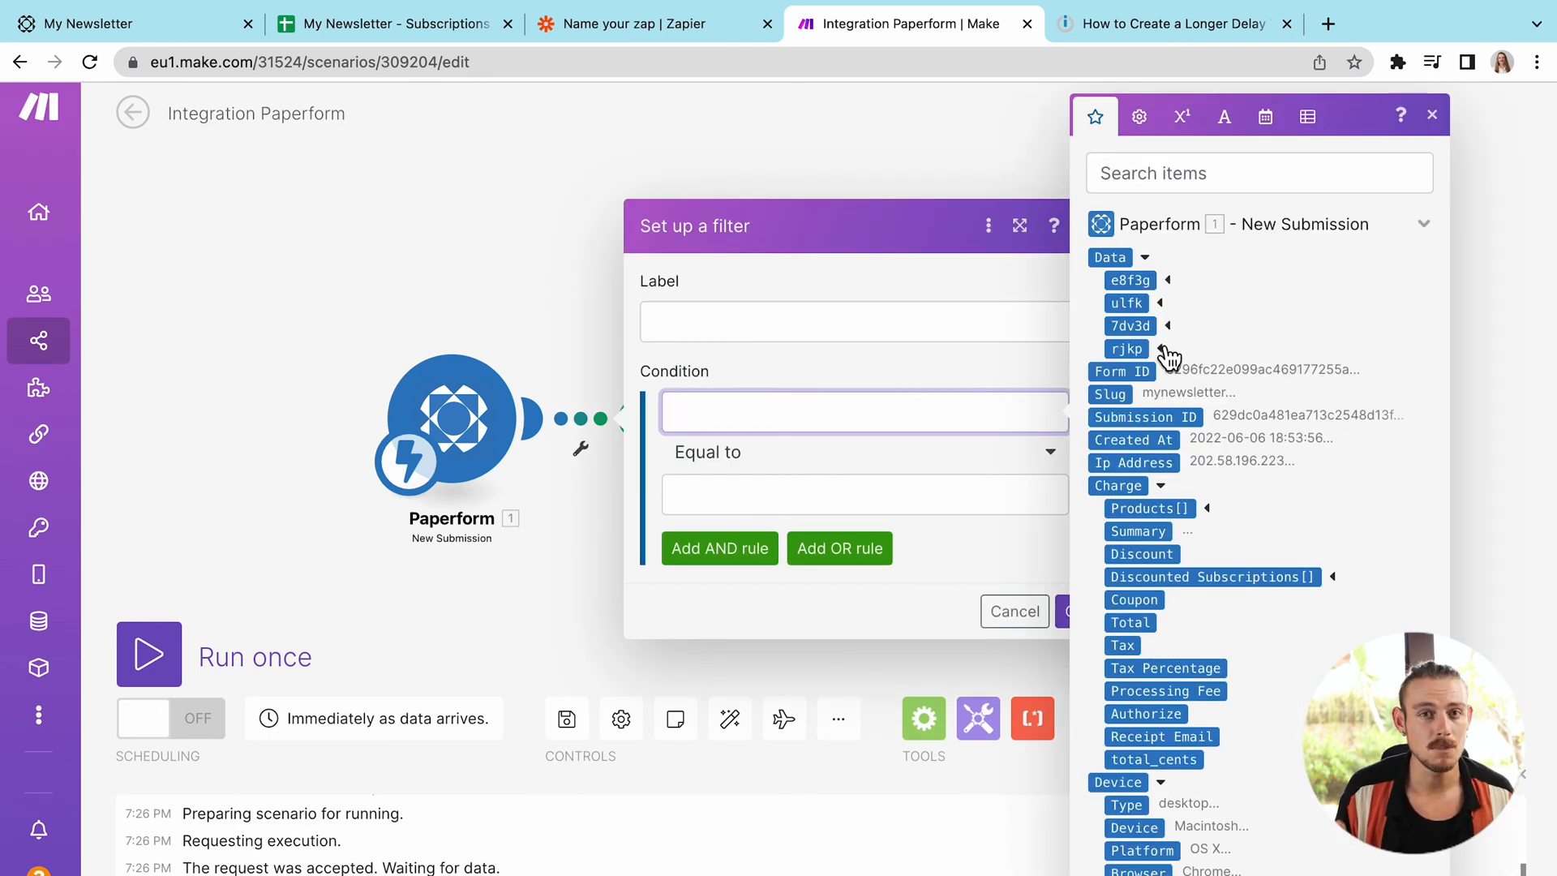
pyautogui.click(1162, 349)
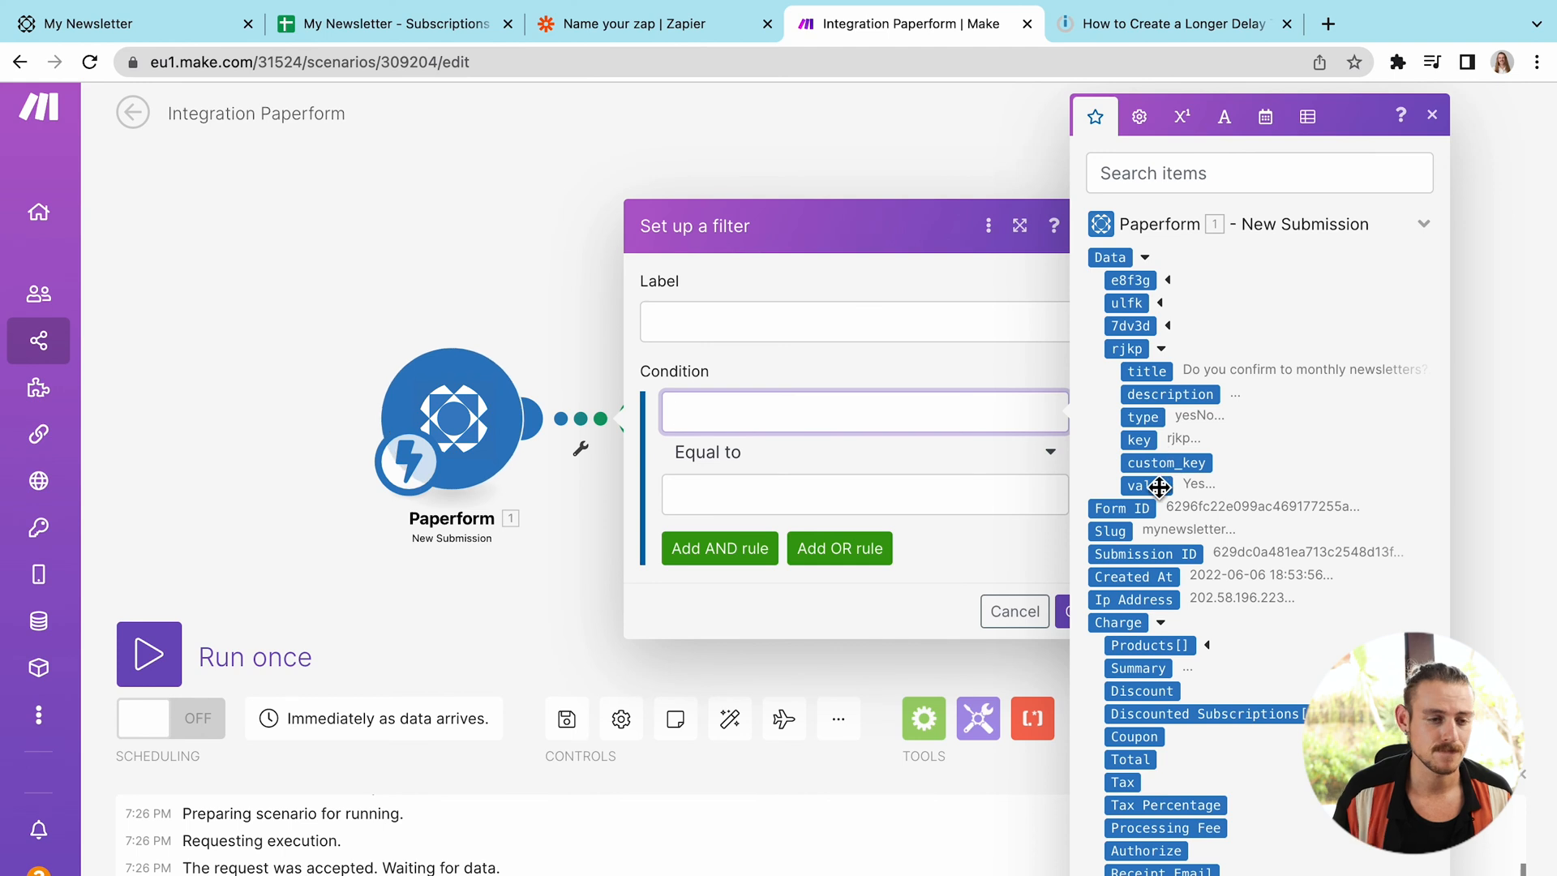
pyautogui.click(1145, 485)
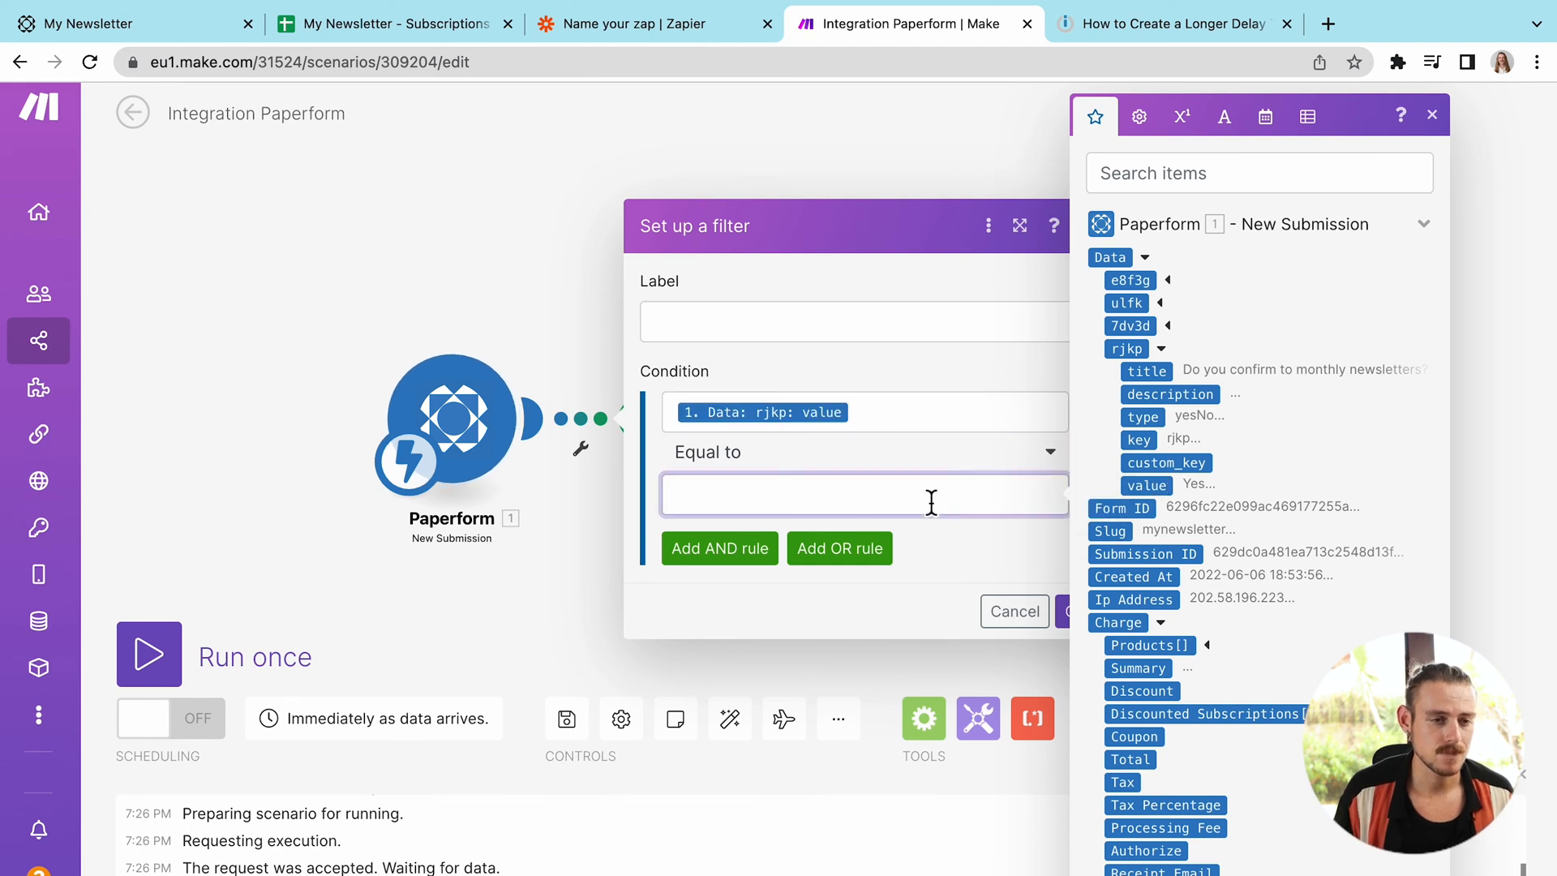
pyautogui.write('Yes')
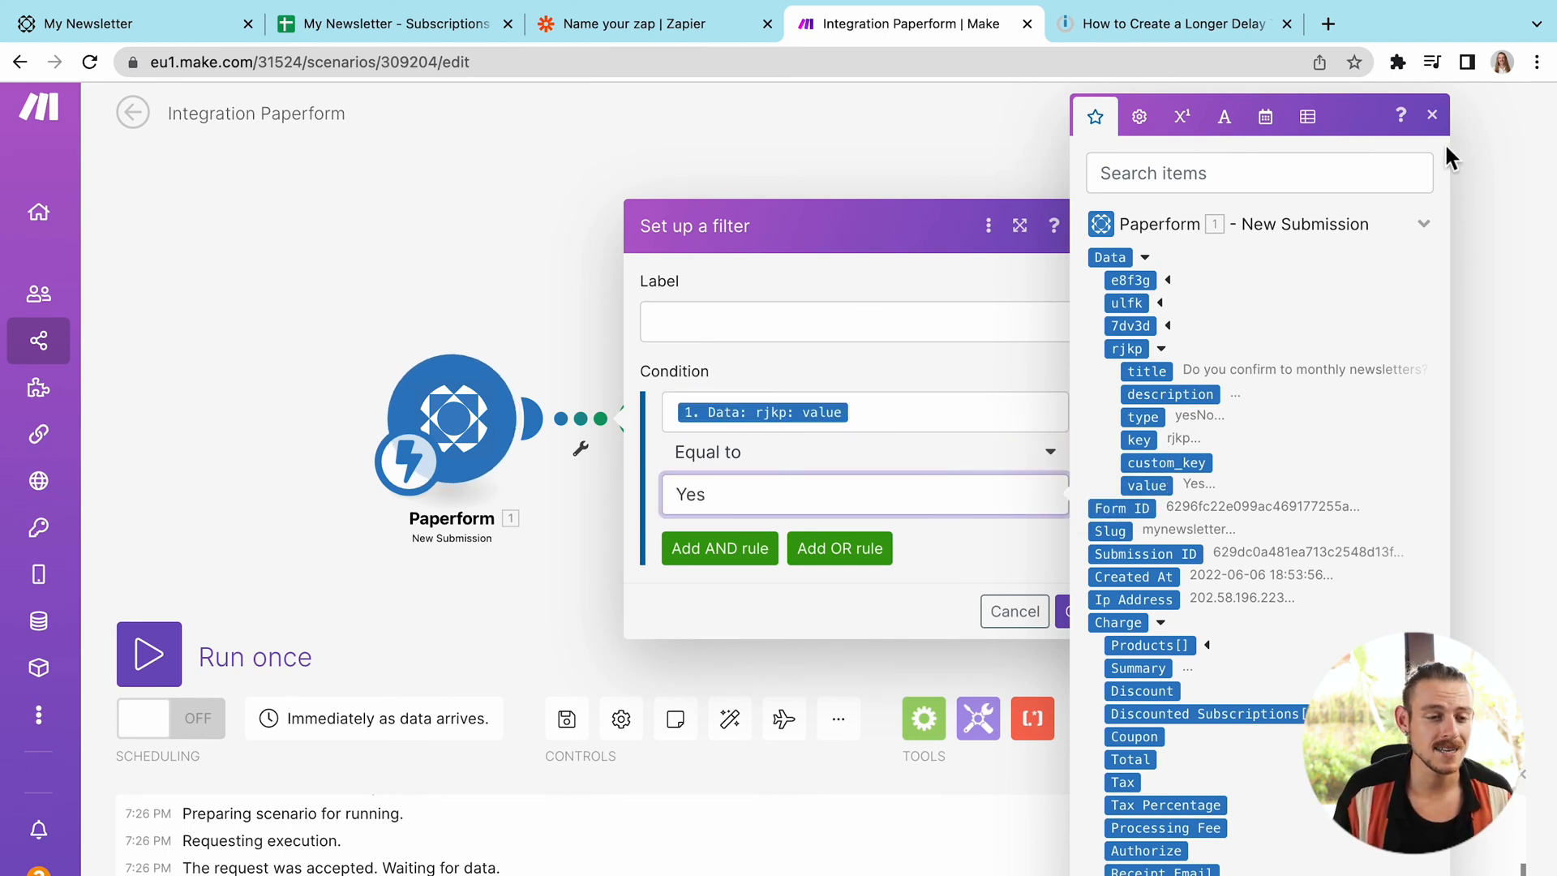
pyautogui.click(1431, 113)
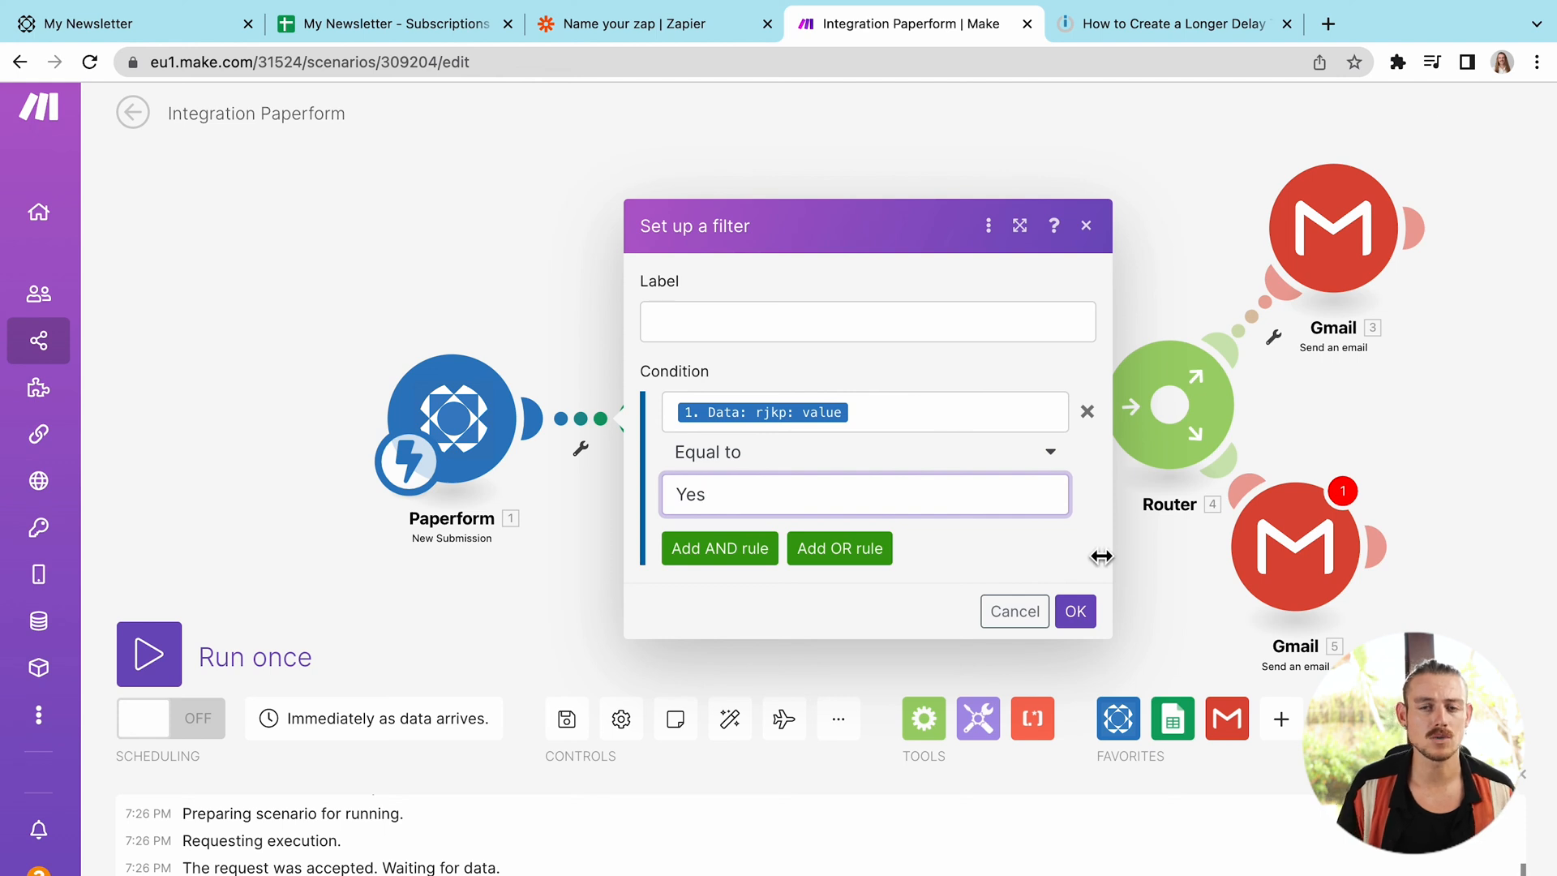
pyautogui.click(1076, 612)
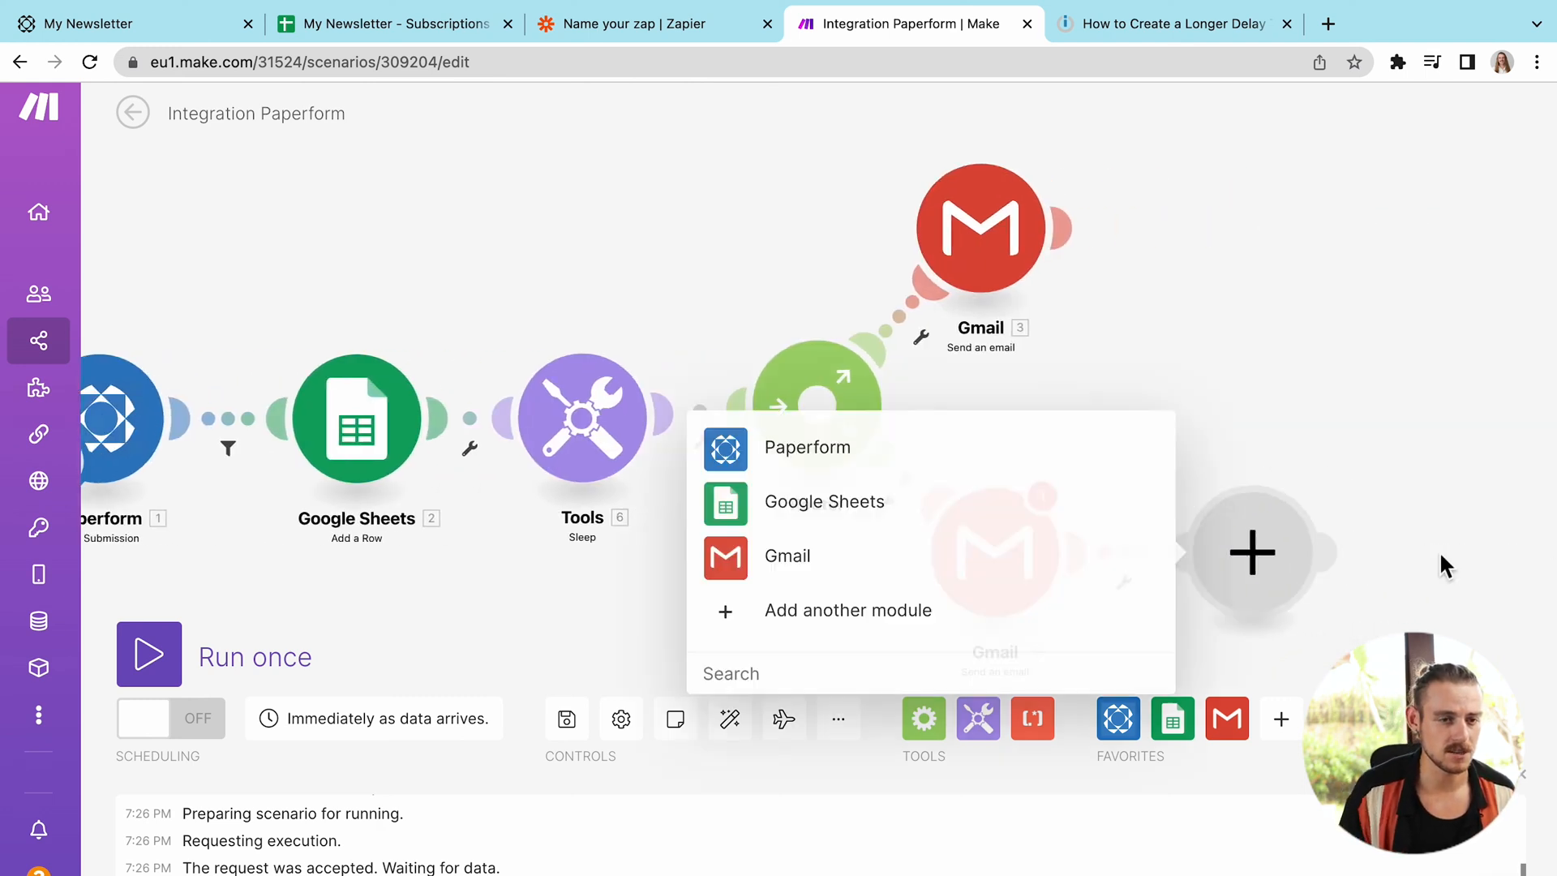
# Add a Data store 'Add/replace a record' module after the second Gmail branch and view its settings
pyautogui.click(848, 609)
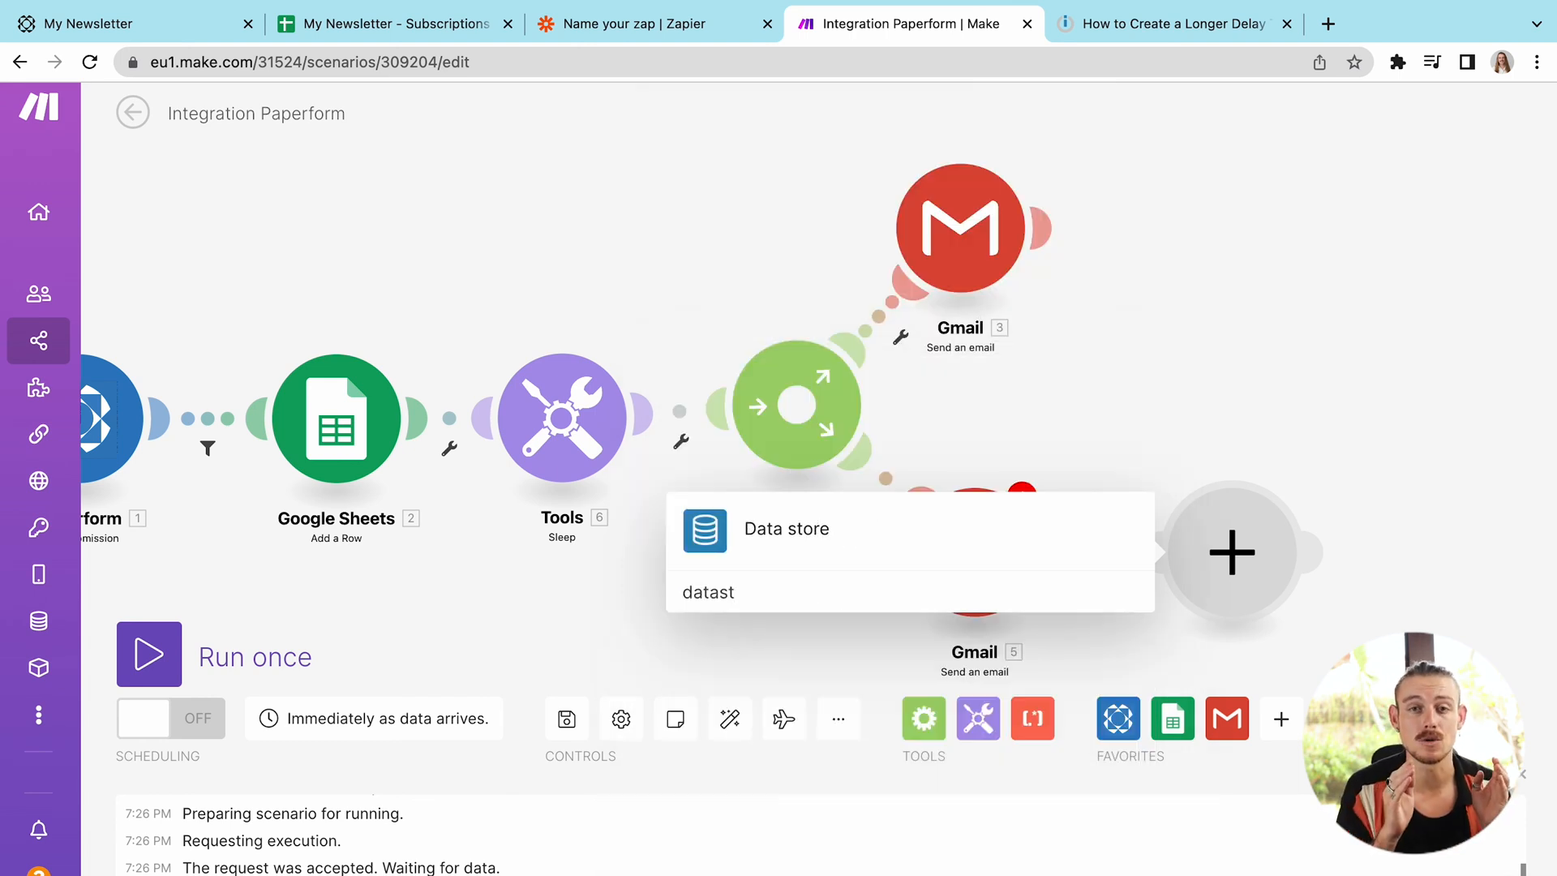
pyautogui.click(787, 529)
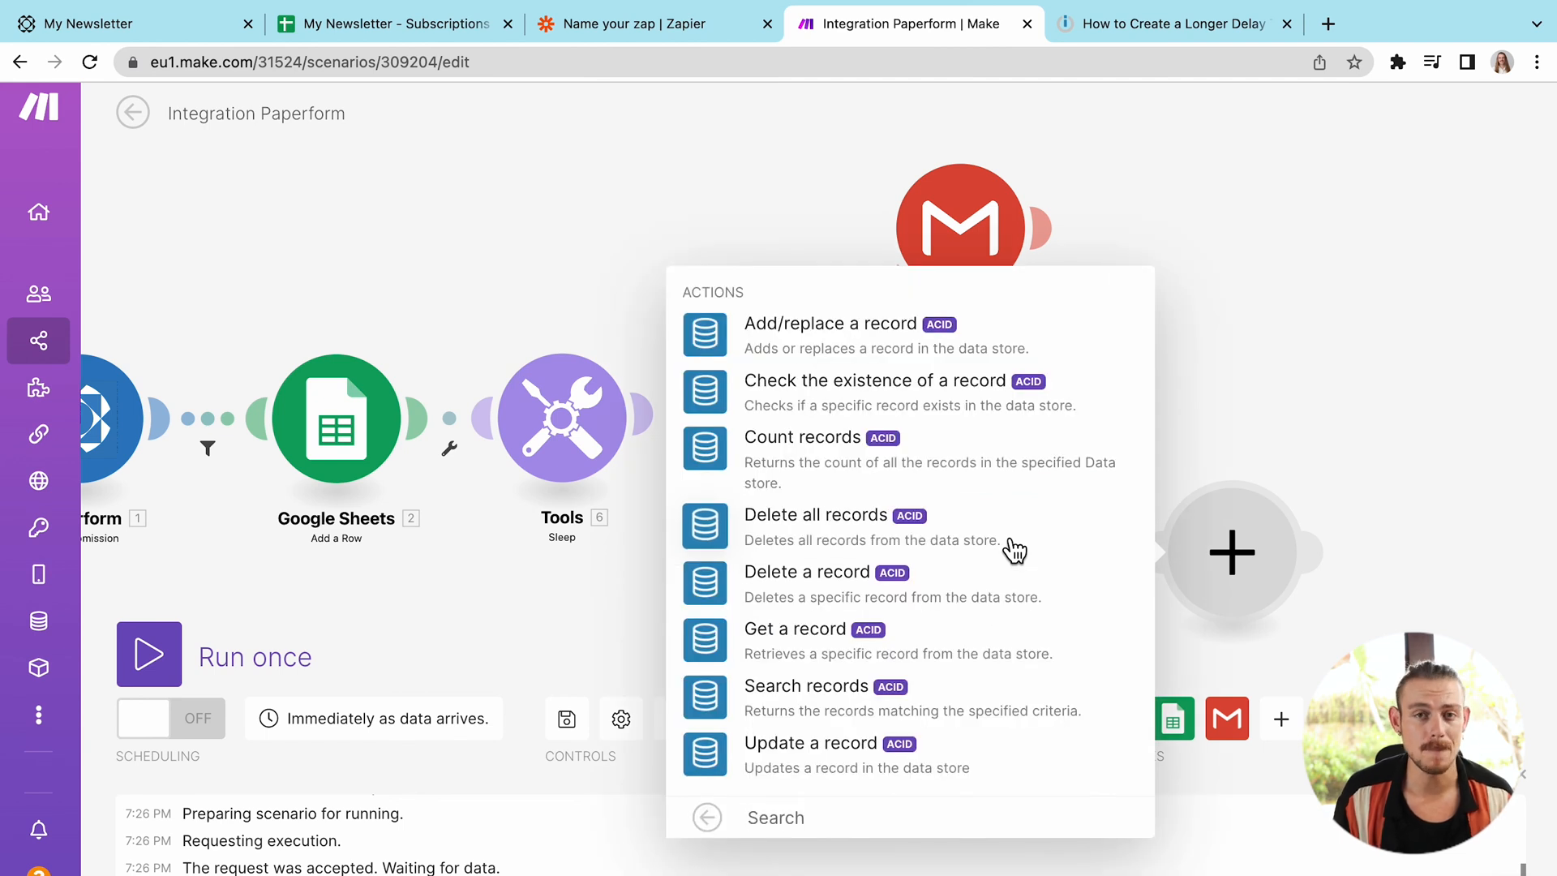
pyautogui.moveTo(1002, 350)
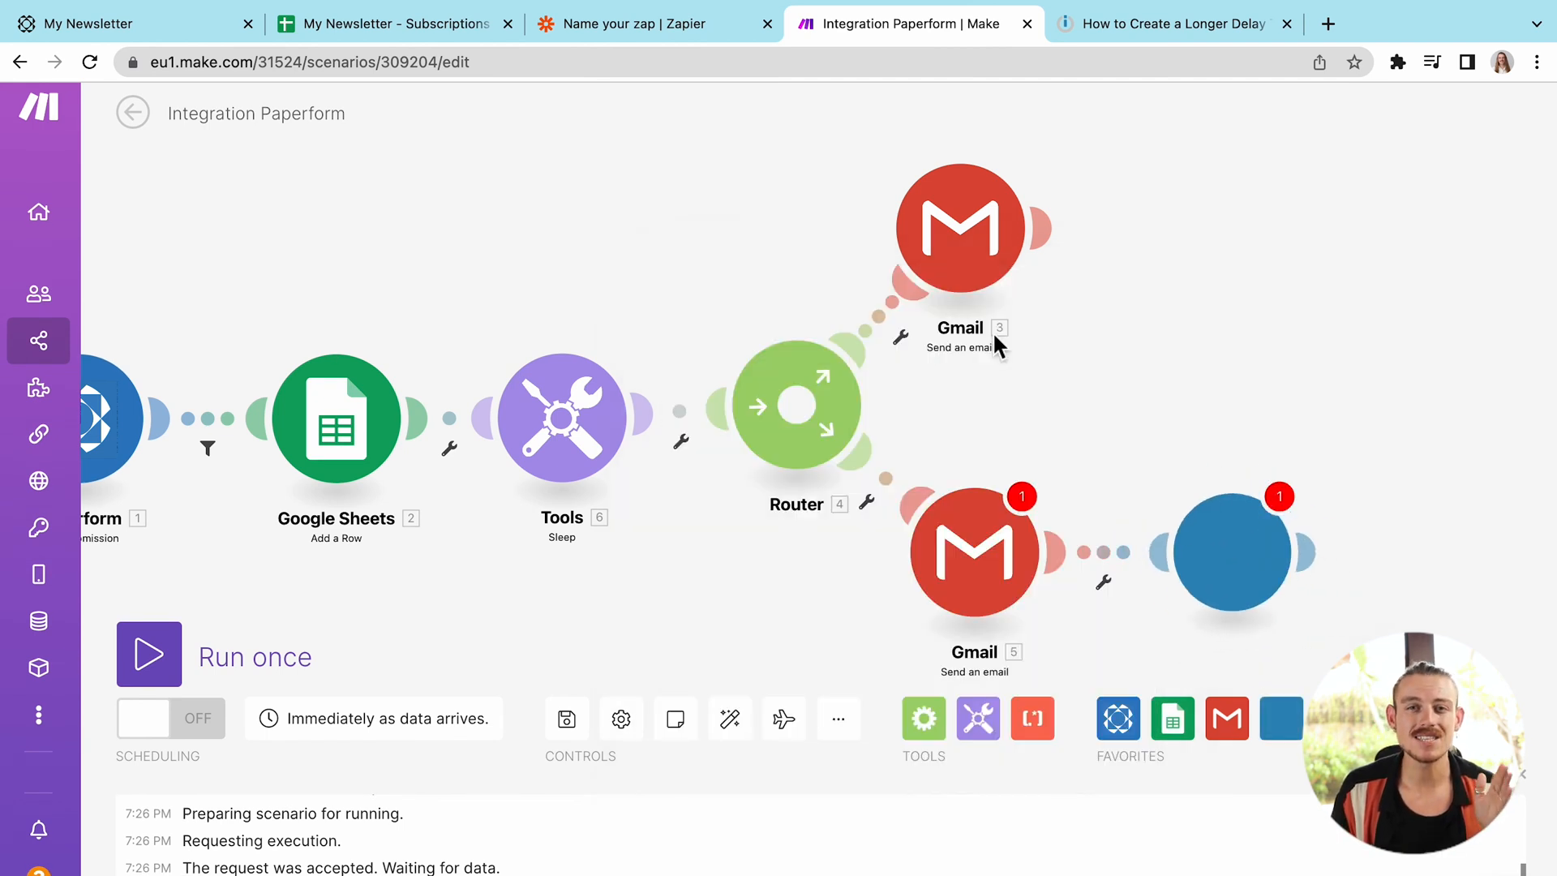
pyautogui.click(1231, 551)
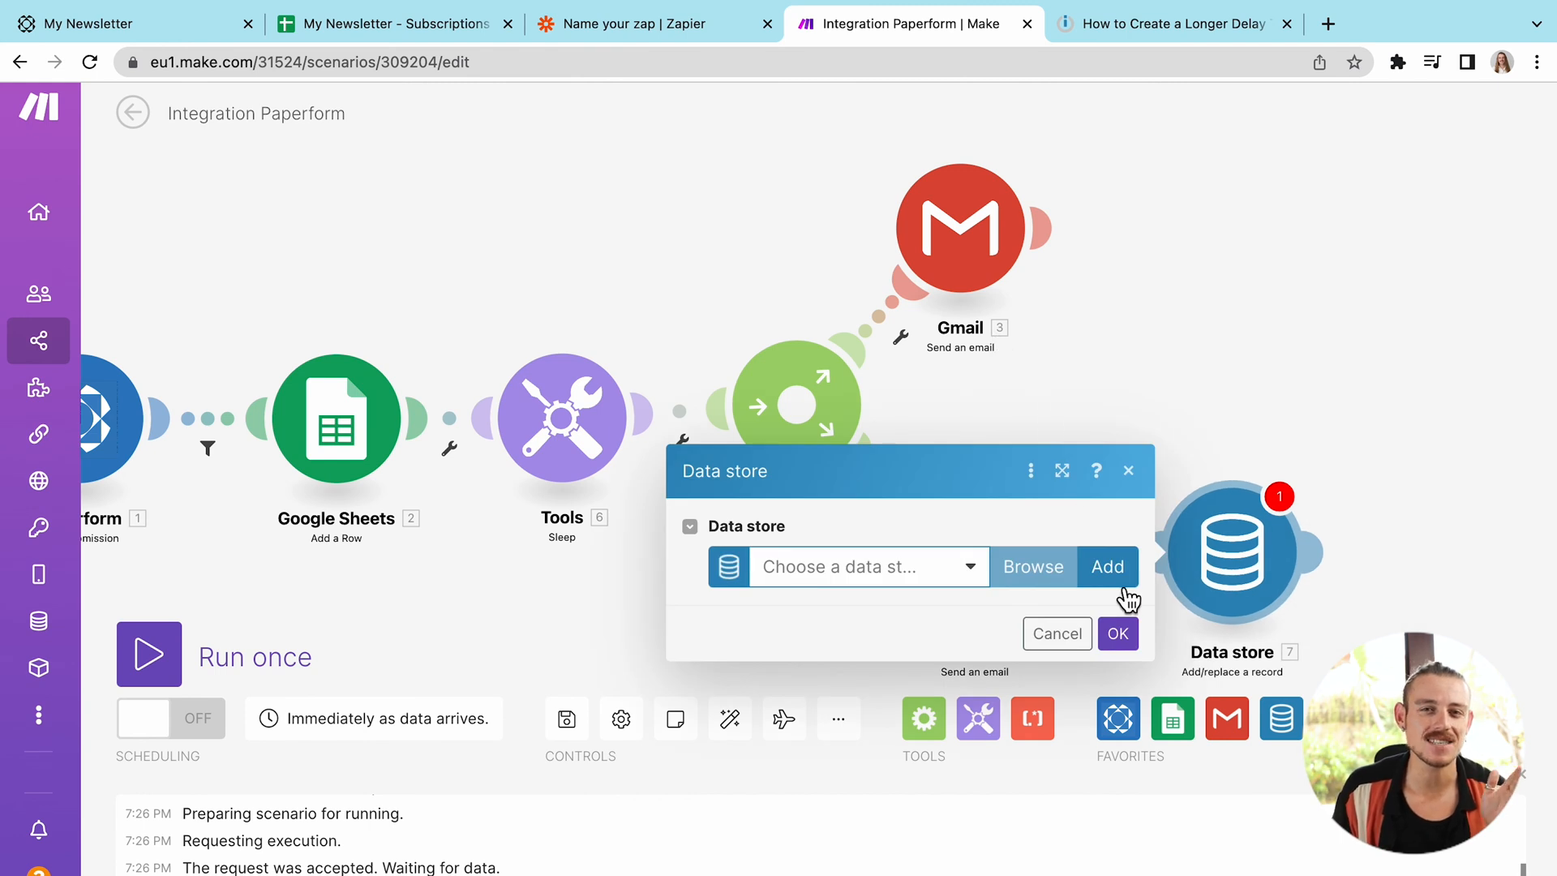